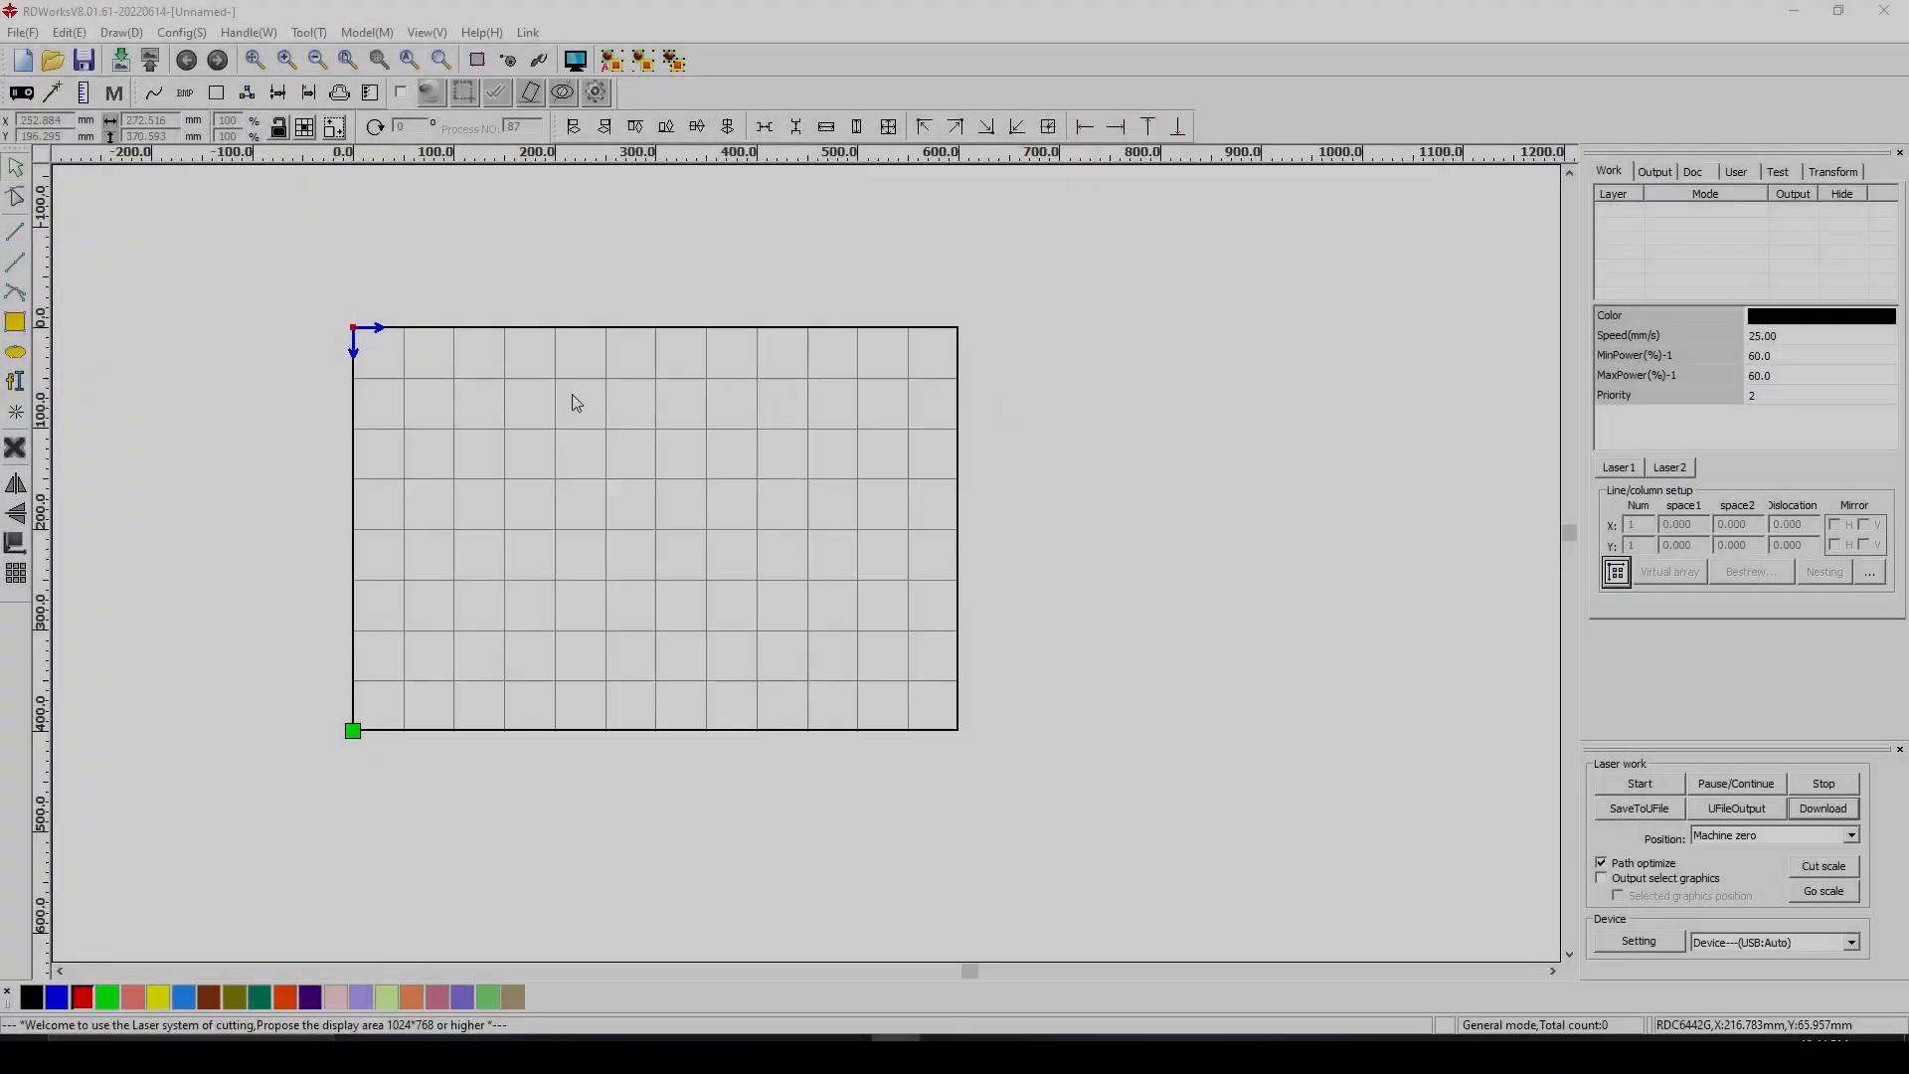
{"action": "mouse_move", "coordinate": [254, 229]}
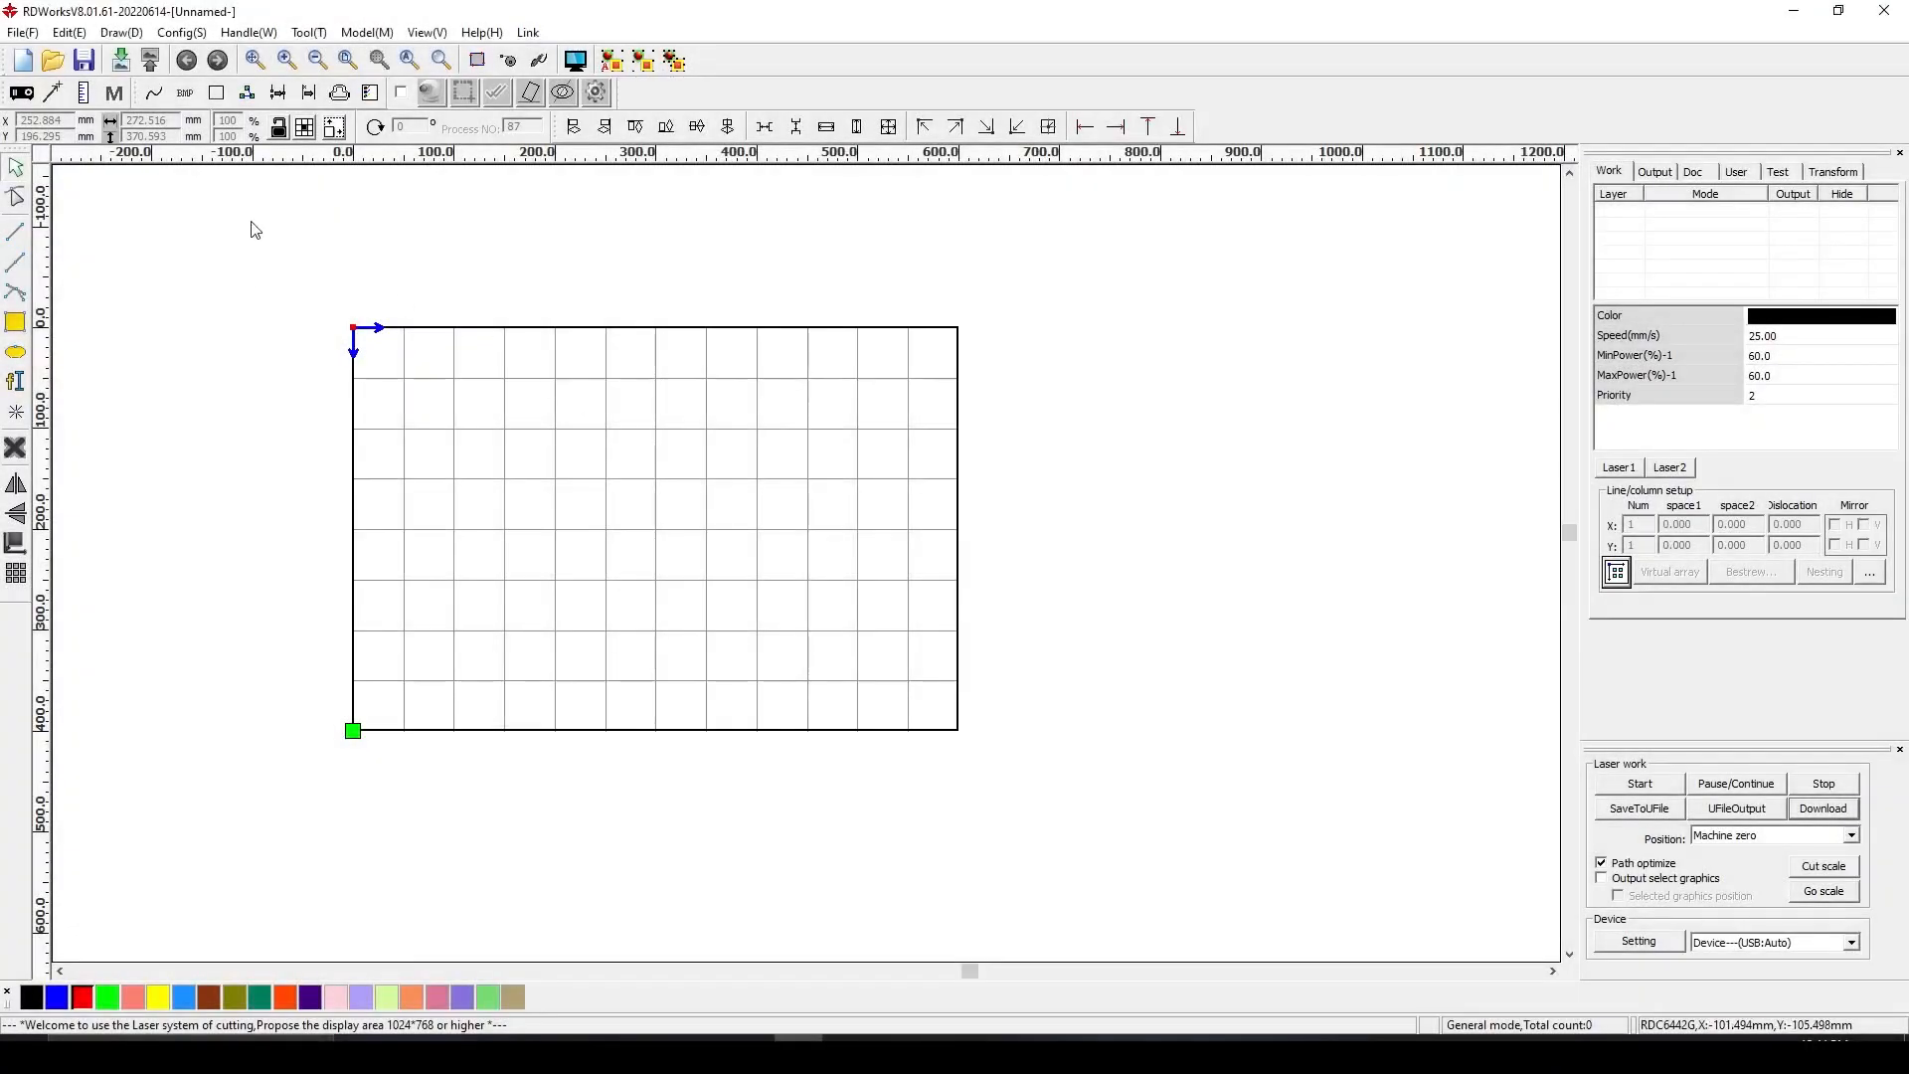
Make RDC6442G on USB COM3 the active device and review the configured machine list
{"action": "left_click", "coordinate": [1849, 943]}
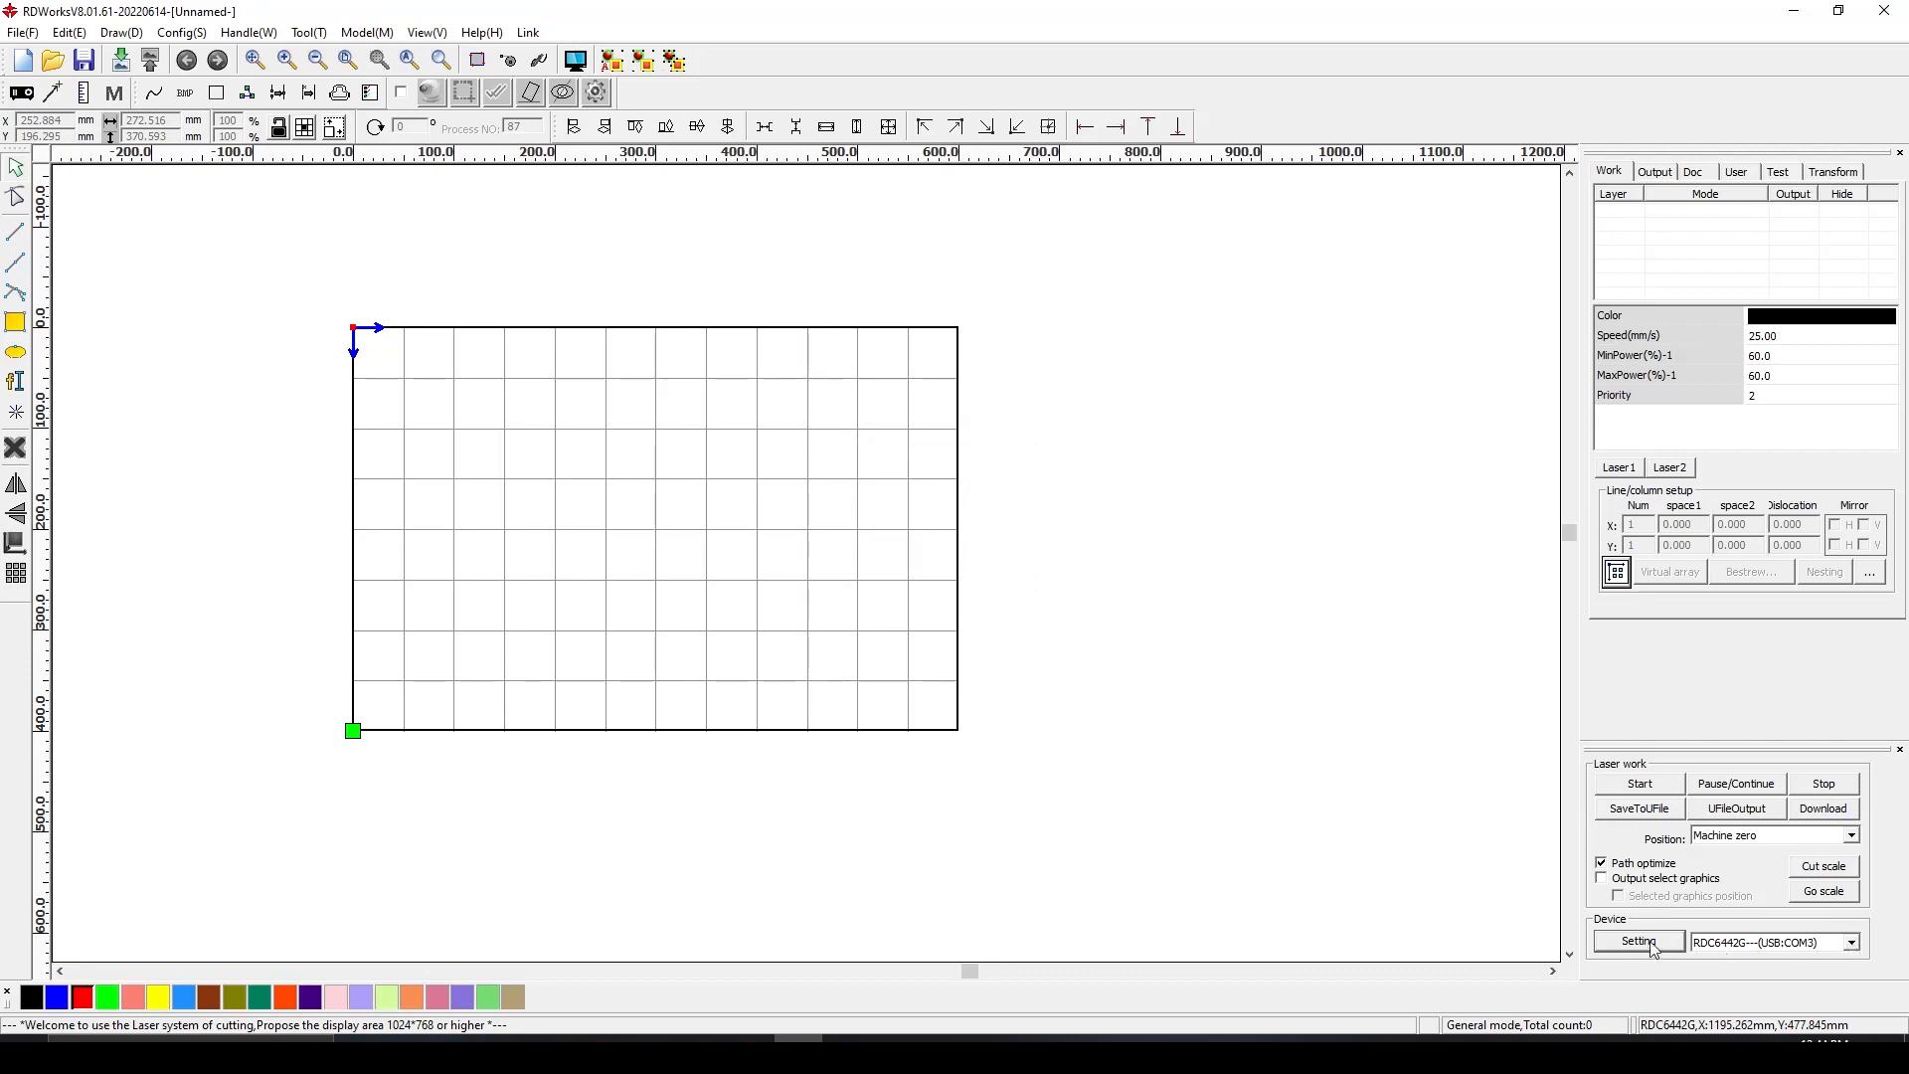
{"action": "left_click", "coordinate": [1638, 940]}
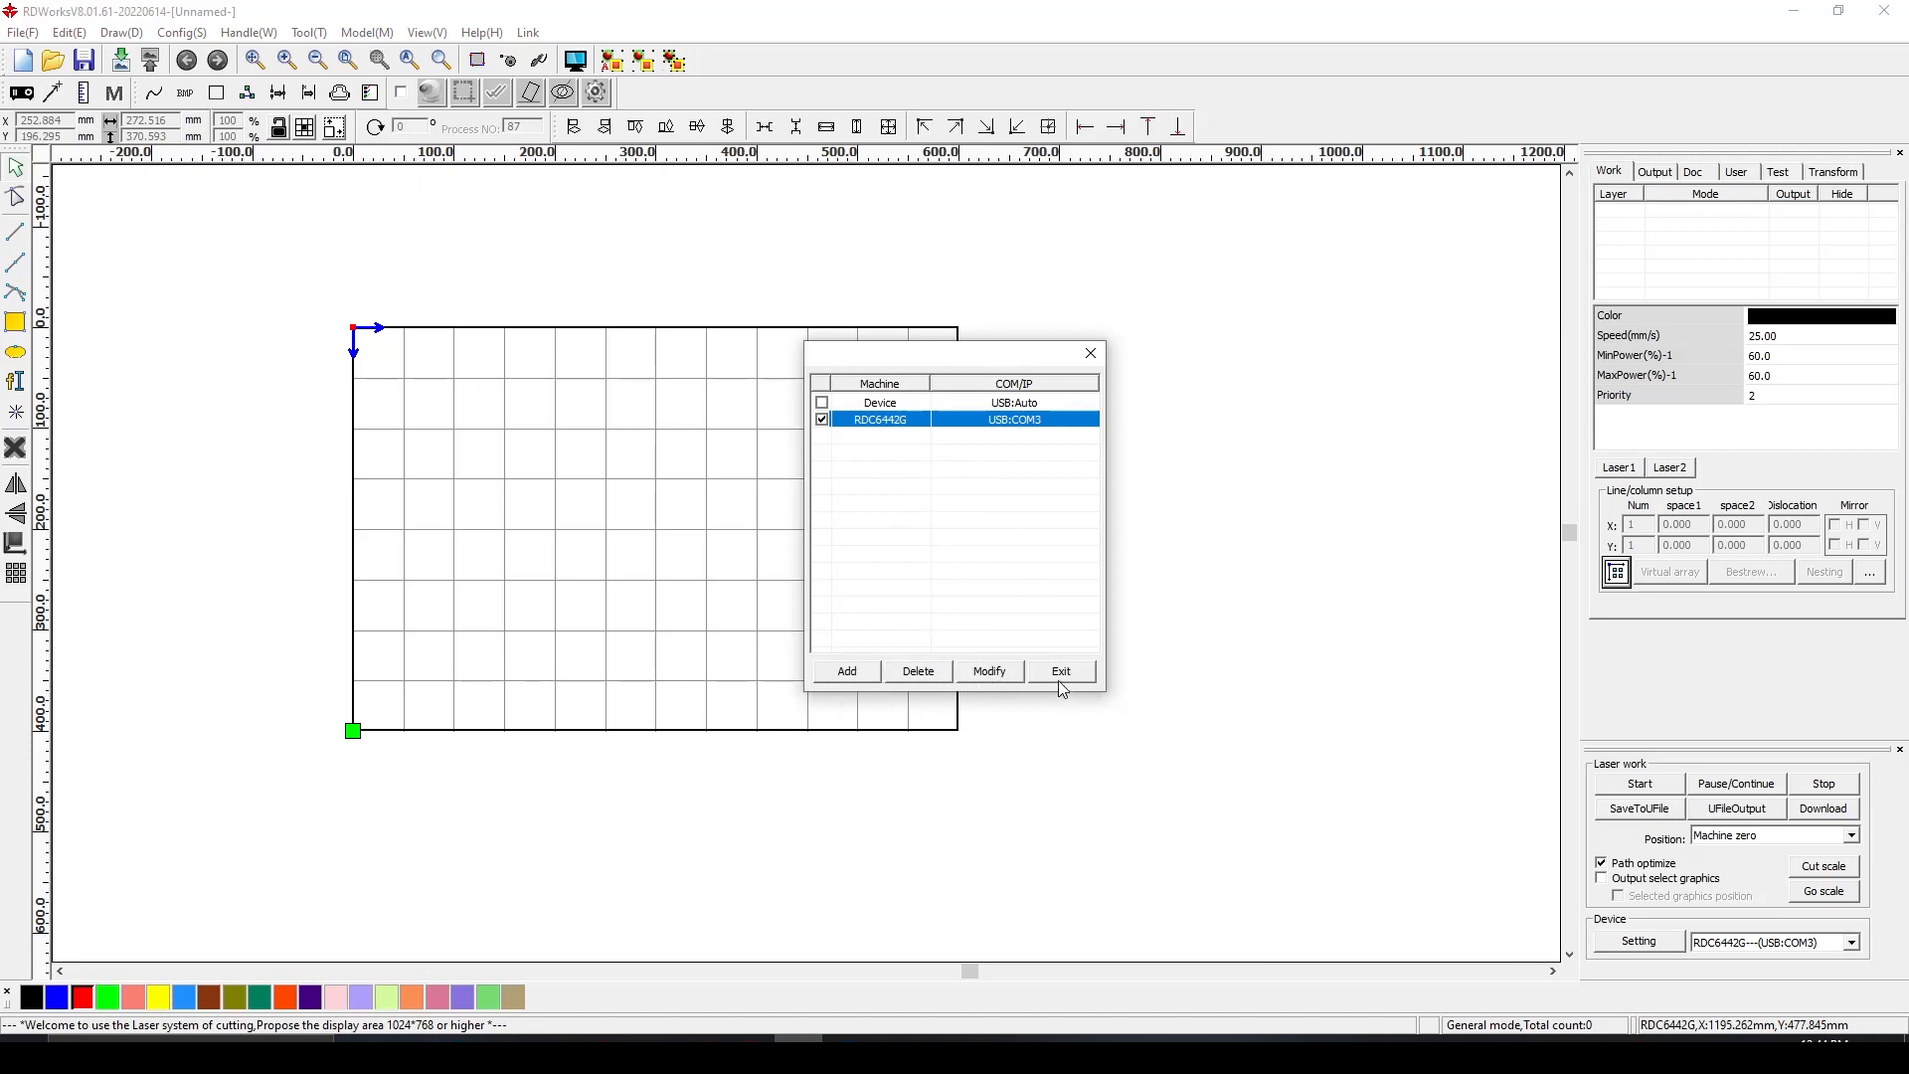
{"action": "left_click", "coordinate": [1062, 672]}
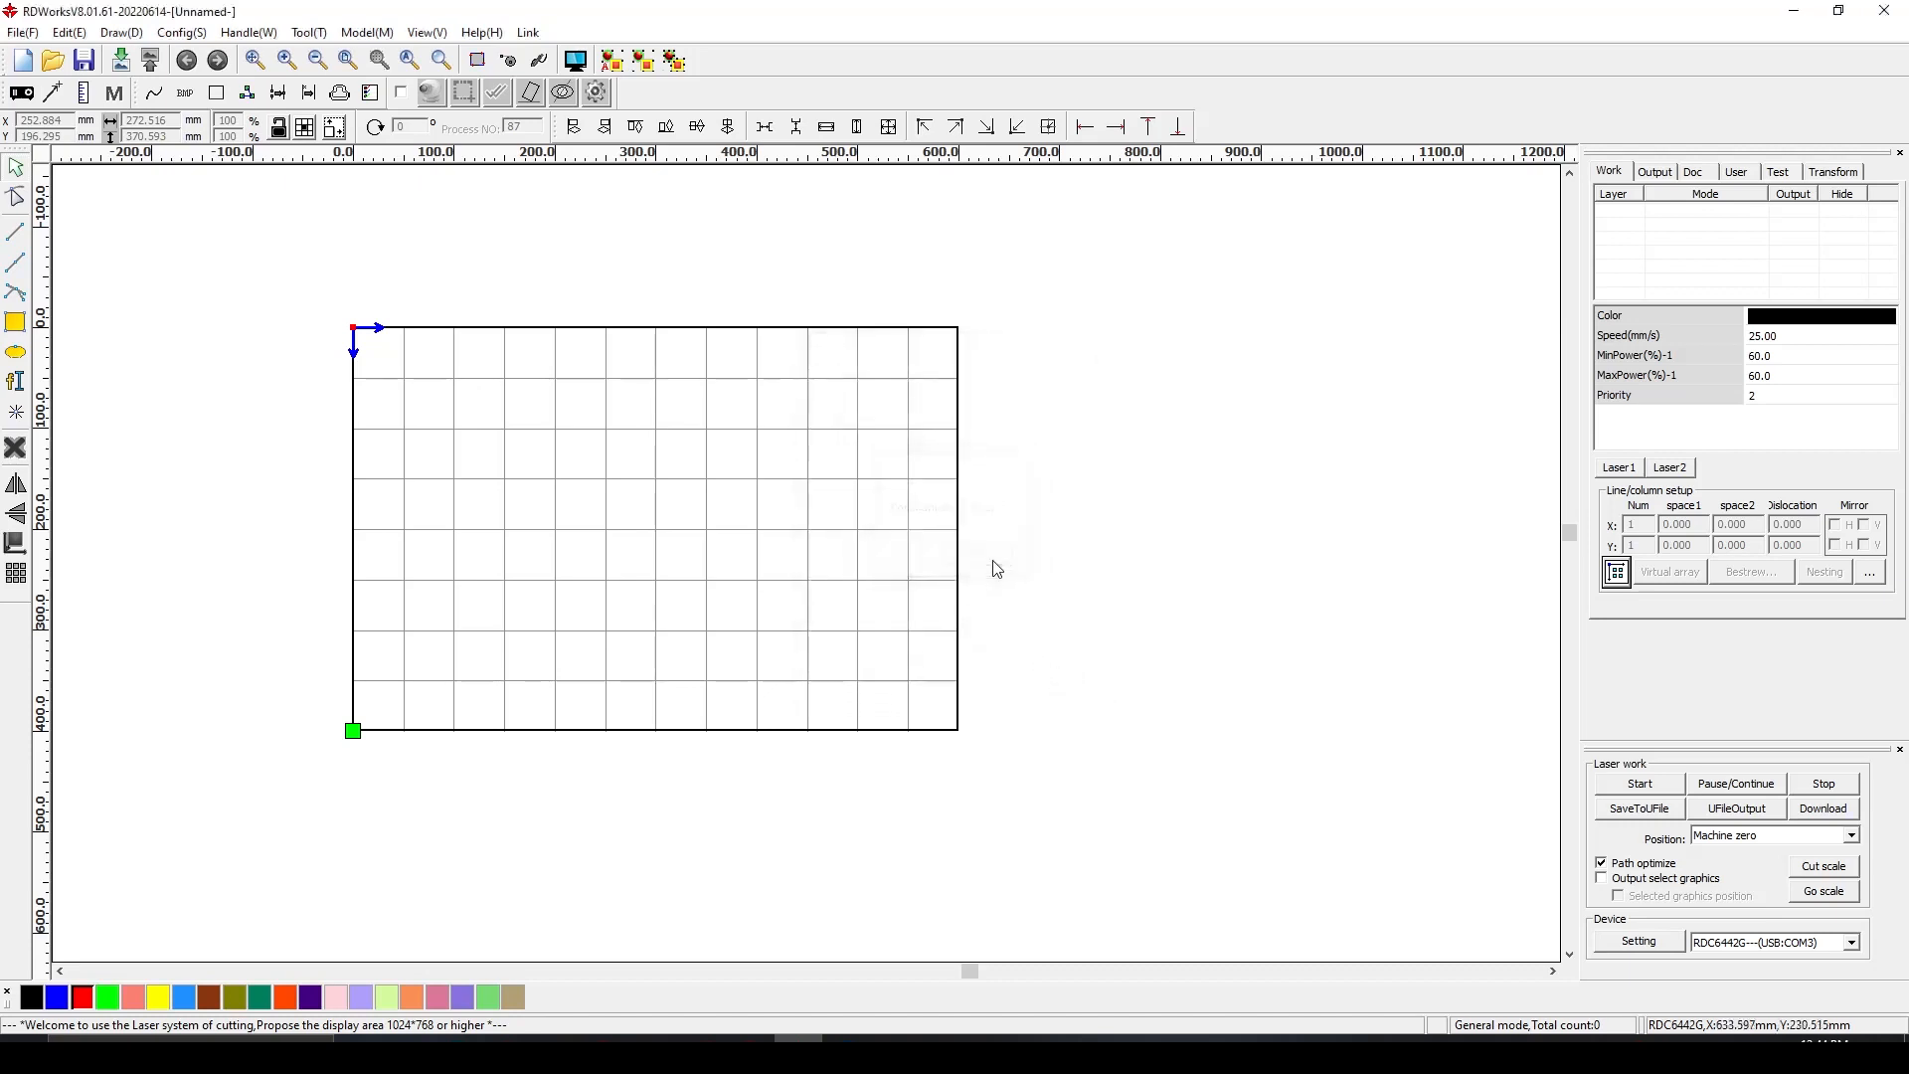
{"action": "mouse_move", "coordinate": [308, 382]}
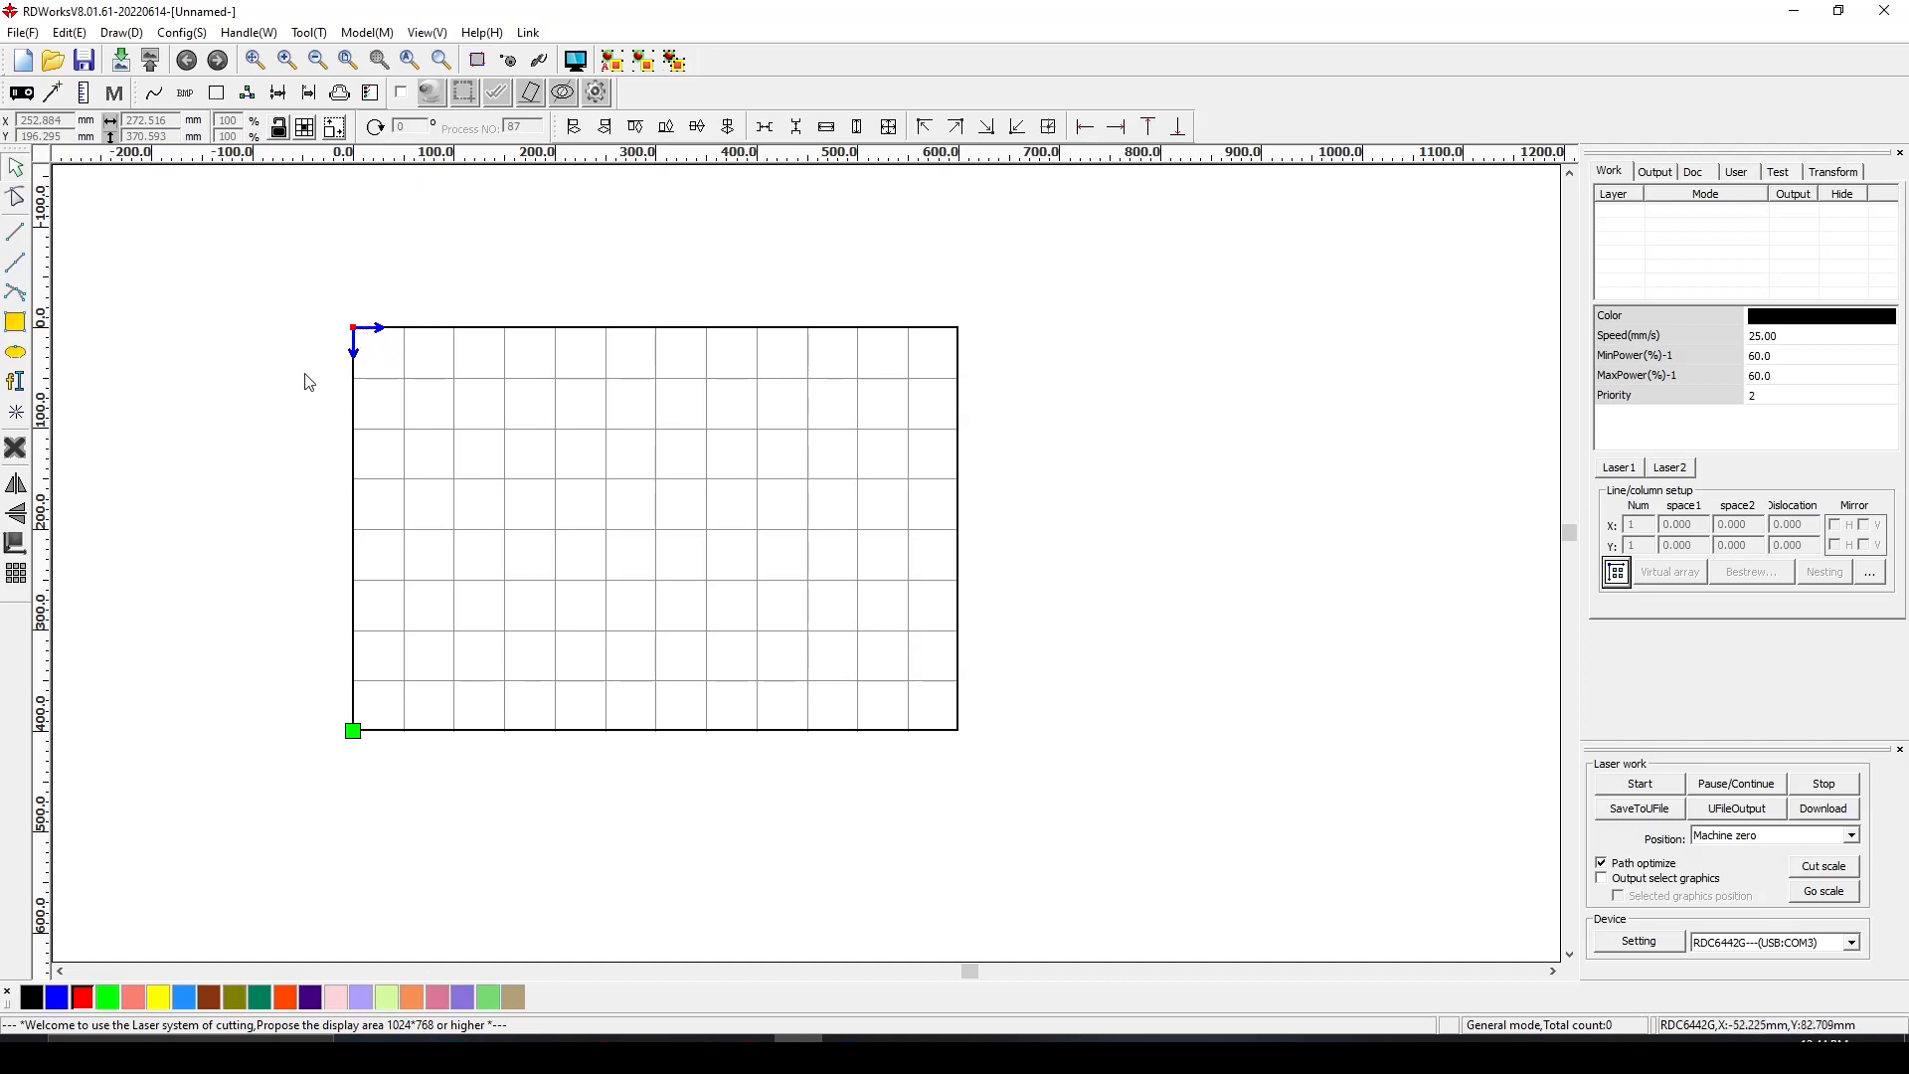
{"action": "mouse_move", "coordinate": [355, 342]}
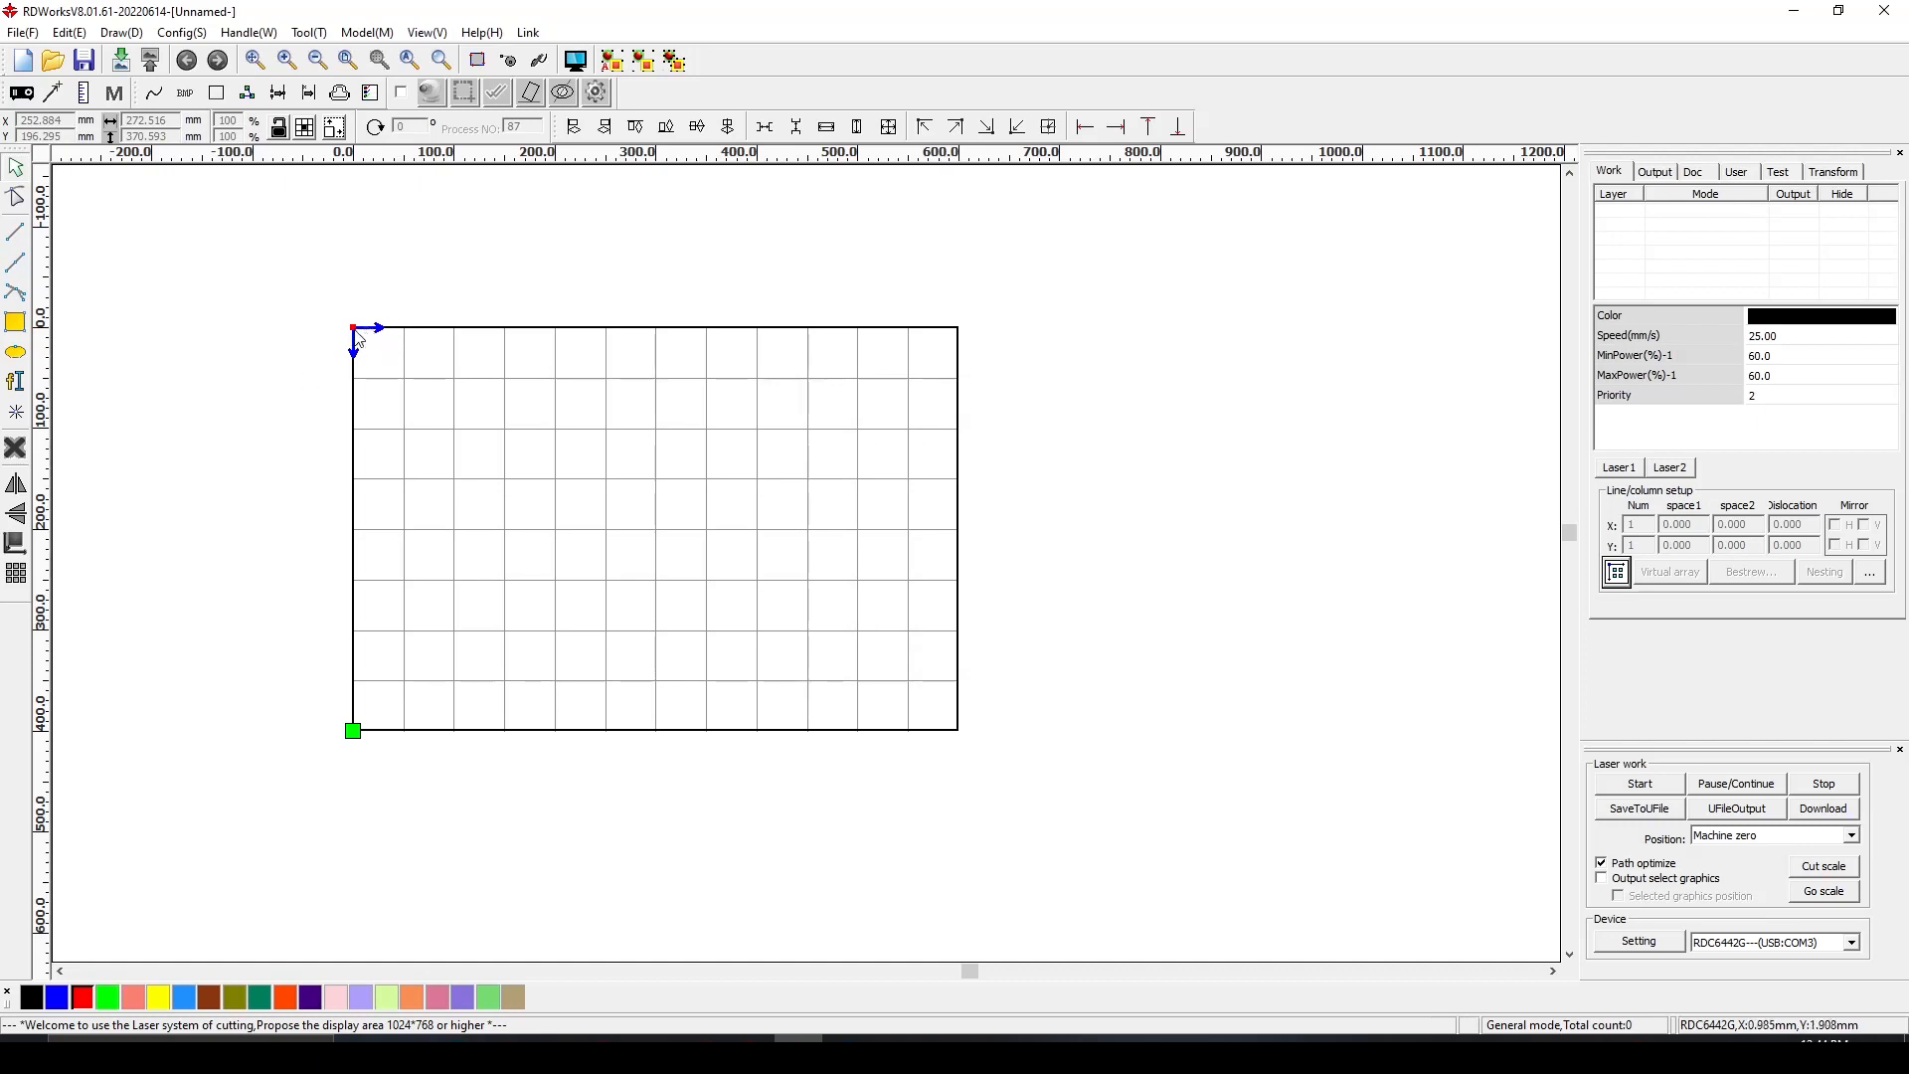
{"action": "mouse_move", "coordinate": [753, 313]}
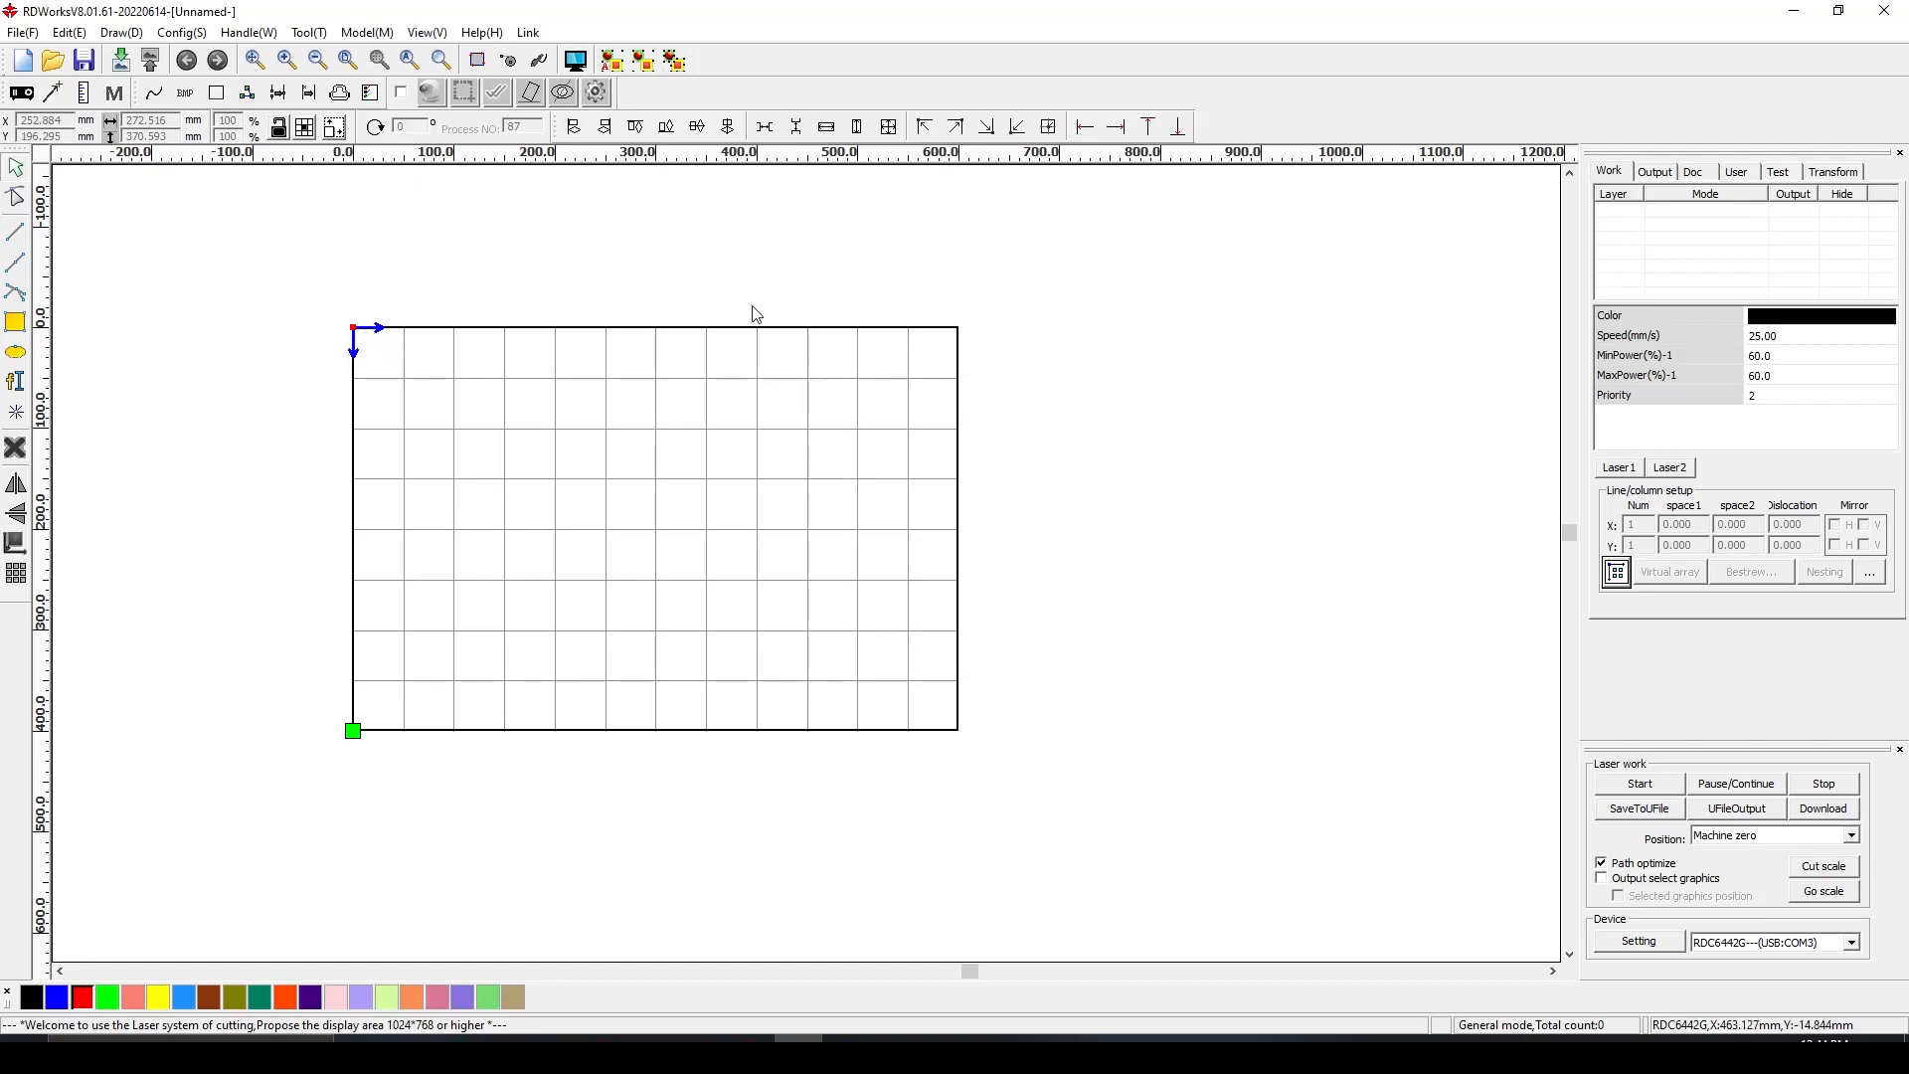
{"action": "mouse_move", "coordinate": [473, 720]}
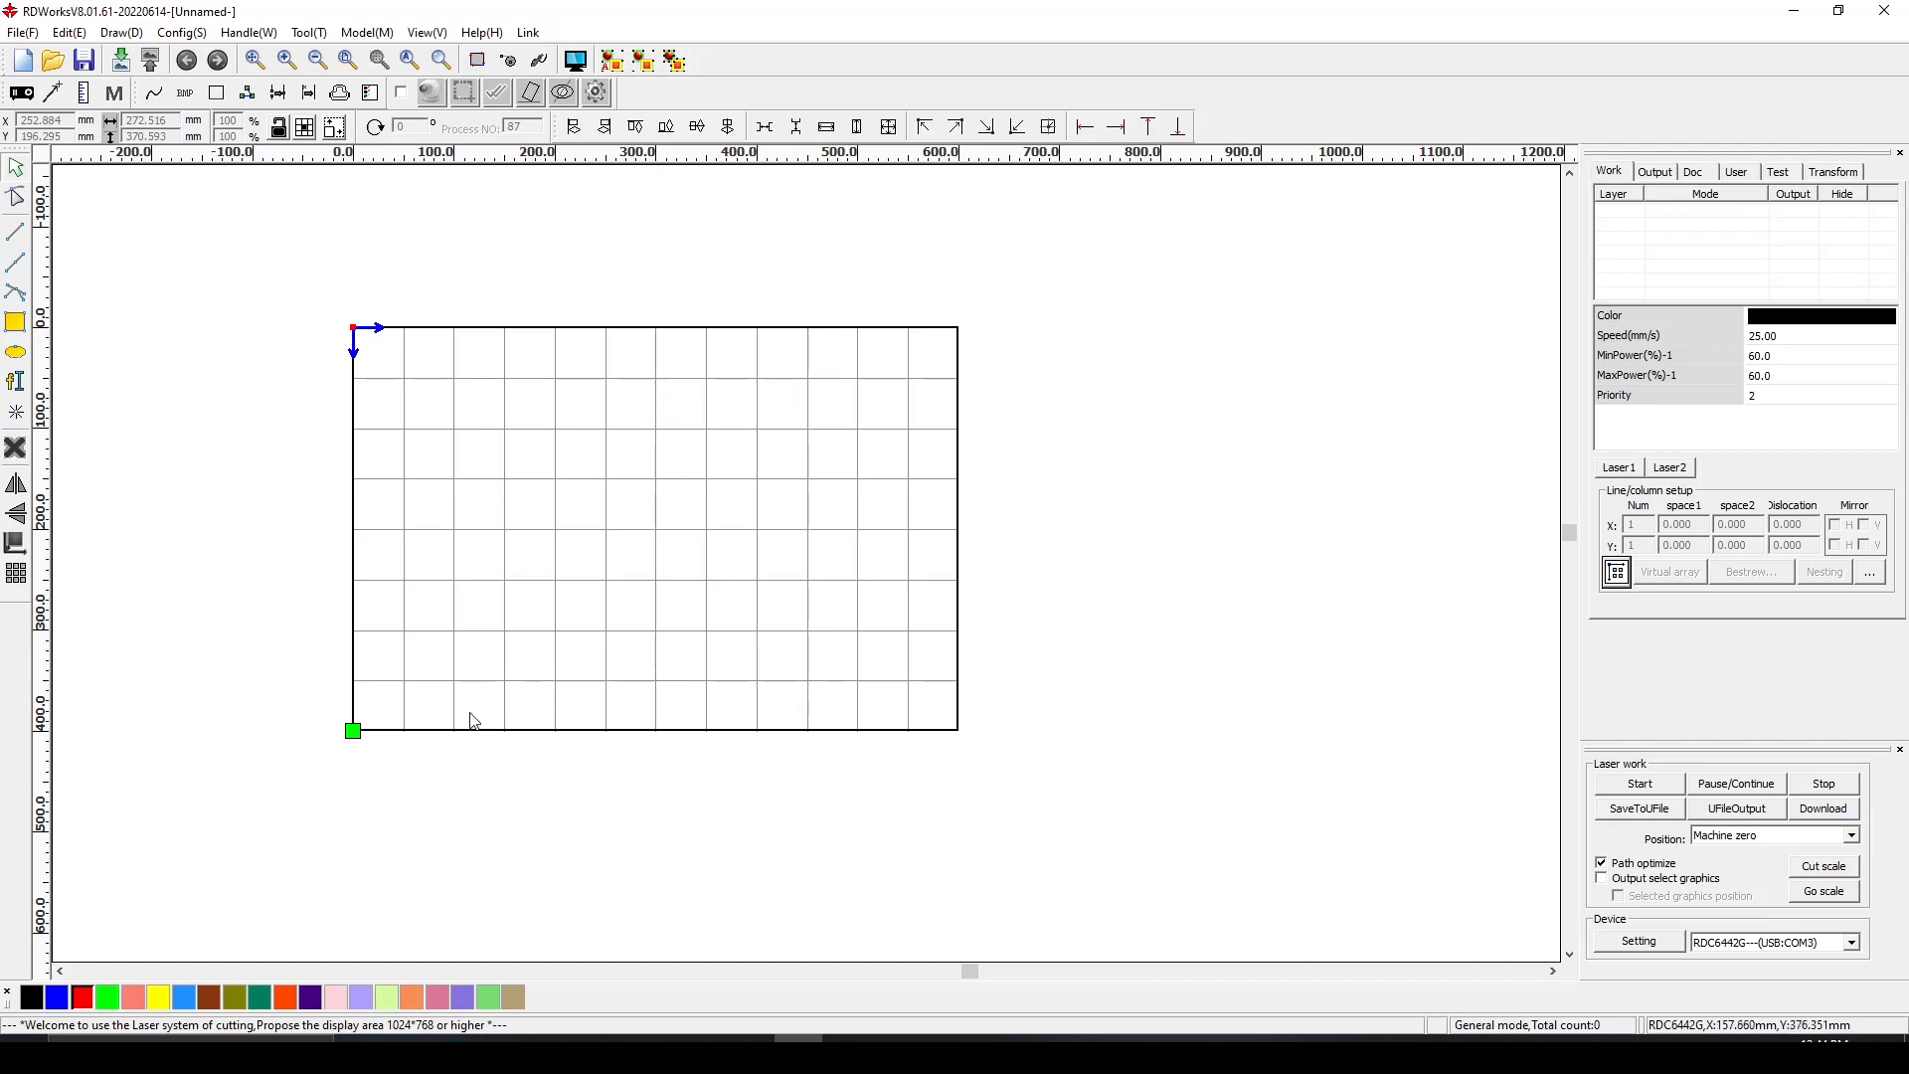
{"action": "mouse_move", "coordinate": [449, 640]}
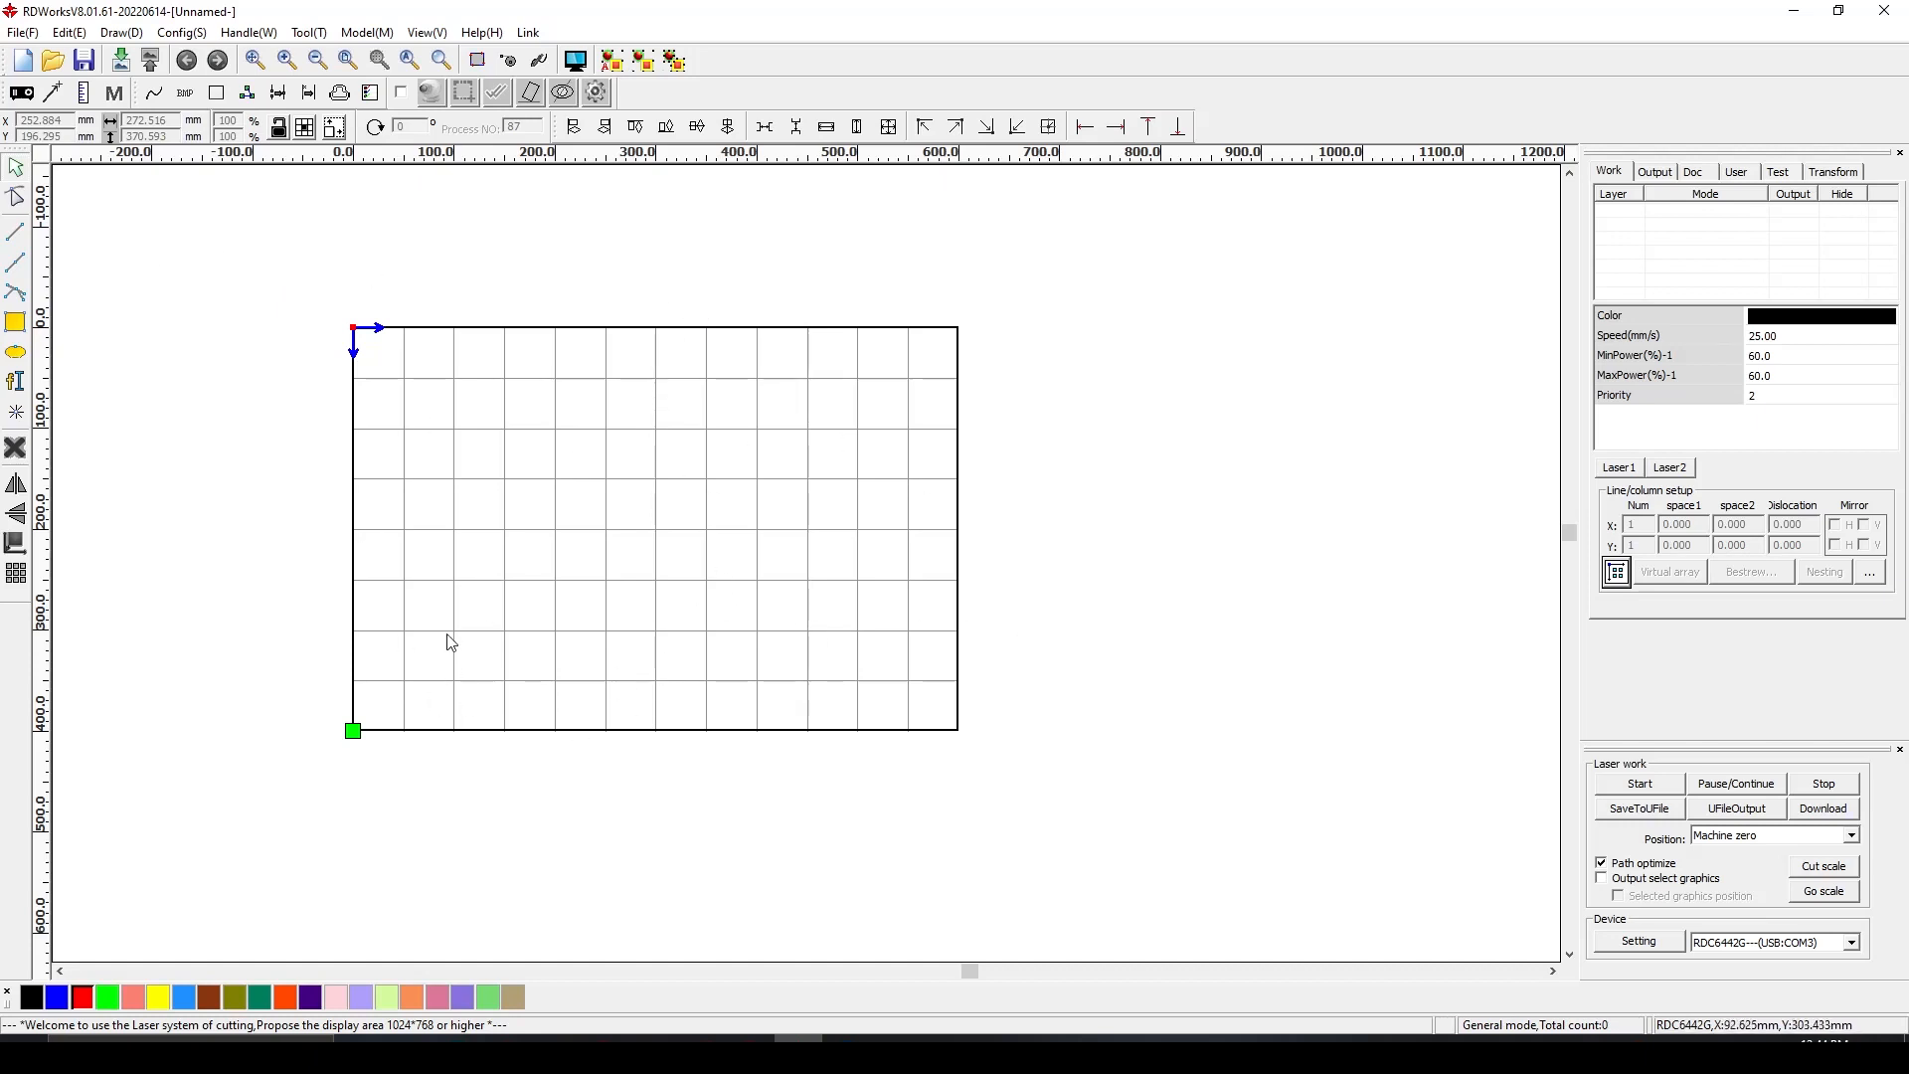
{"action": "mouse_move", "coordinate": [809, 581]}
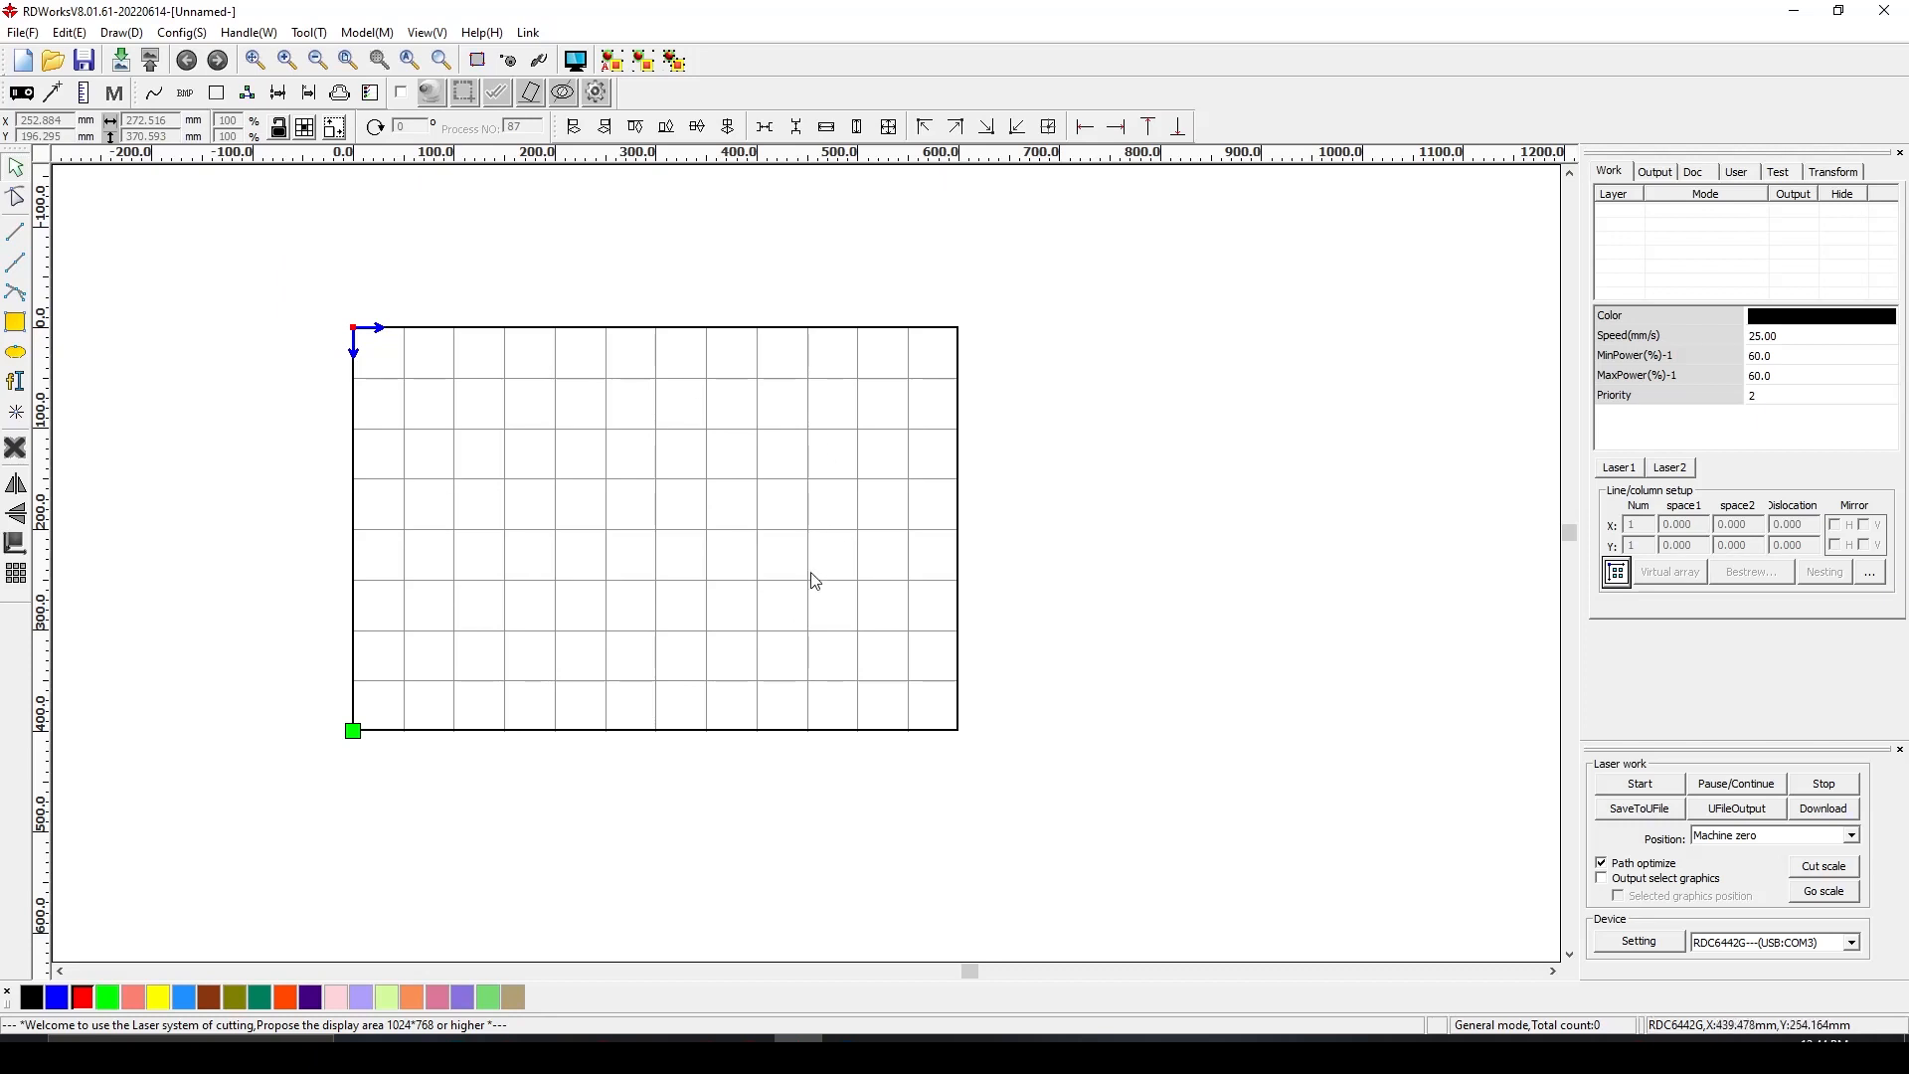
{"action": "mouse_move", "coordinate": [625, 430]}
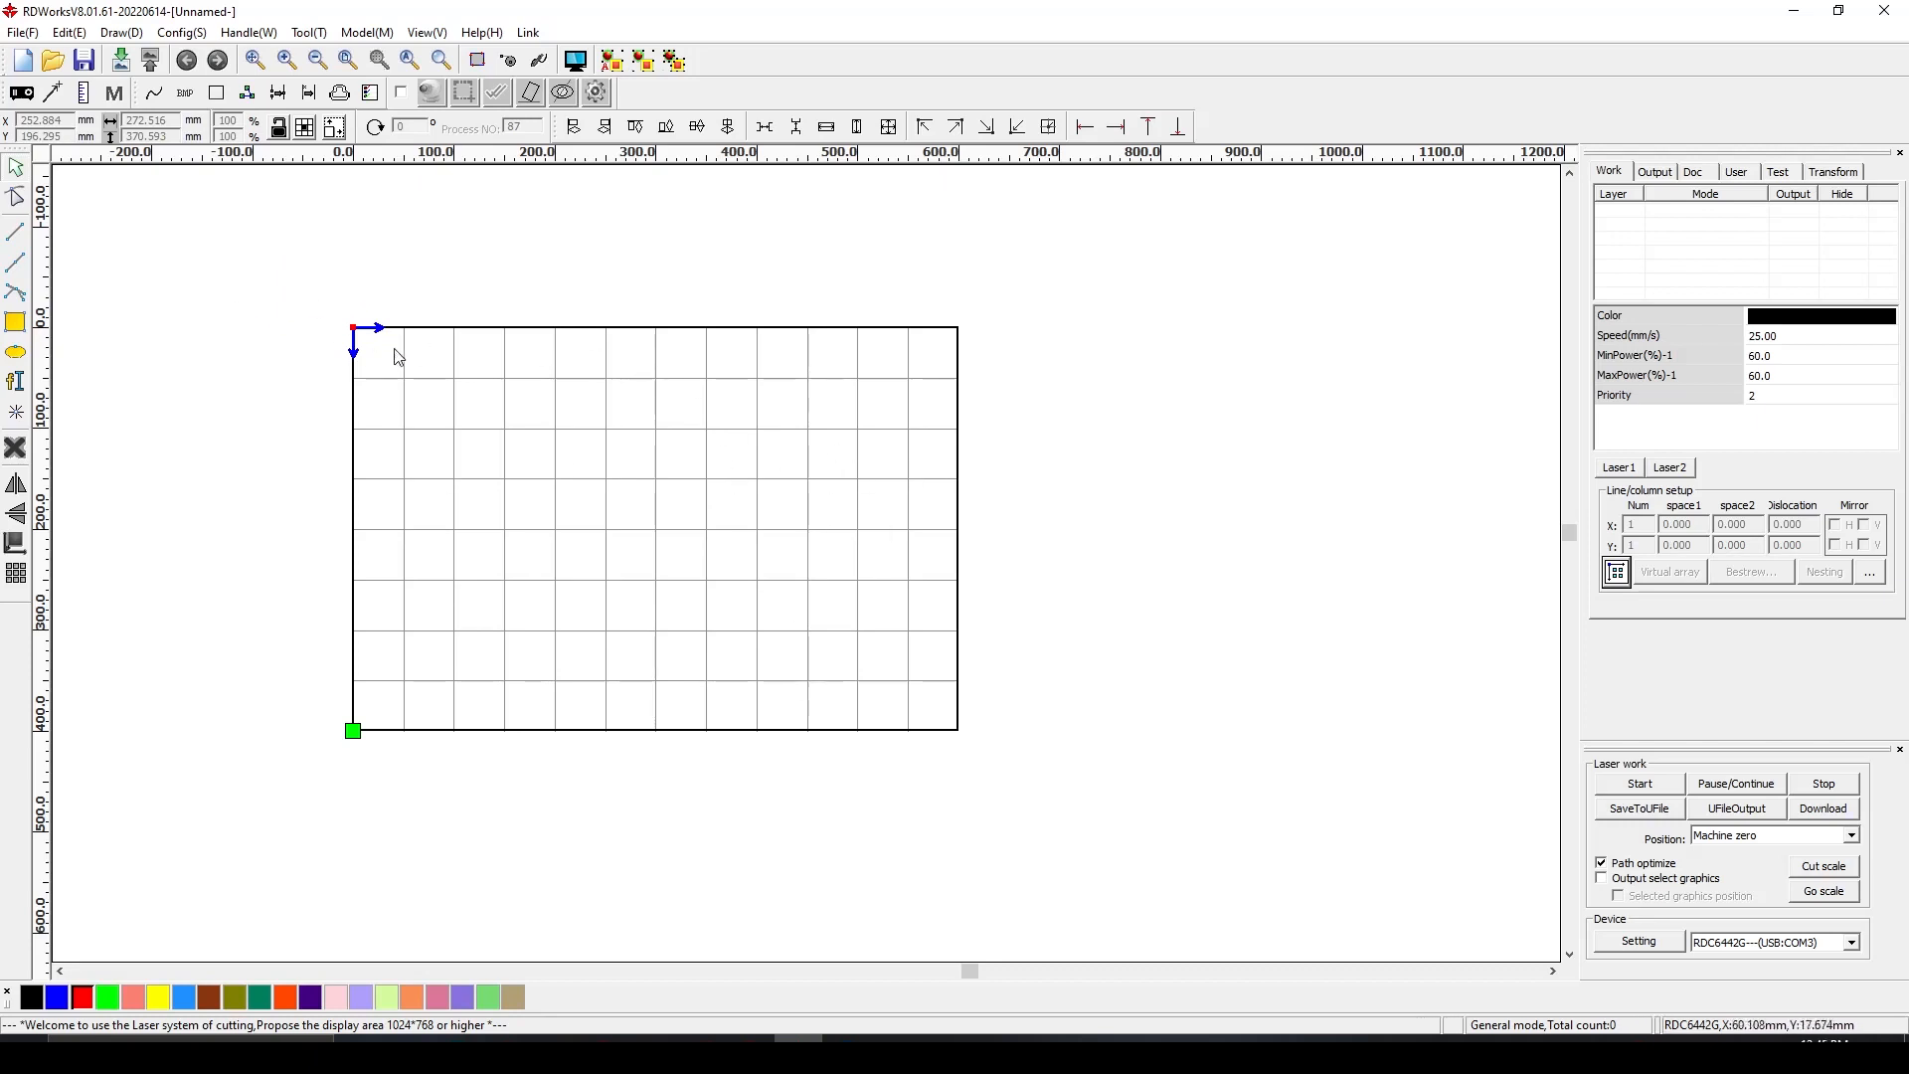
{"action": "mouse_move", "coordinate": [1646, 986]}
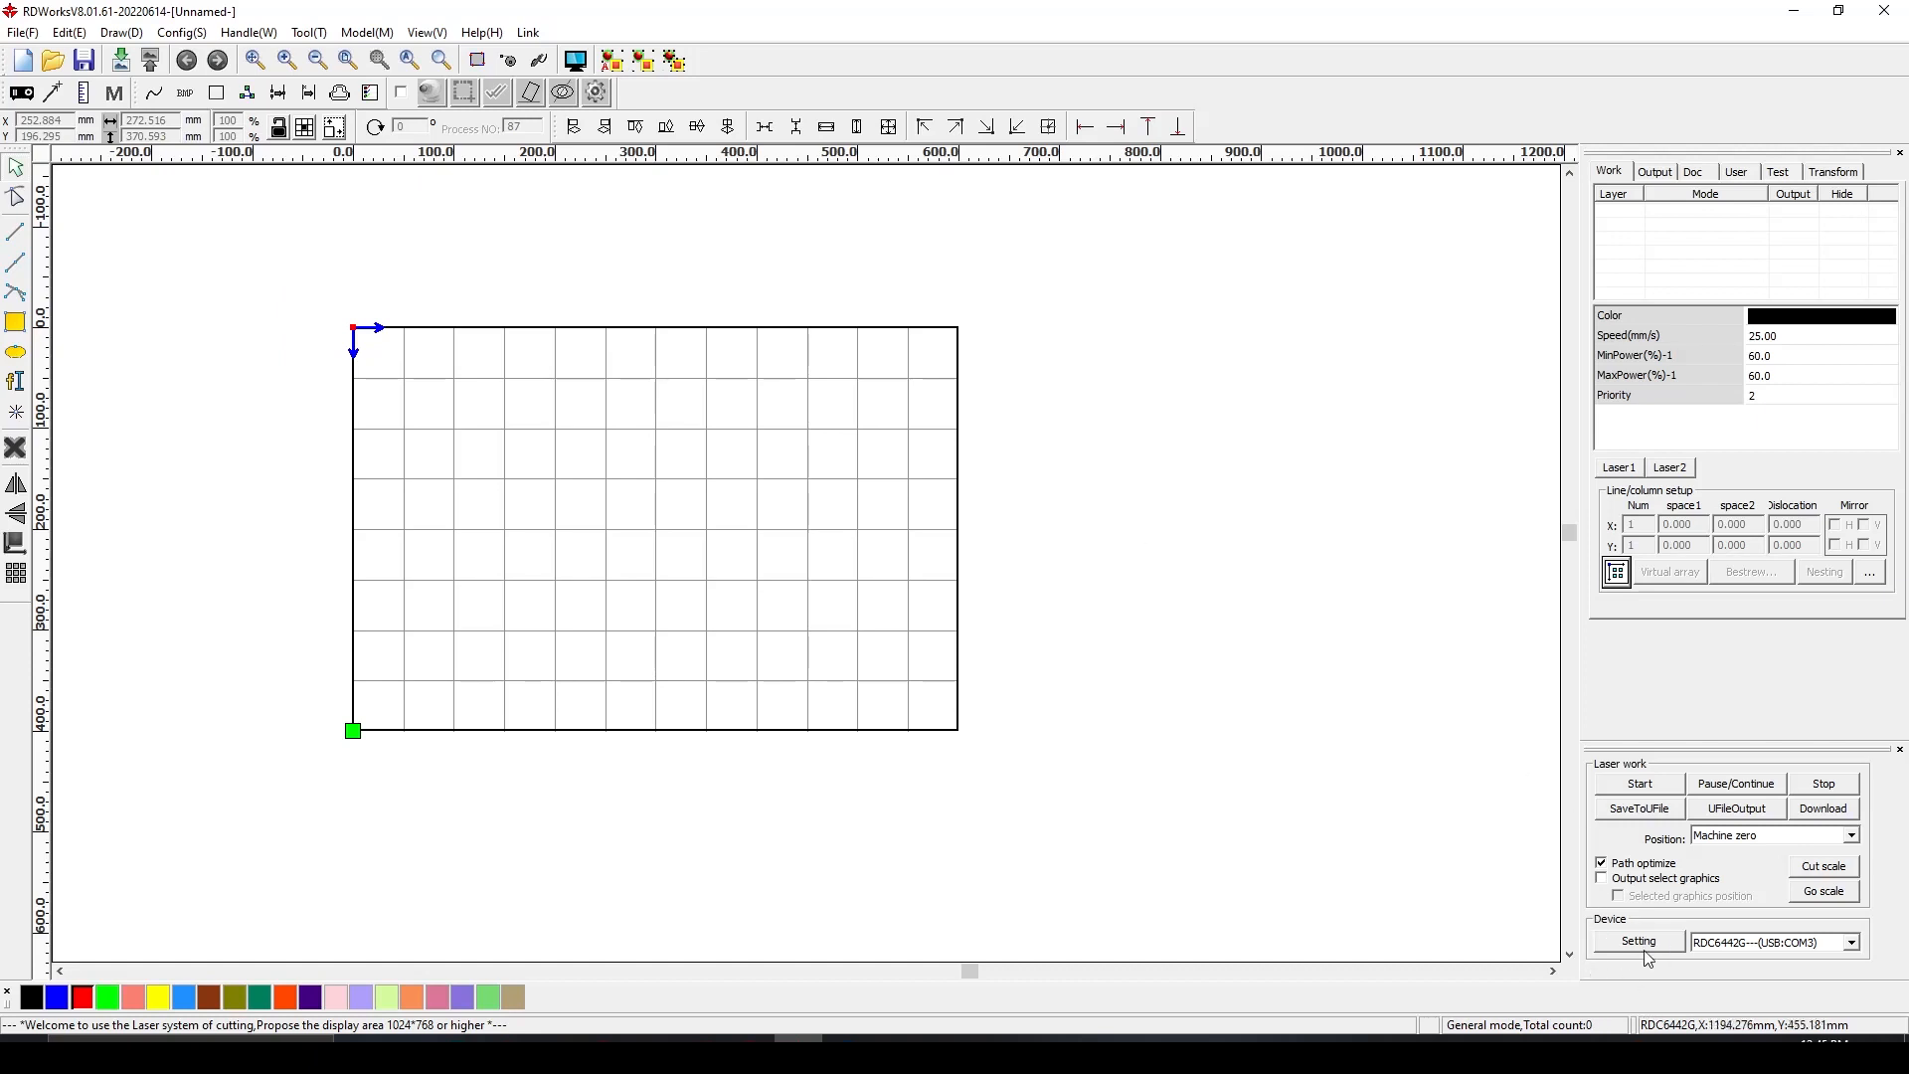
{"action": "left_click", "coordinate": [1639, 940]}
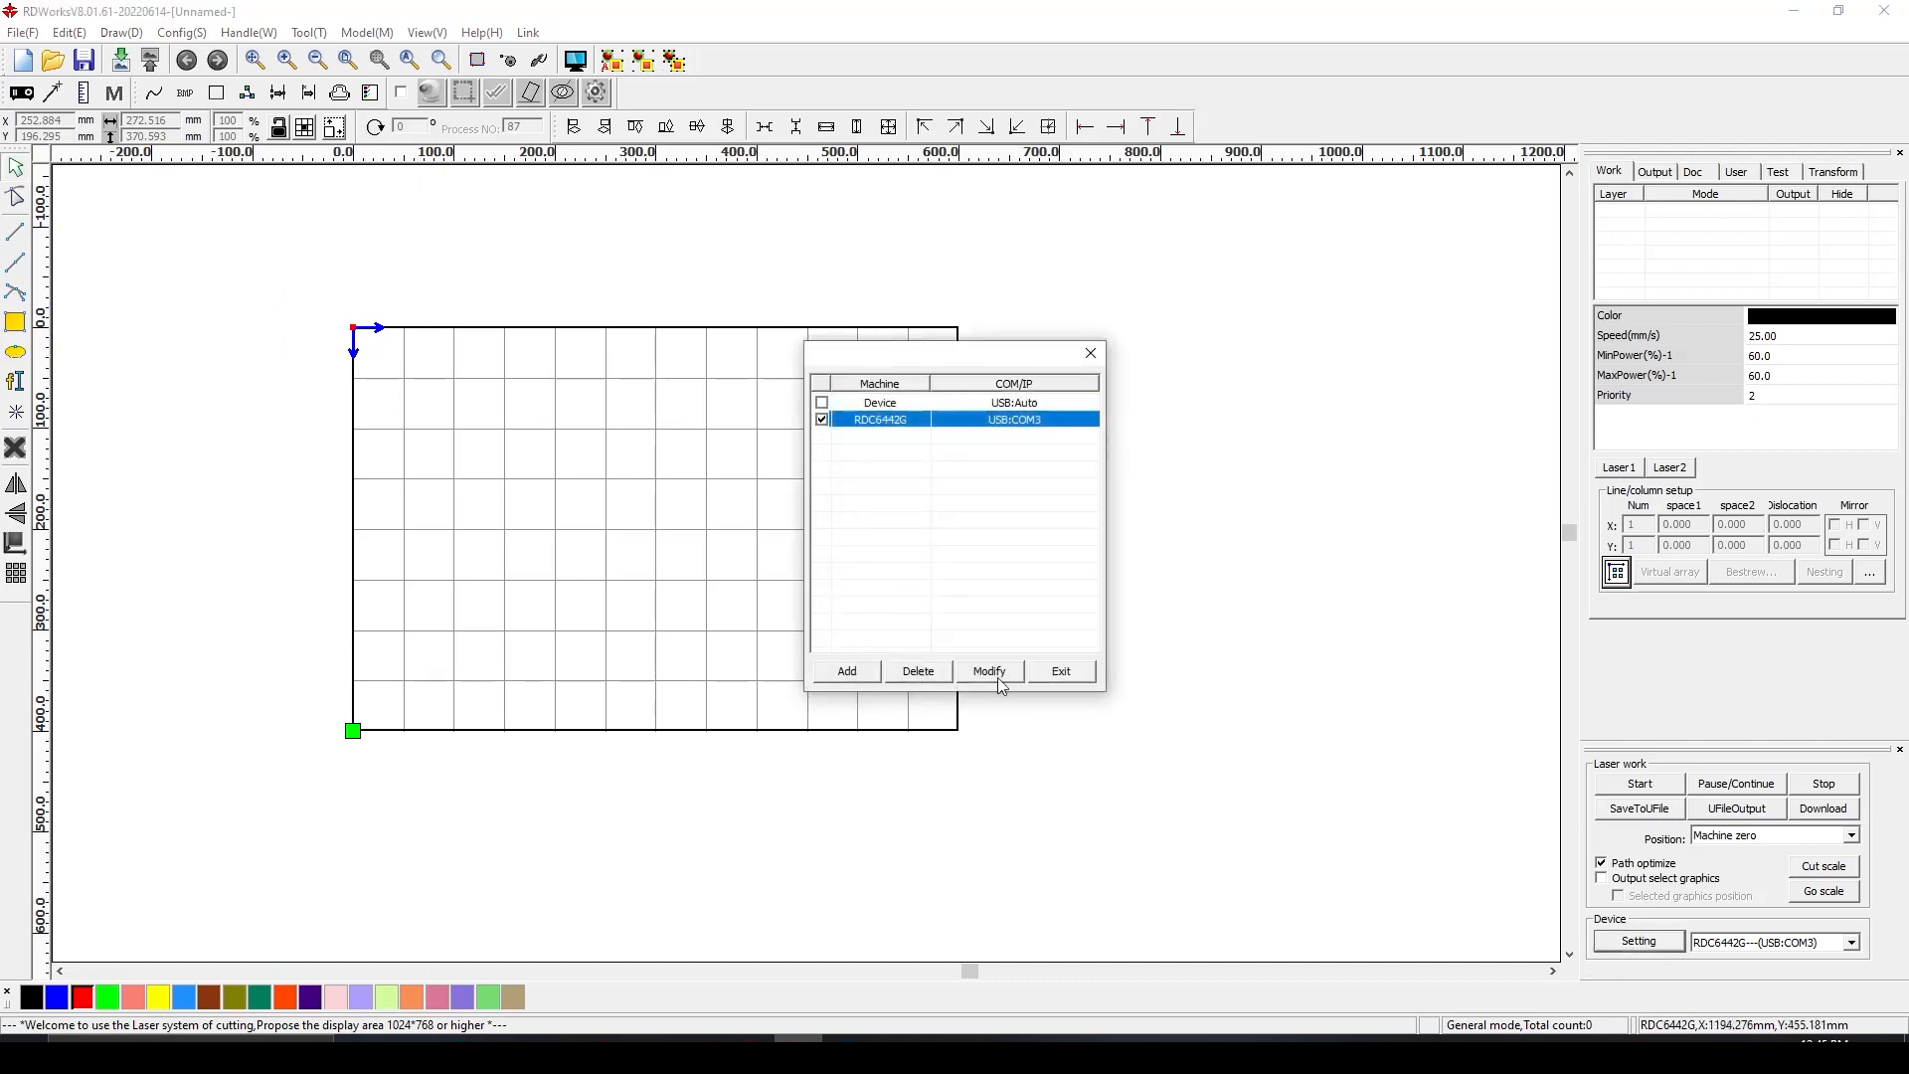
{"action": "left_click", "coordinate": [990, 672]}
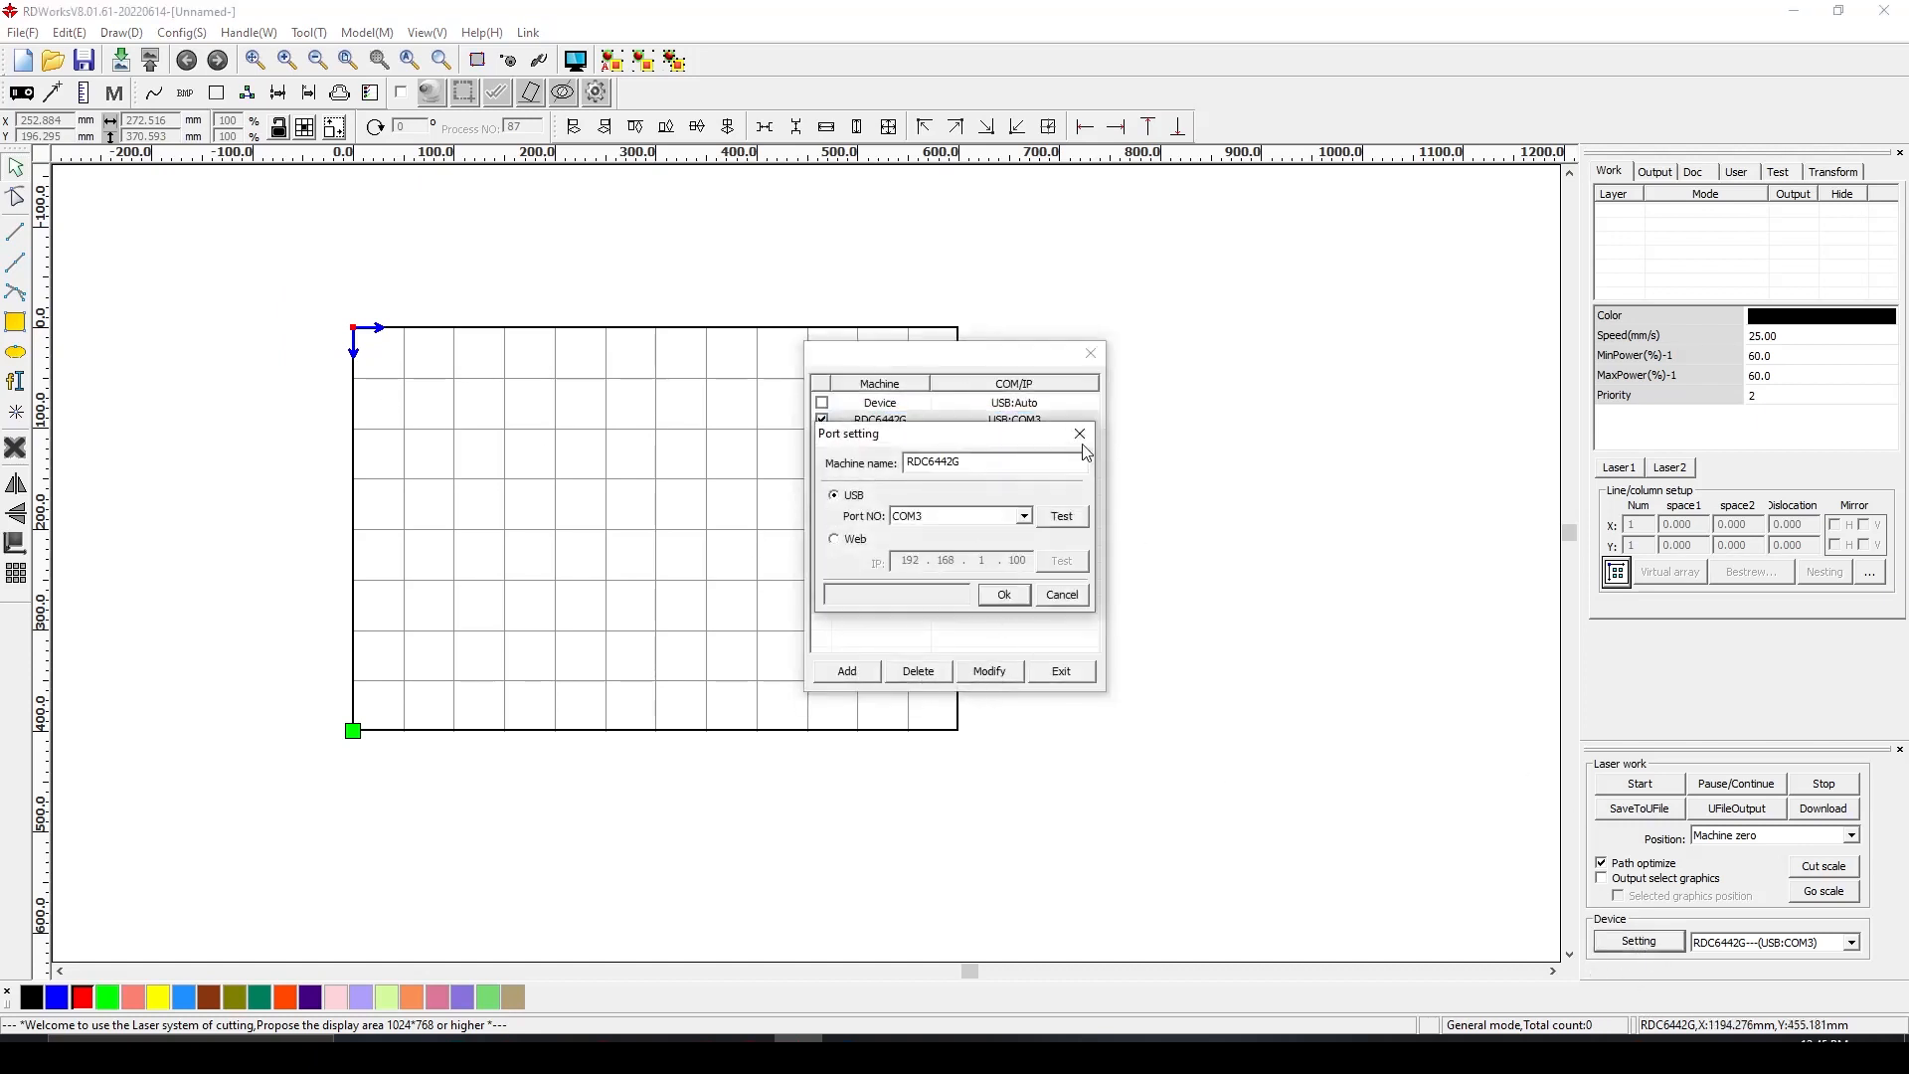
{"action": "left_click", "coordinate": [1078, 434]}
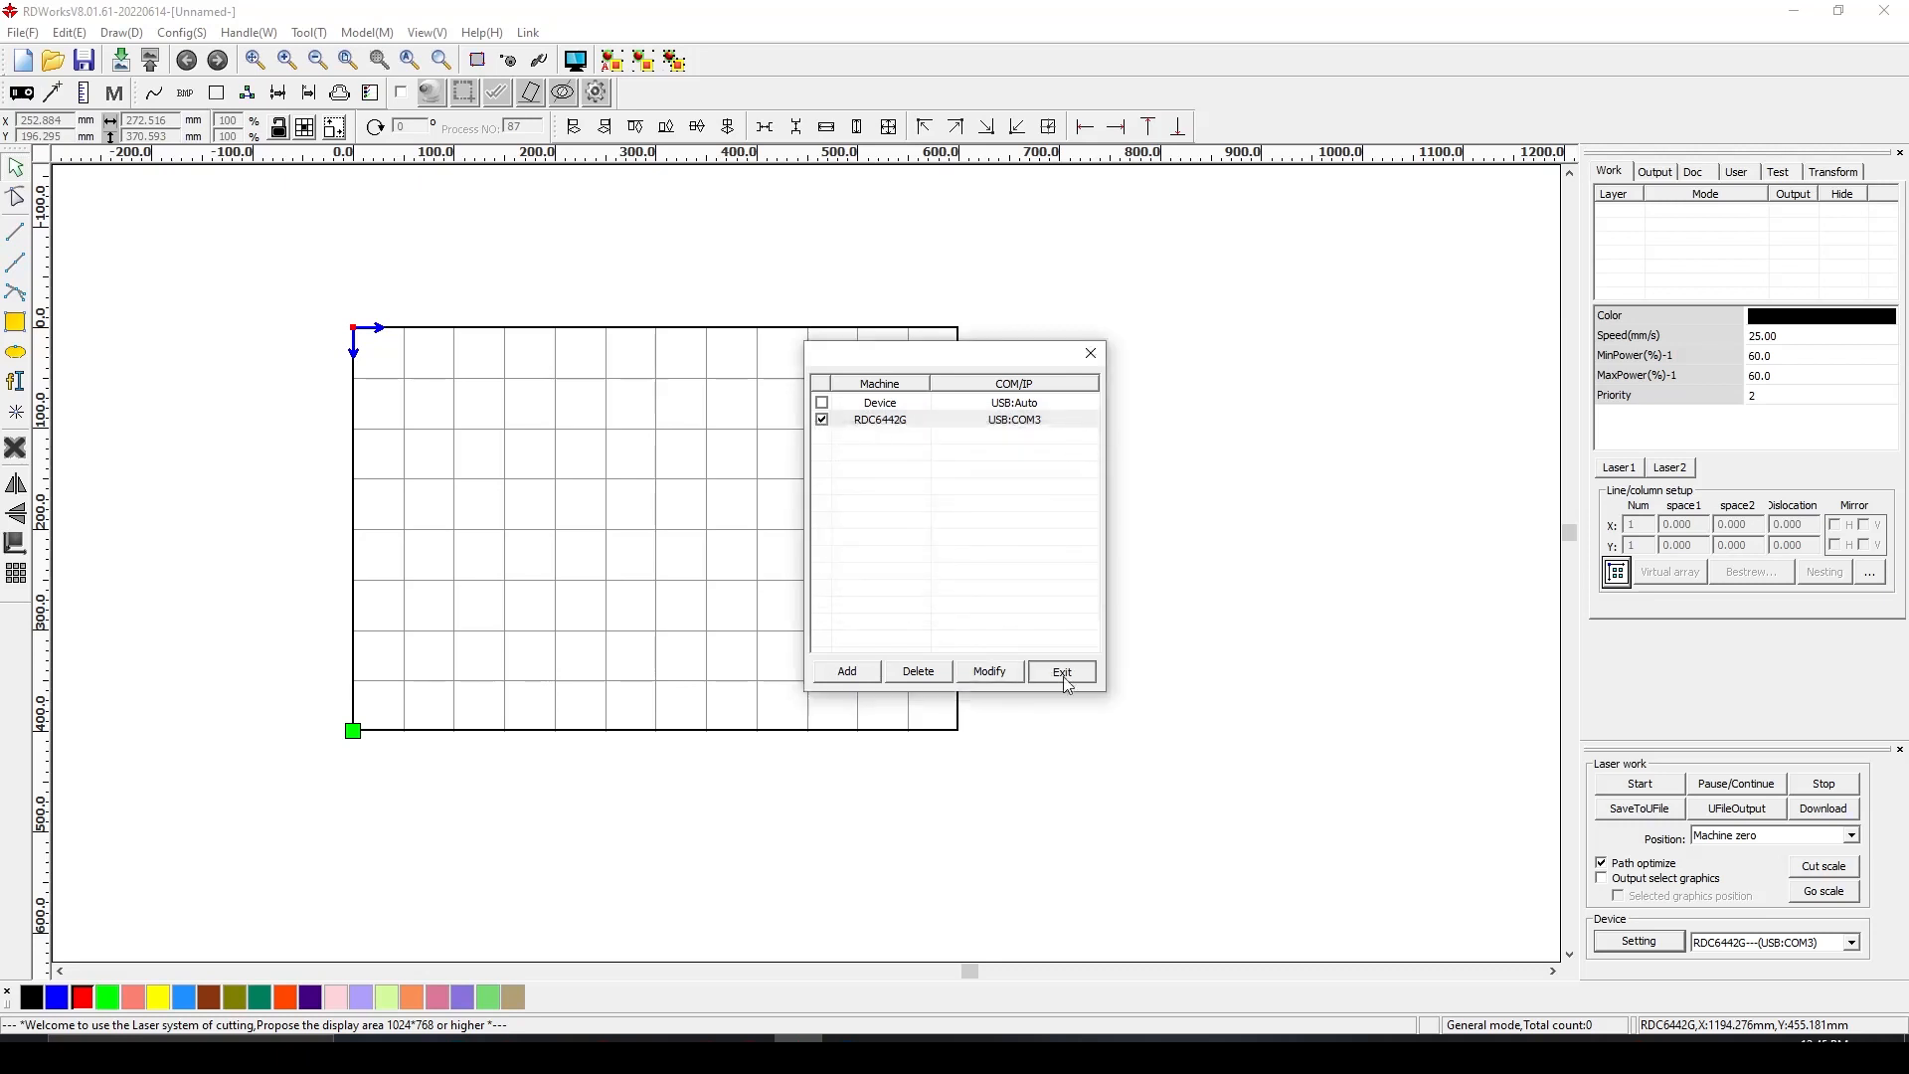
{"action": "left_click", "coordinate": [1062, 672]}
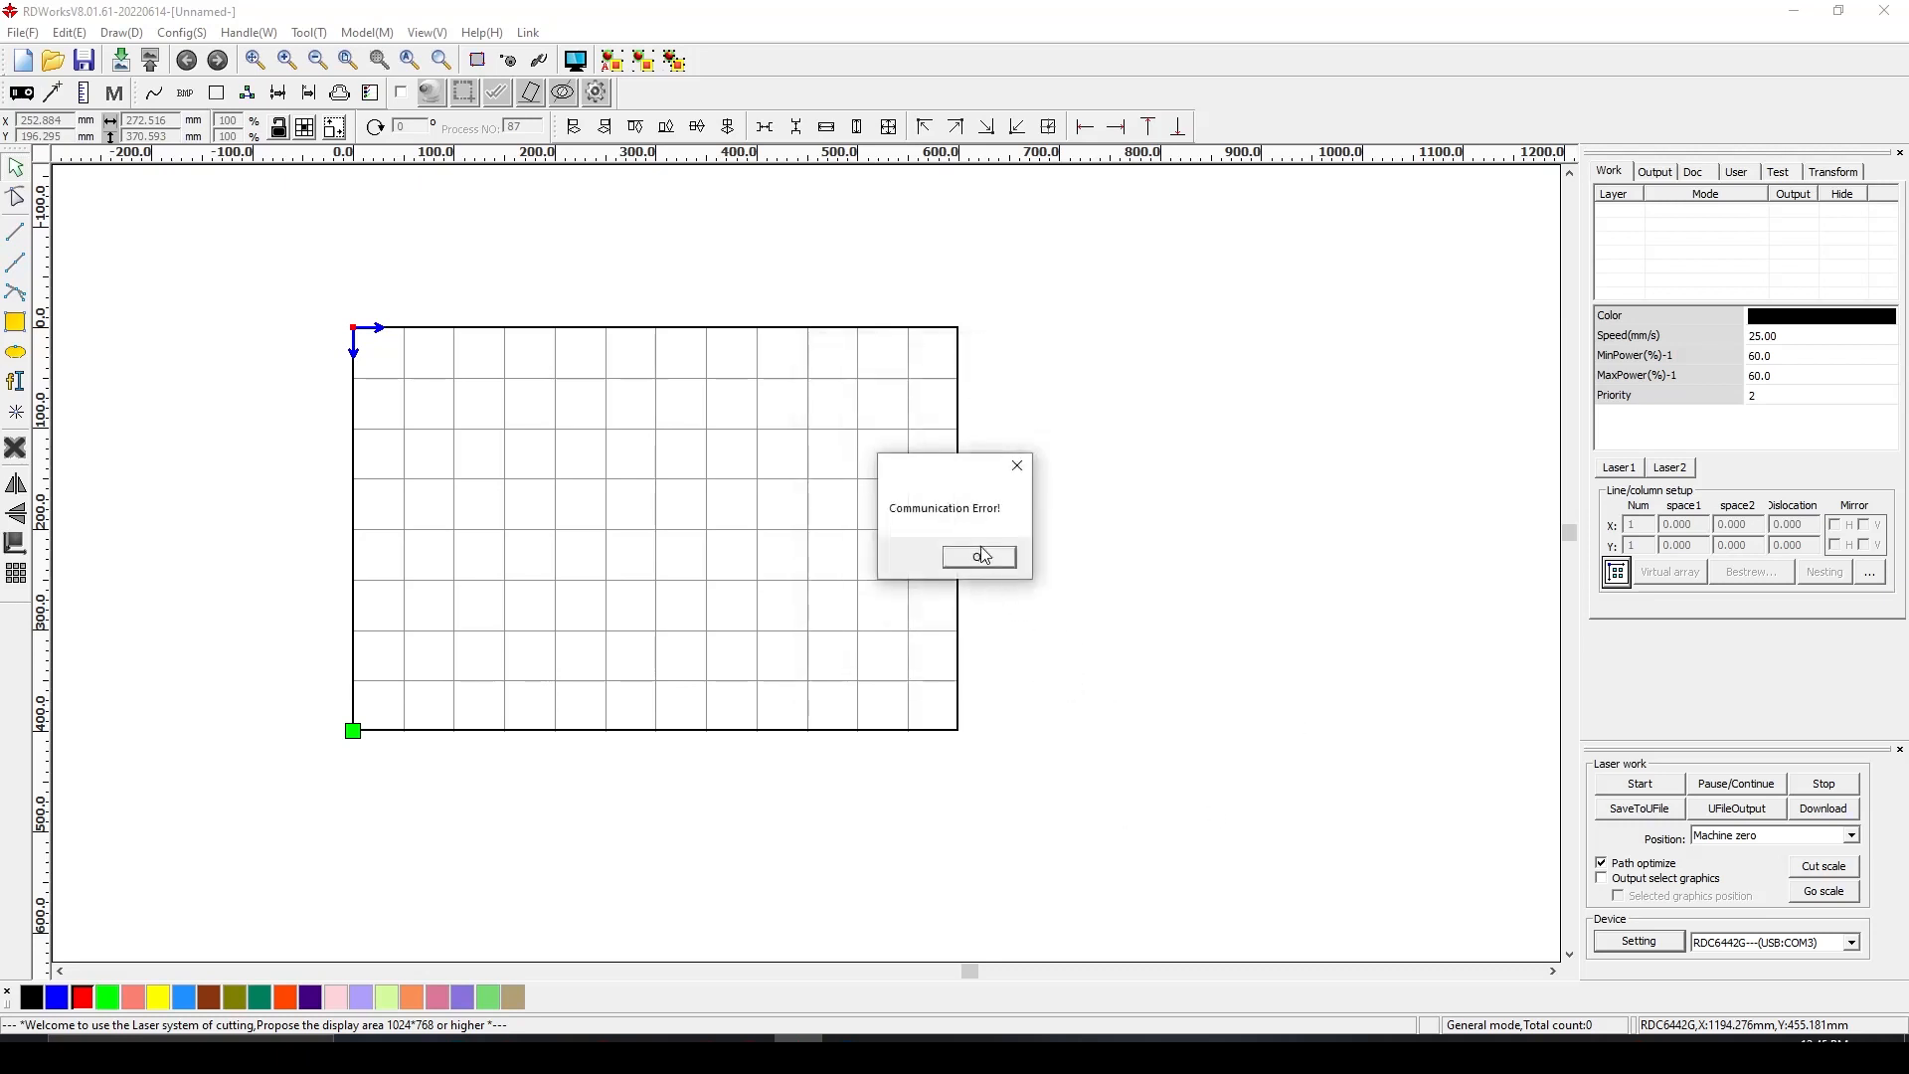
{"action": "left_click", "coordinate": [979, 557]}
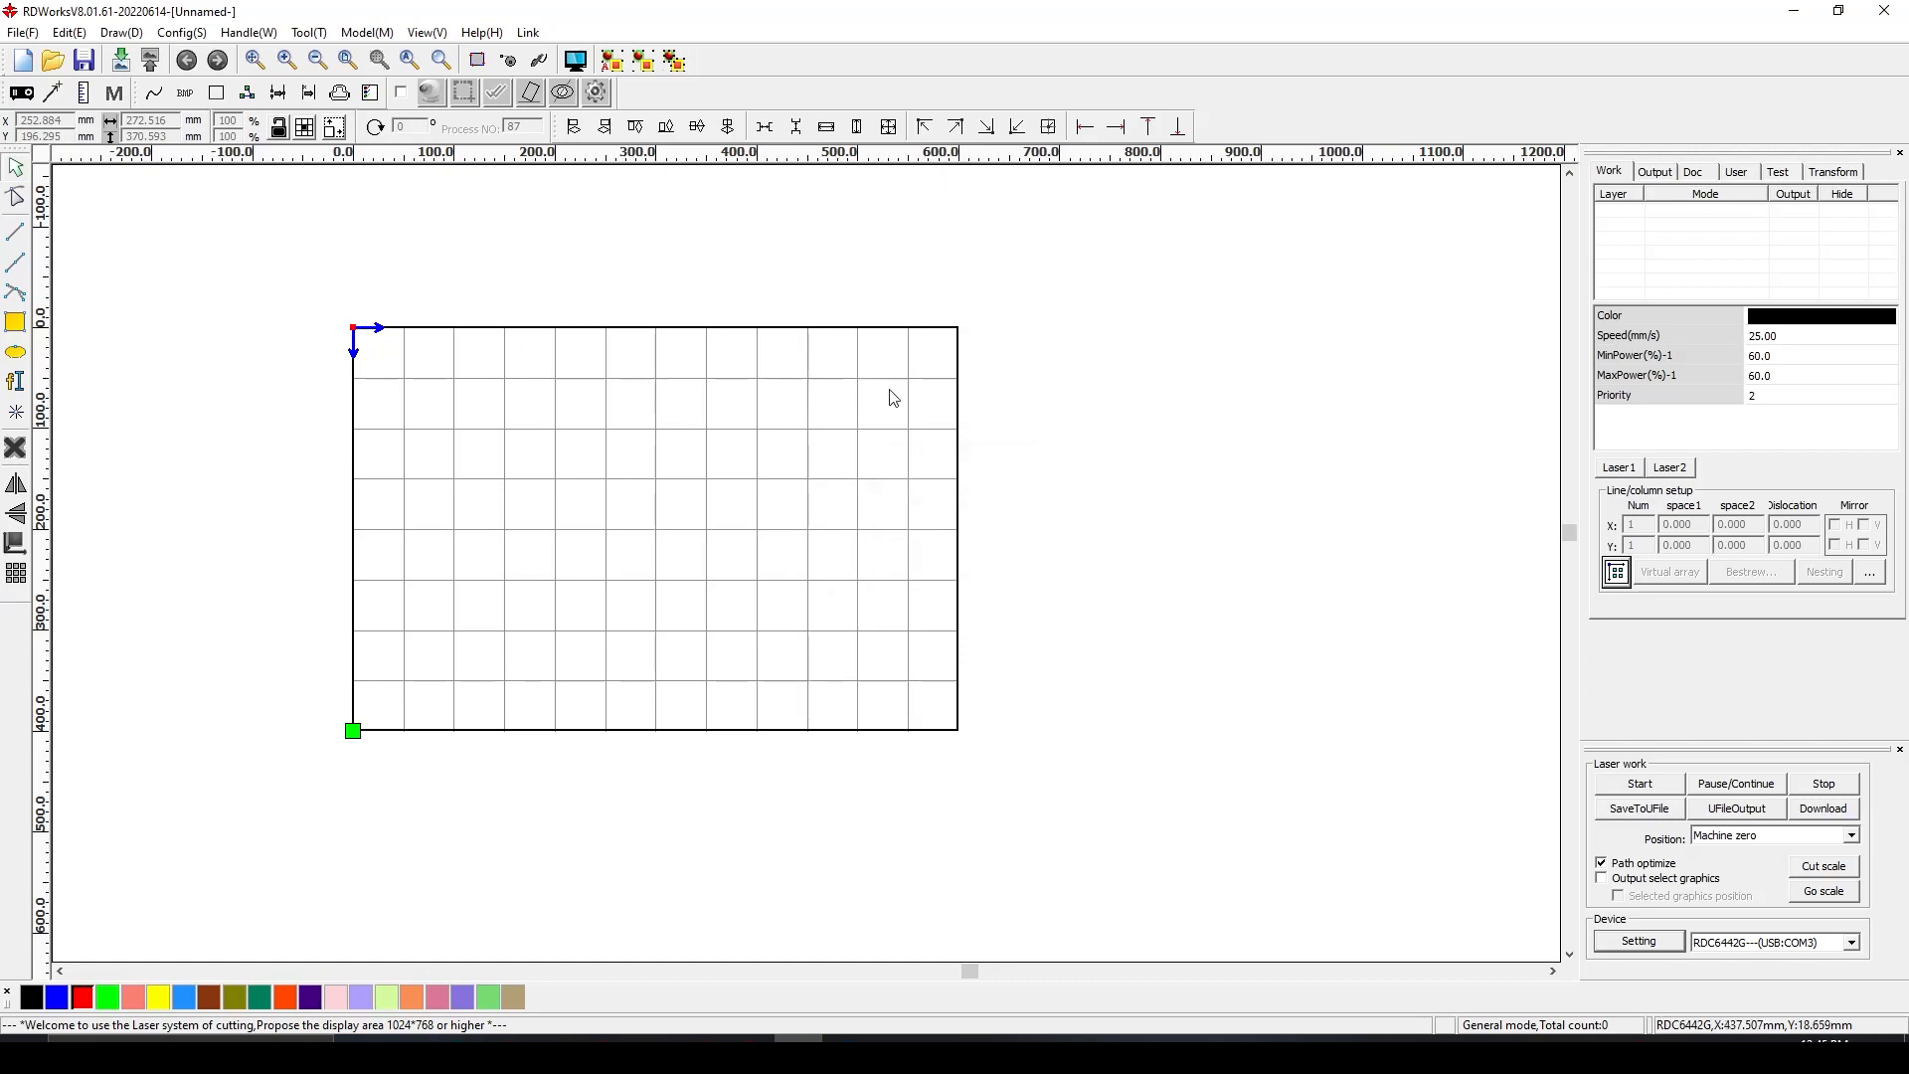
{"action": "mouse_move", "coordinate": [437, 537]}
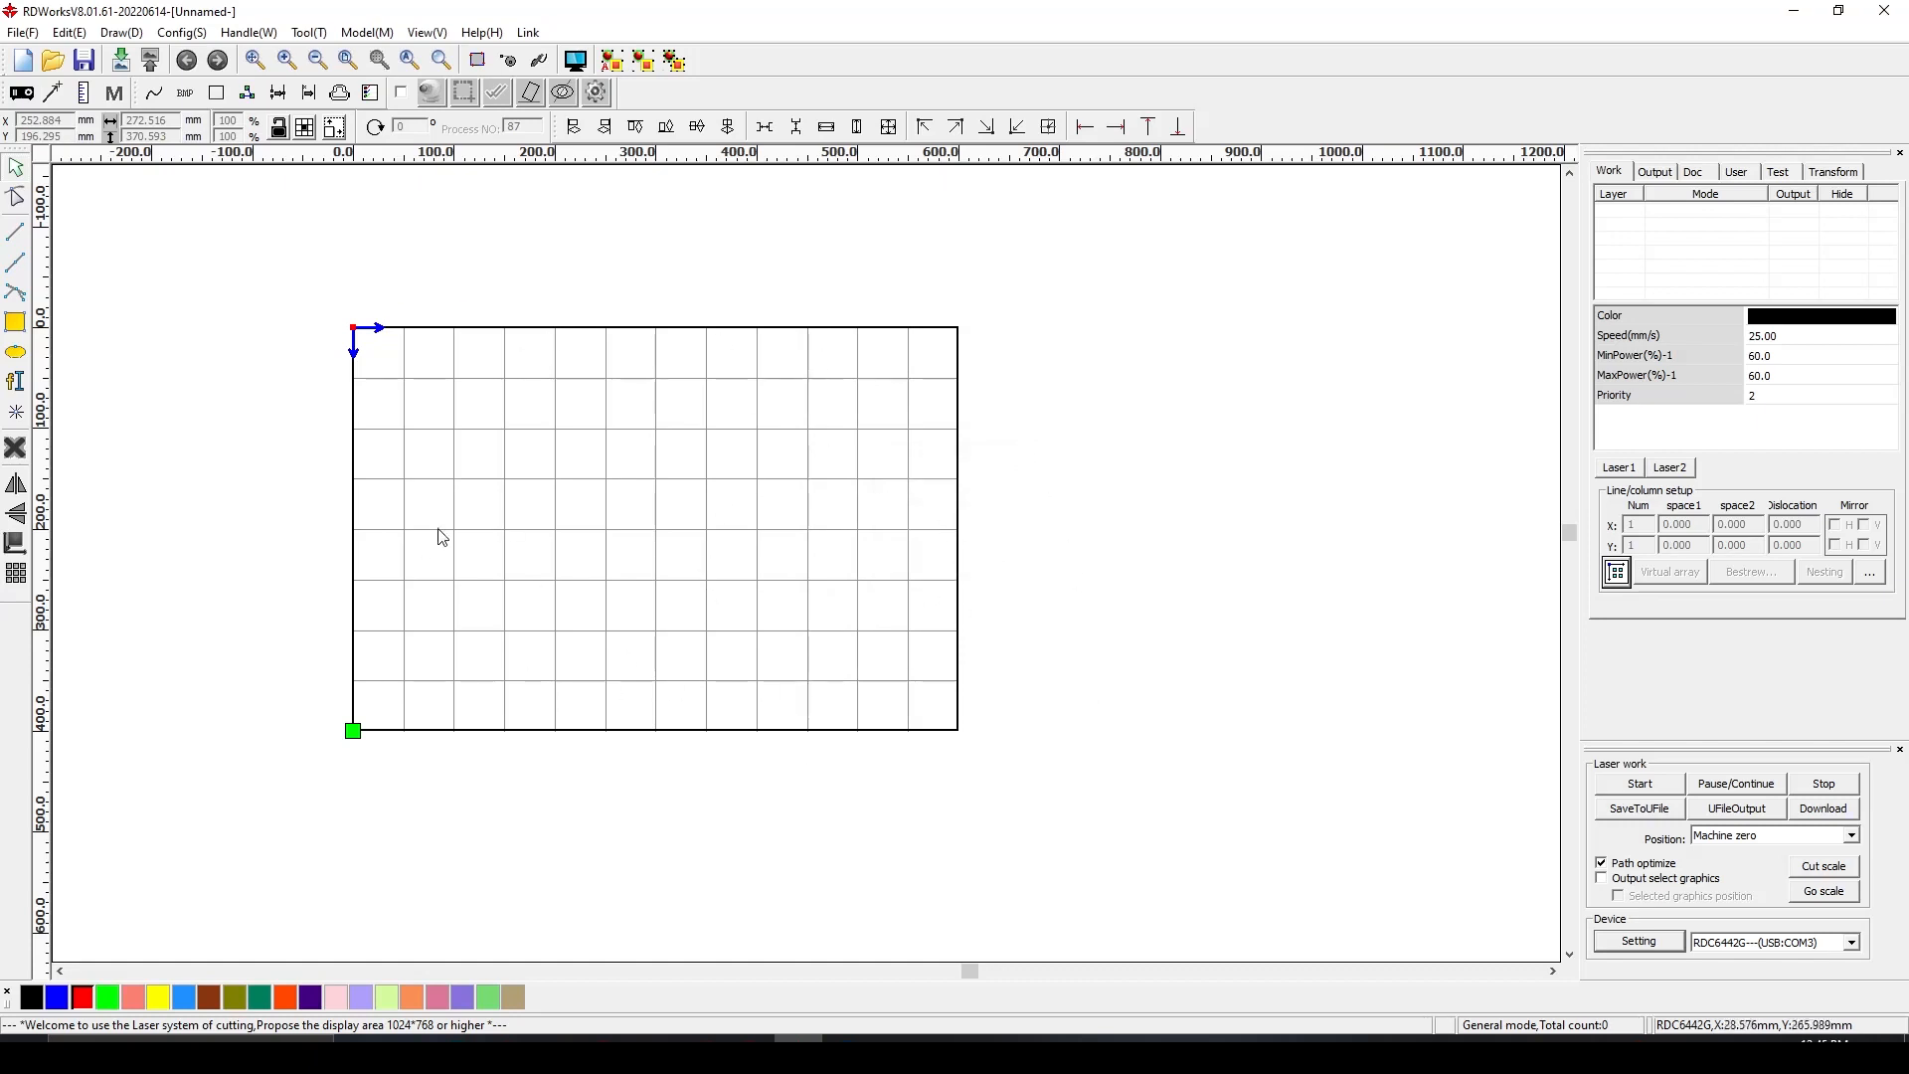
{"action": "mouse_move", "coordinate": [747, 513]}
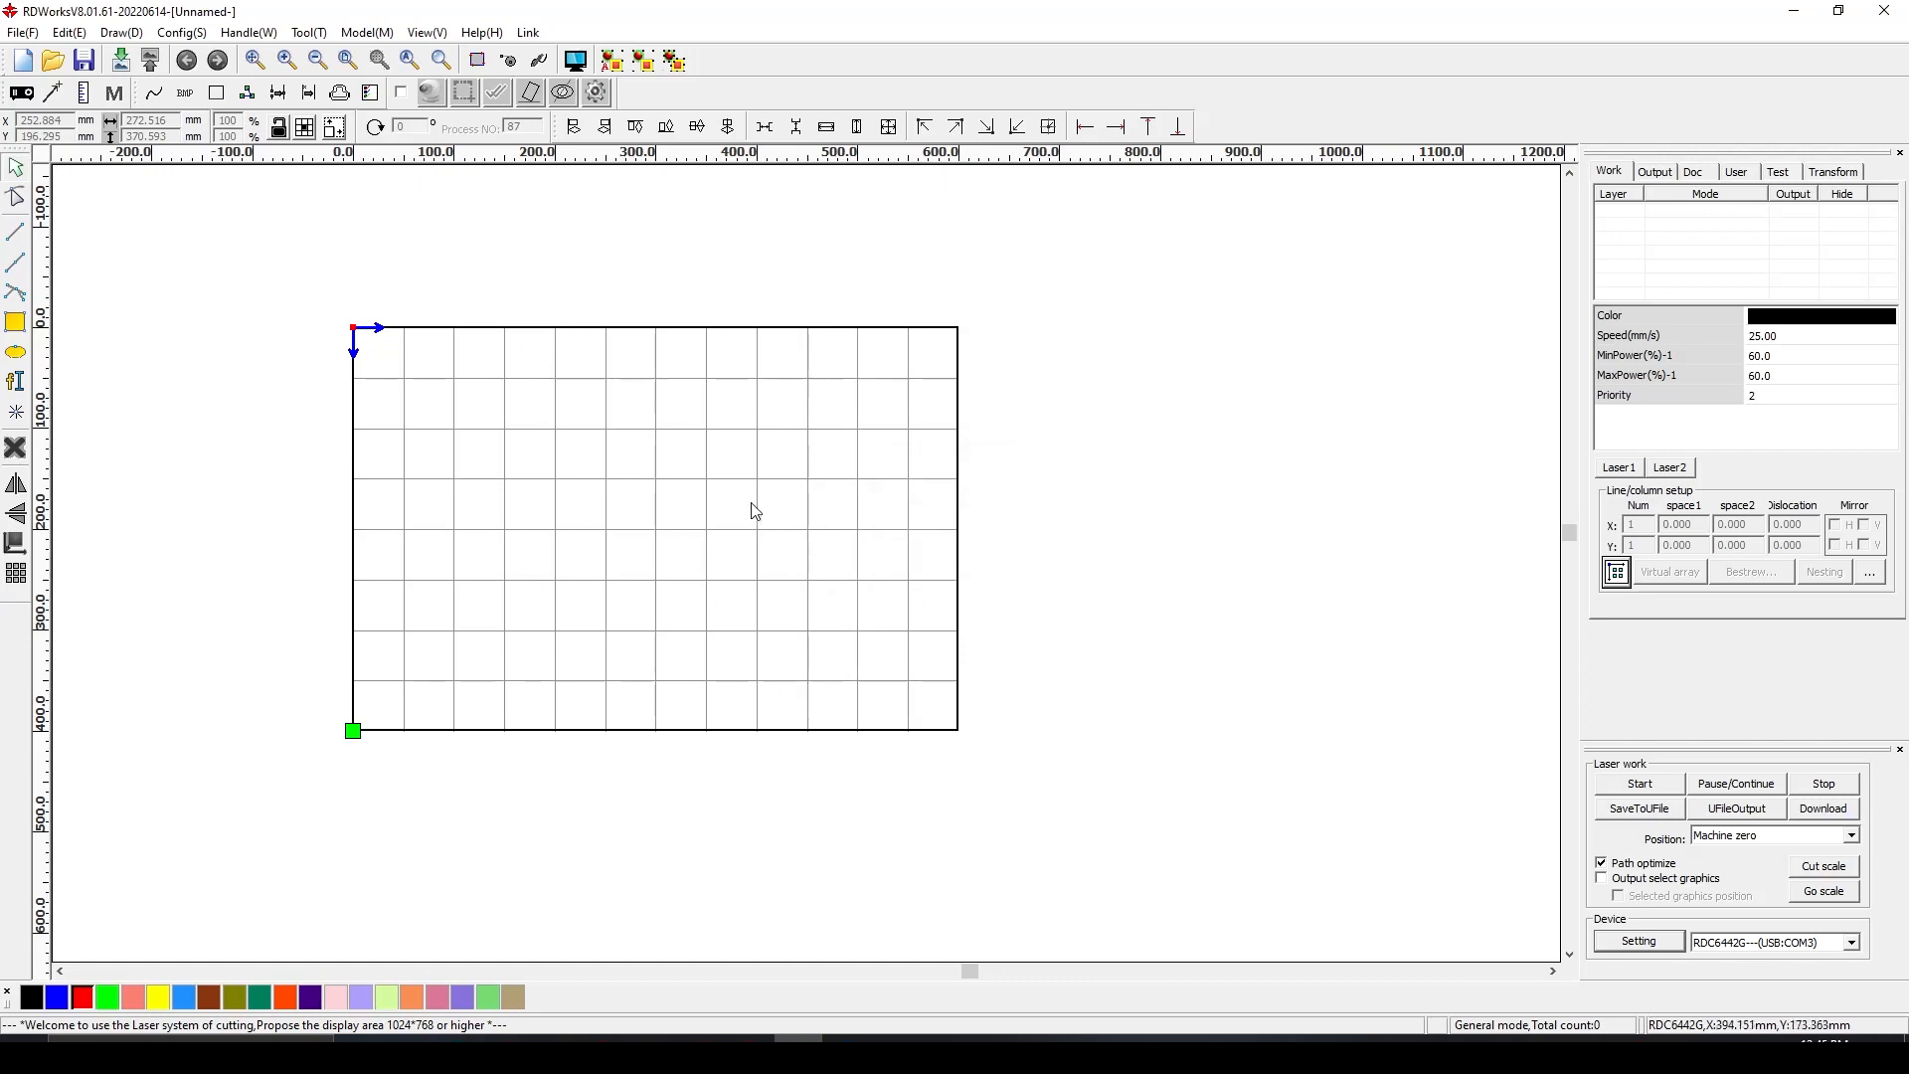
{"action": "mouse_move", "coordinate": [342, 470]}
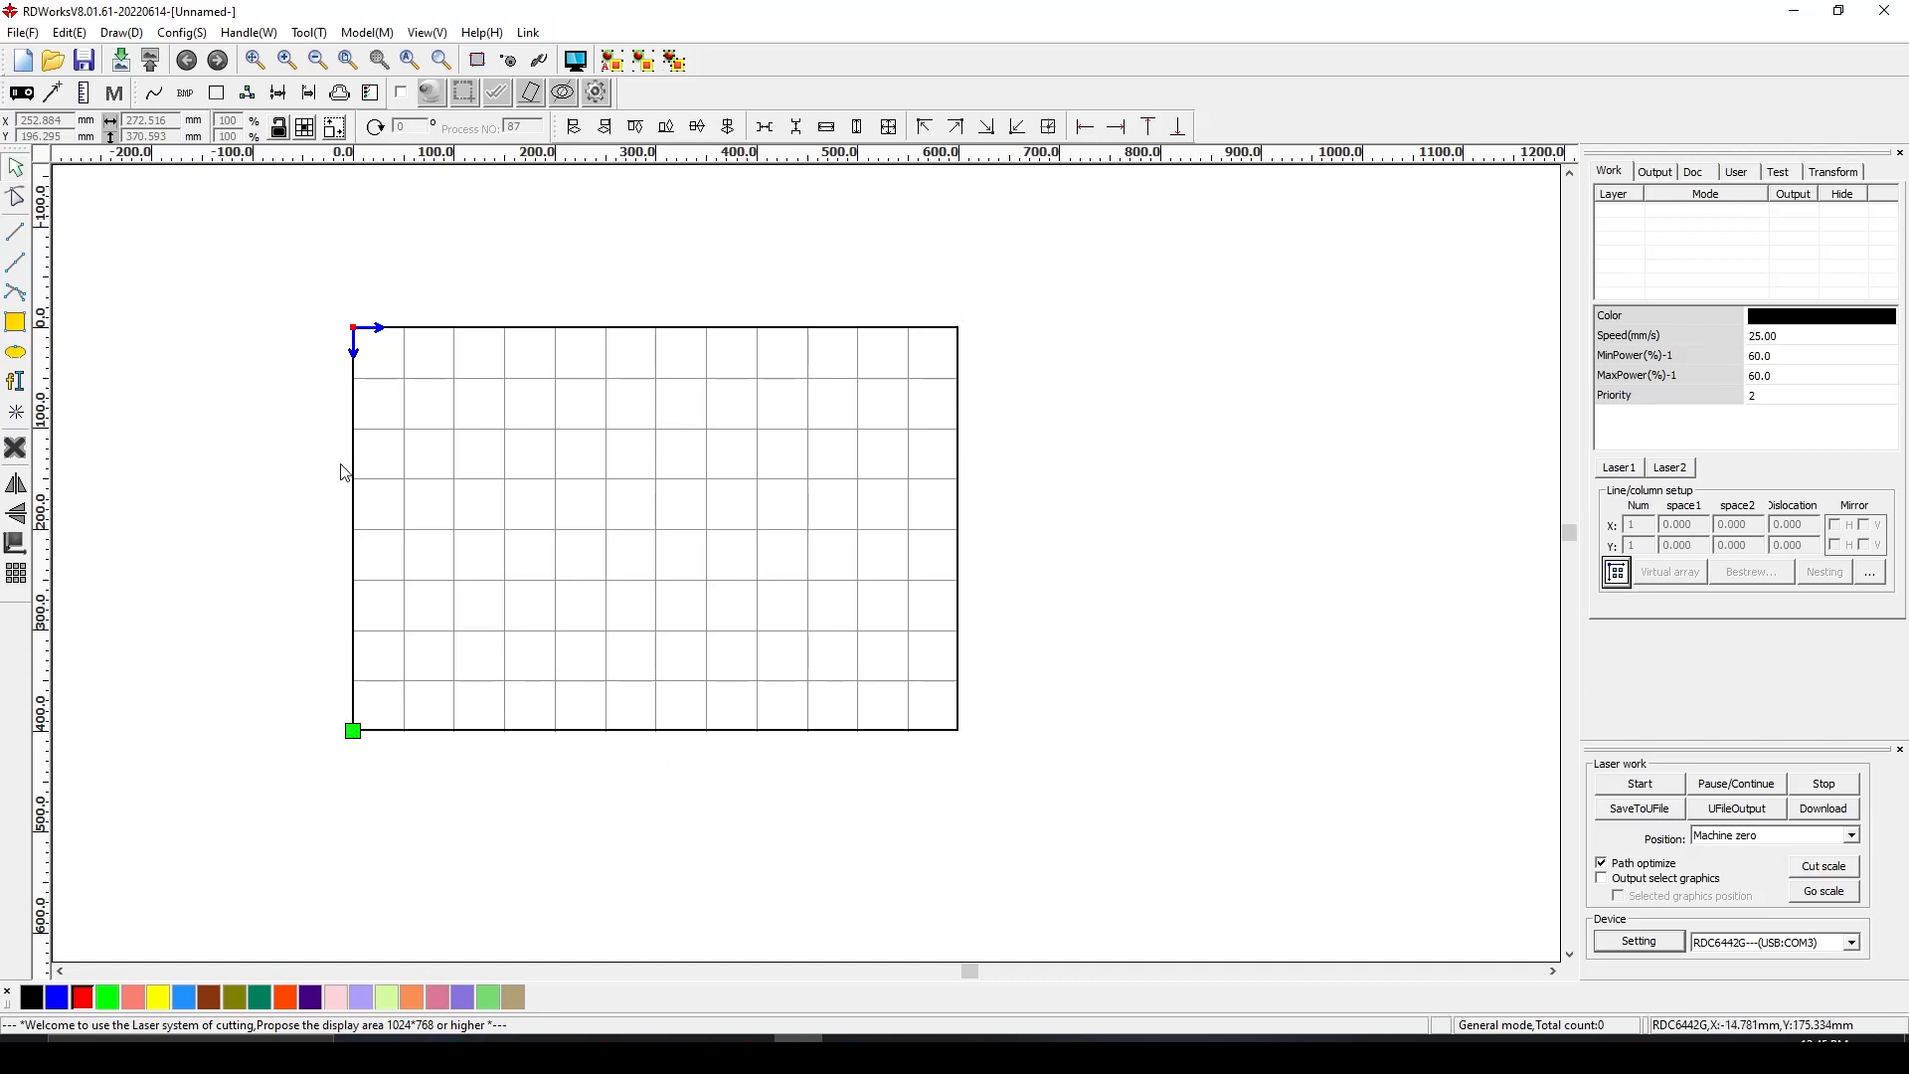
{"action": "mouse_move", "coordinate": [909, 575]}
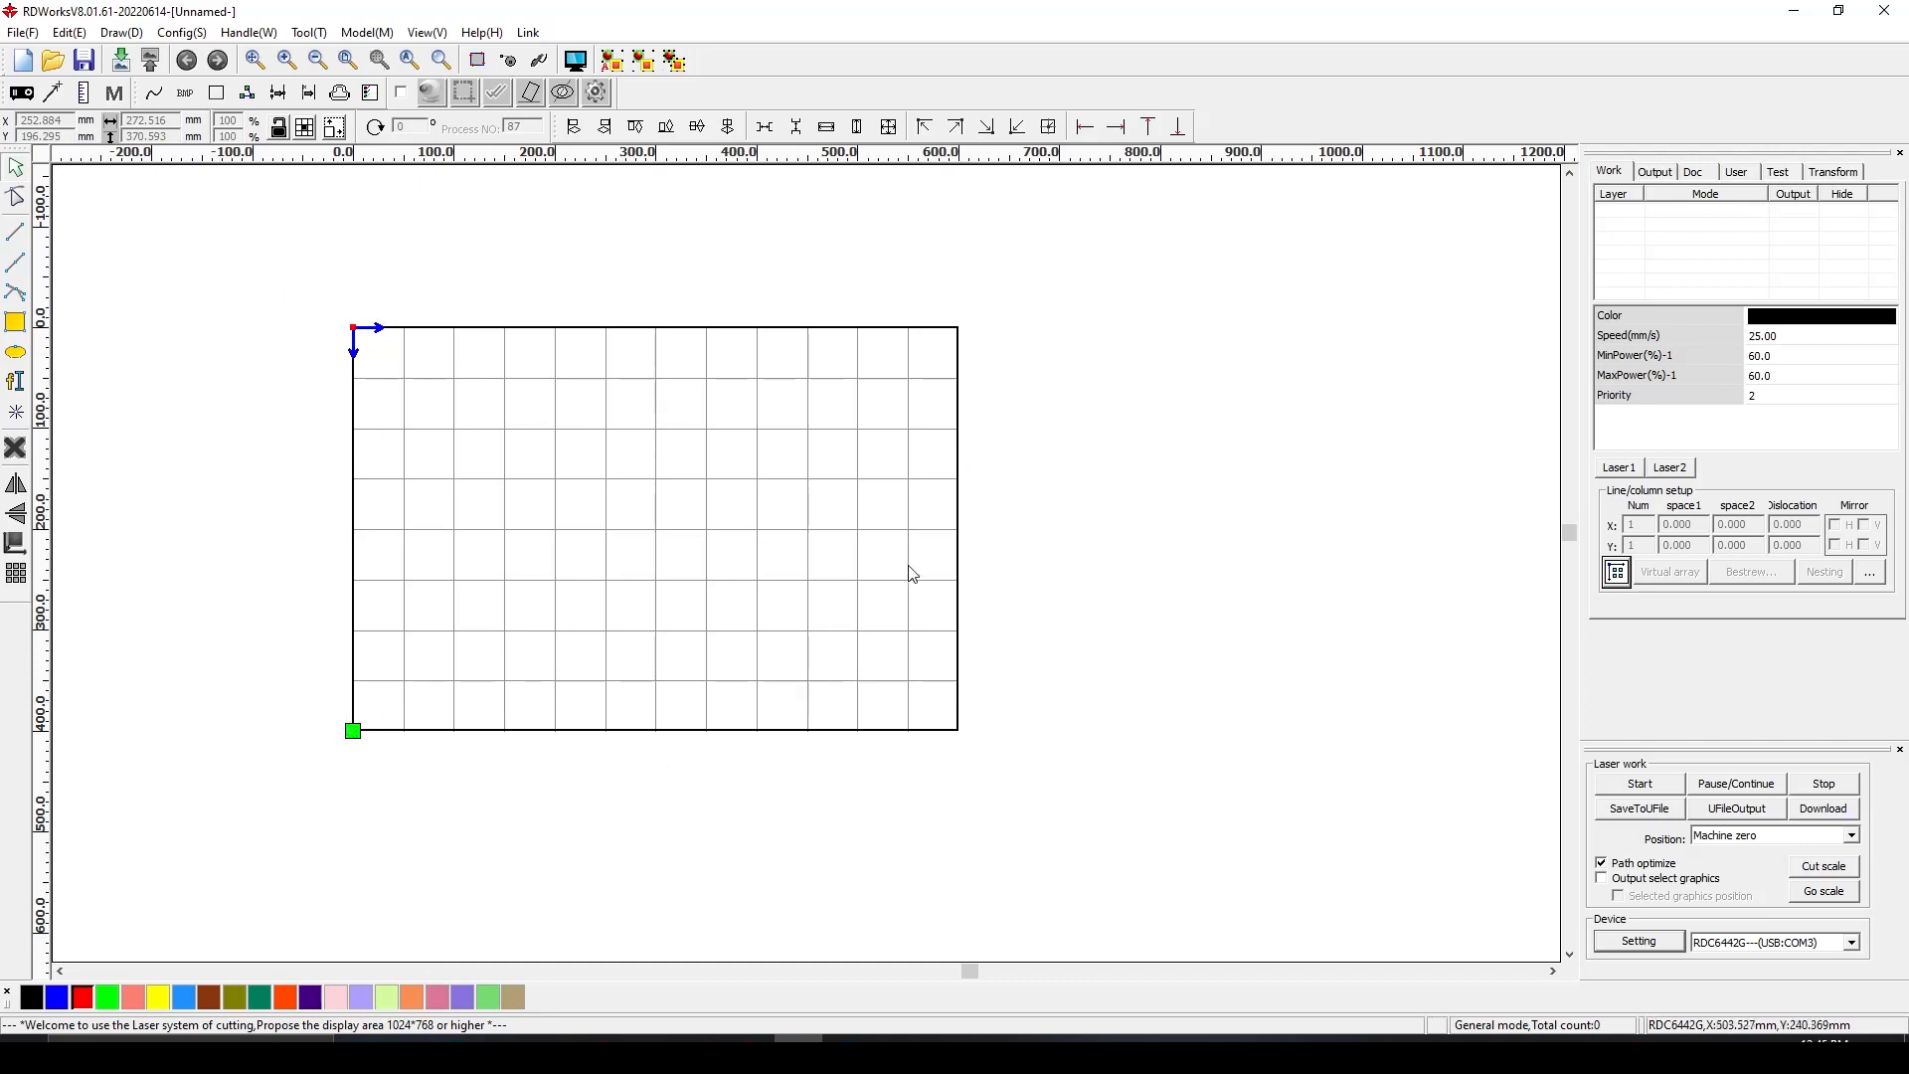
{"action": "mouse_move", "coordinate": [827, 232]}
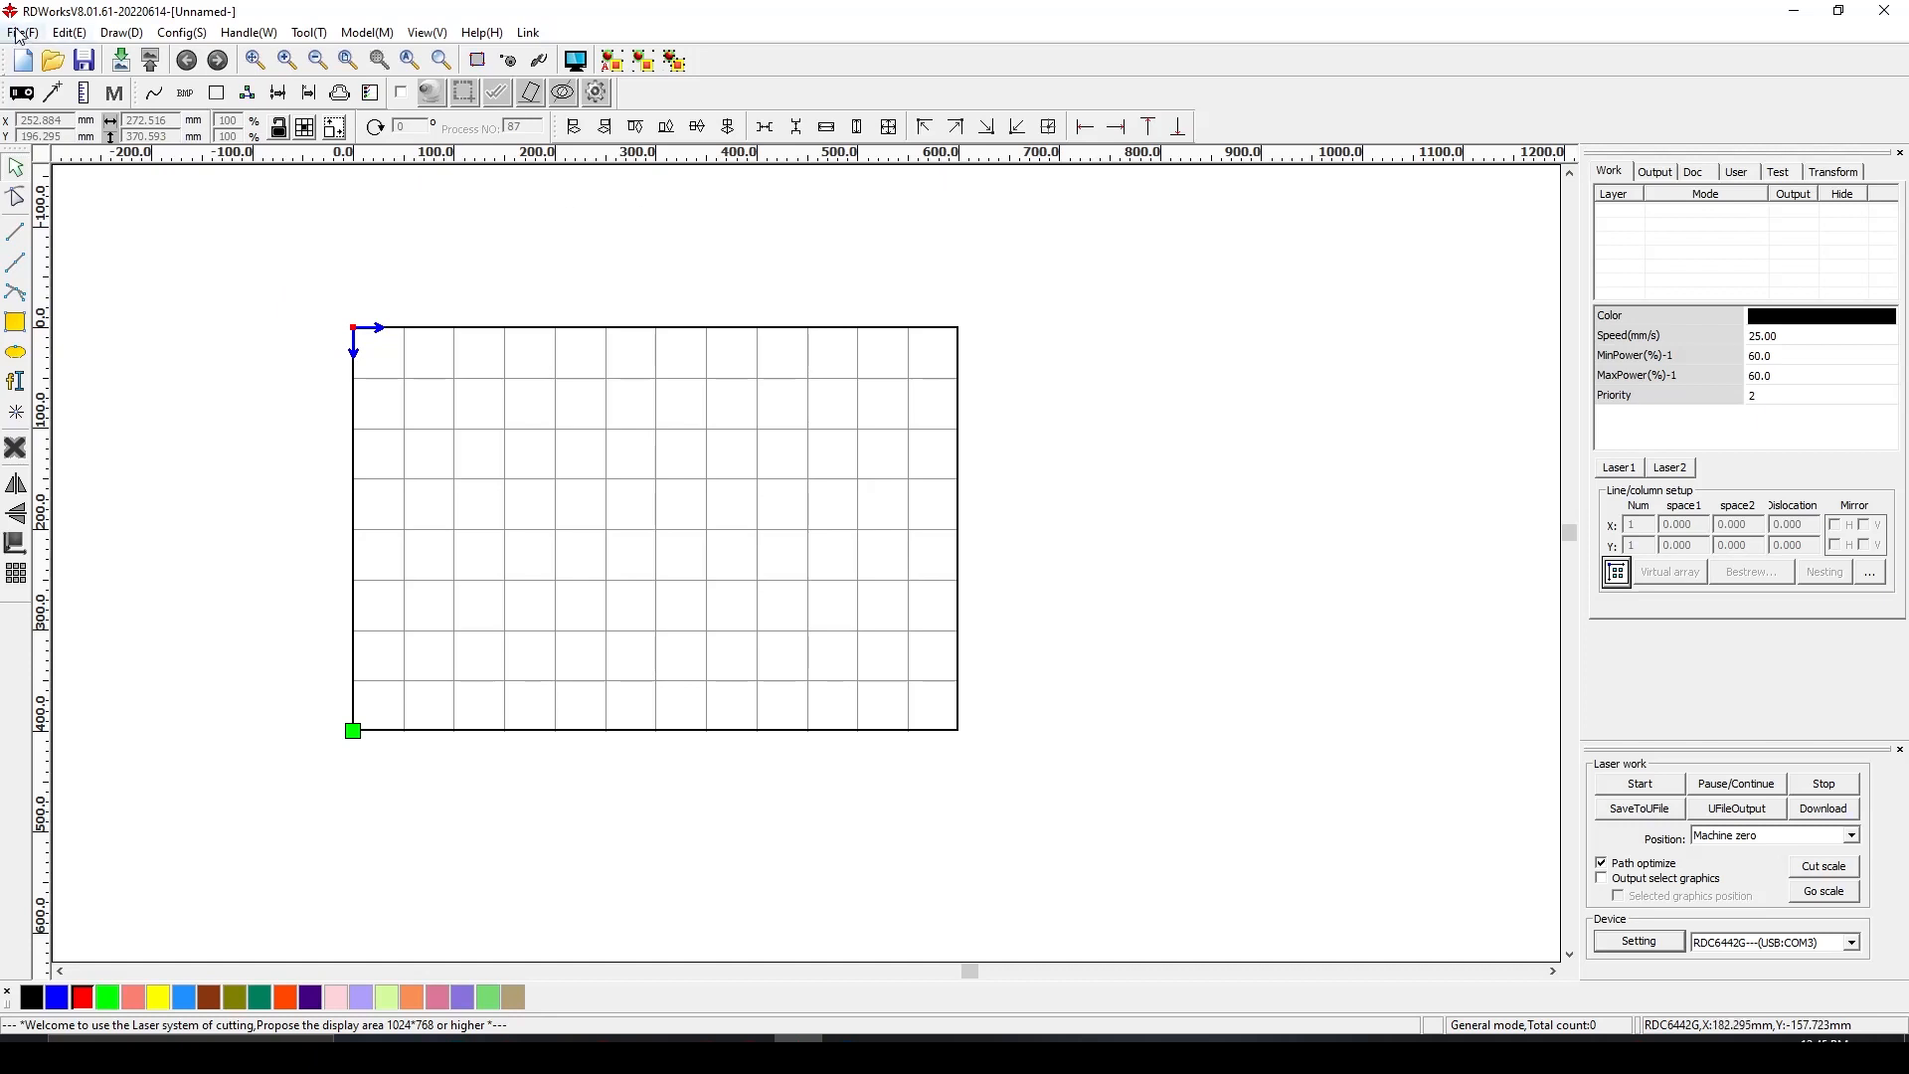
Start importing a drawing from the File menu and choose the file type to list
{"action": "left_click", "coordinate": [18, 28]}
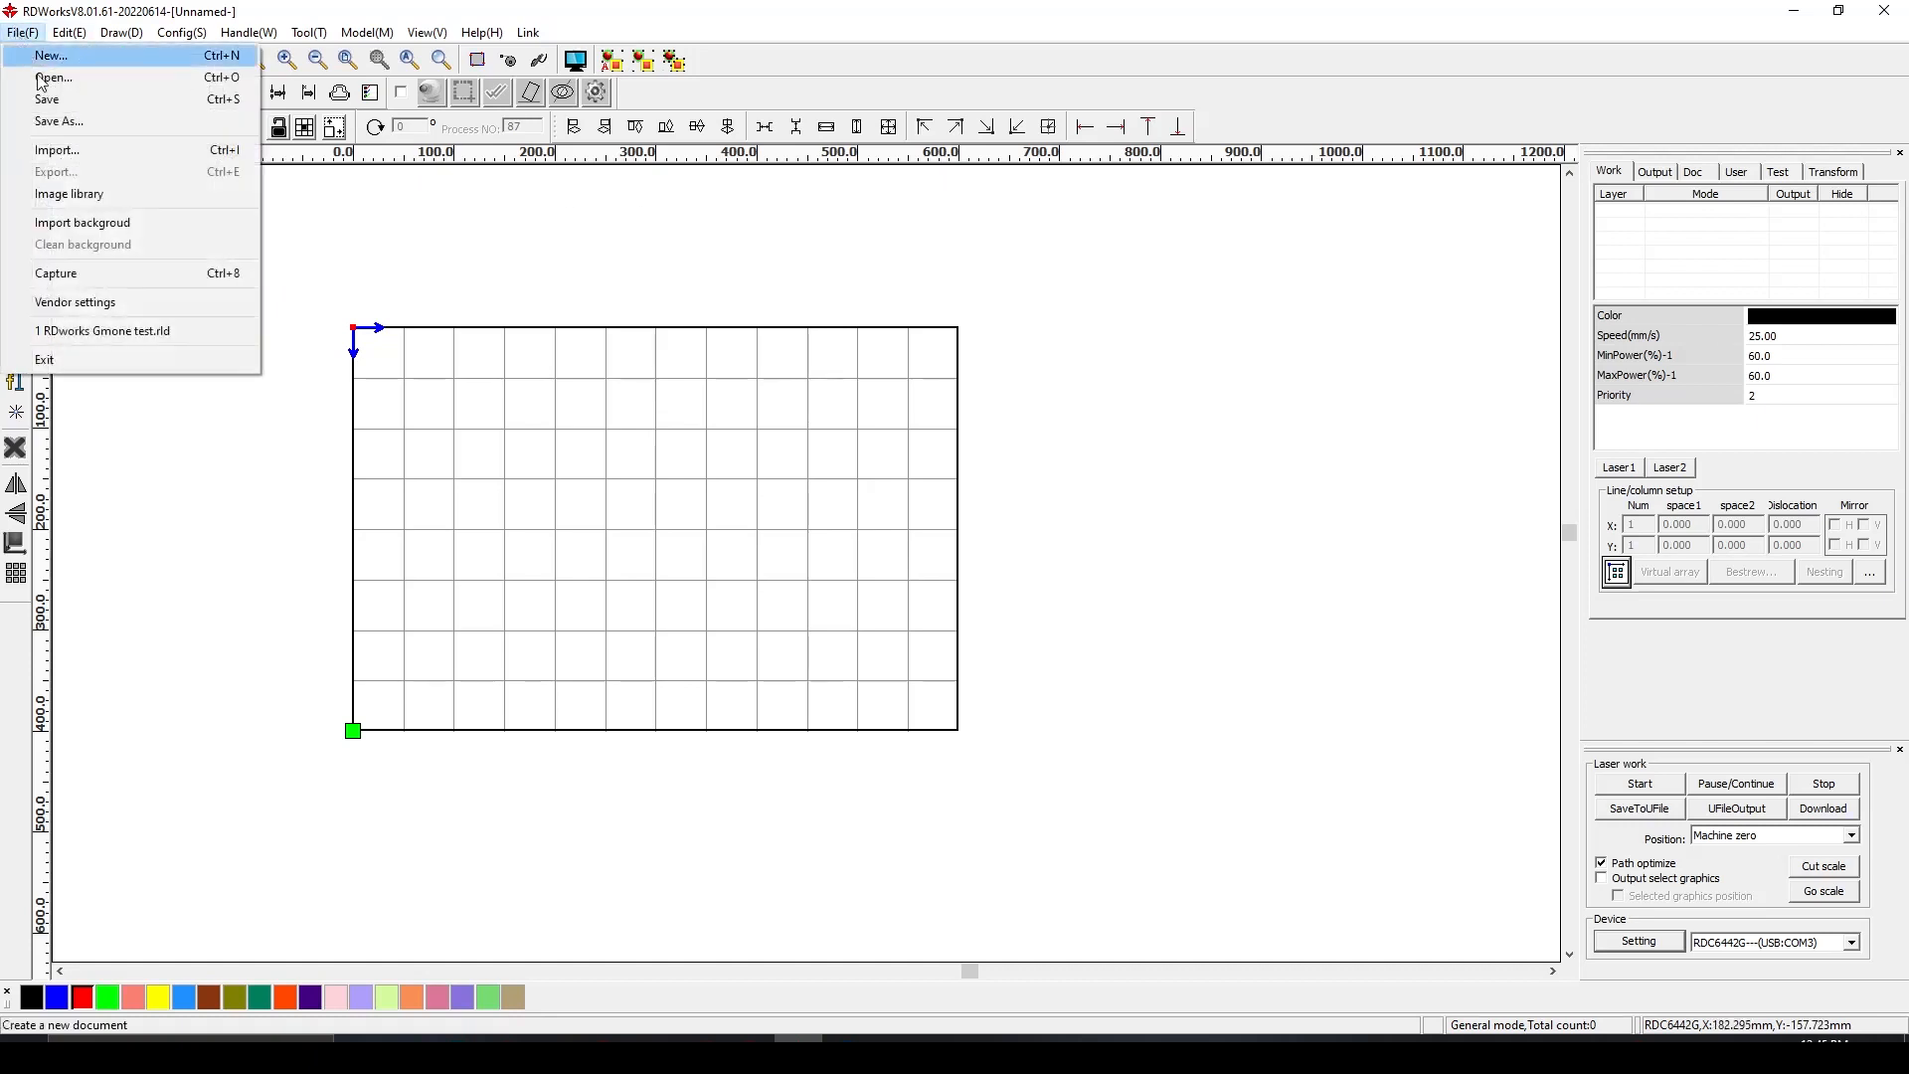
{"action": "left_click", "coordinate": [55, 151]}
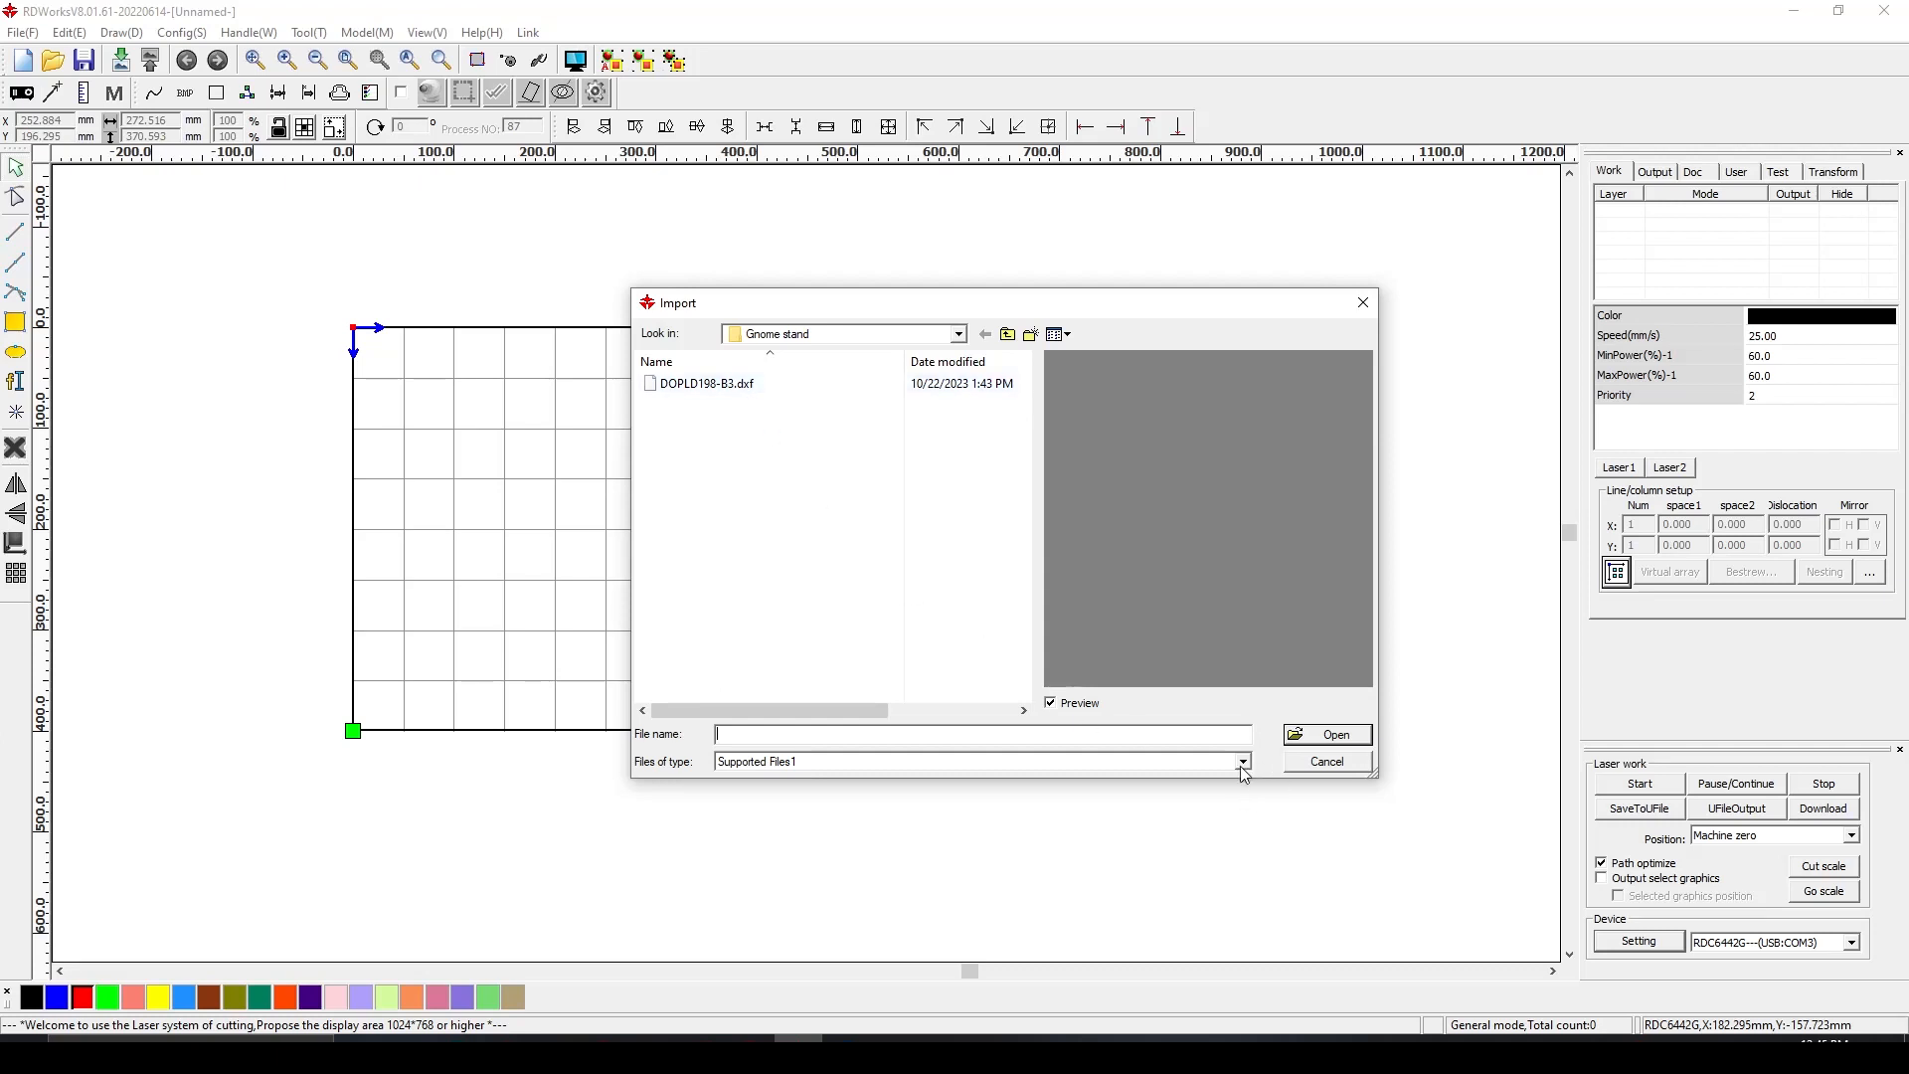
{"action": "left_click", "coordinate": [1241, 761]}
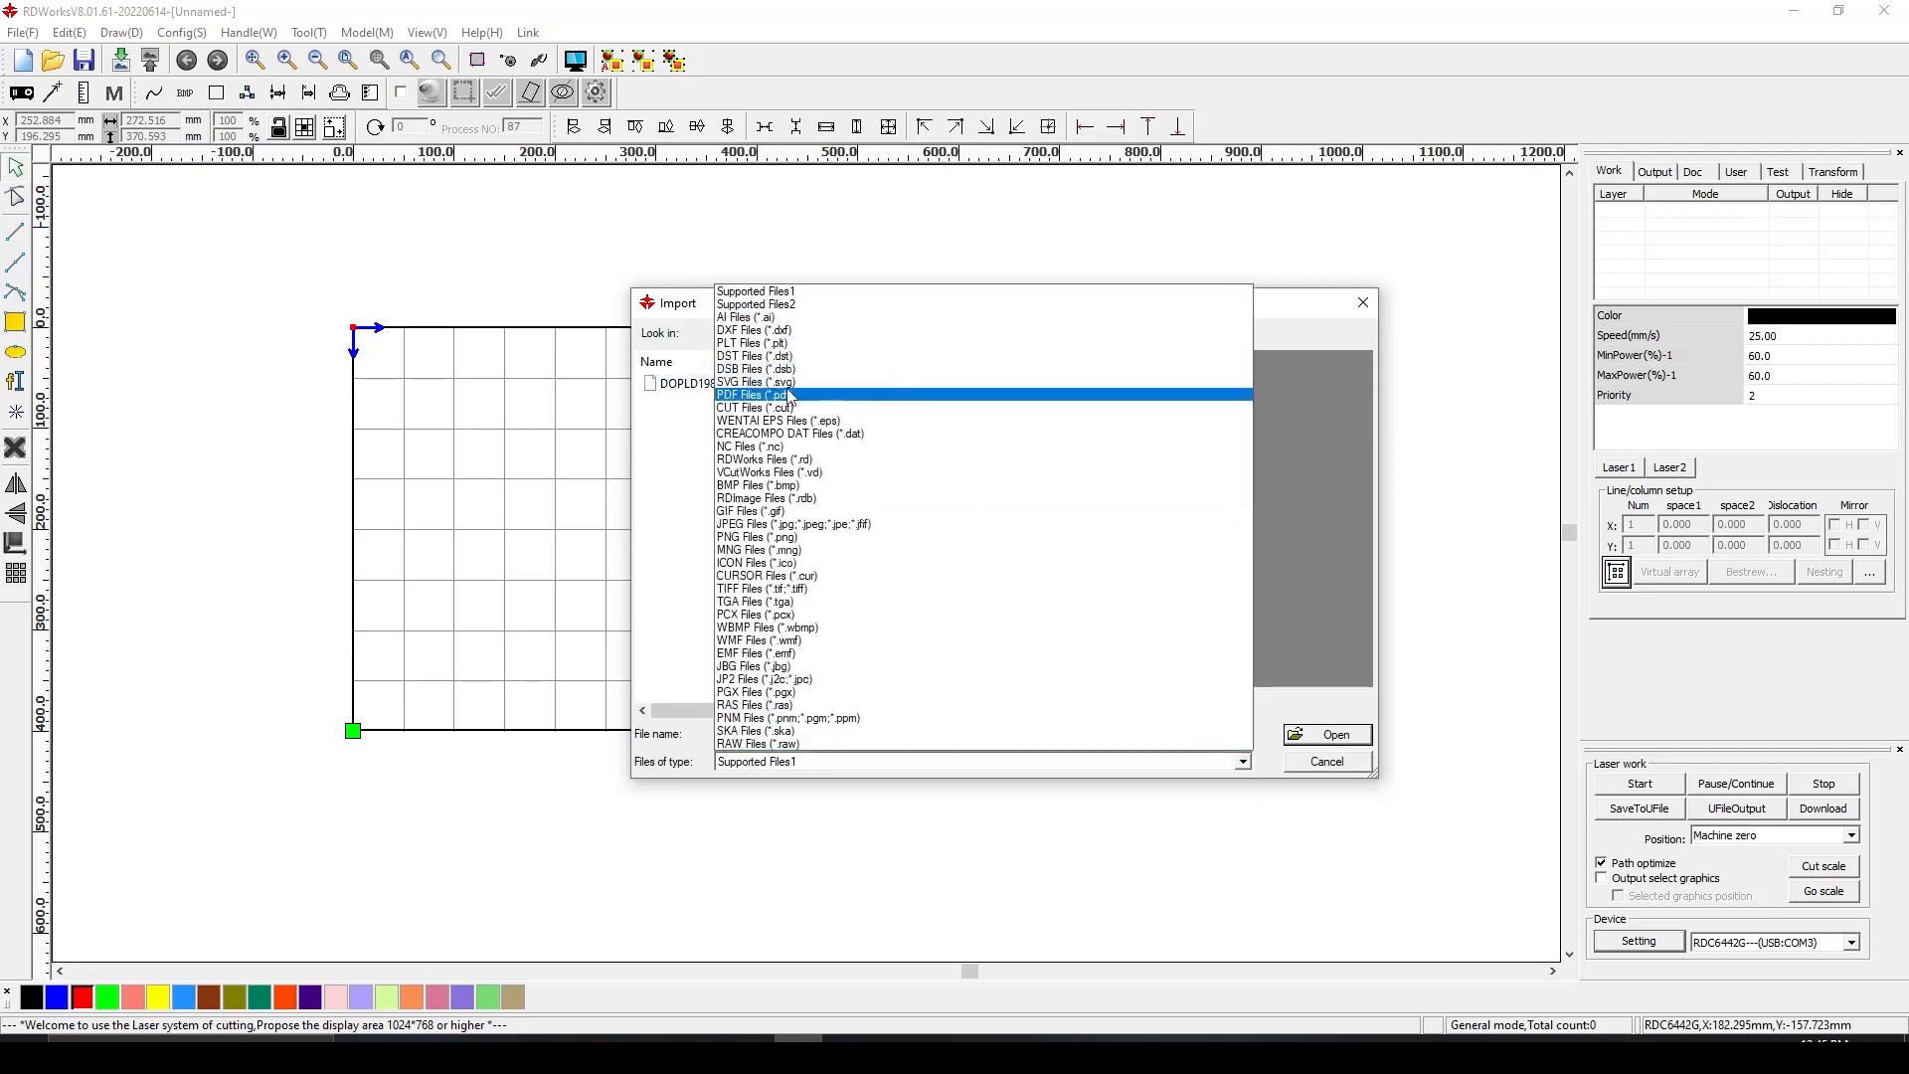
{"action": "left_click", "coordinate": [755, 381]}
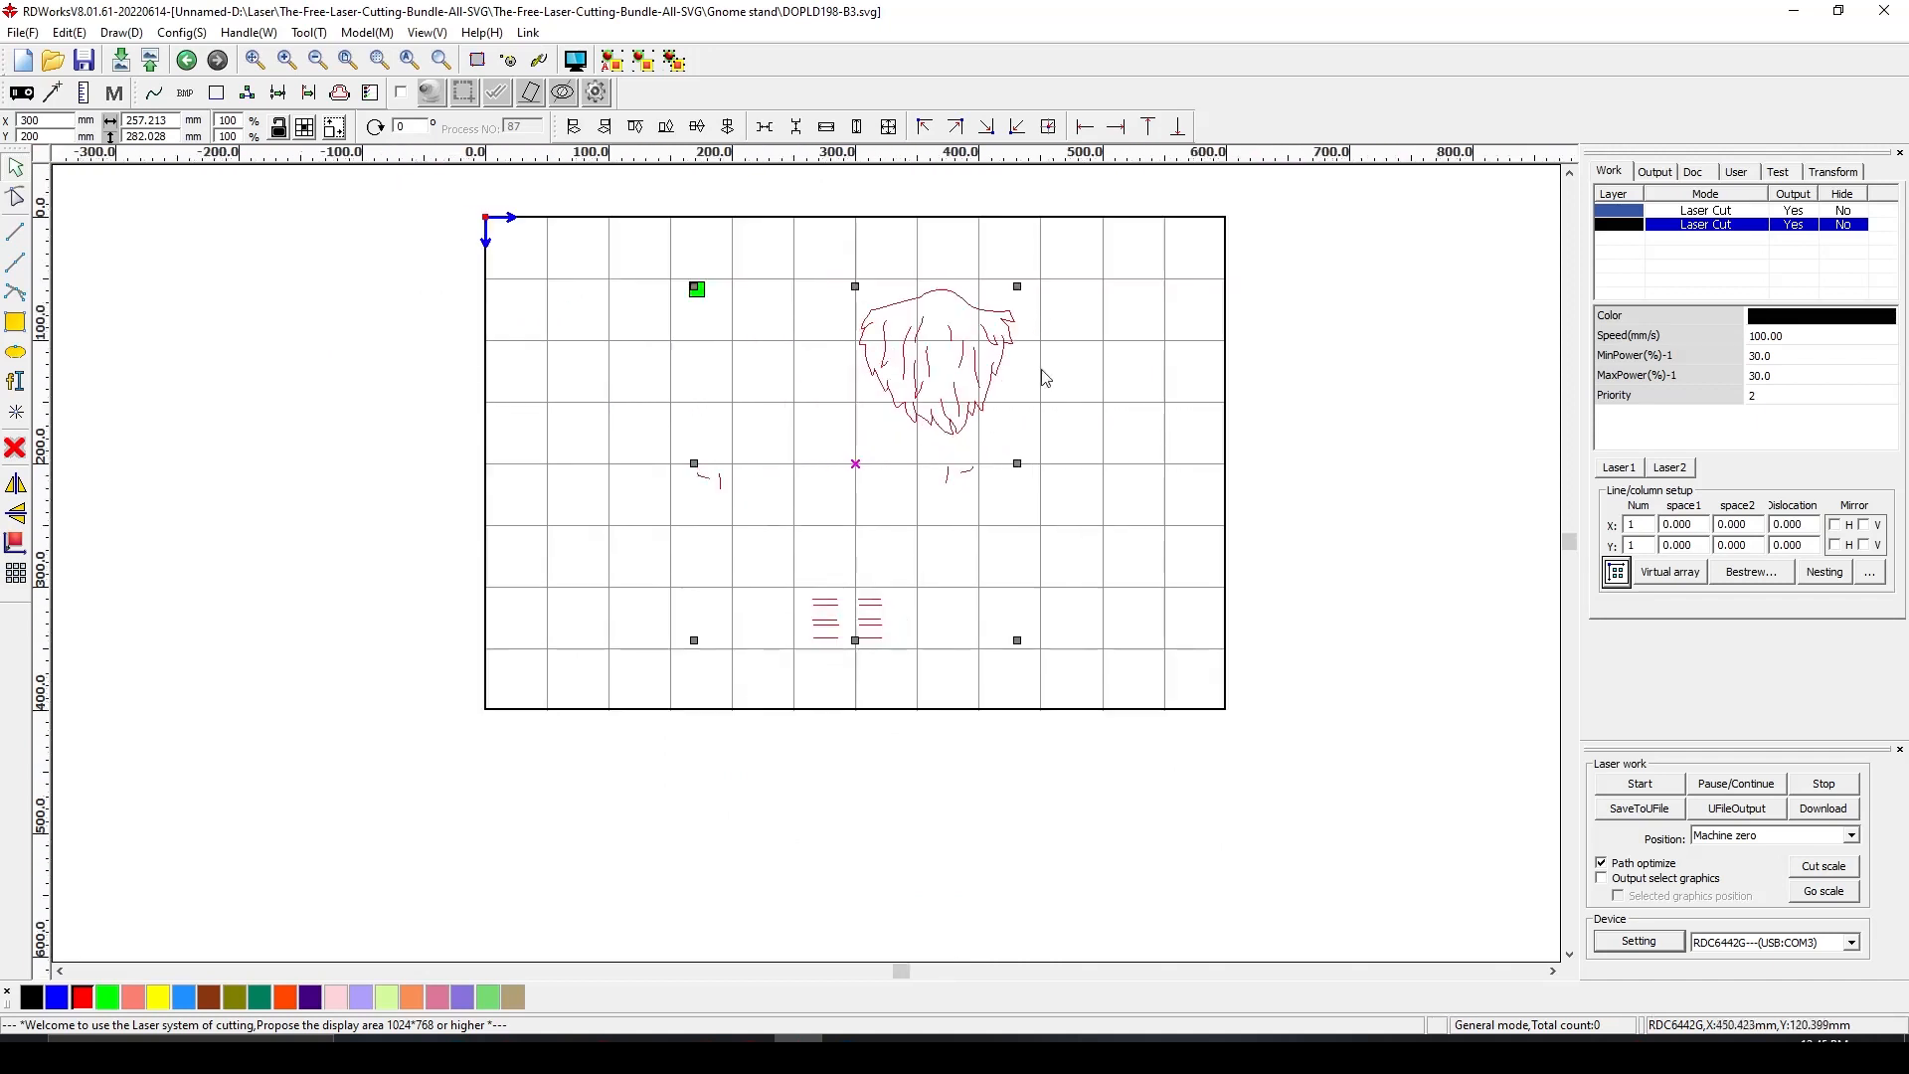
{"action": "mouse_move", "coordinate": [628, 262]}
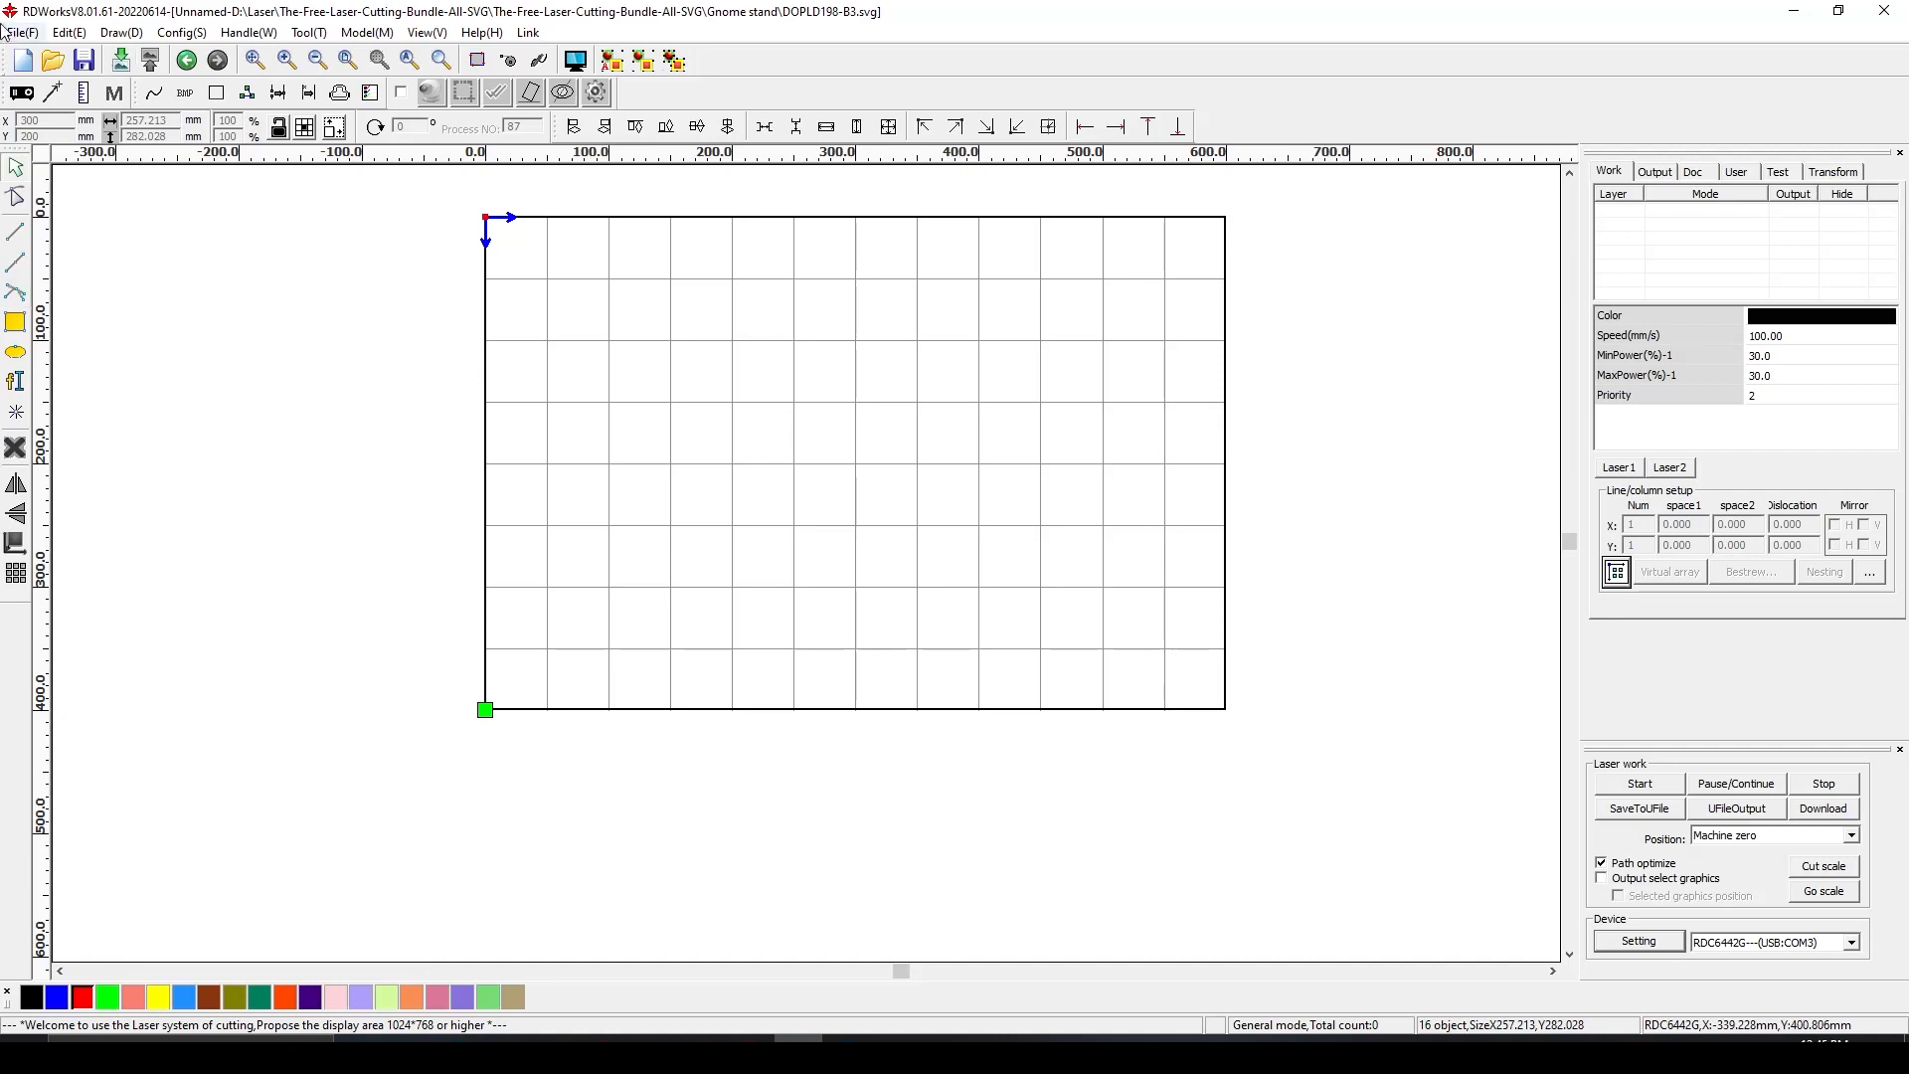
Import DOPLD198-B3.dxf from the Gnome stand folder onto the canvas
{"action": "left_click", "coordinate": [16, 27]}
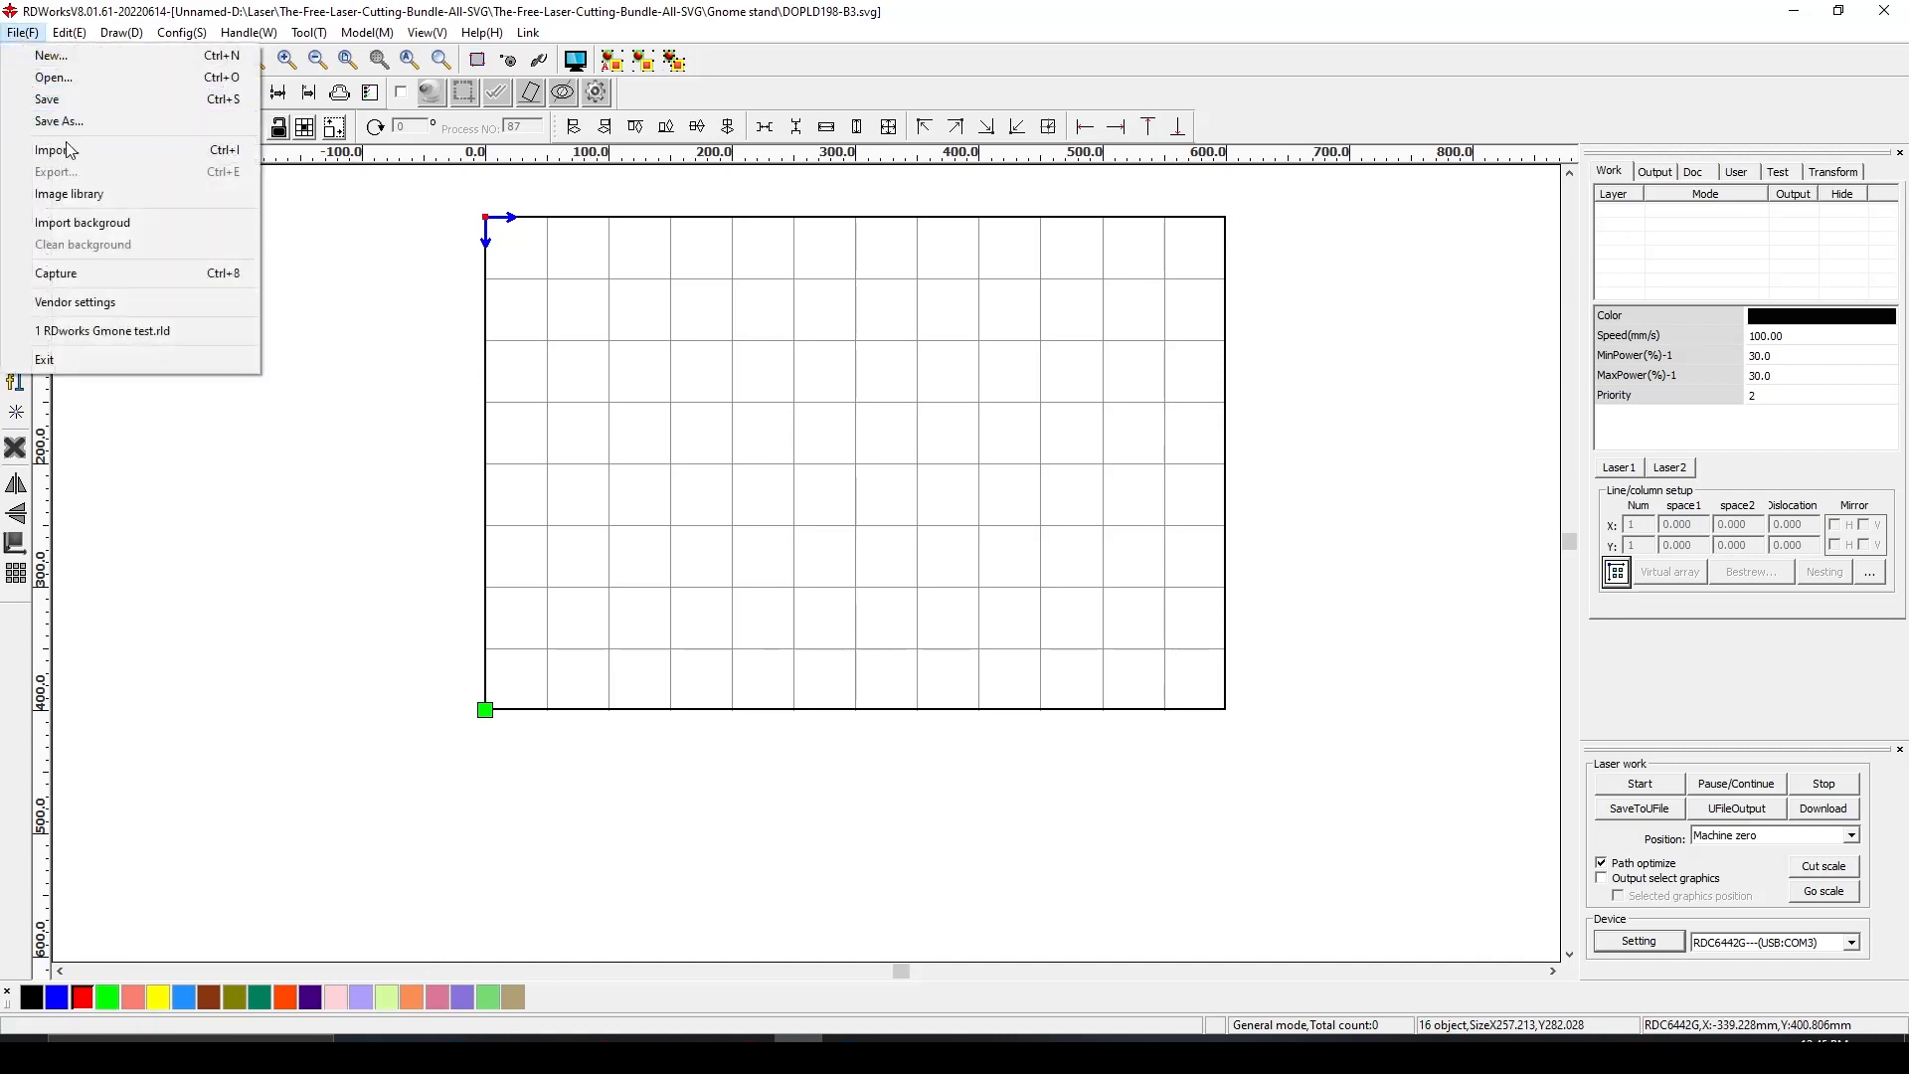
{"action": "left_click", "coordinate": [50, 151]}
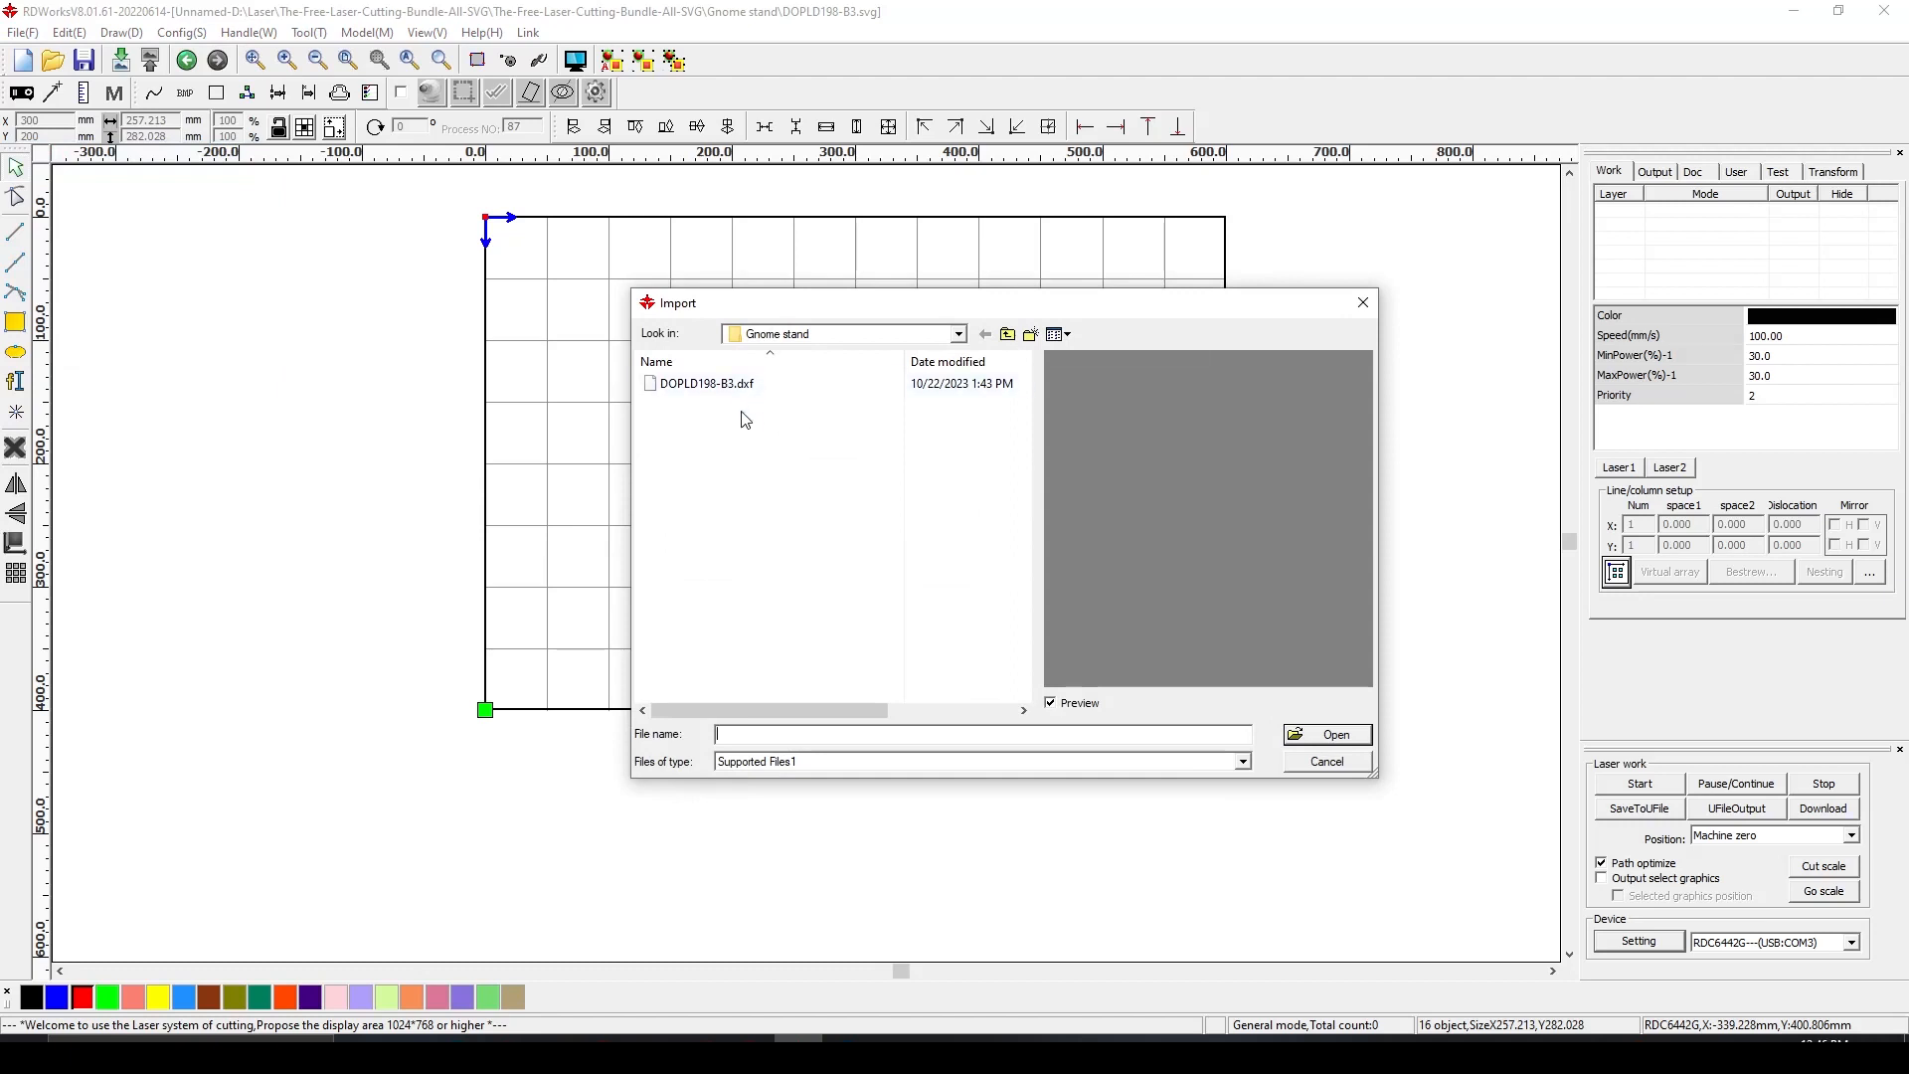
{"action": "mouse_move", "coordinate": [740, 386]}
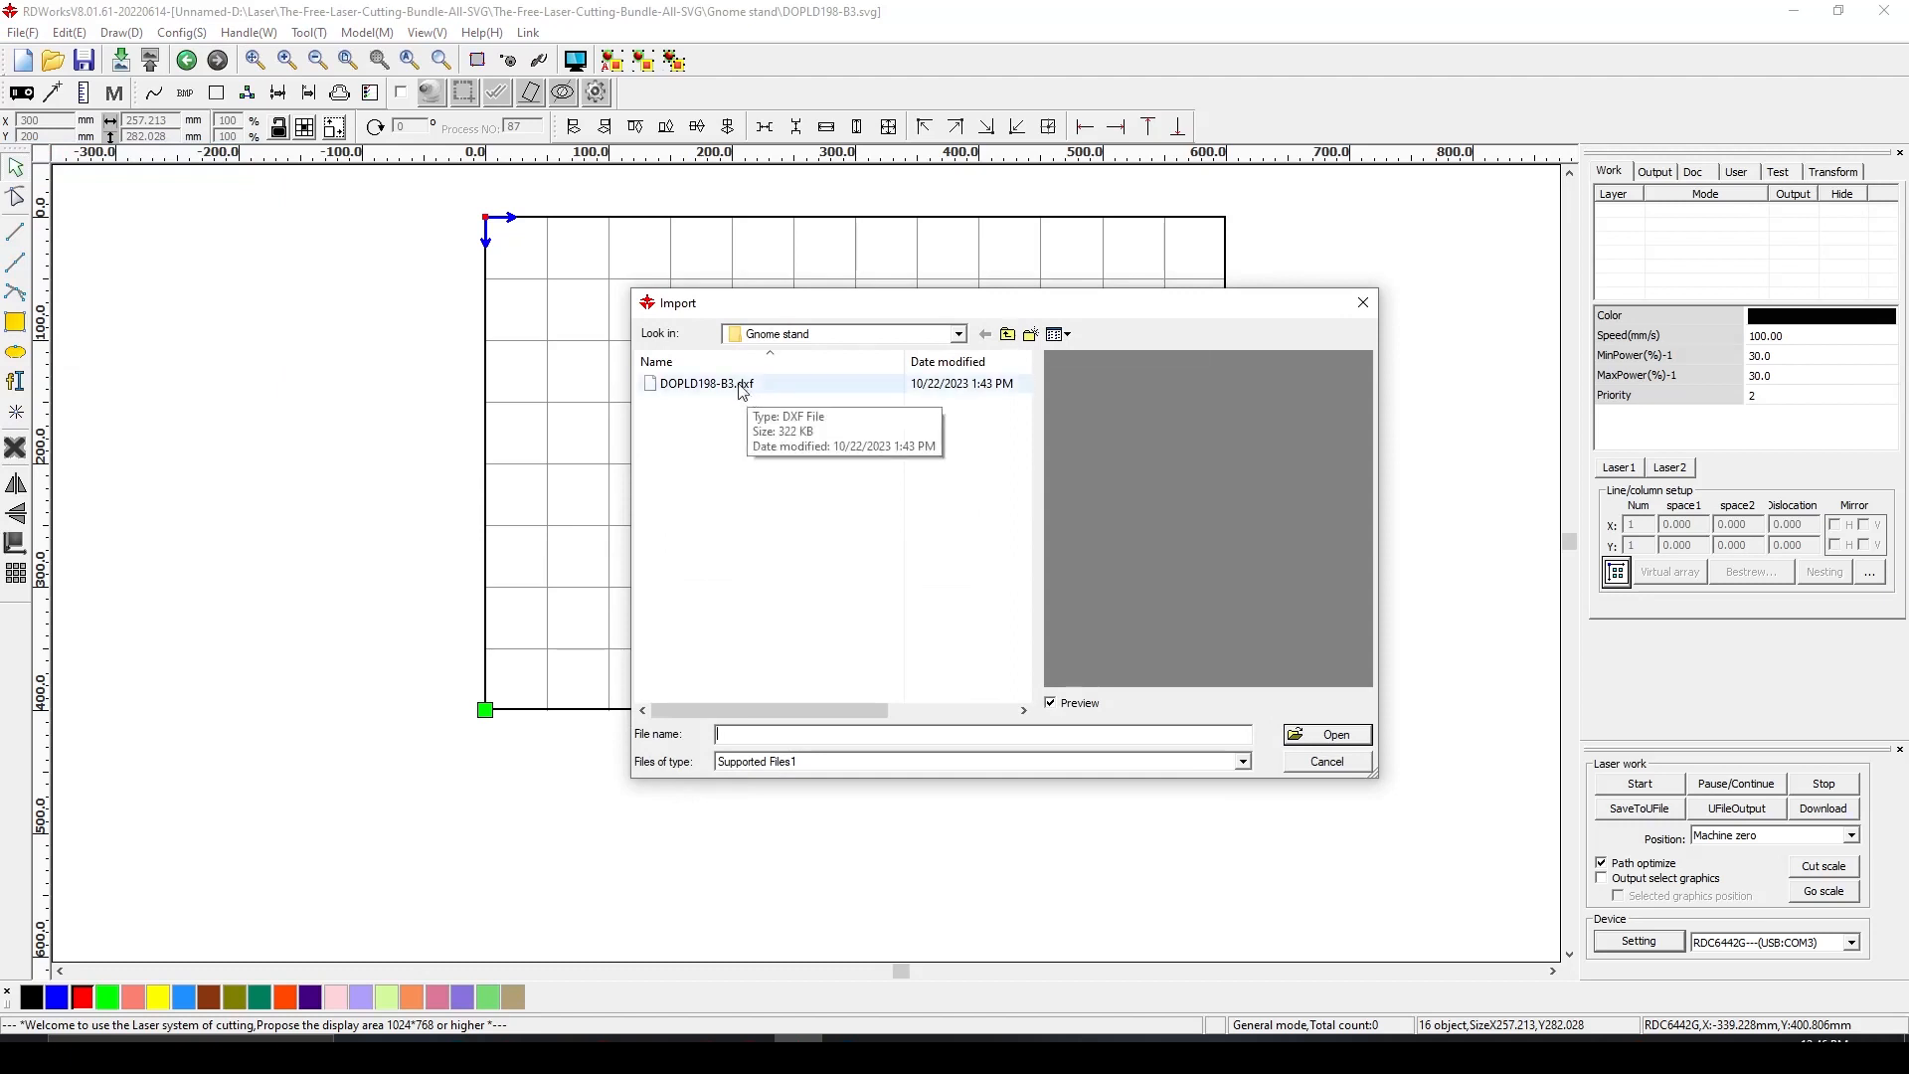
{"action": "mouse_move", "coordinate": [743, 398]}
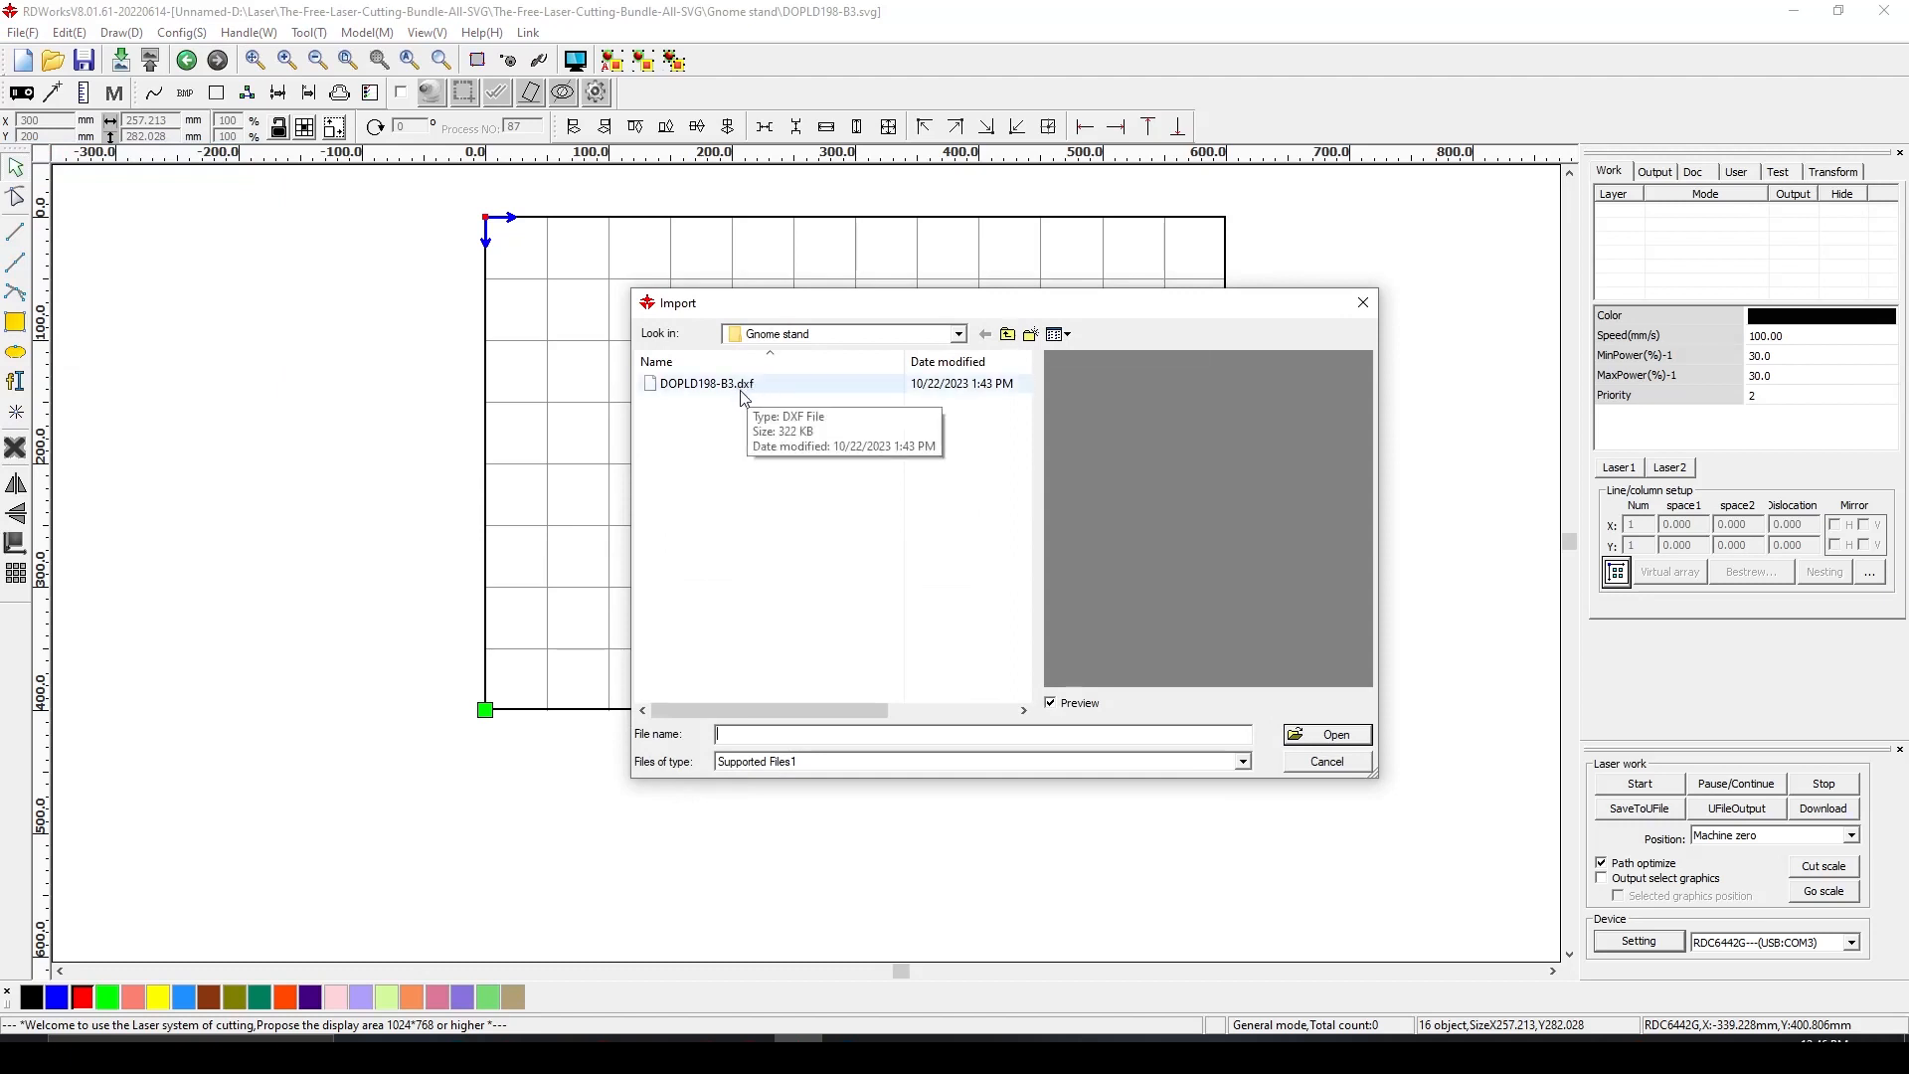
{"action": "mouse_move", "coordinate": [1007, 664]}
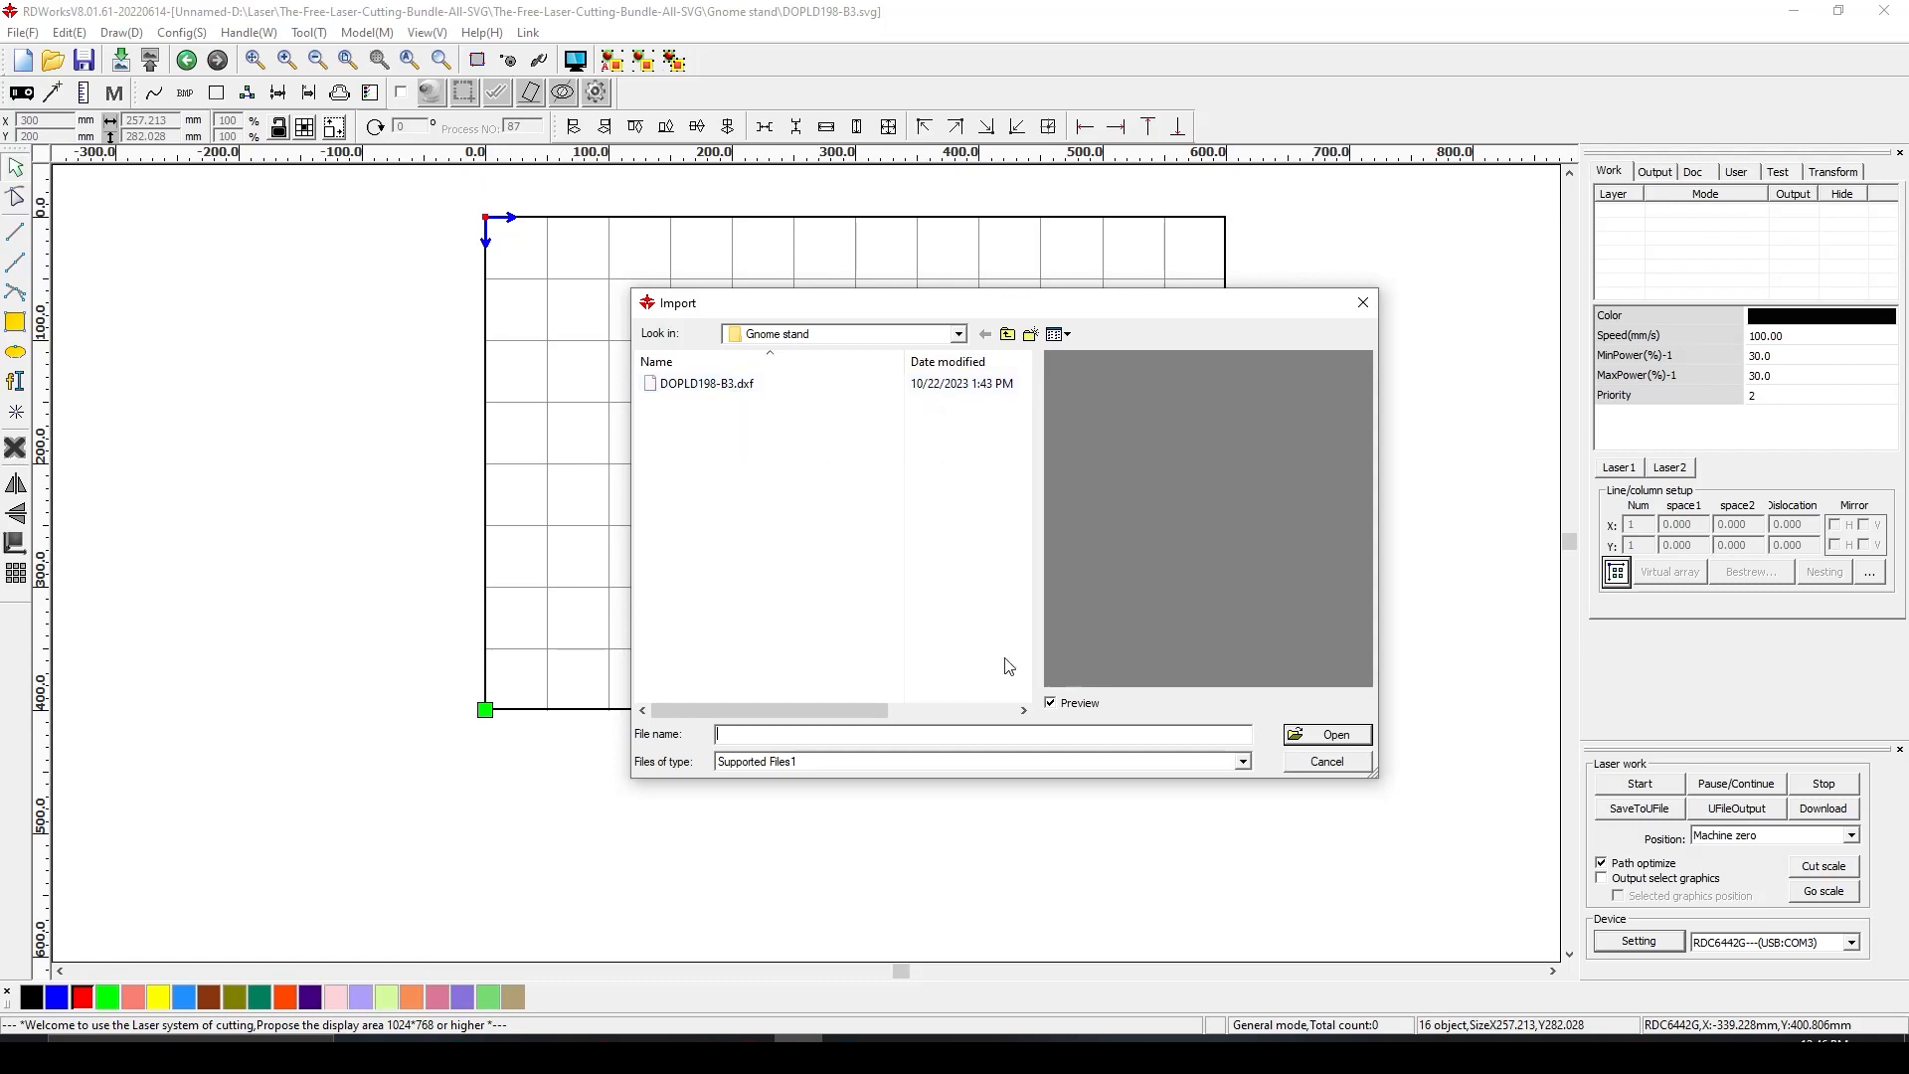
{"action": "mouse_move", "coordinate": [724, 410]}
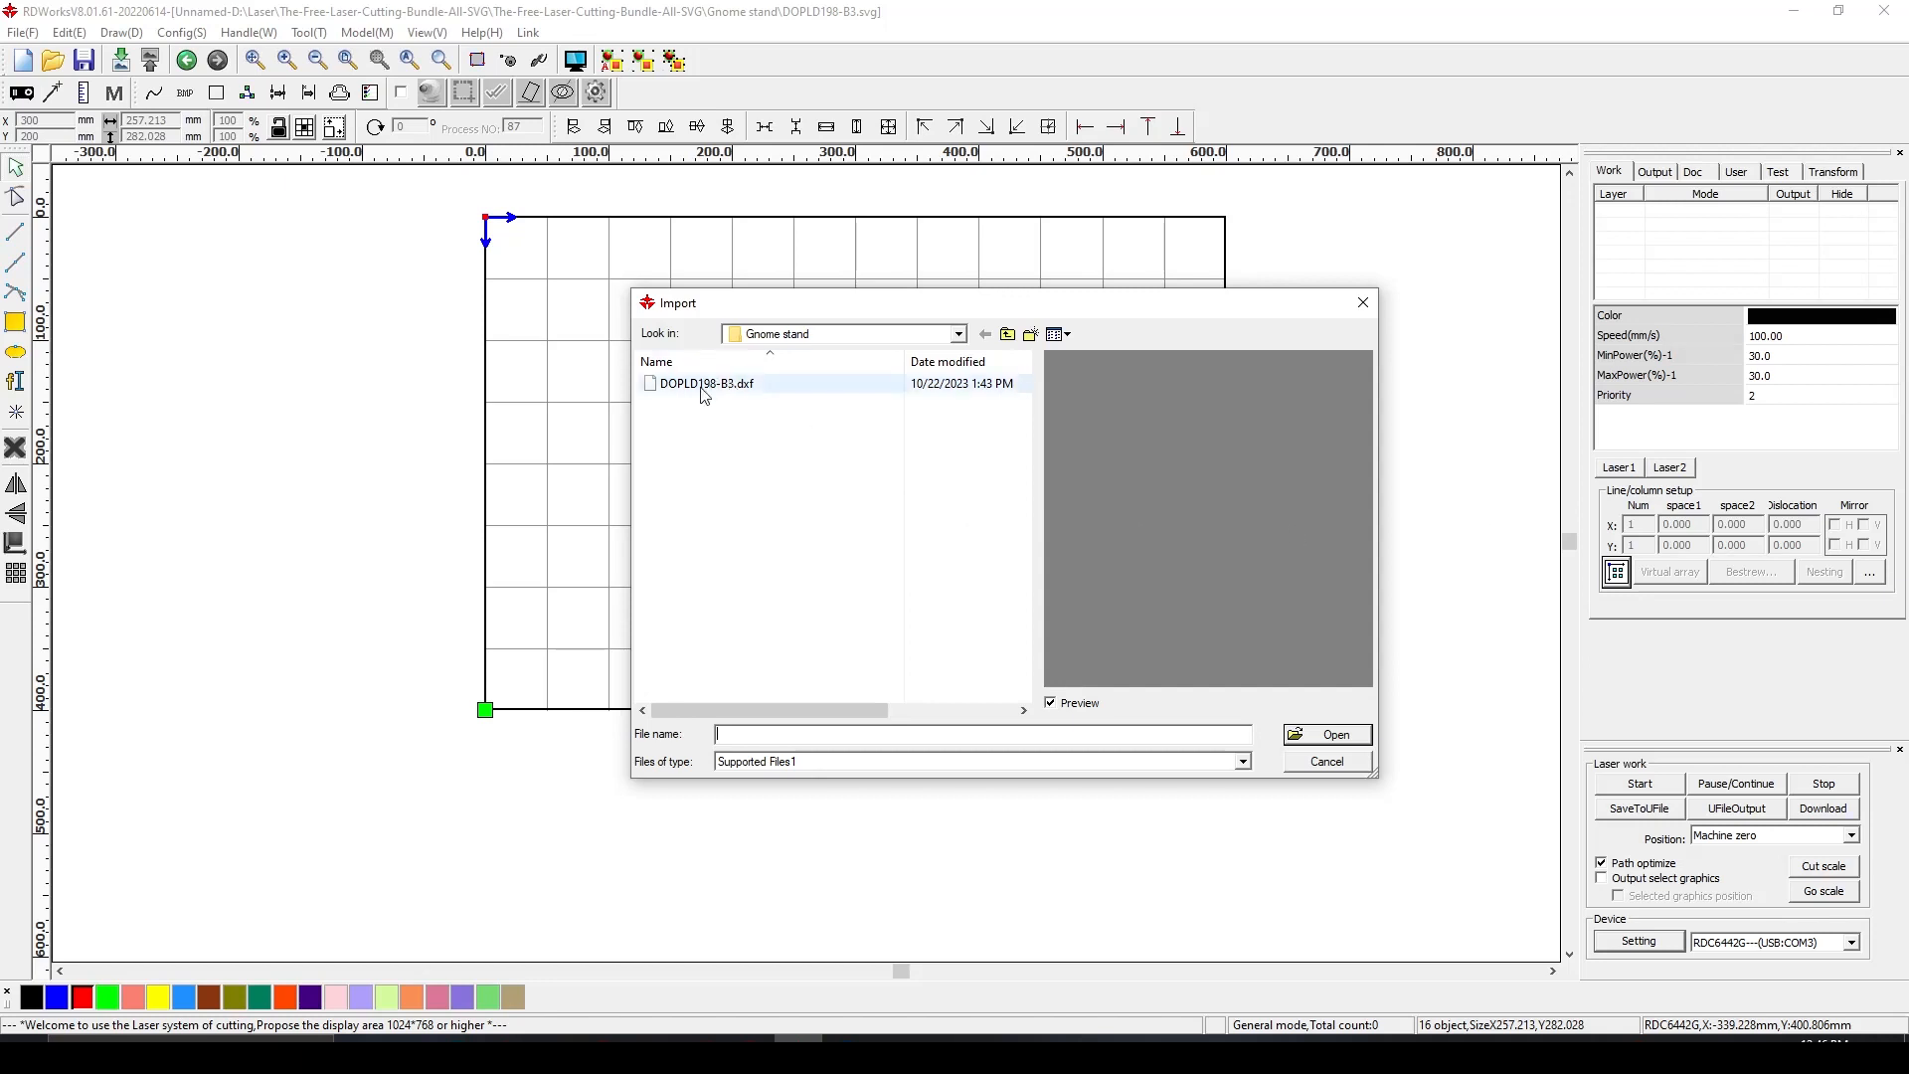
{"action": "mouse_move", "coordinate": [704, 394]}
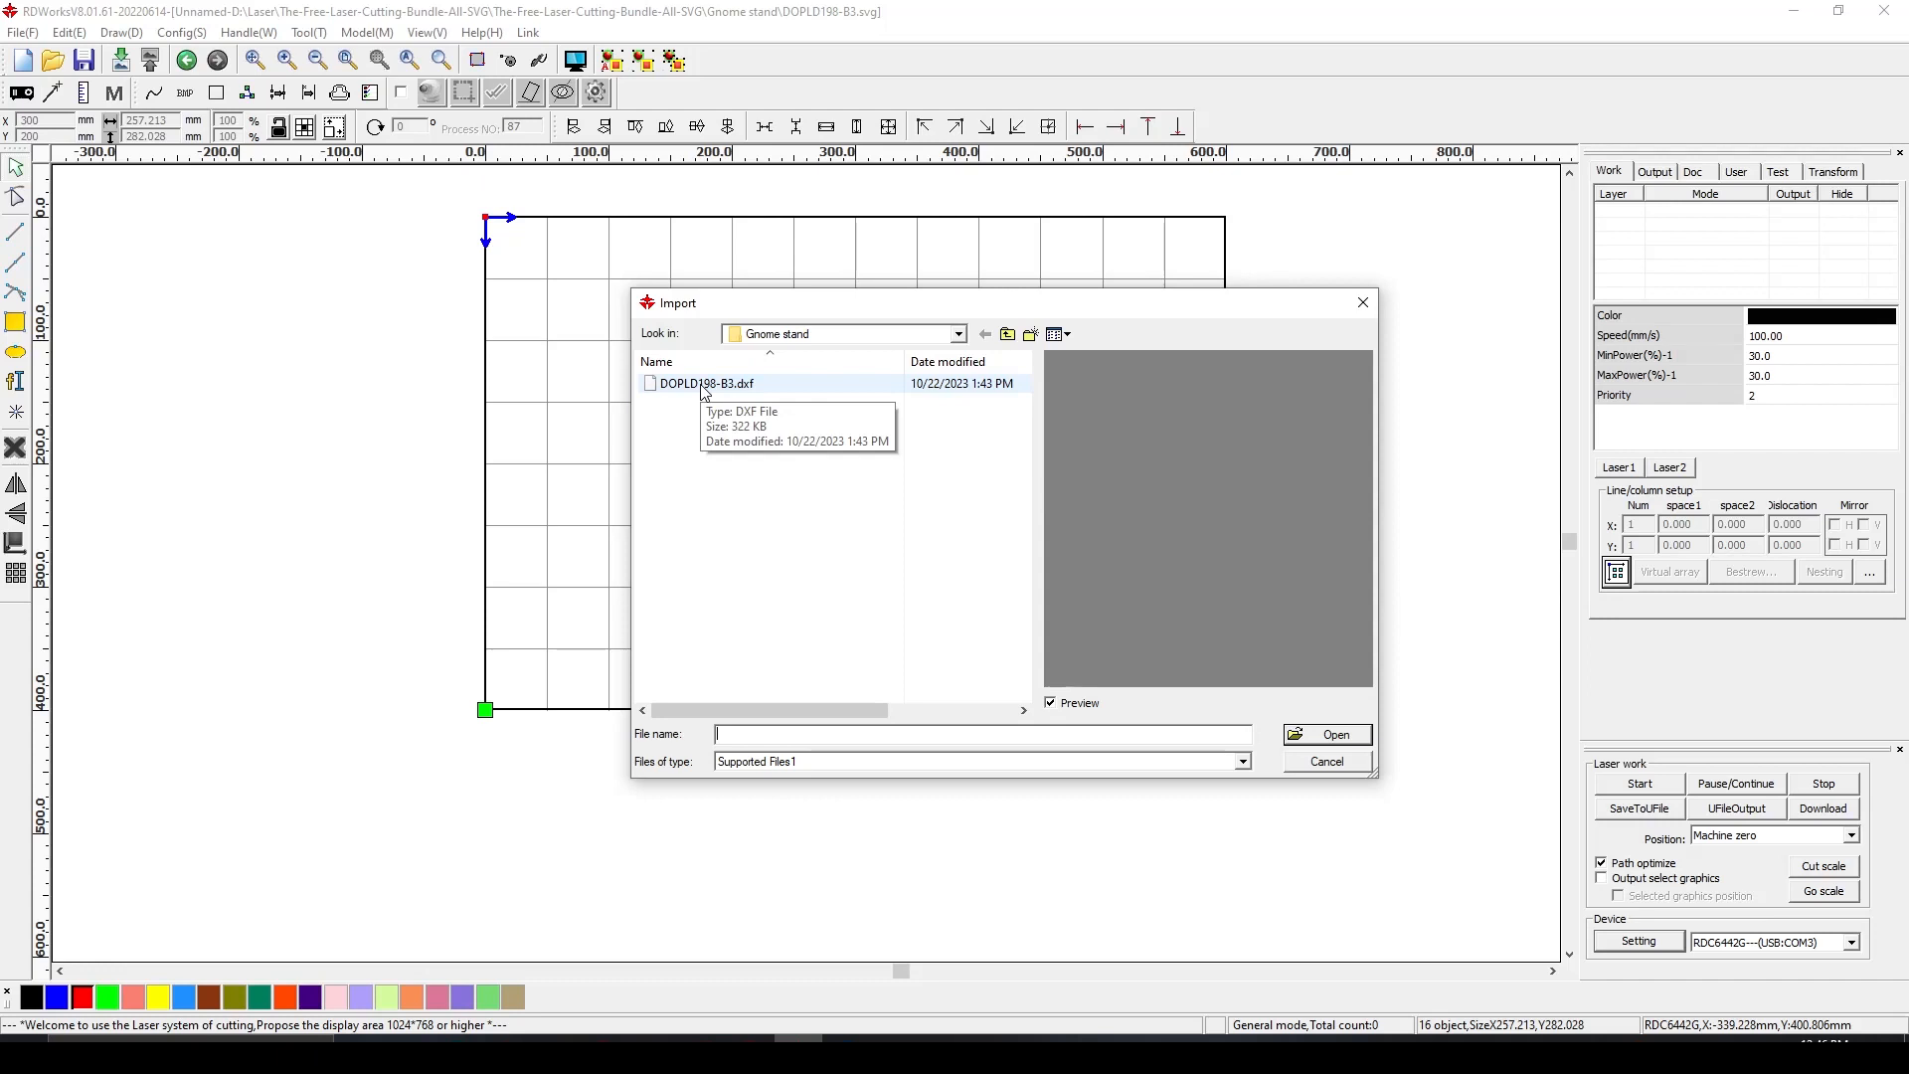
{"action": "left_click", "coordinate": [704, 384]}
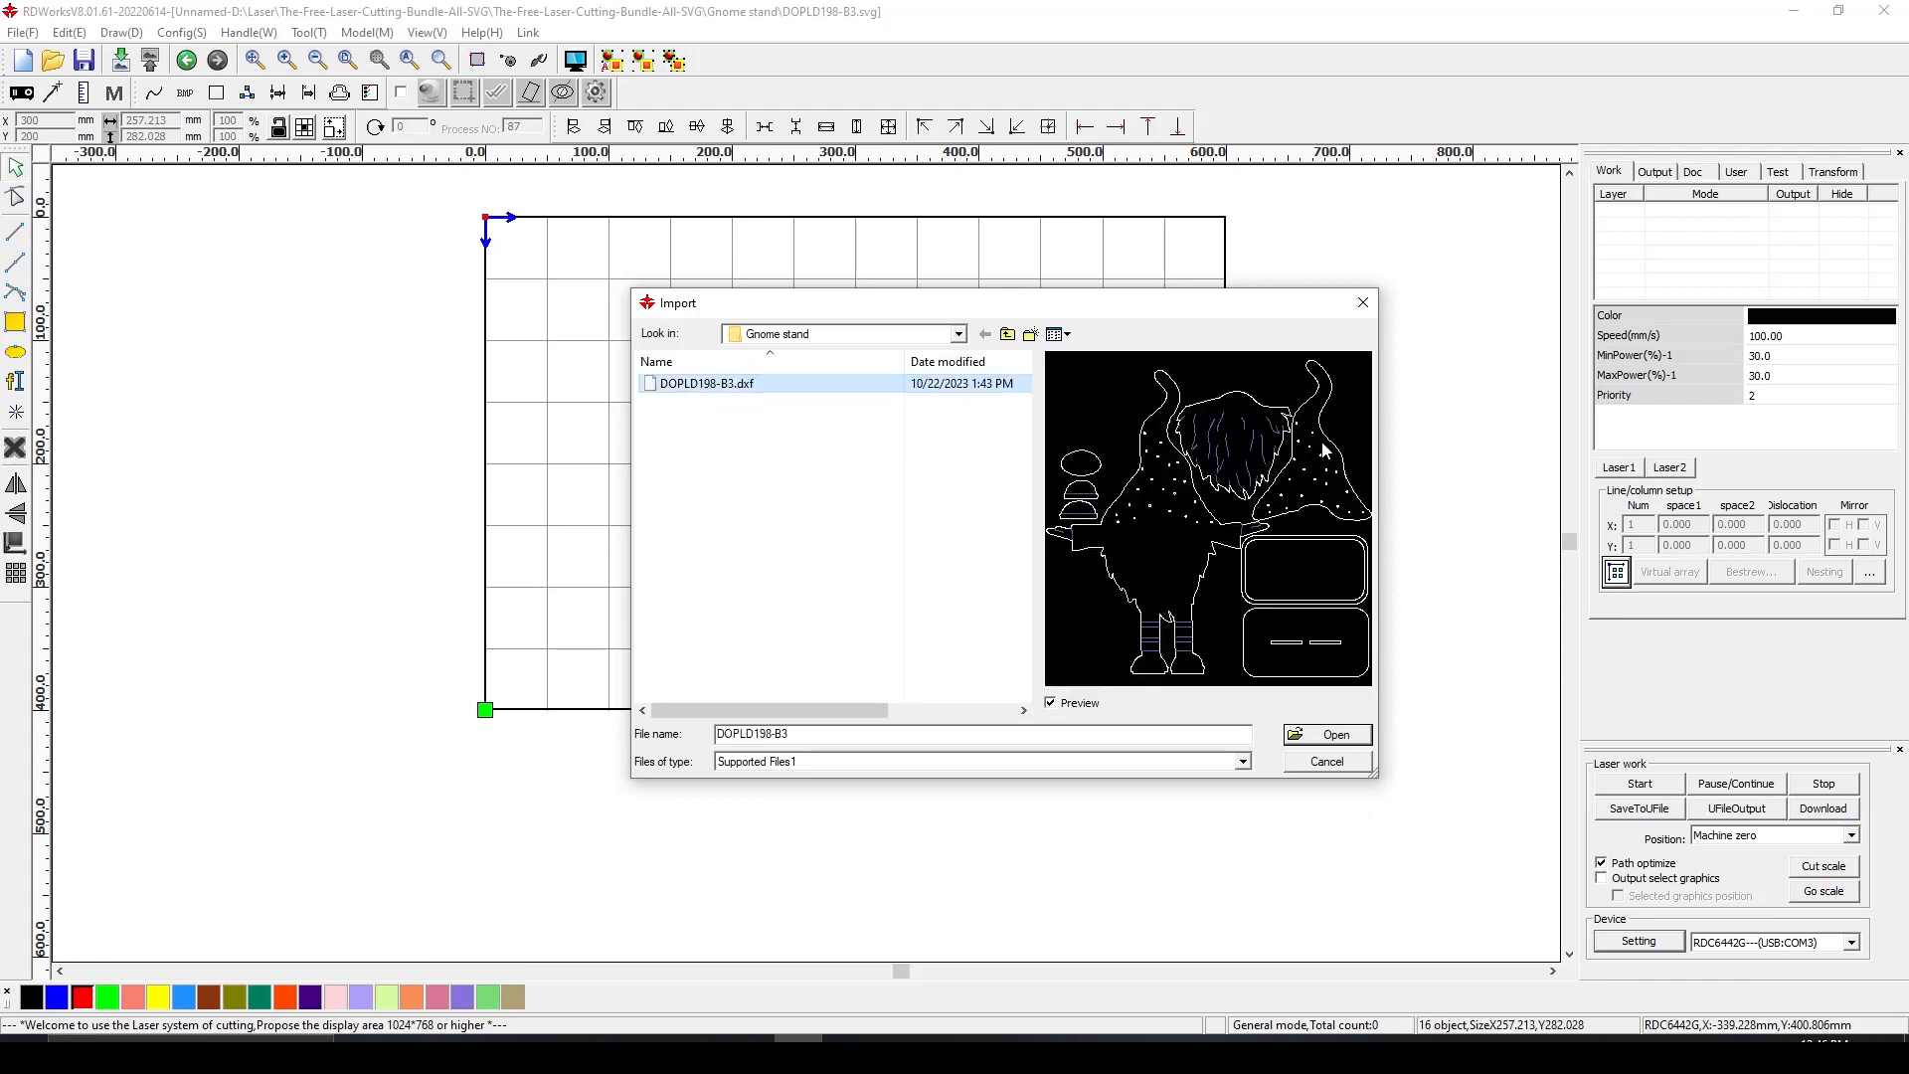
{"action": "mouse_move", "coordinate": [1082, 446]}
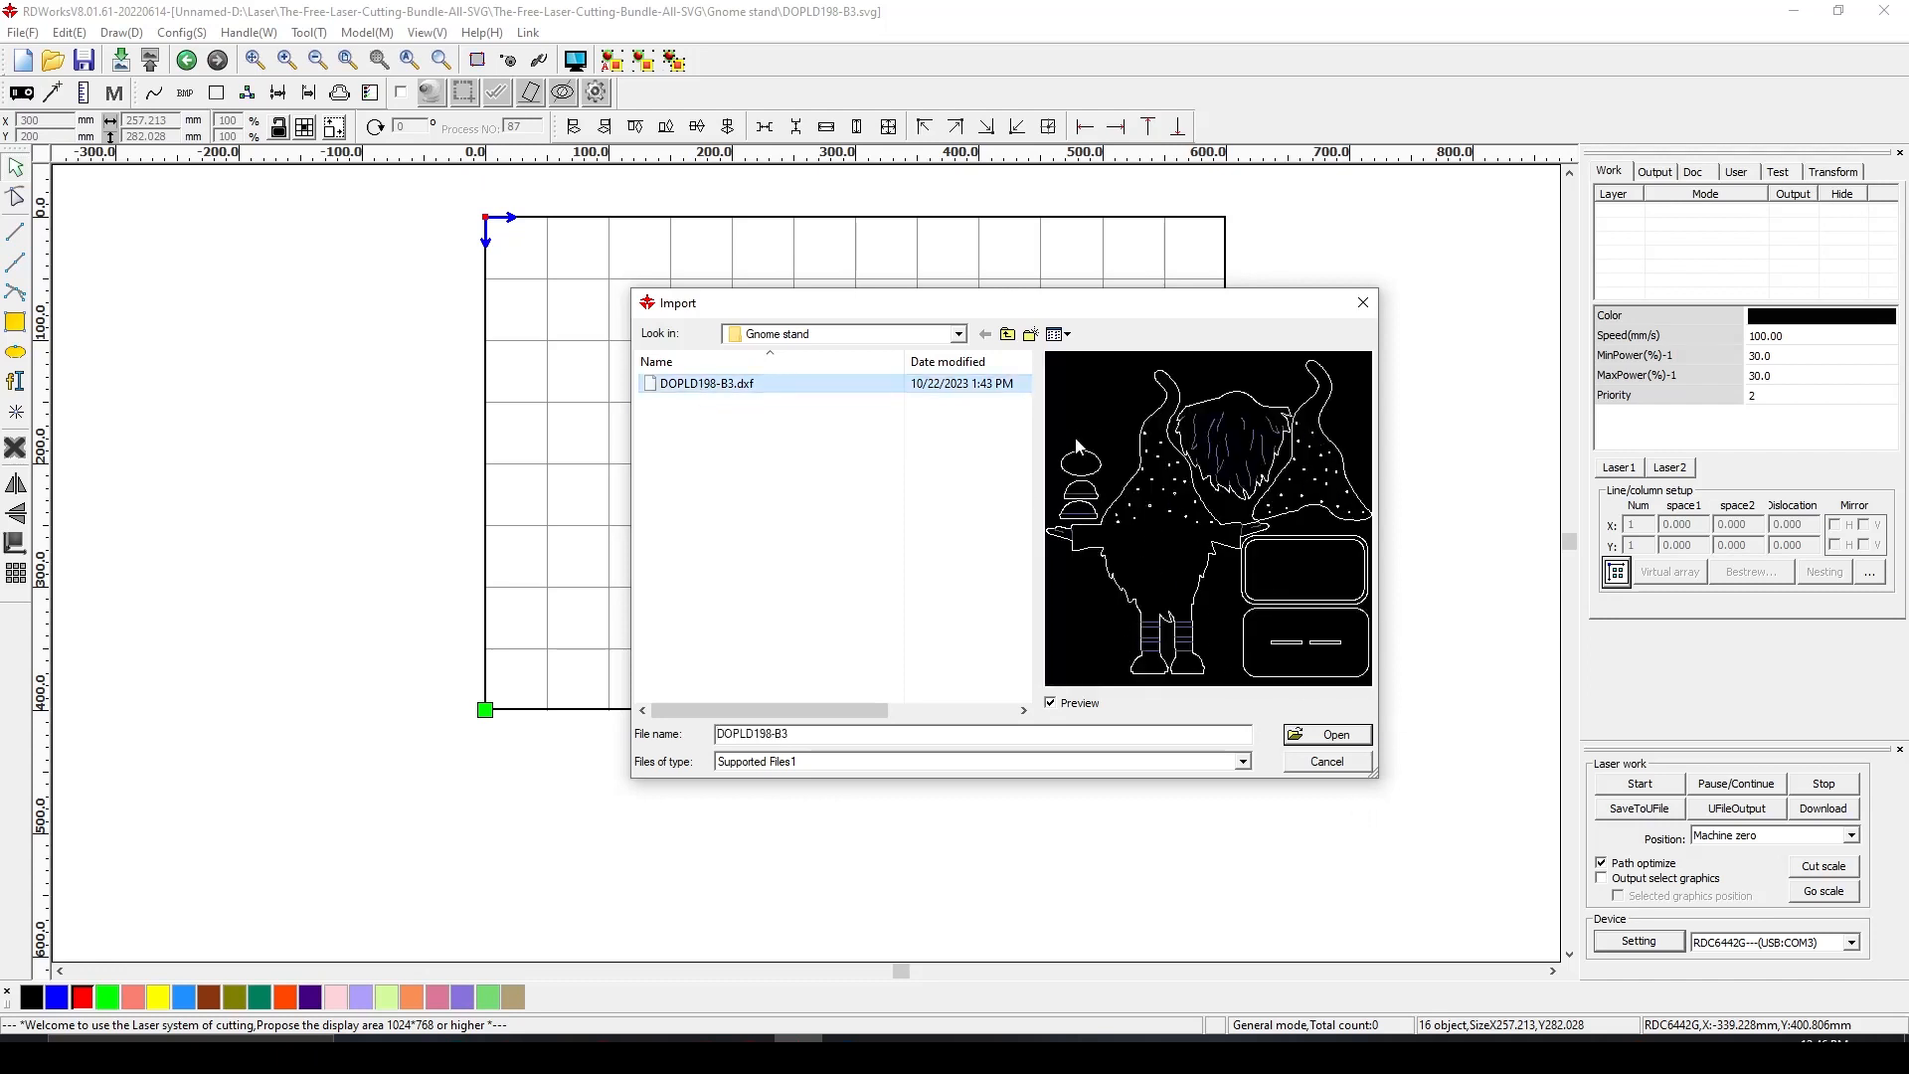
{"action": "mouse_move", "coordinate": [1290, 493]}
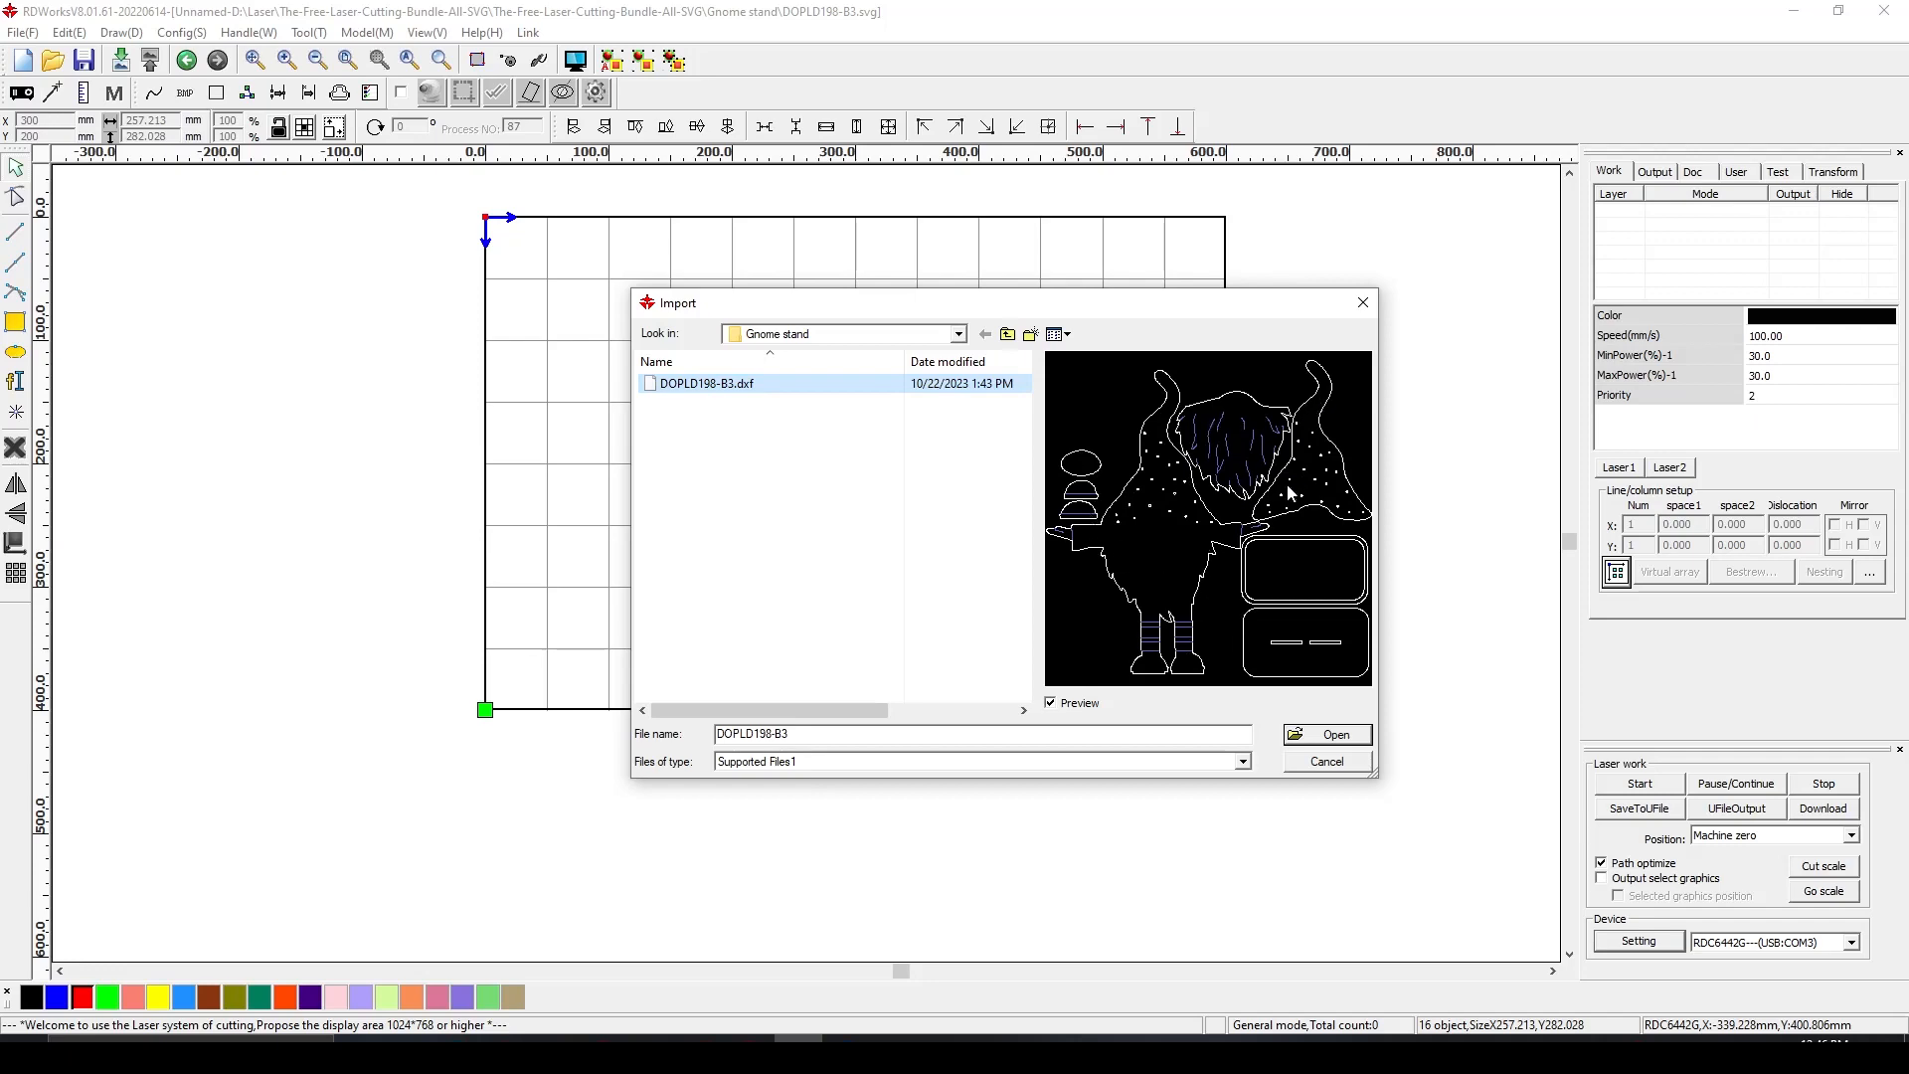
{"action": "left_click", "coordinate": [1329, 734]}
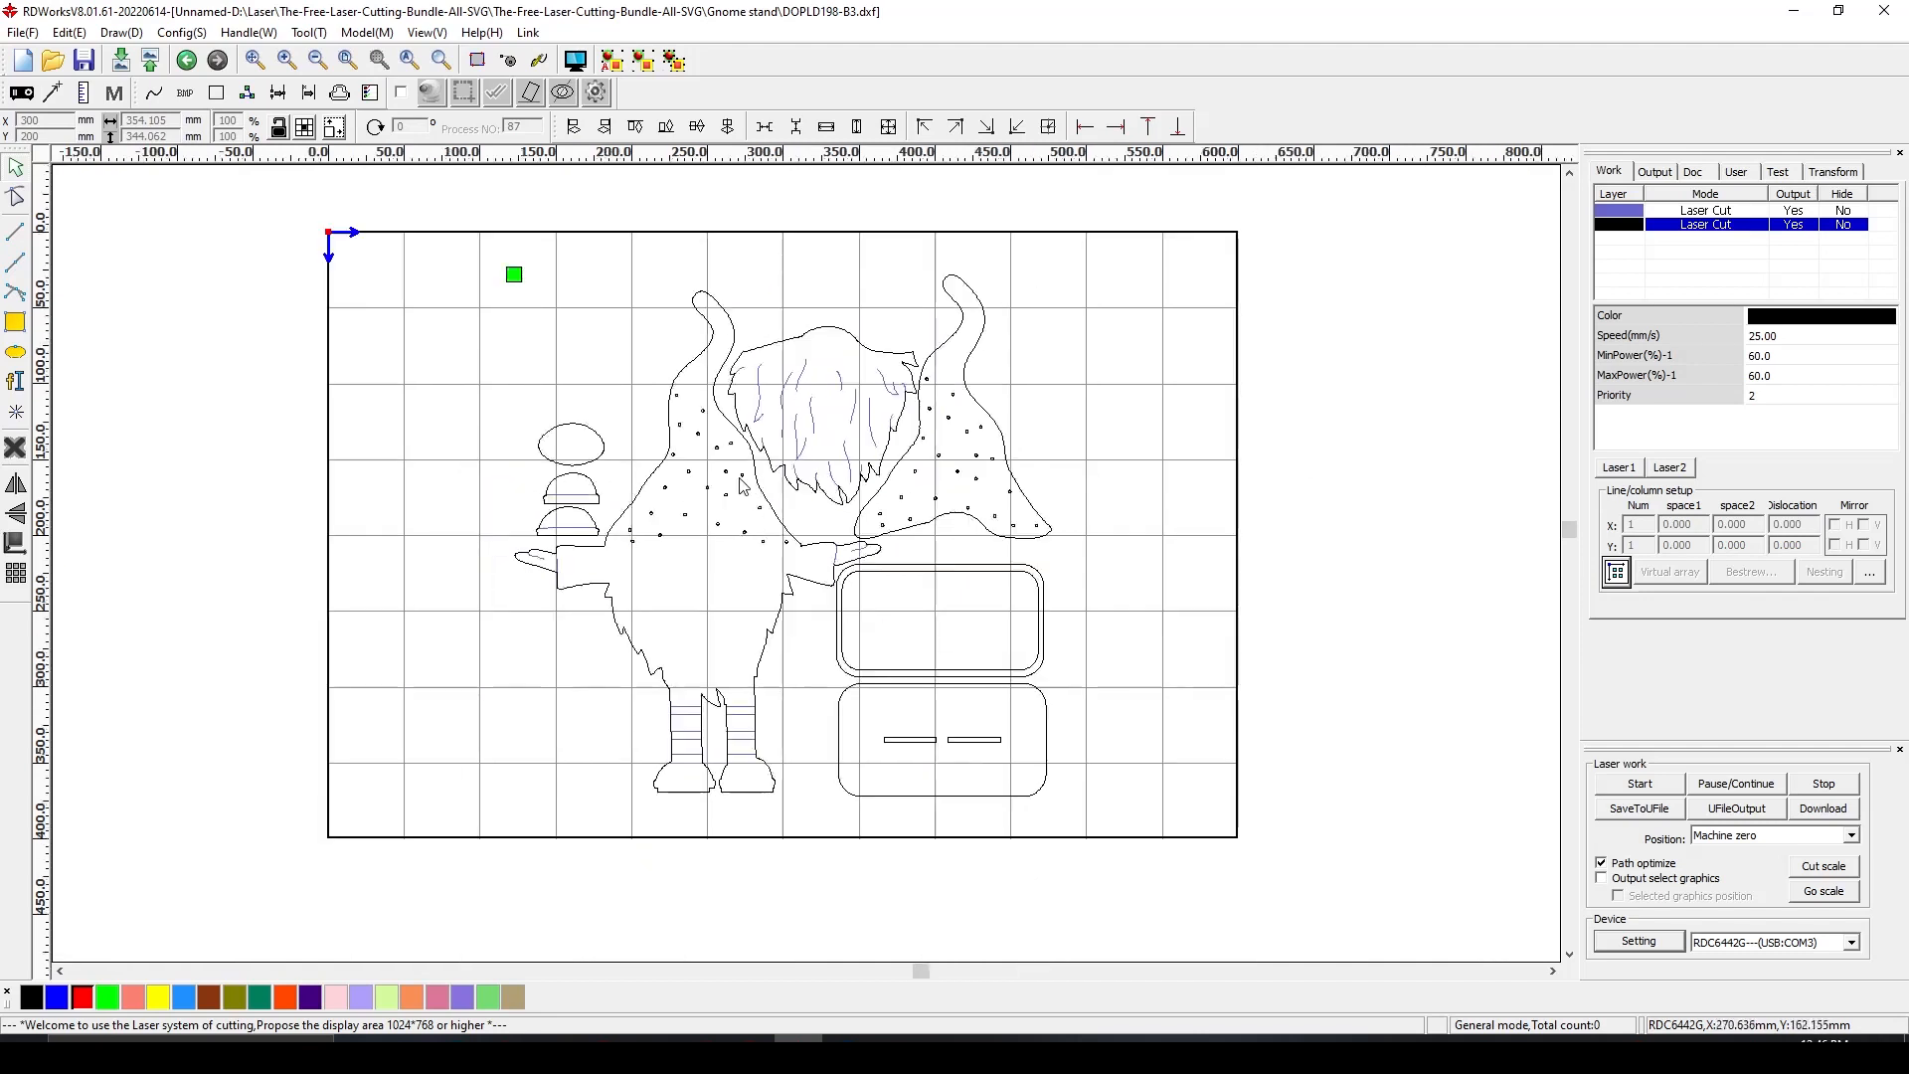
{"action": "mouse_move", "coordinate": [1260, 424]}
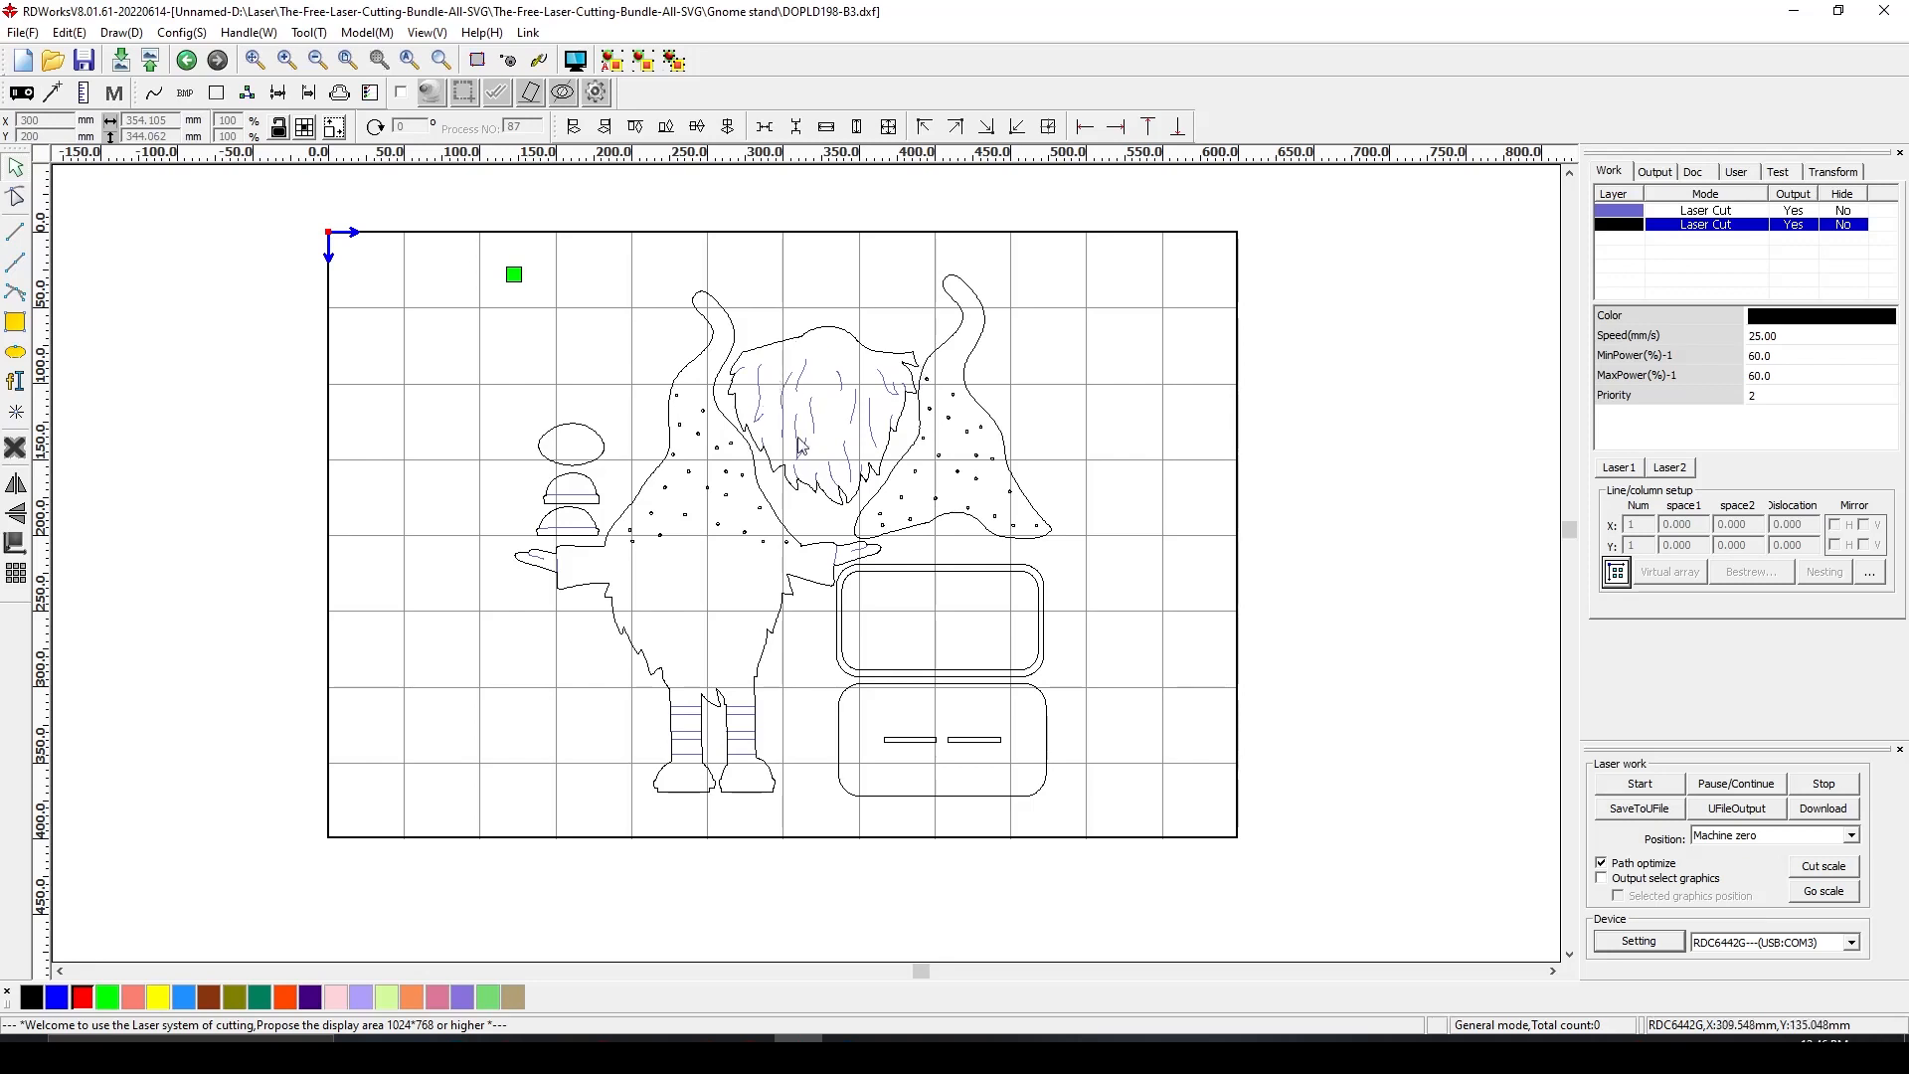
{"action": "mouse_move", "coordinate": [895, 433]}
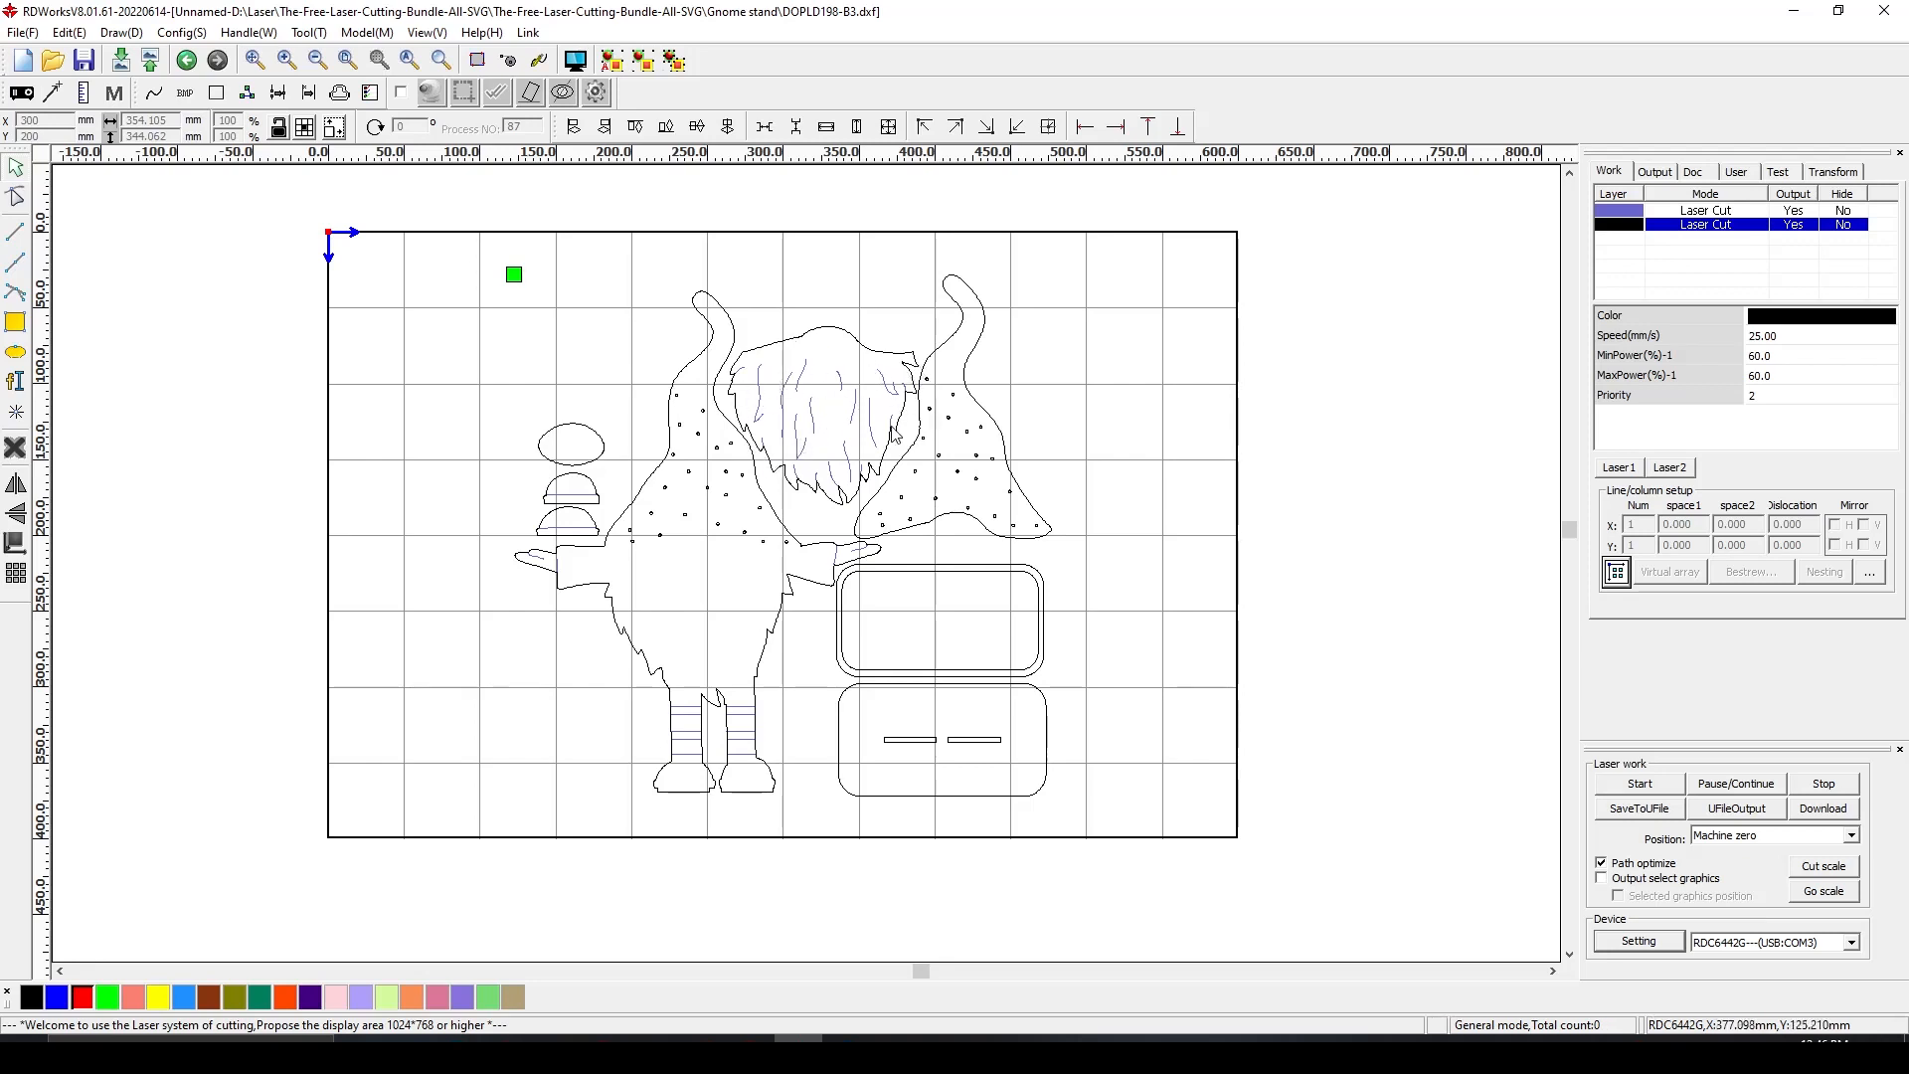
{"action": "mouse_move", "coordinate": [851, 441]}
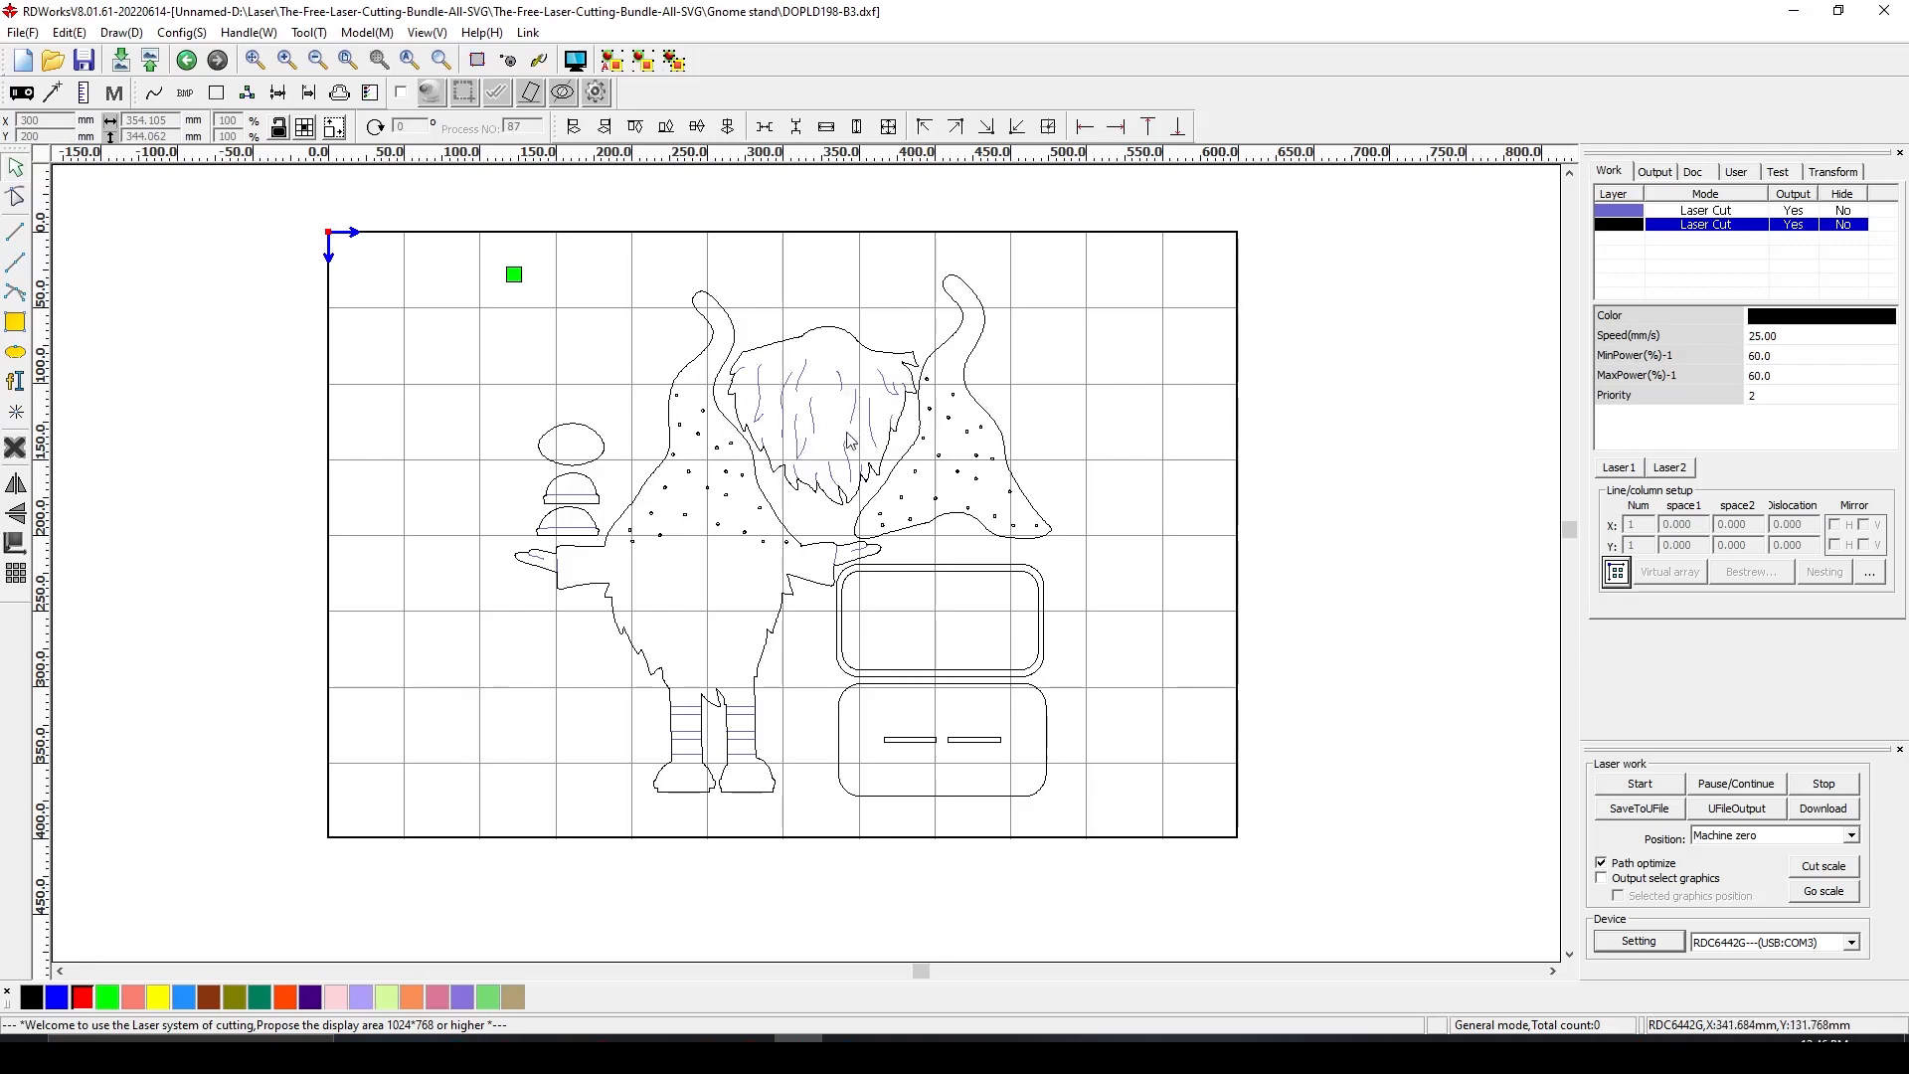
{"action": "mouse_move", "coordinate": [938, 397]}
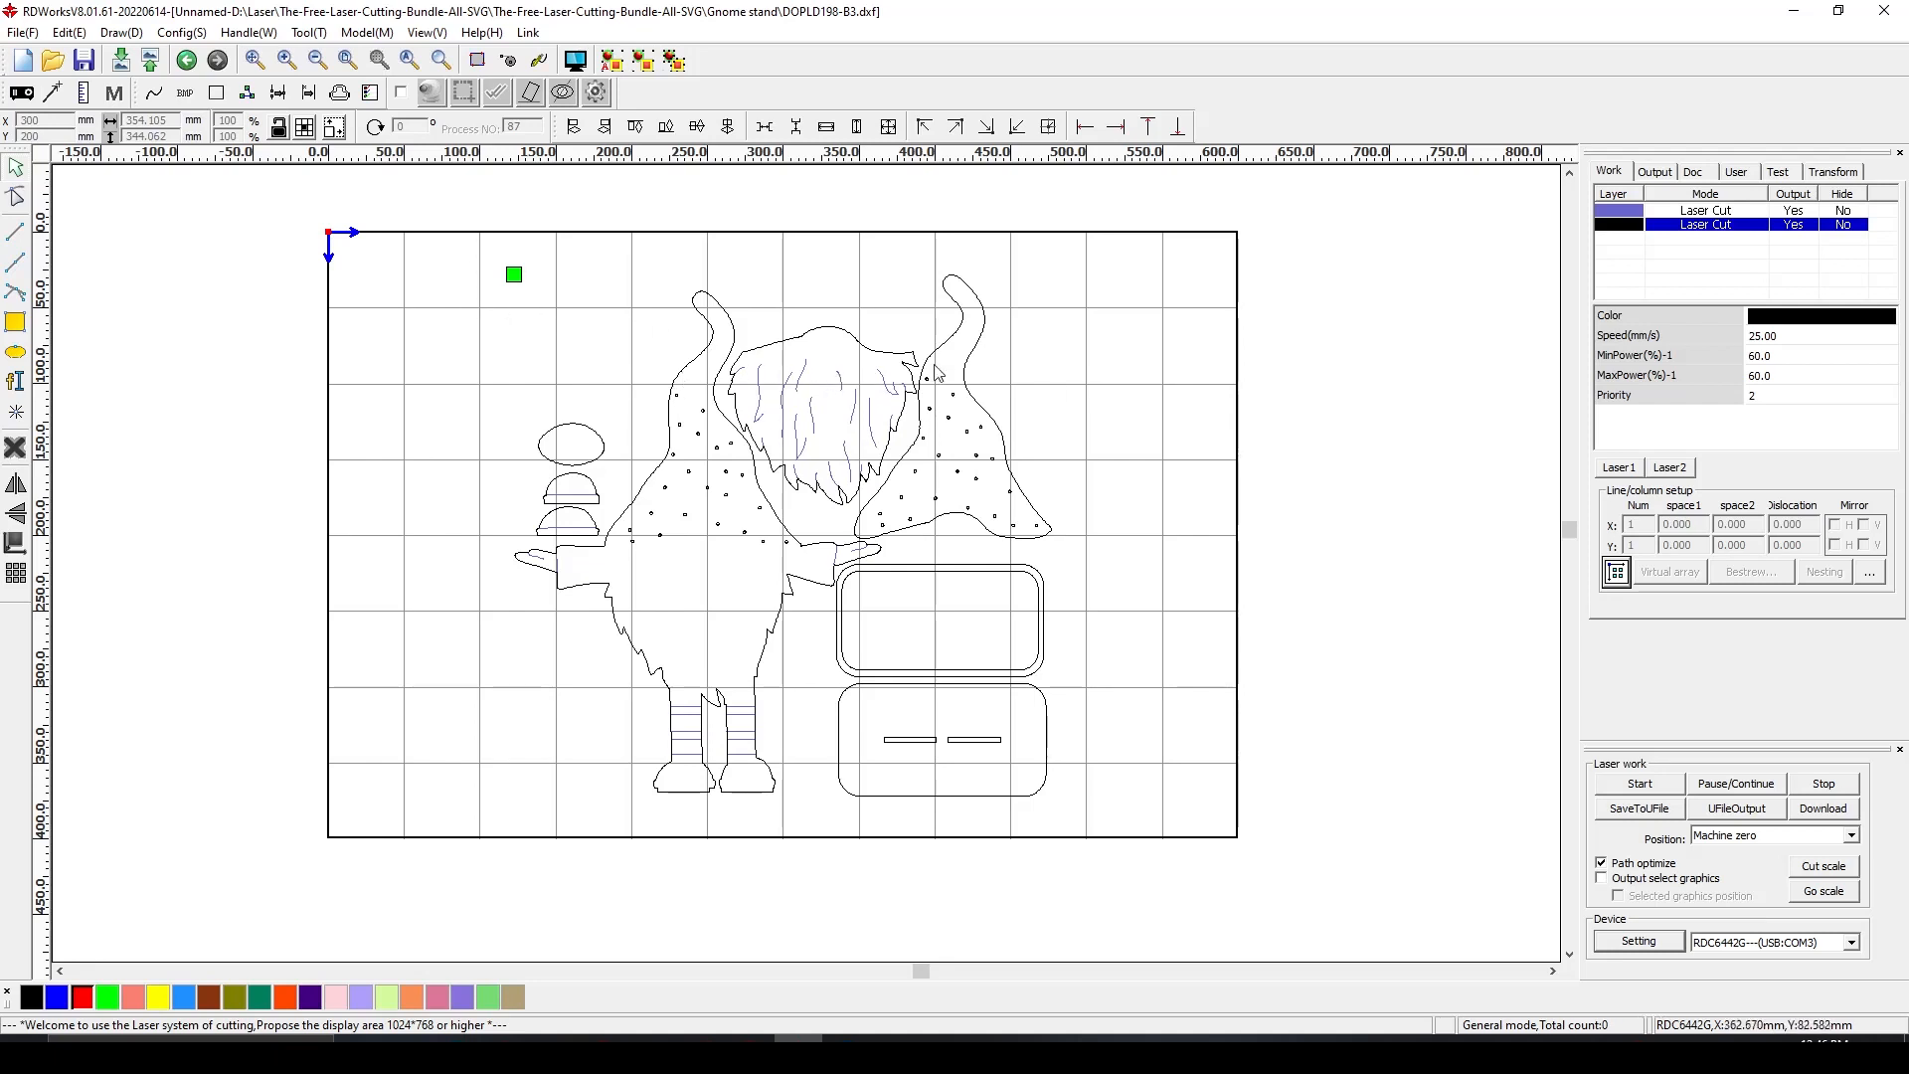
{"action": "mouse_move", "coordinate": [418, 453]}
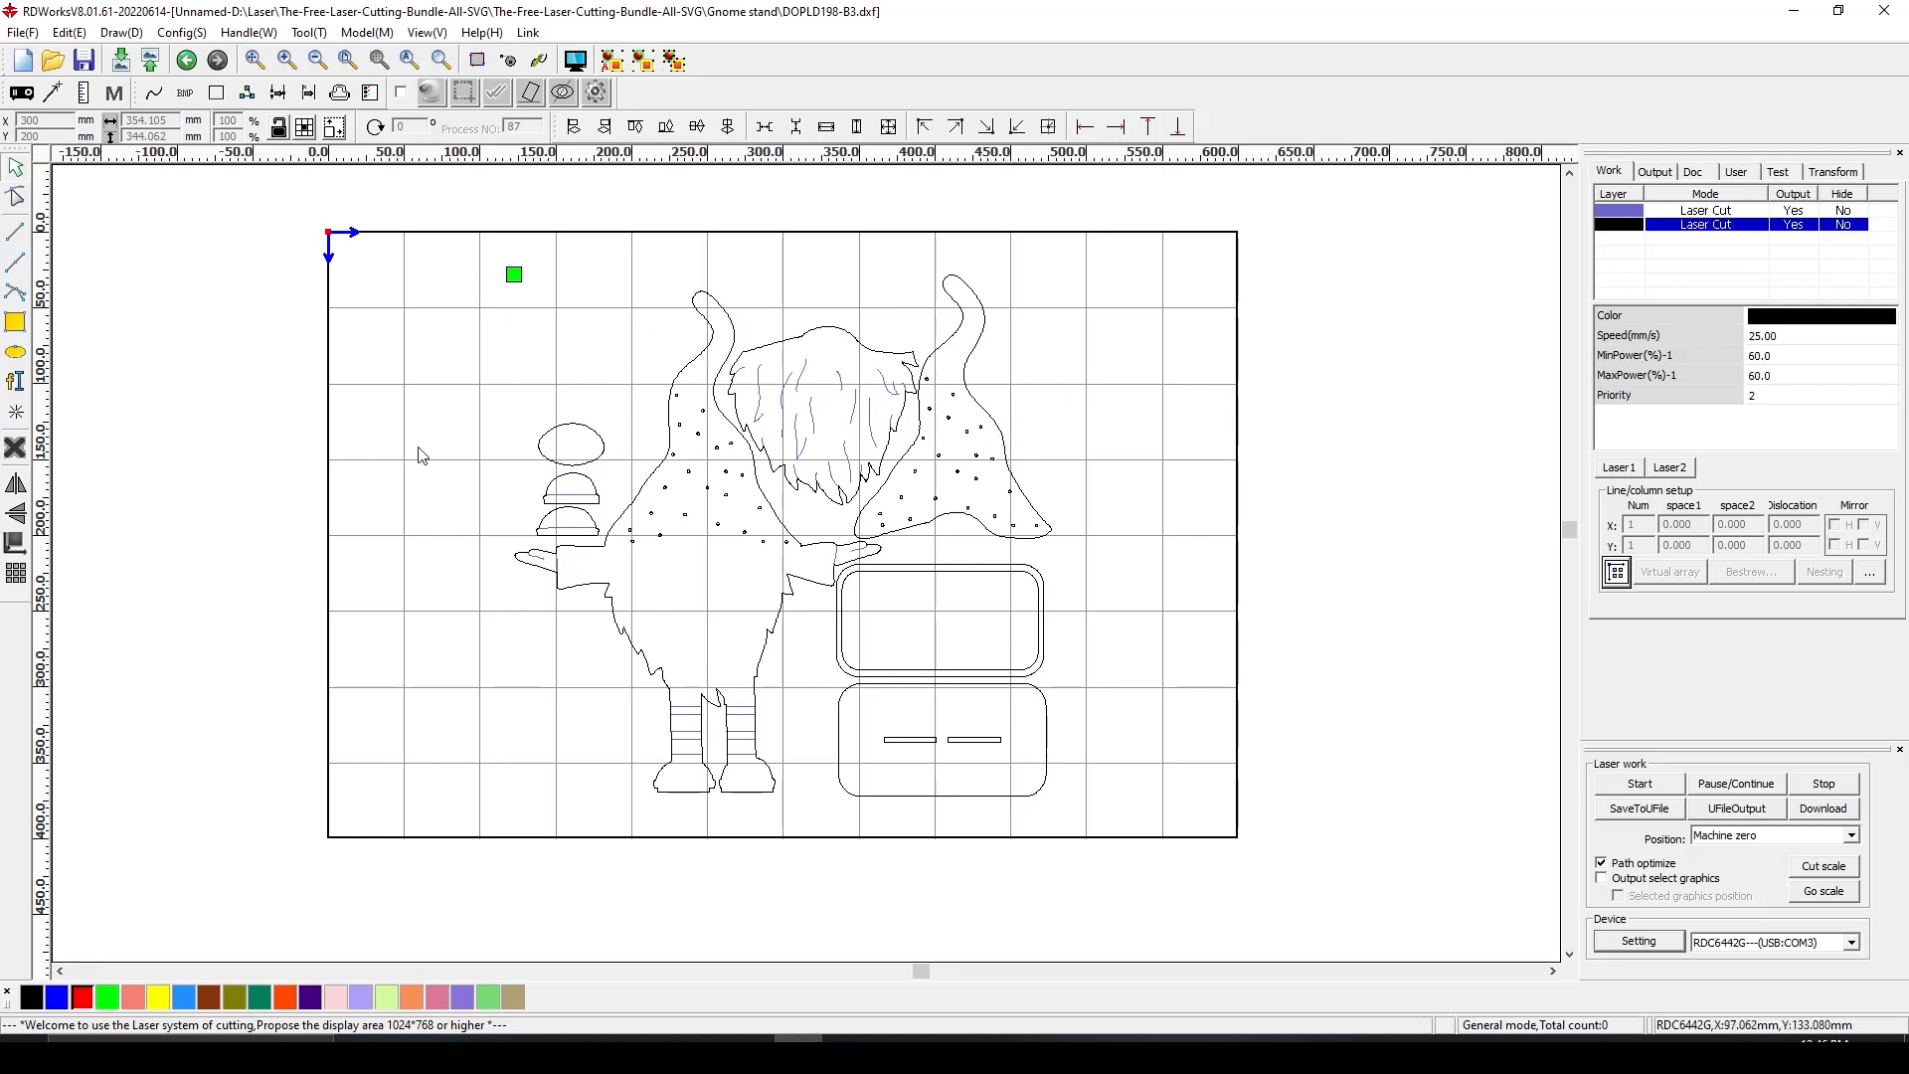
{"action": "mouse_move", "coordinate": [947, 600]}
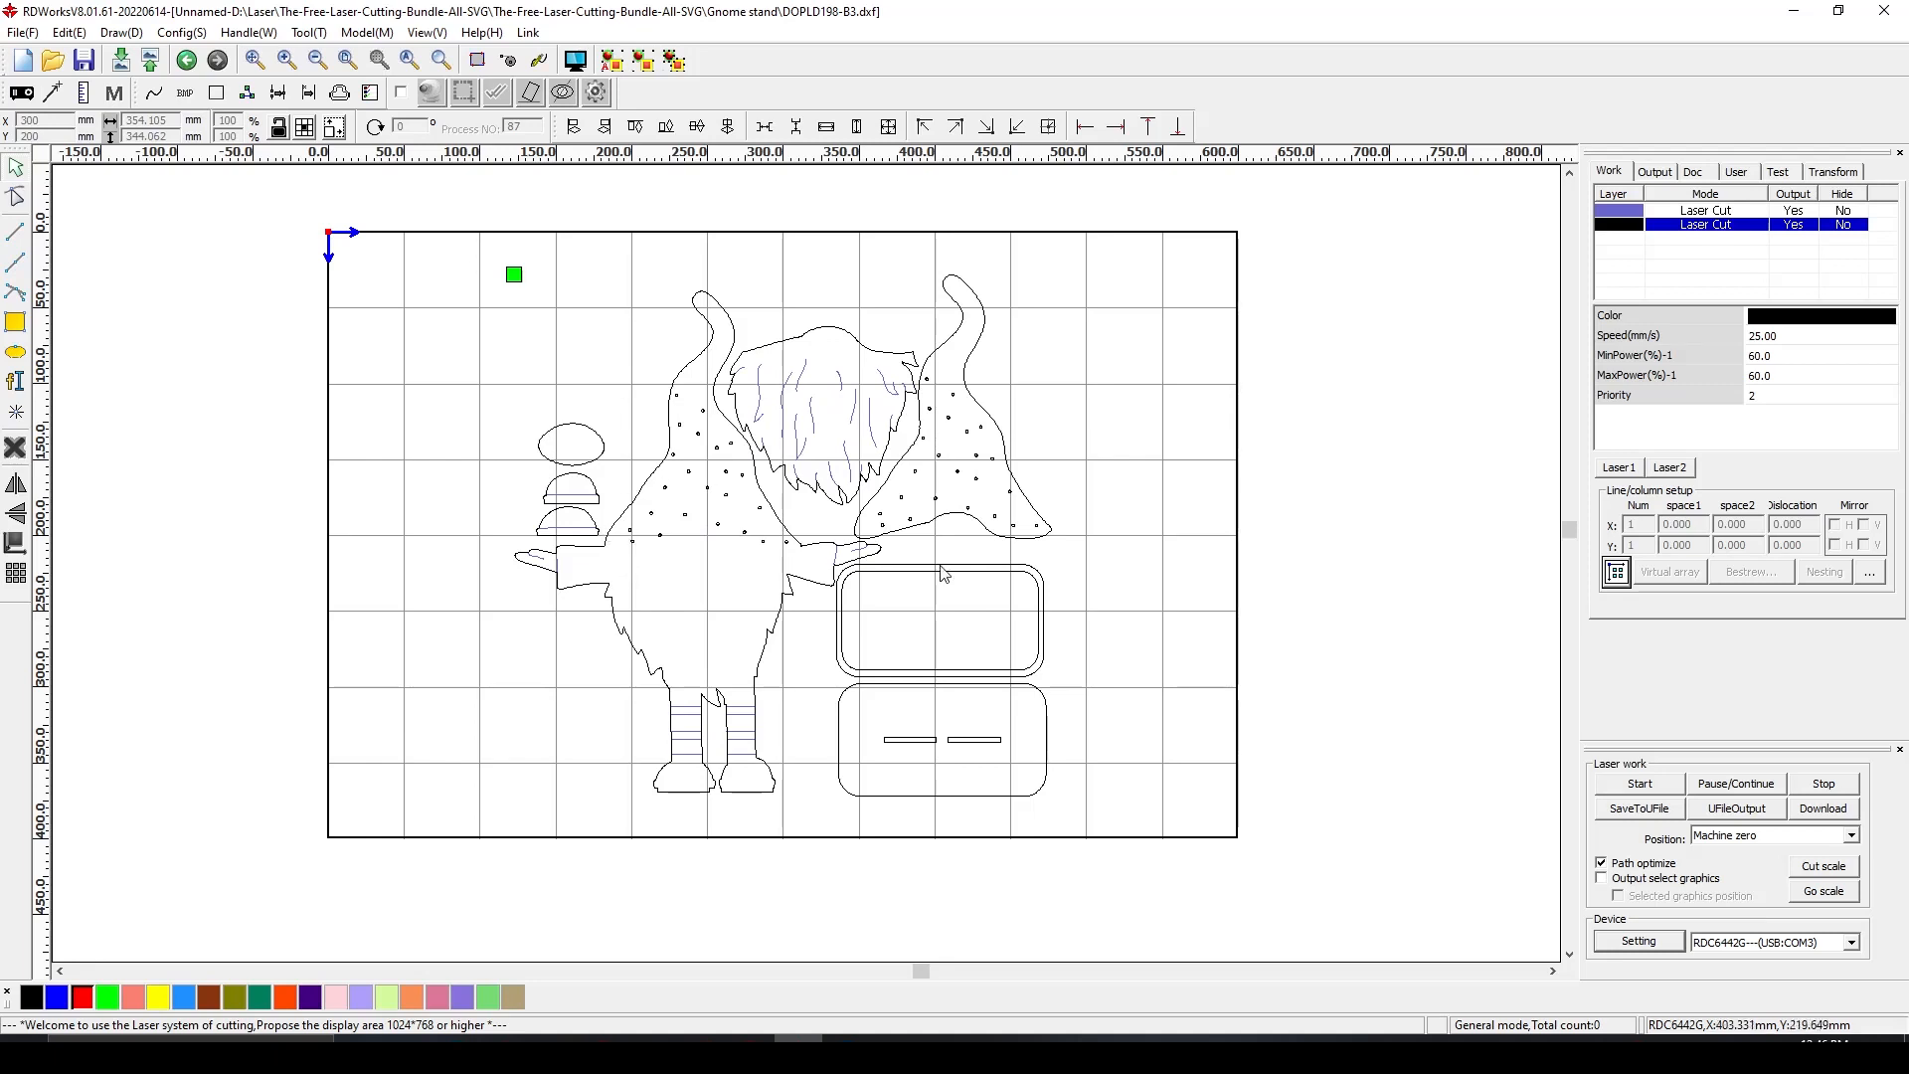
{"action": "mouse_move", "coordinate": [779, 638]}
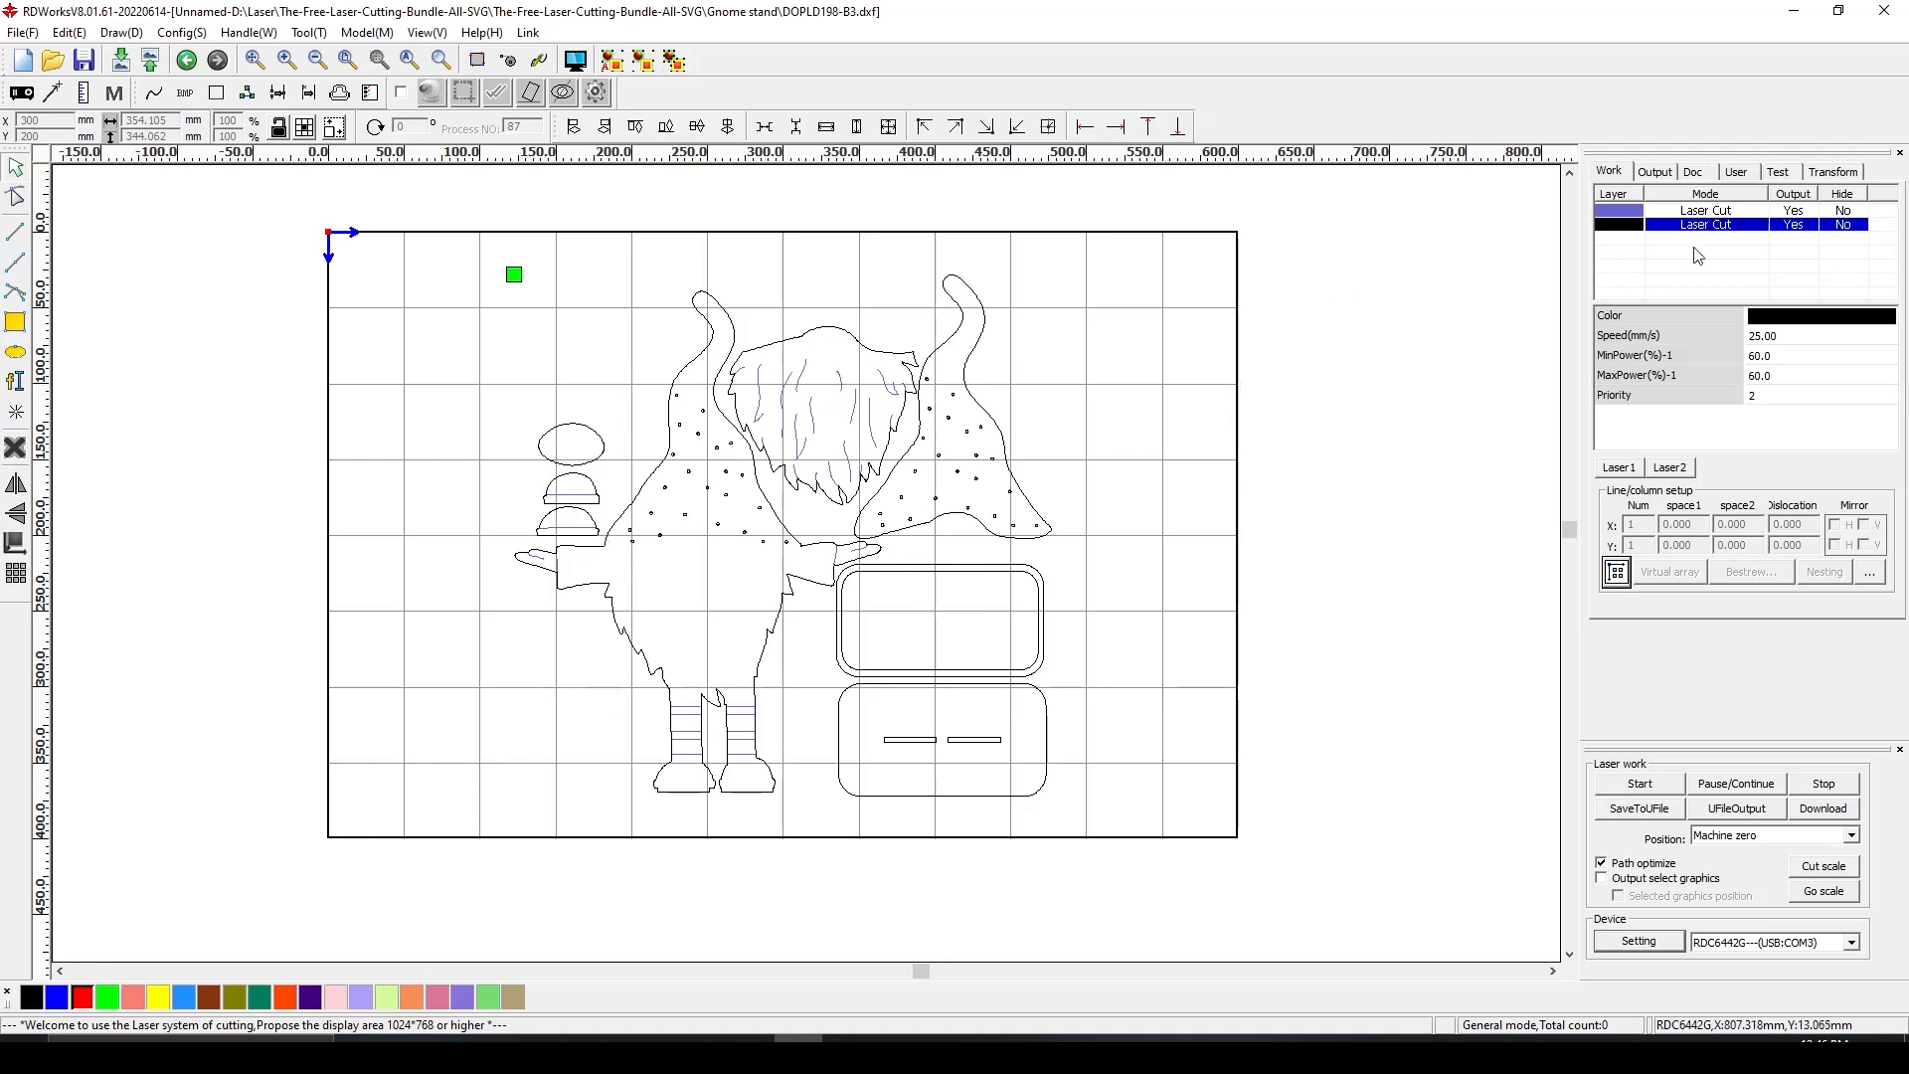
{"action": "mouse_move", "coordinate": [986, 519]}
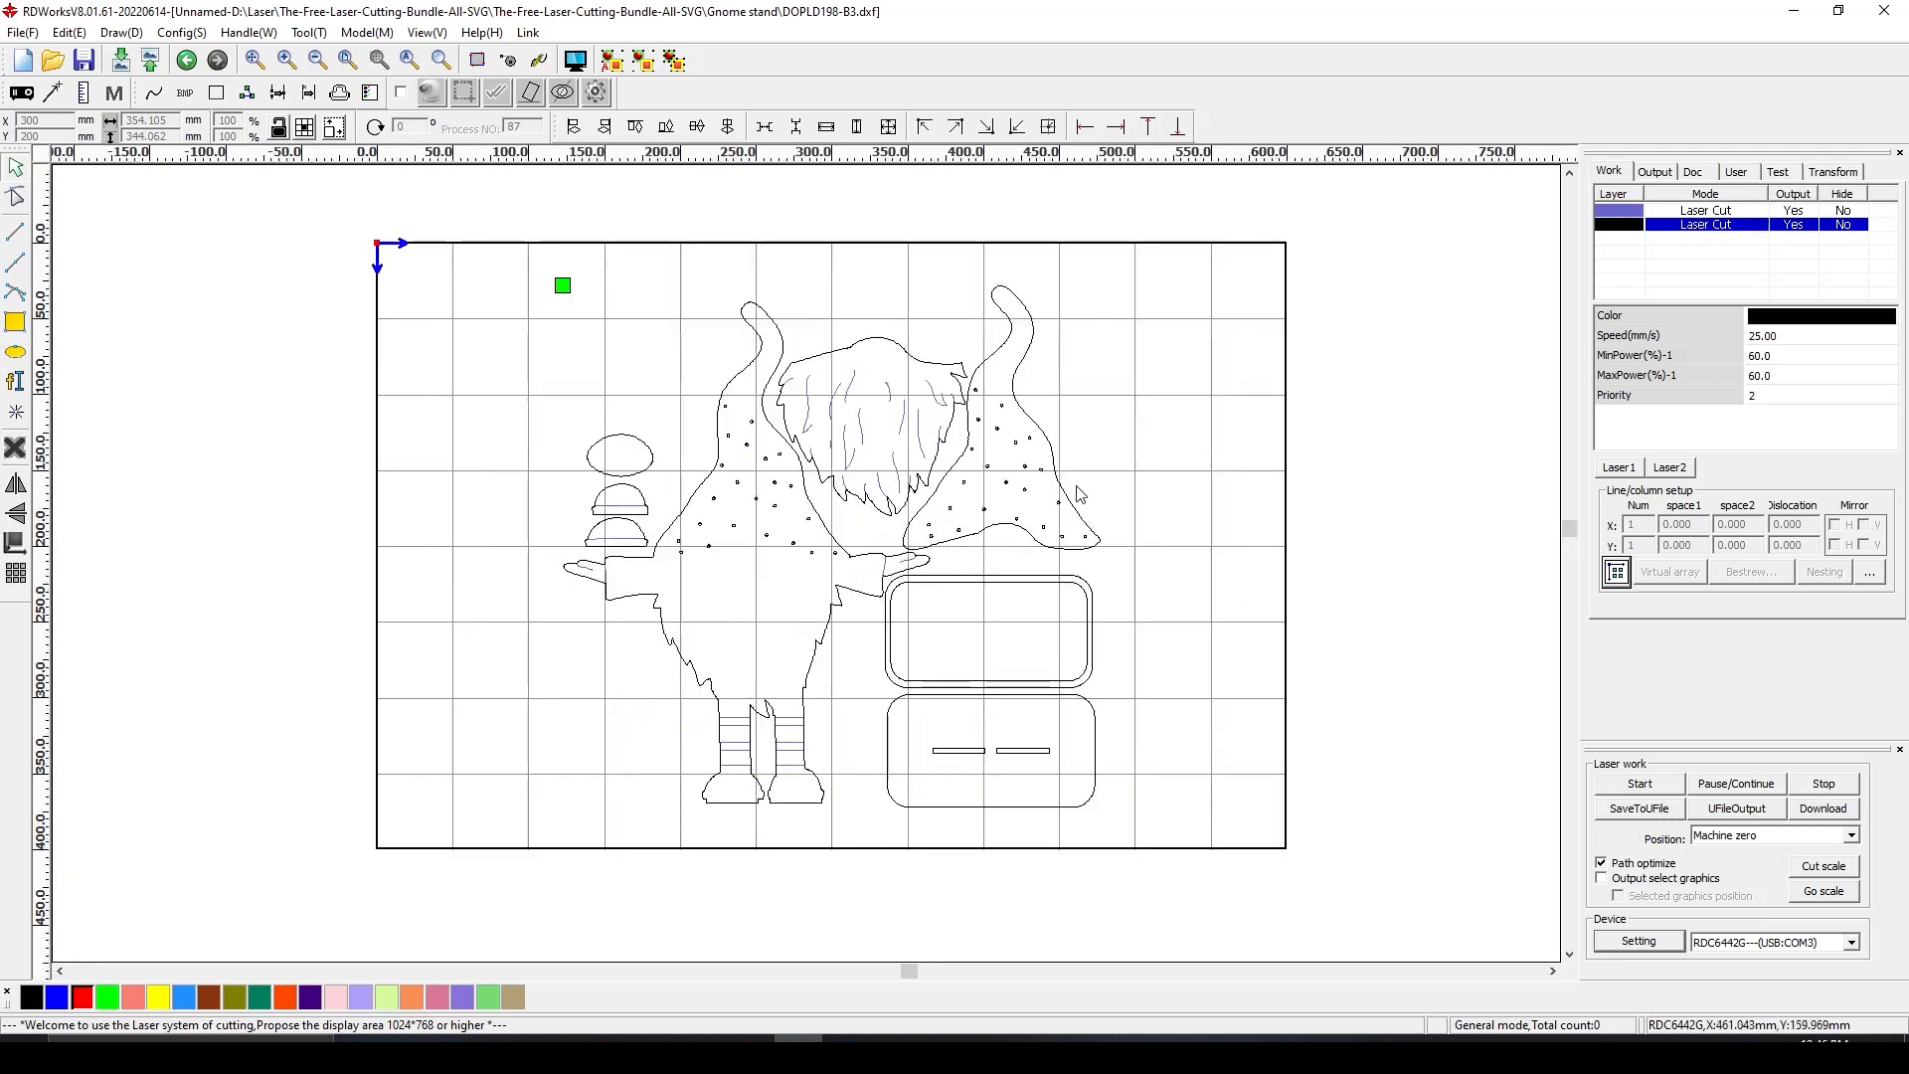
{"action": "mouse_move", "coordinate": [1058, 461]}
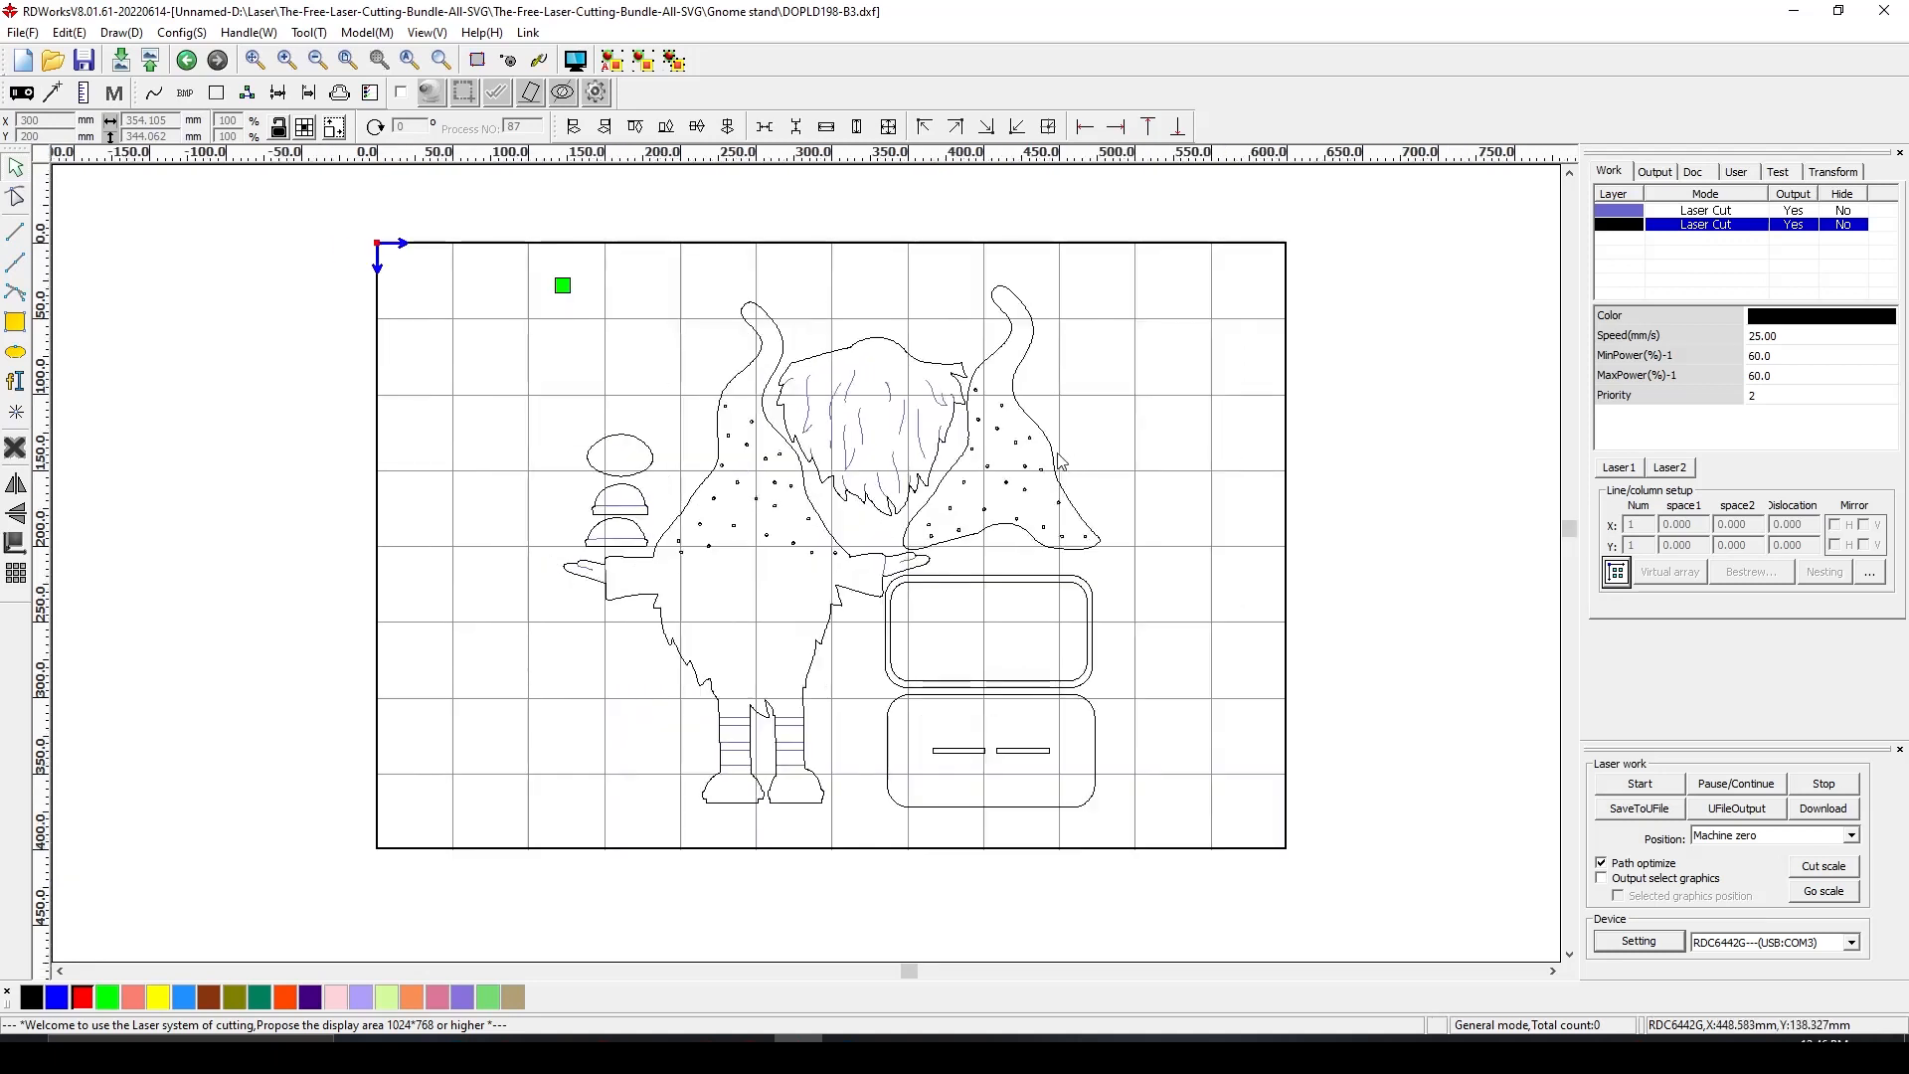
{"action": "mouse_move", "coordinate": [549, 566]}
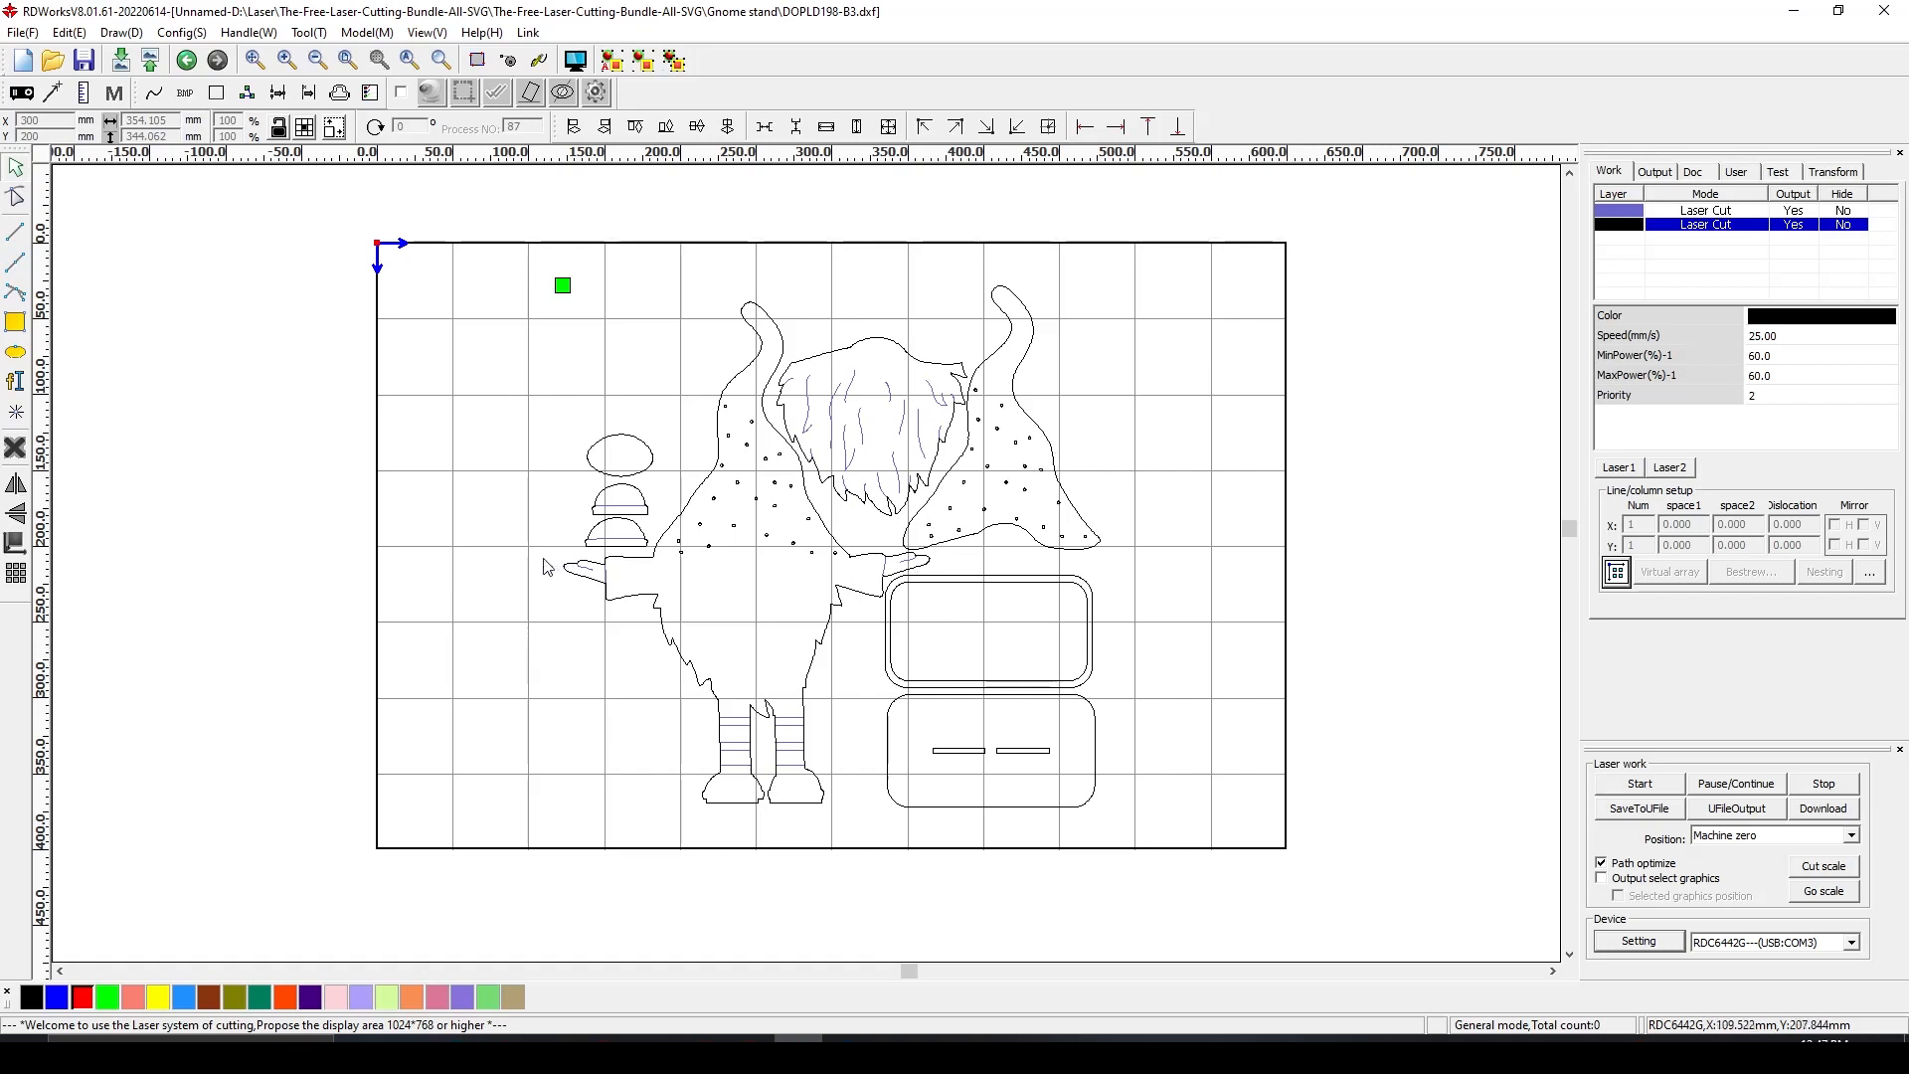
{"action": "mouse_move", "coordinate": [585, 567]}
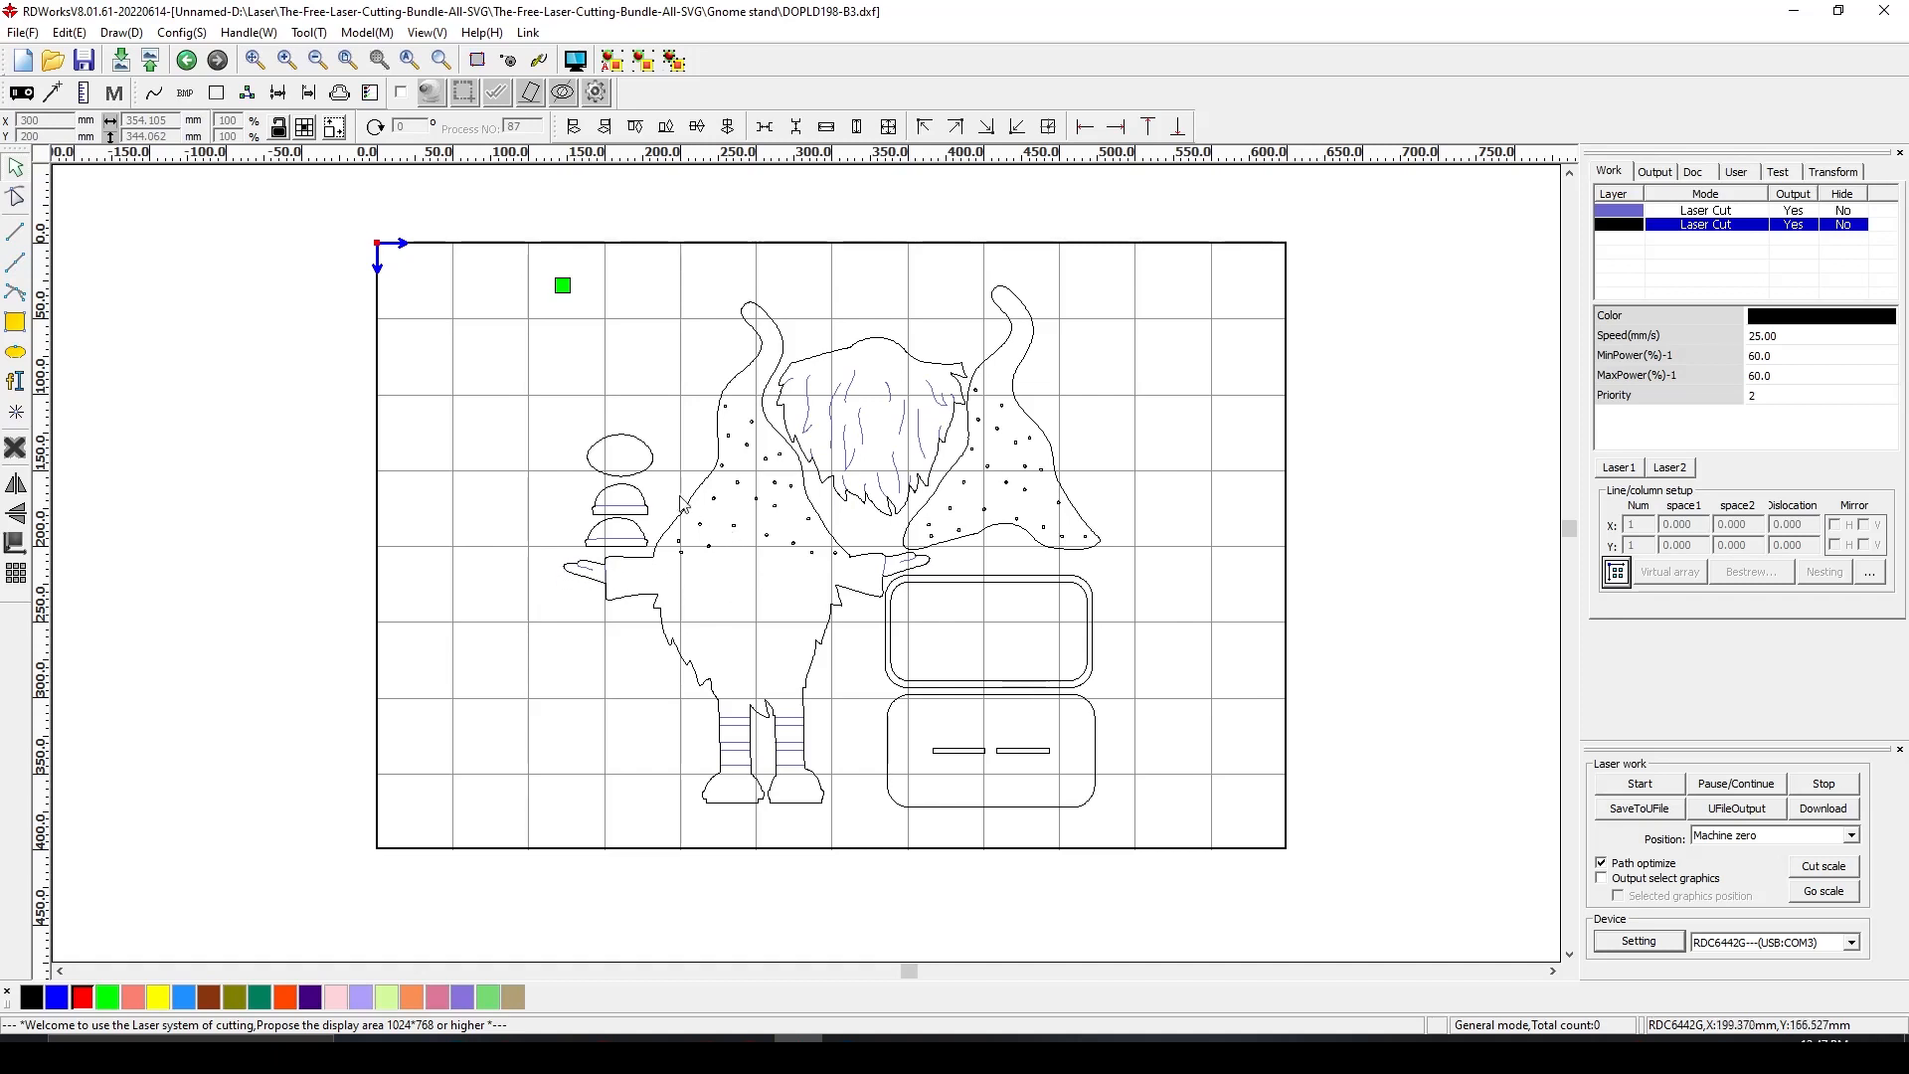
{"action": "left_click", "coordinate": [690, 507]}
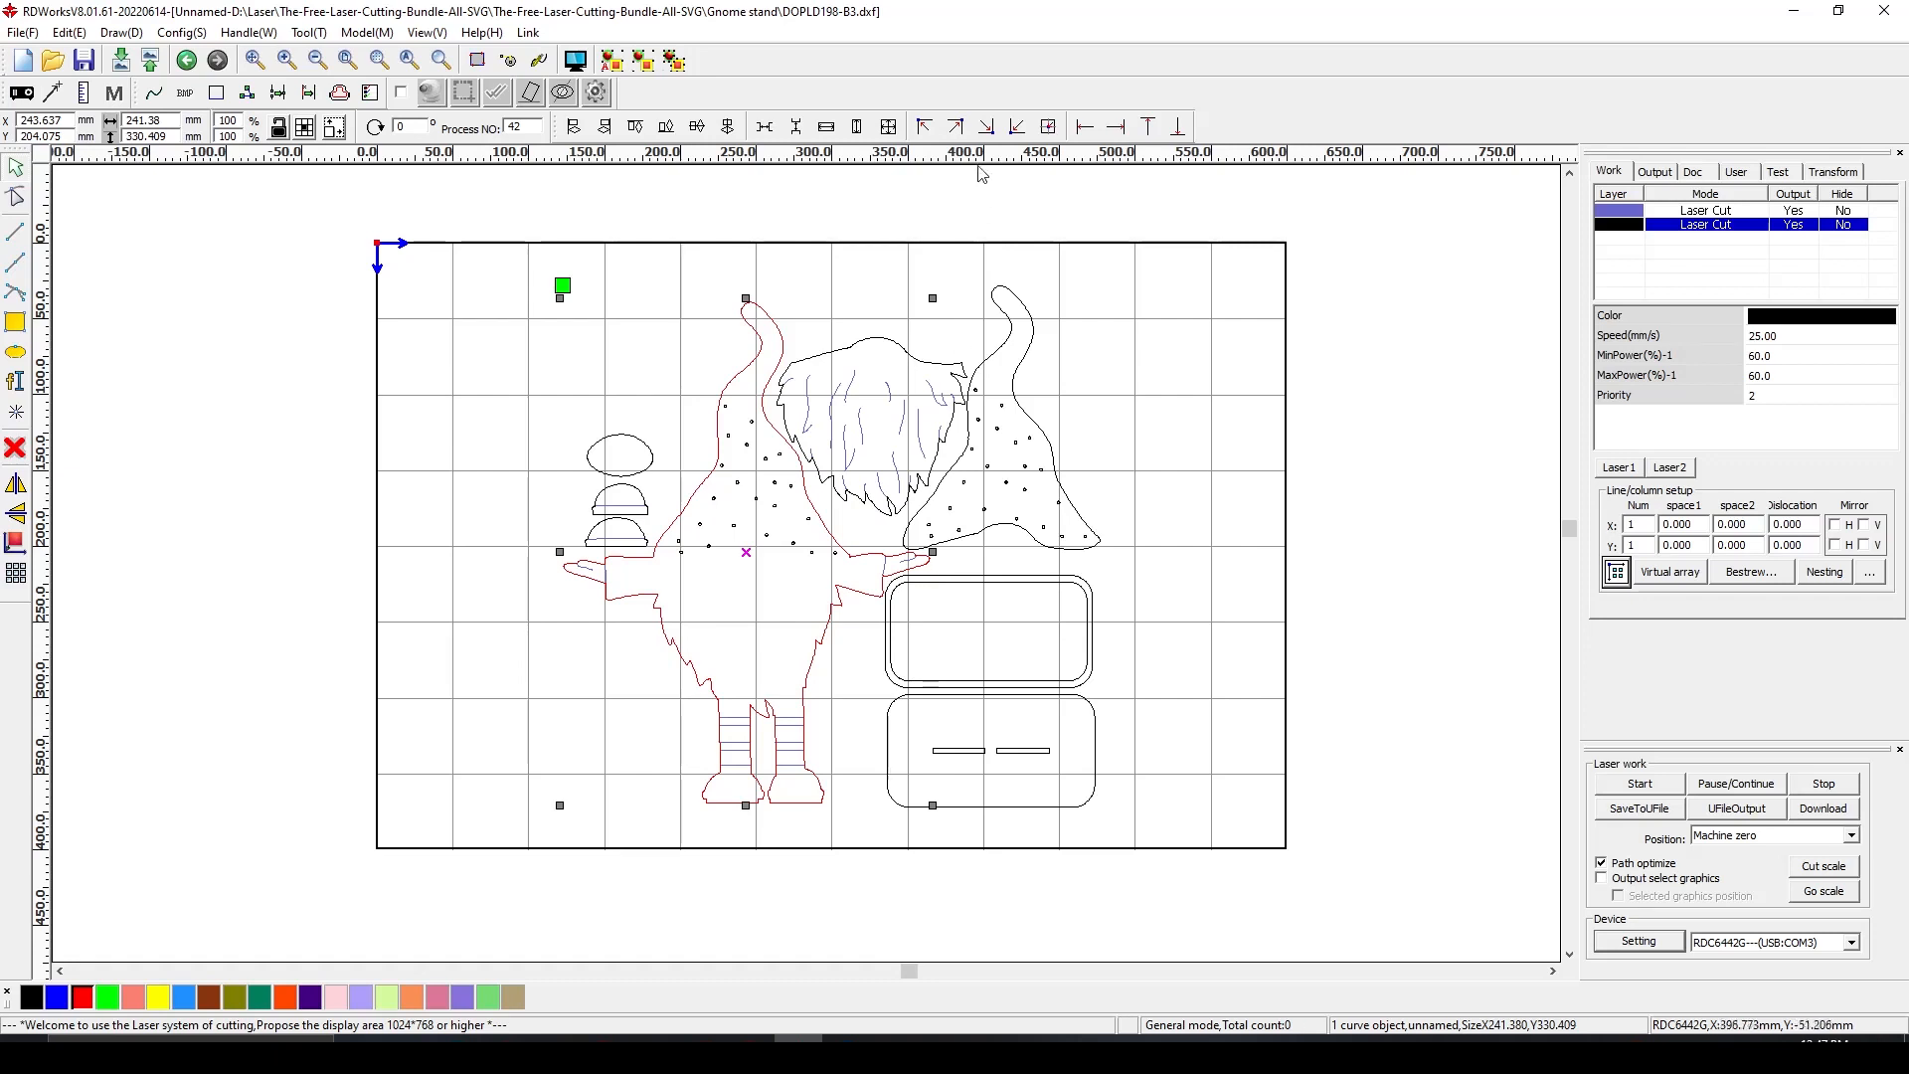
{"action": "mouse_move", "coordinate": [711, 751]}
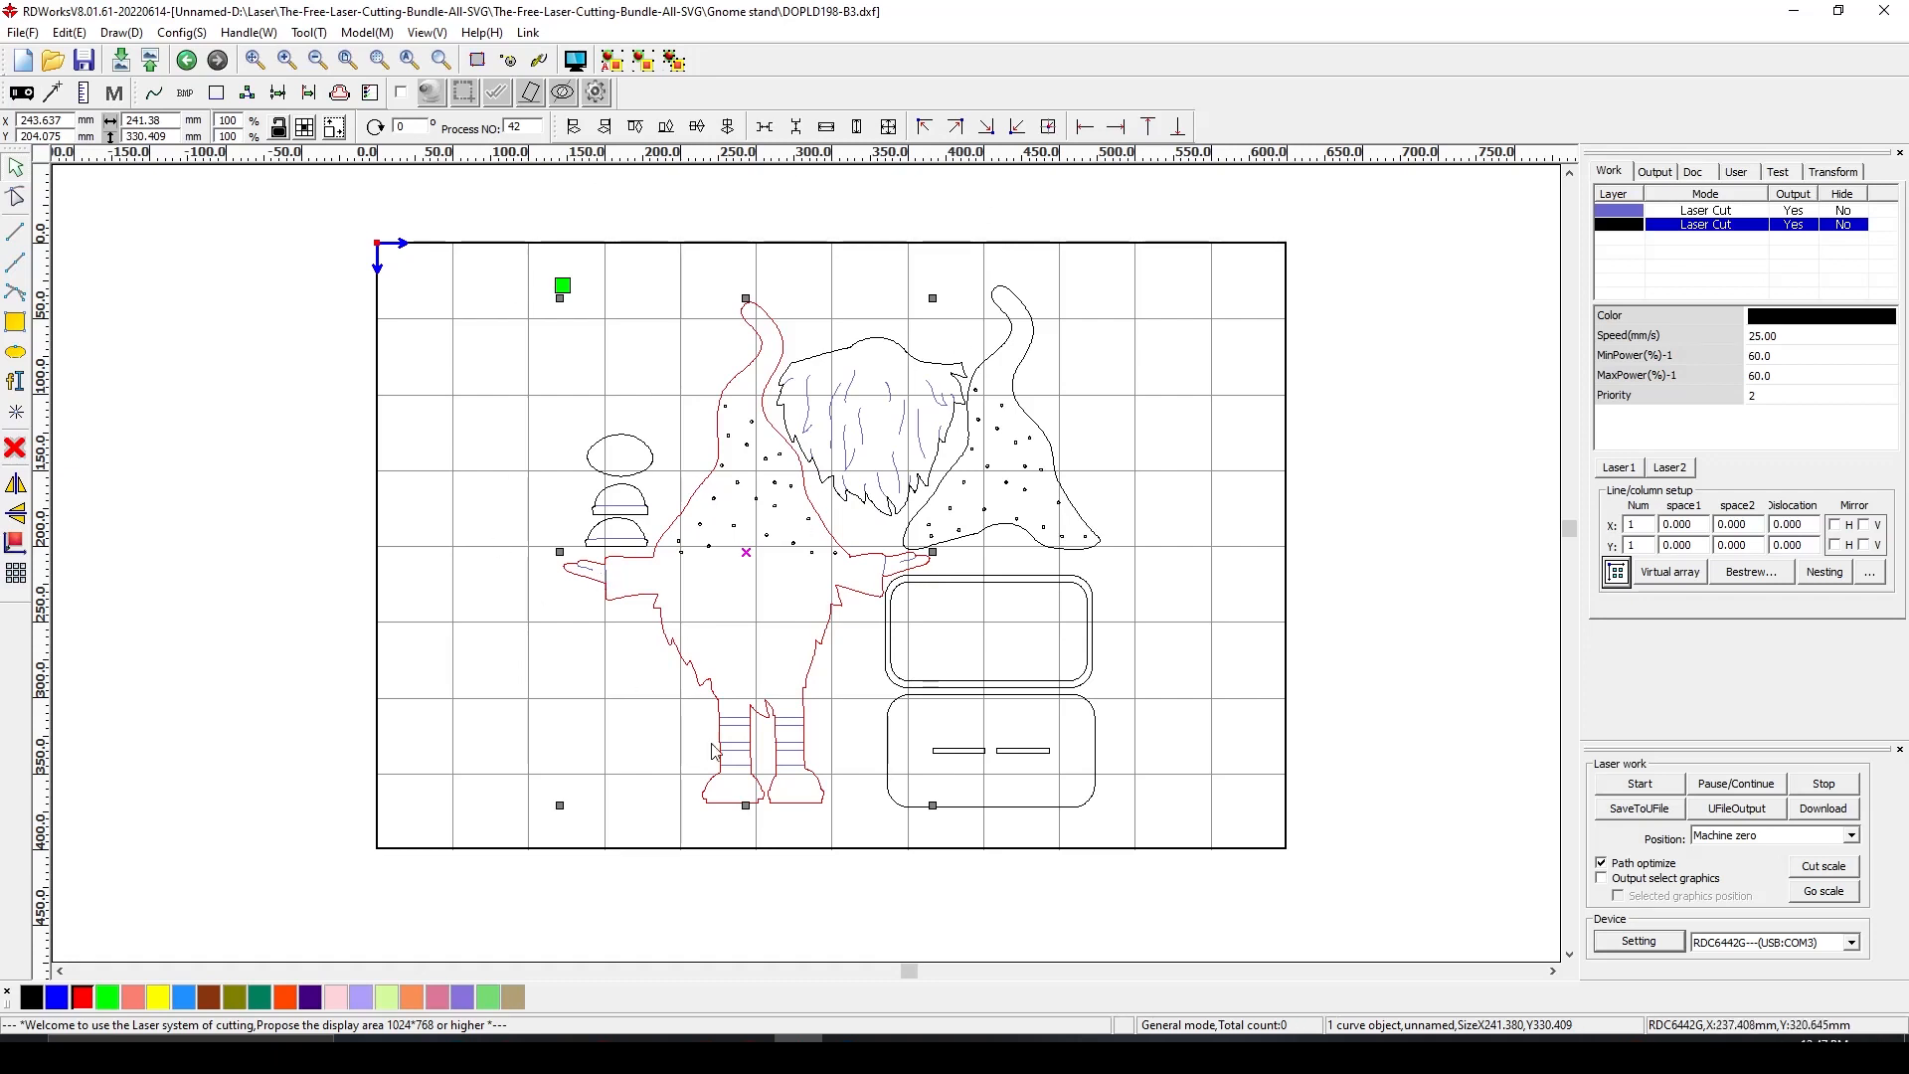
{"action": "mouse_move", "coordinate": [332, 565]}
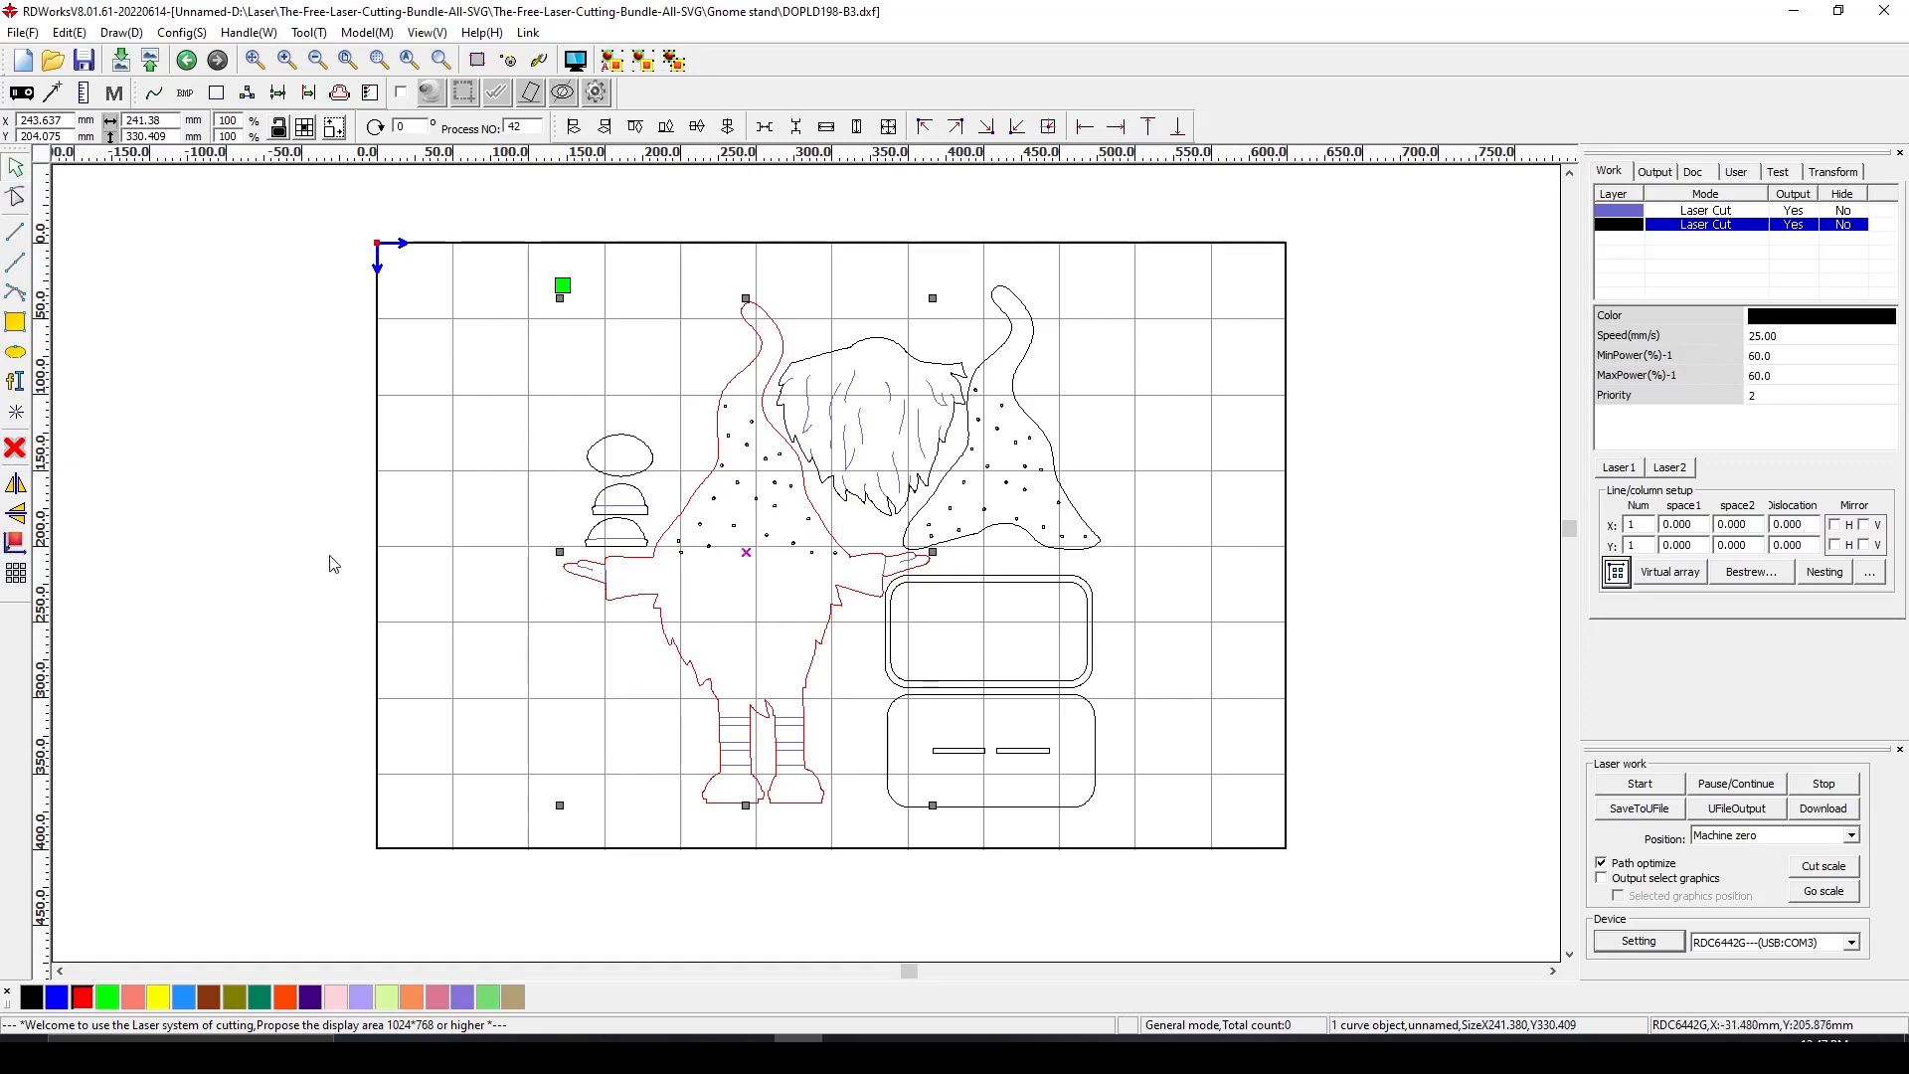
{"action": "mouse_move", "coordinate": [828, 555]}
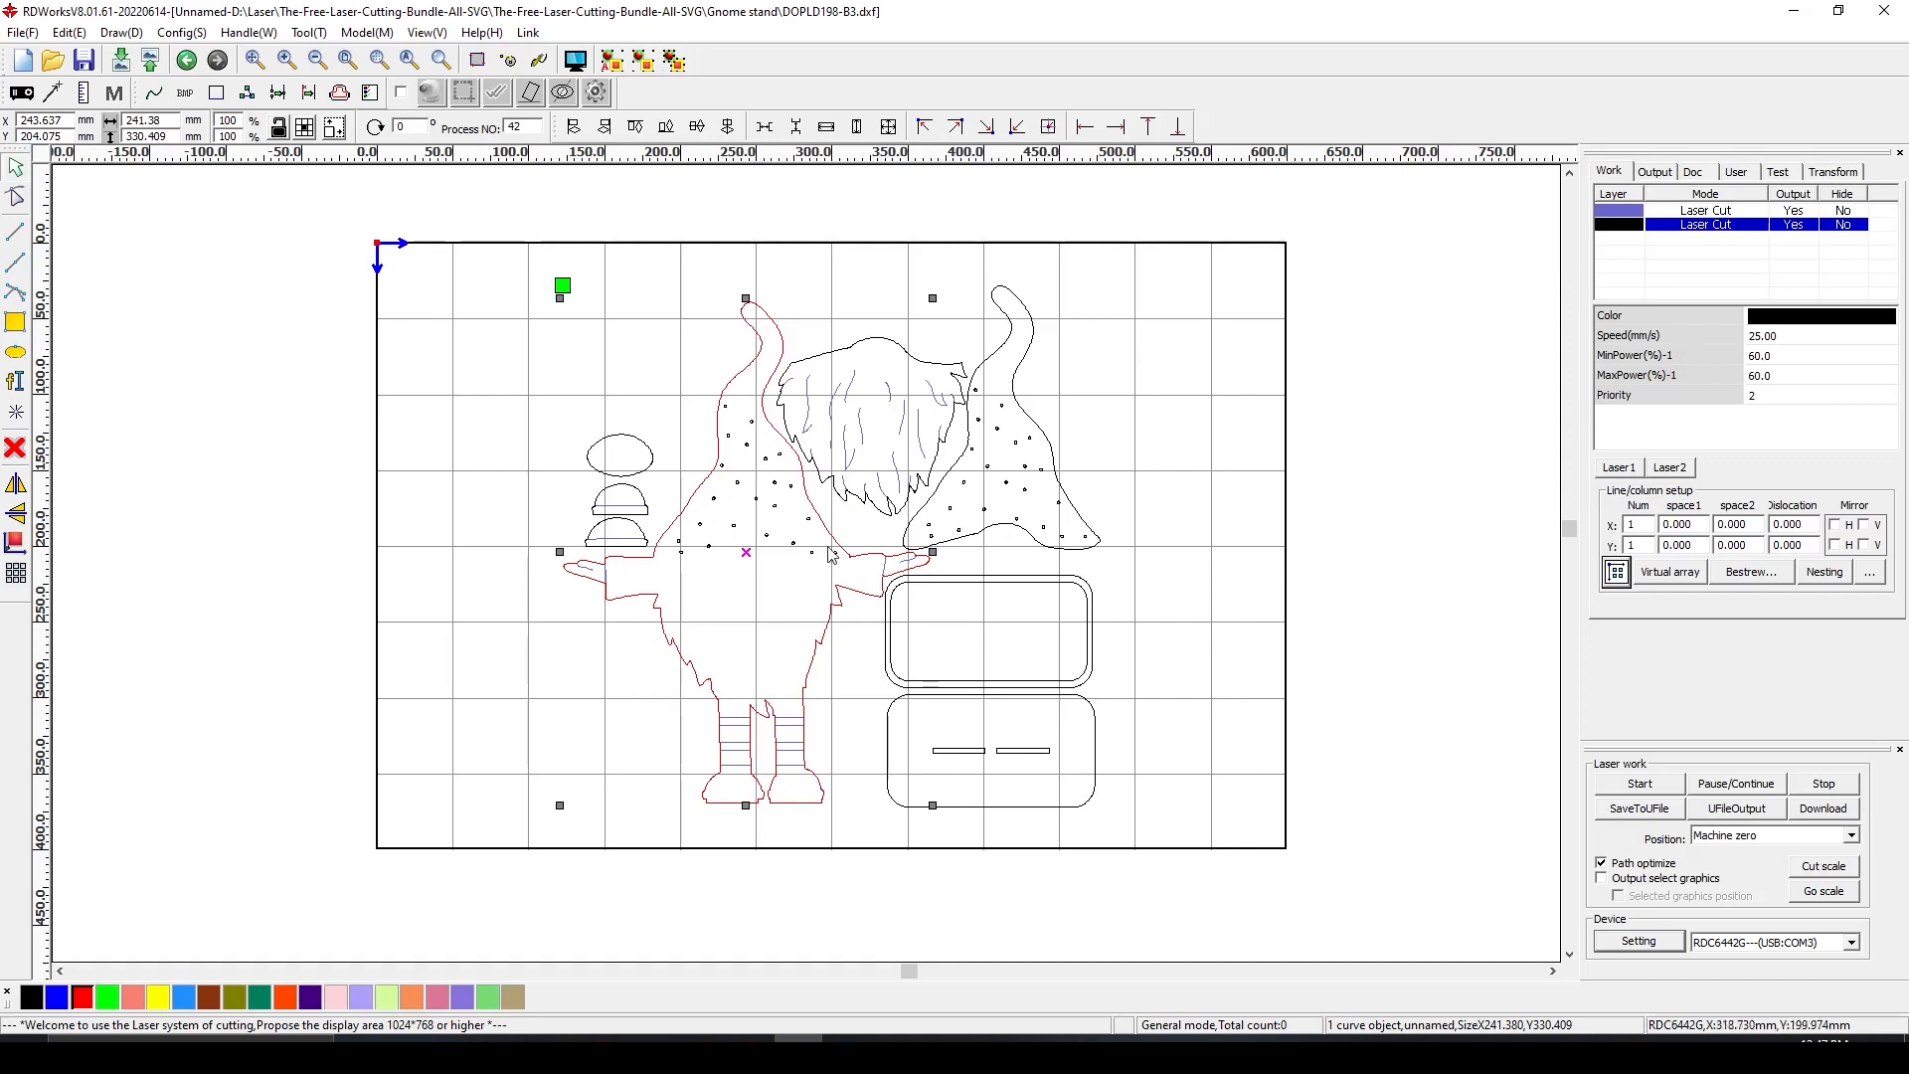
{"action": "mouse_move", "coordinate": [1094, 863]}
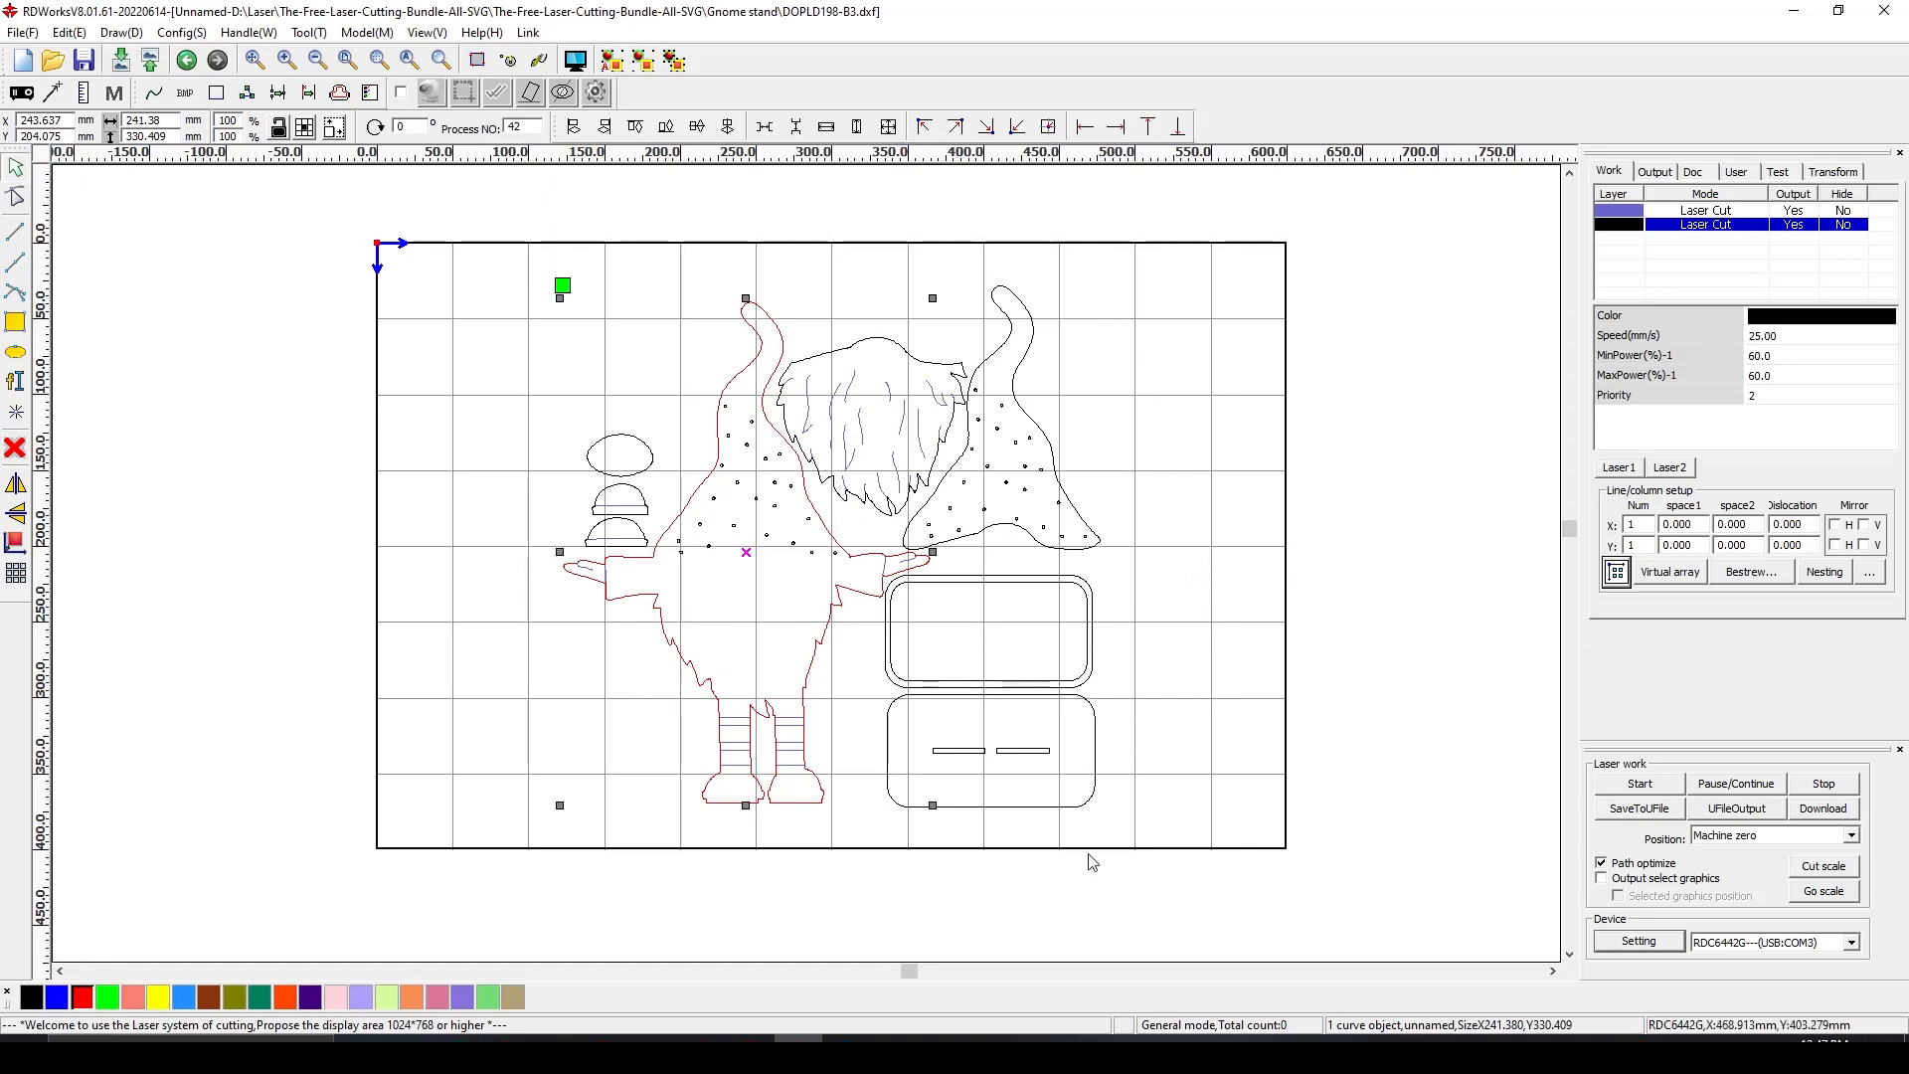
{"action": "mouse_move", "coordinate": [473, 553]}
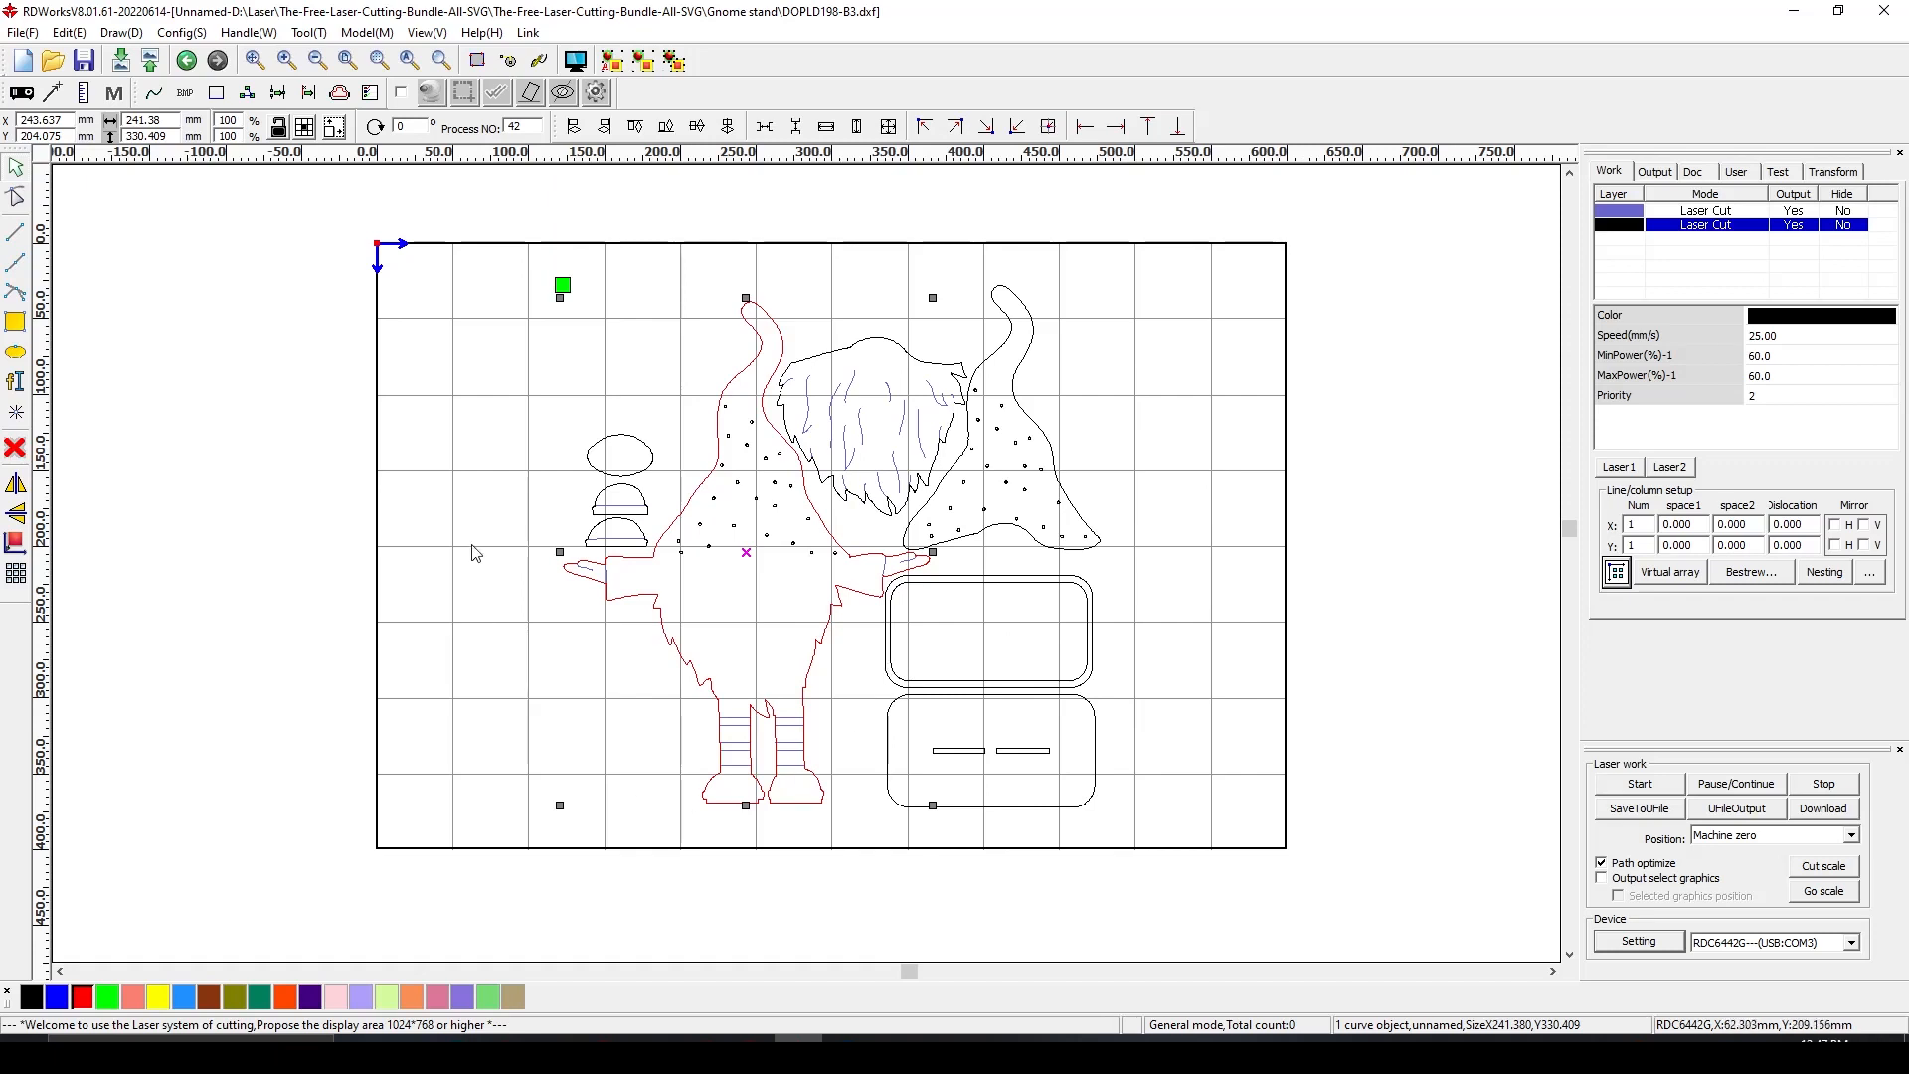
{"action": "mouse_move", "coordinate": [487, 632]}
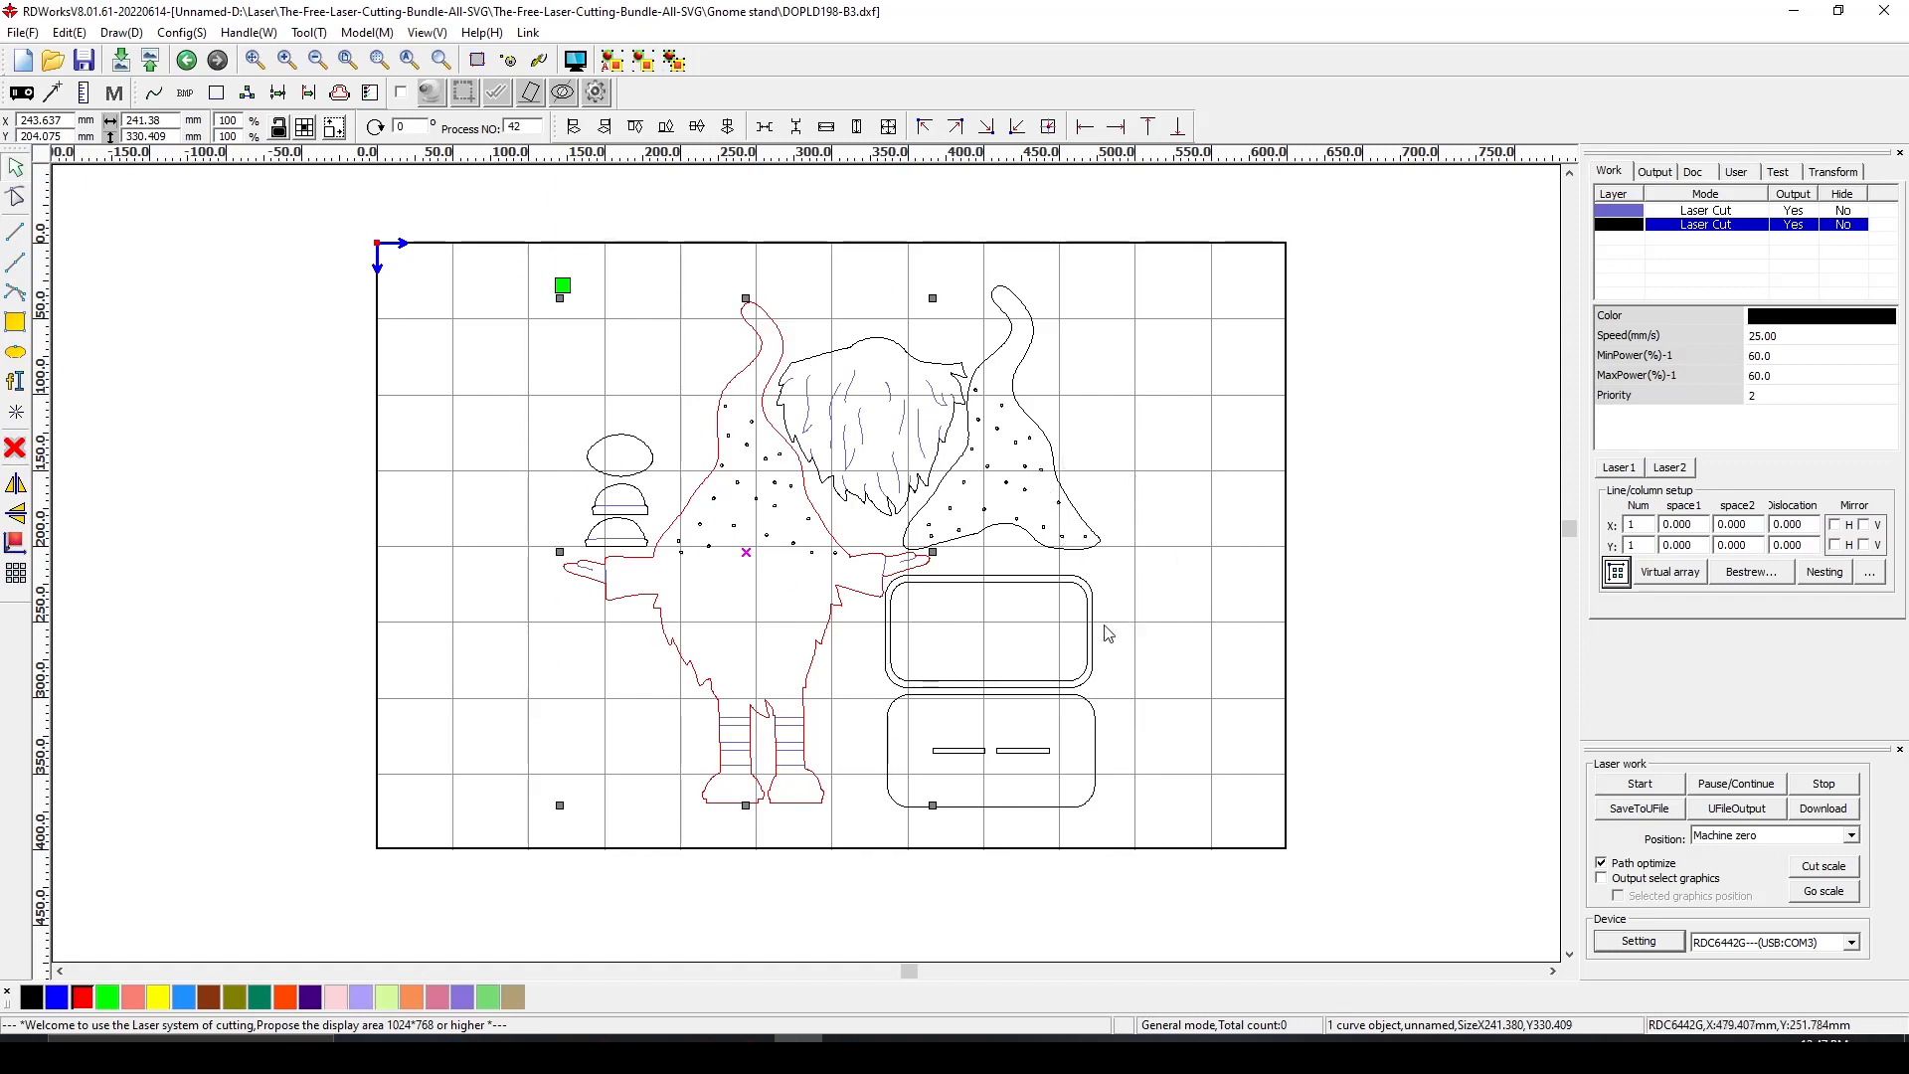
Delete the double-outlined rounded rectangle, keeping the slotted base below the gnome
{"action": "left_click", "coordinate": [986, 633]}
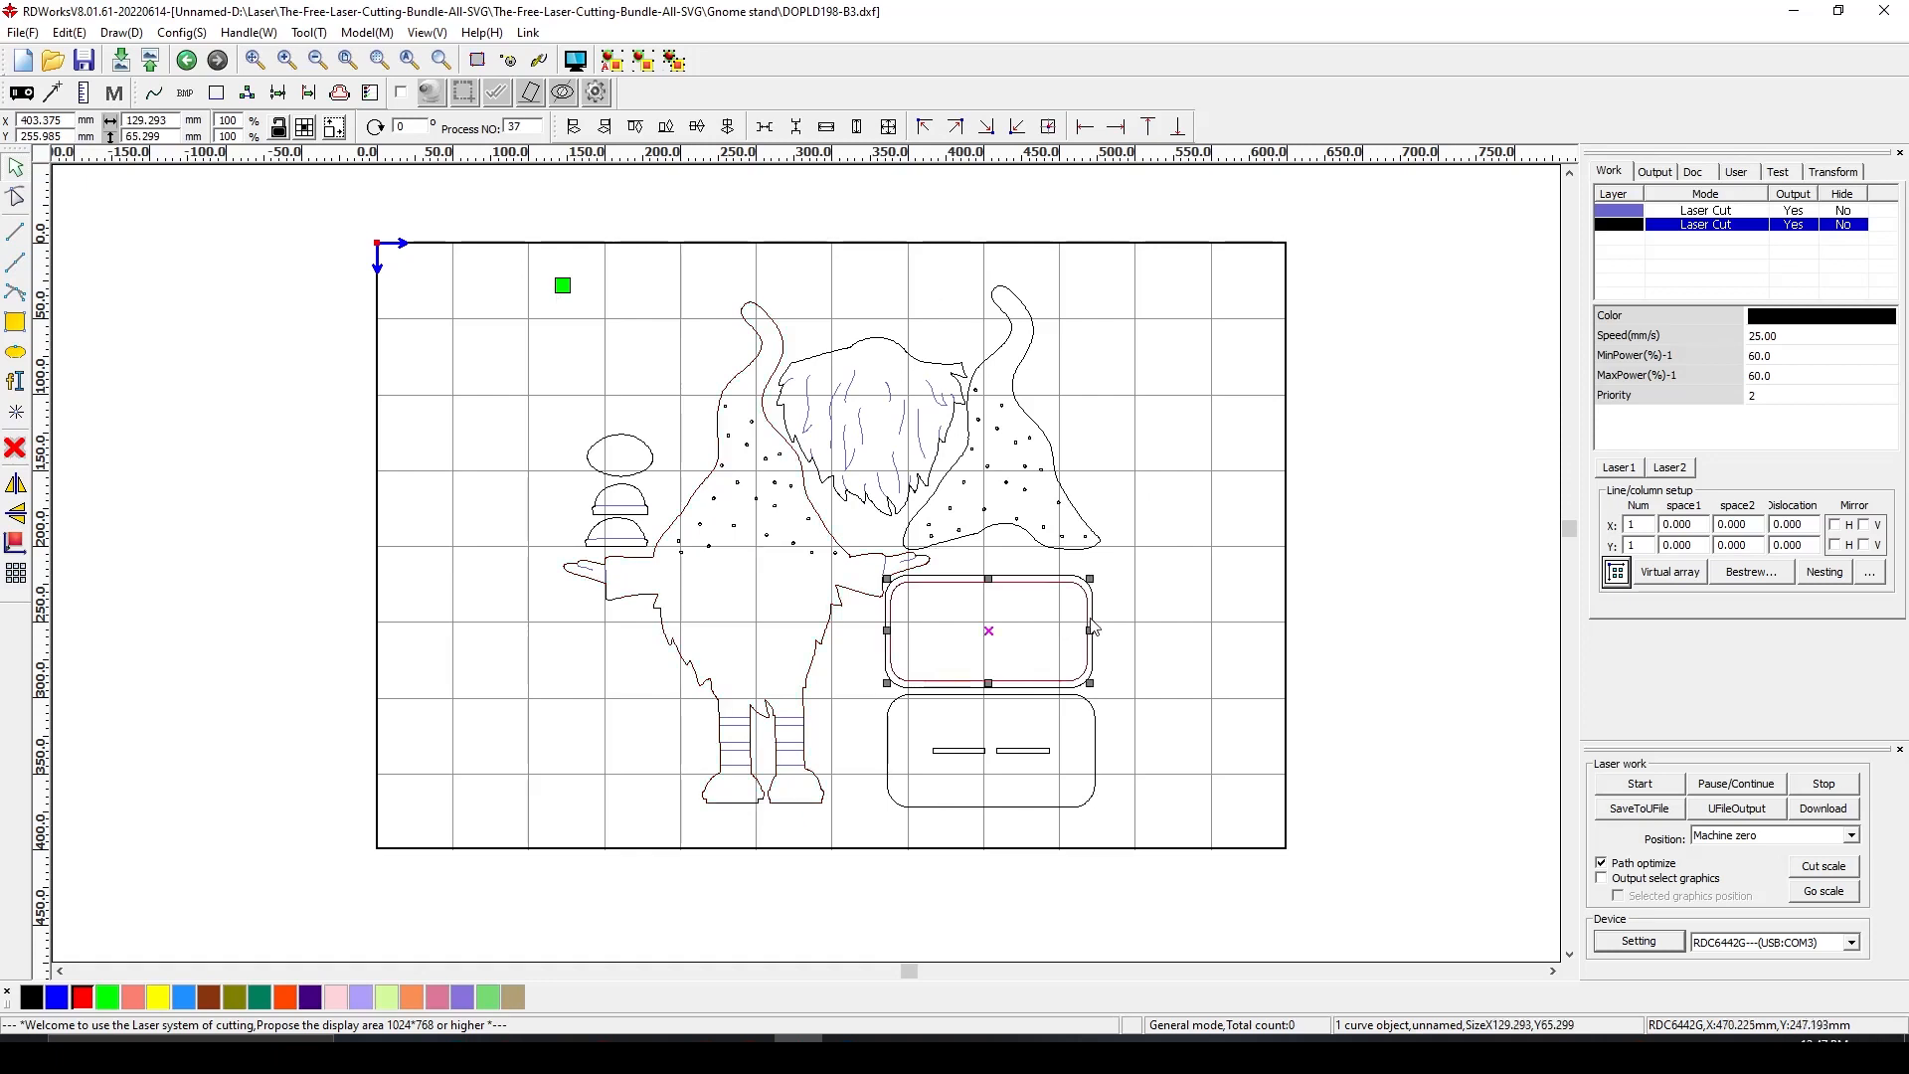
{"action": "mouse_move", "coordinate": [1099, 627]}
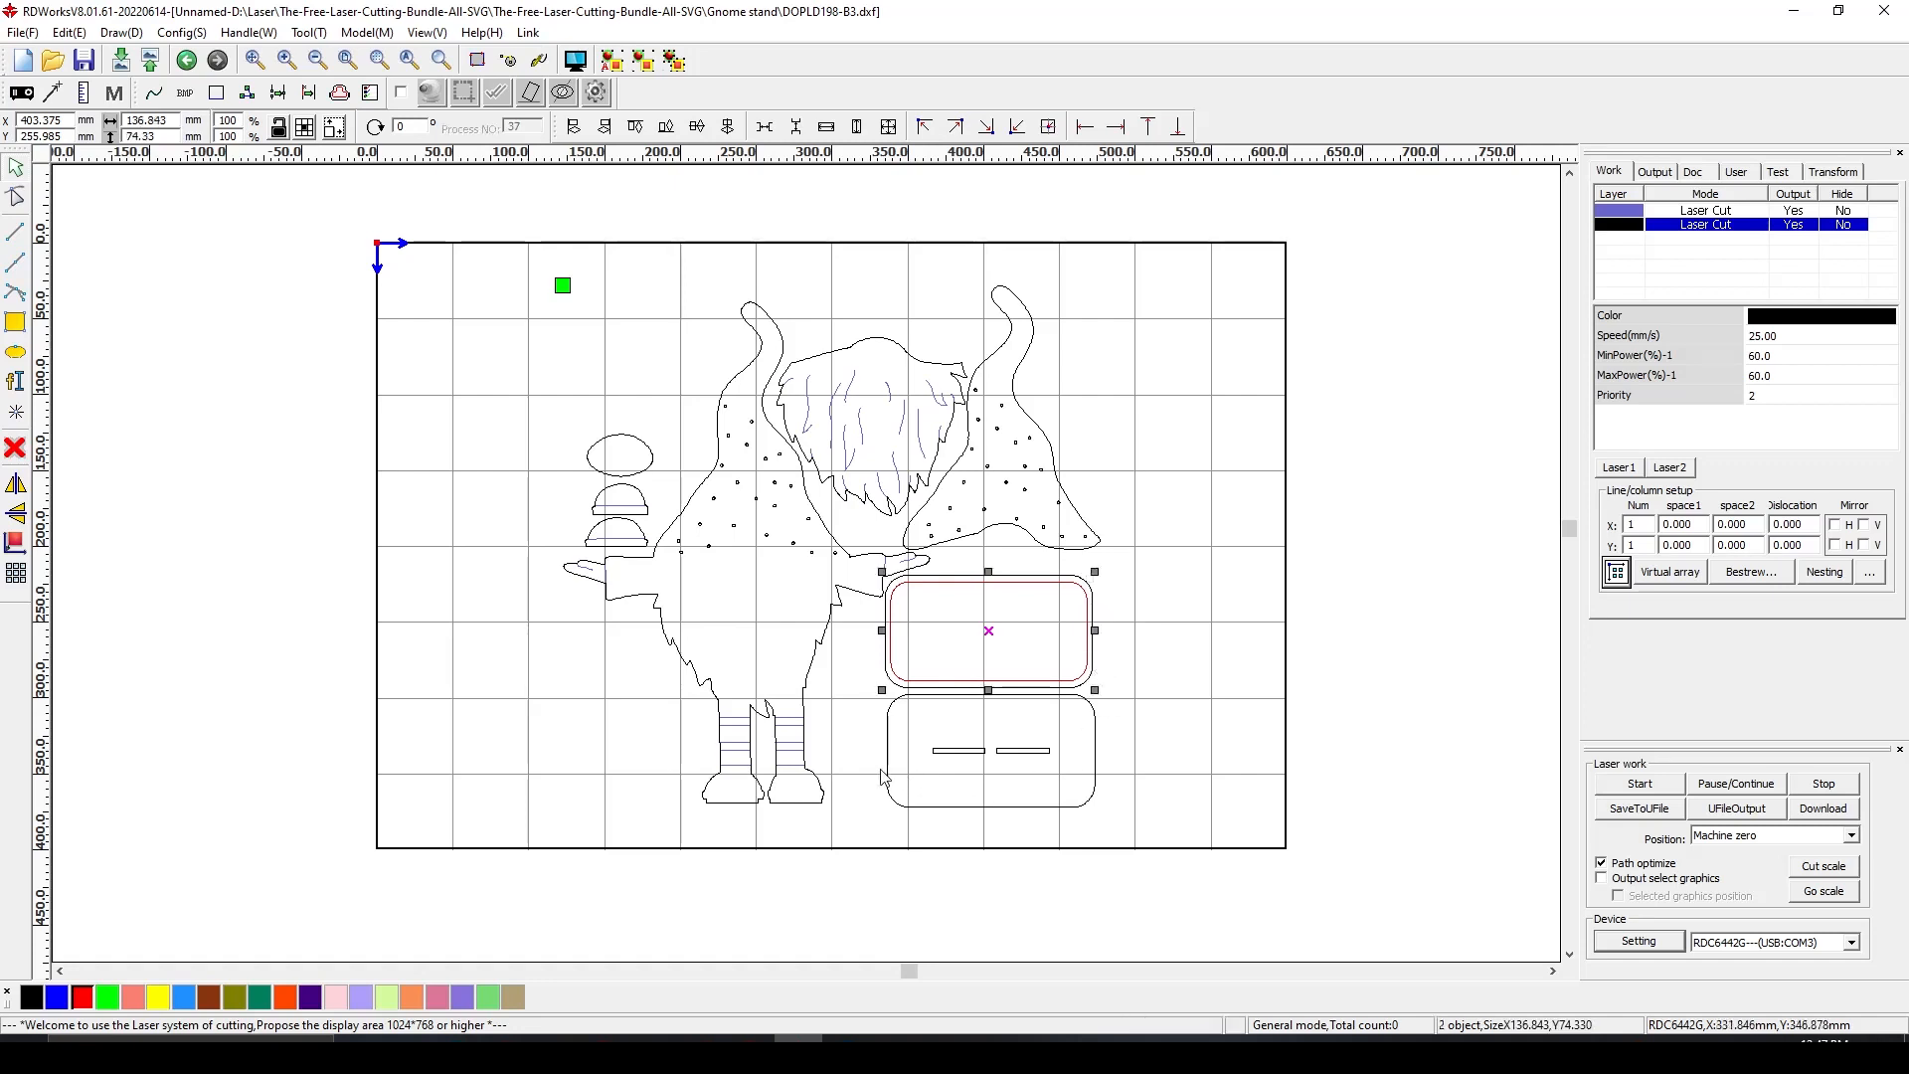
{"action": "mouse_move", "coordinate": [863, 760]}
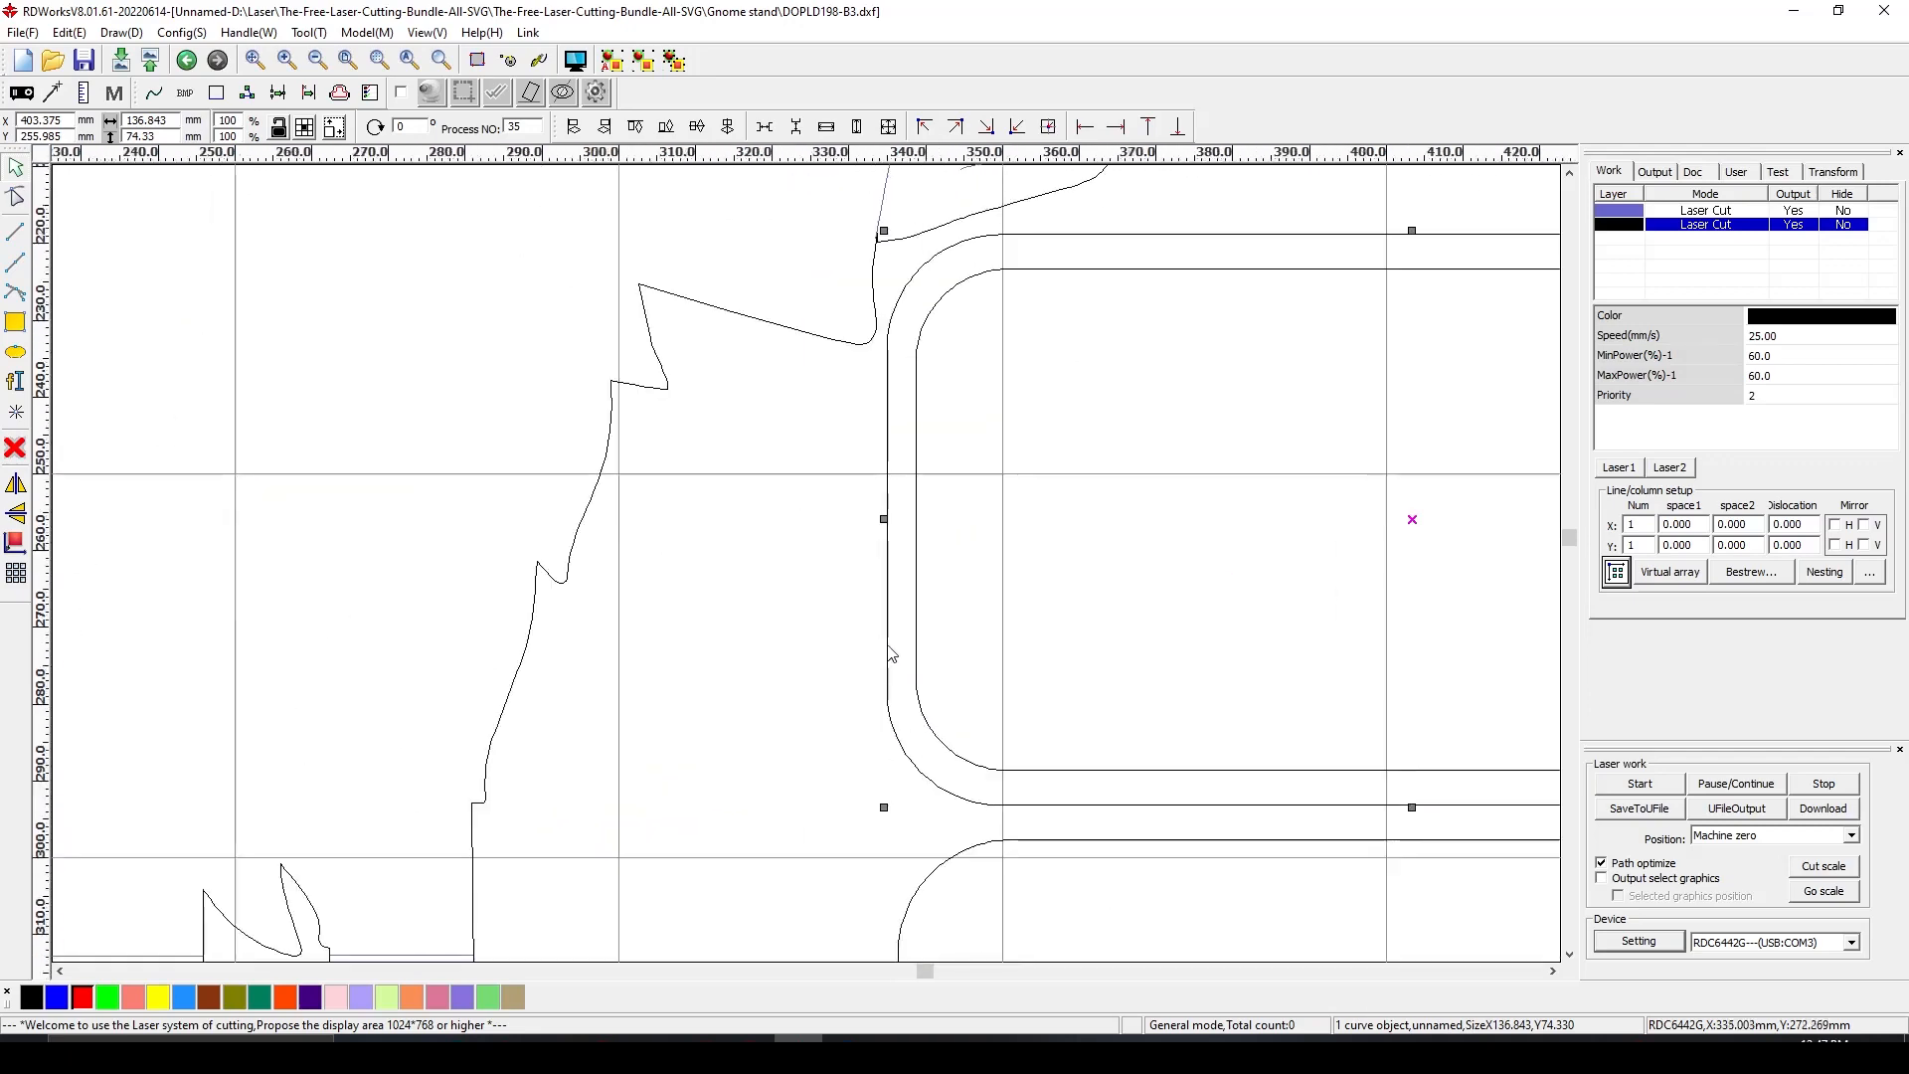
{"action": "left_click", "coordinate": [923, 635]}
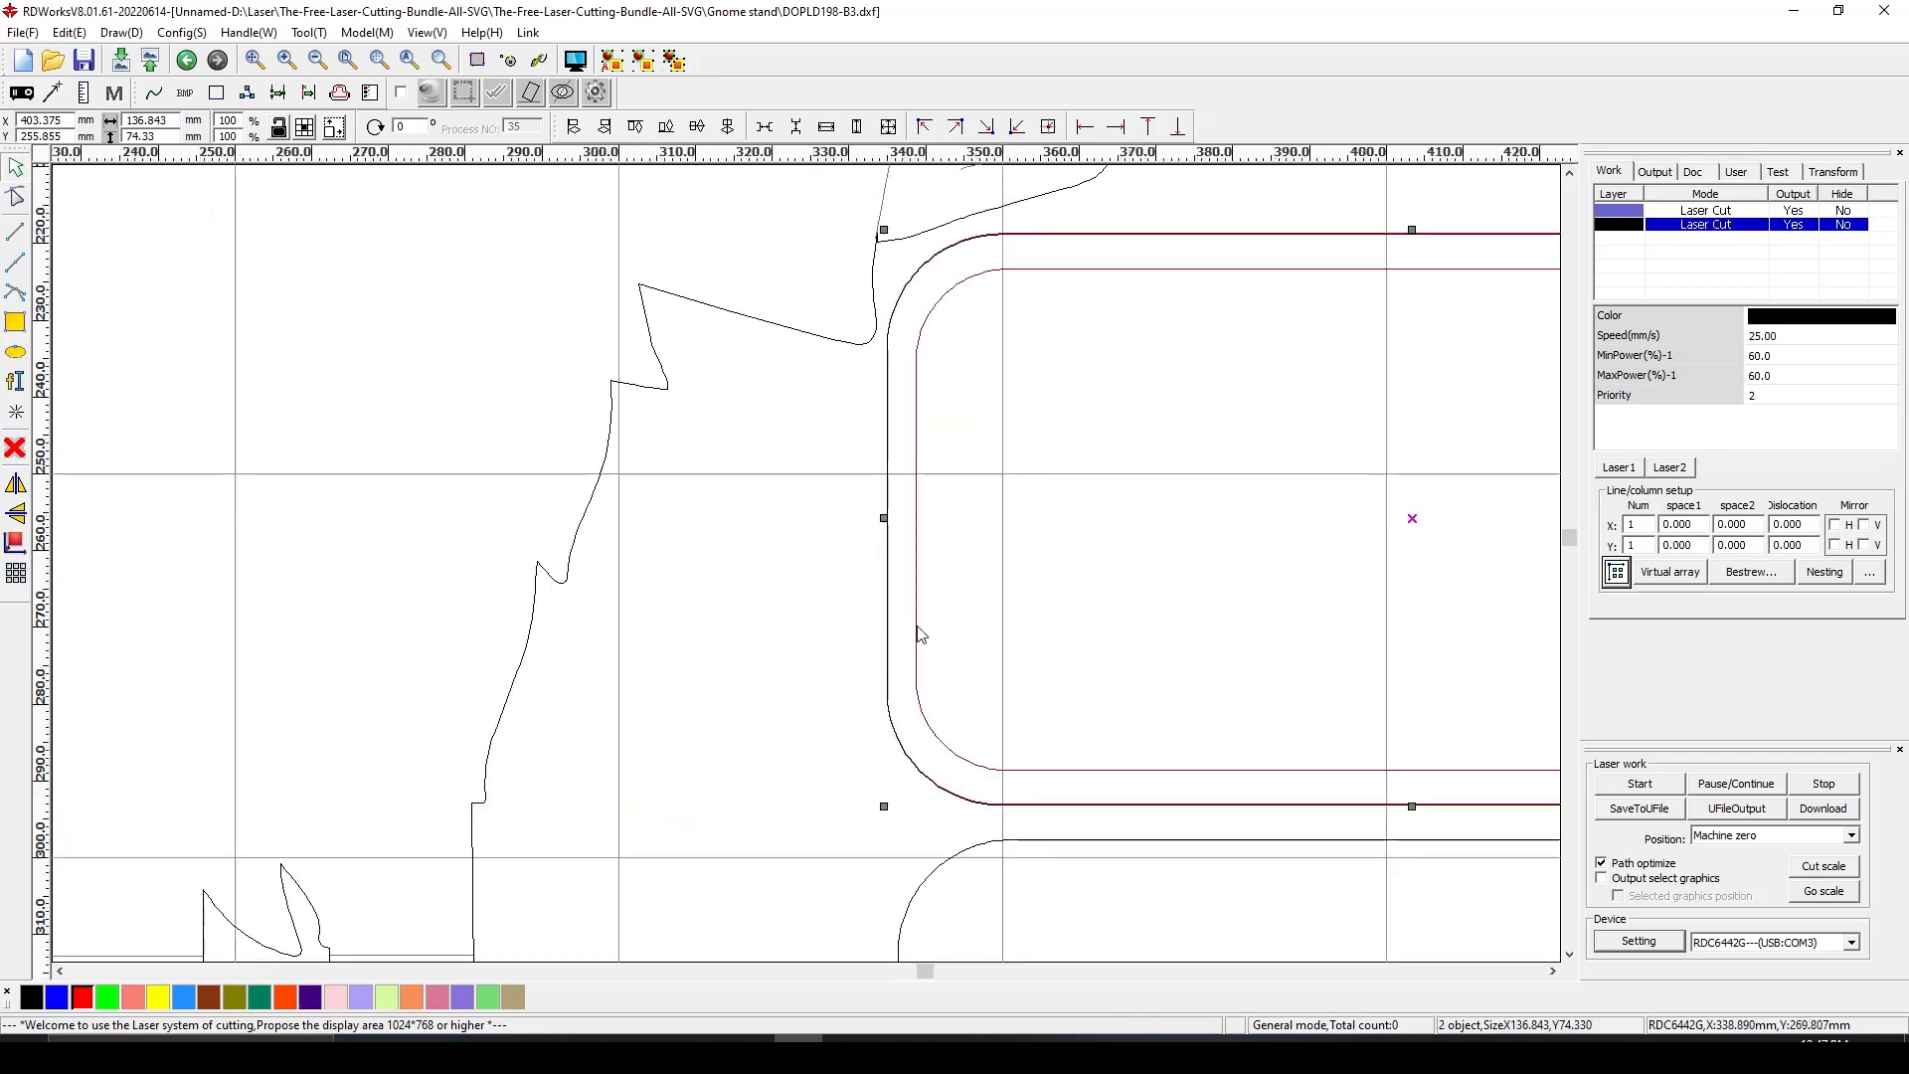
{"action": "key", "text": "Delete"}
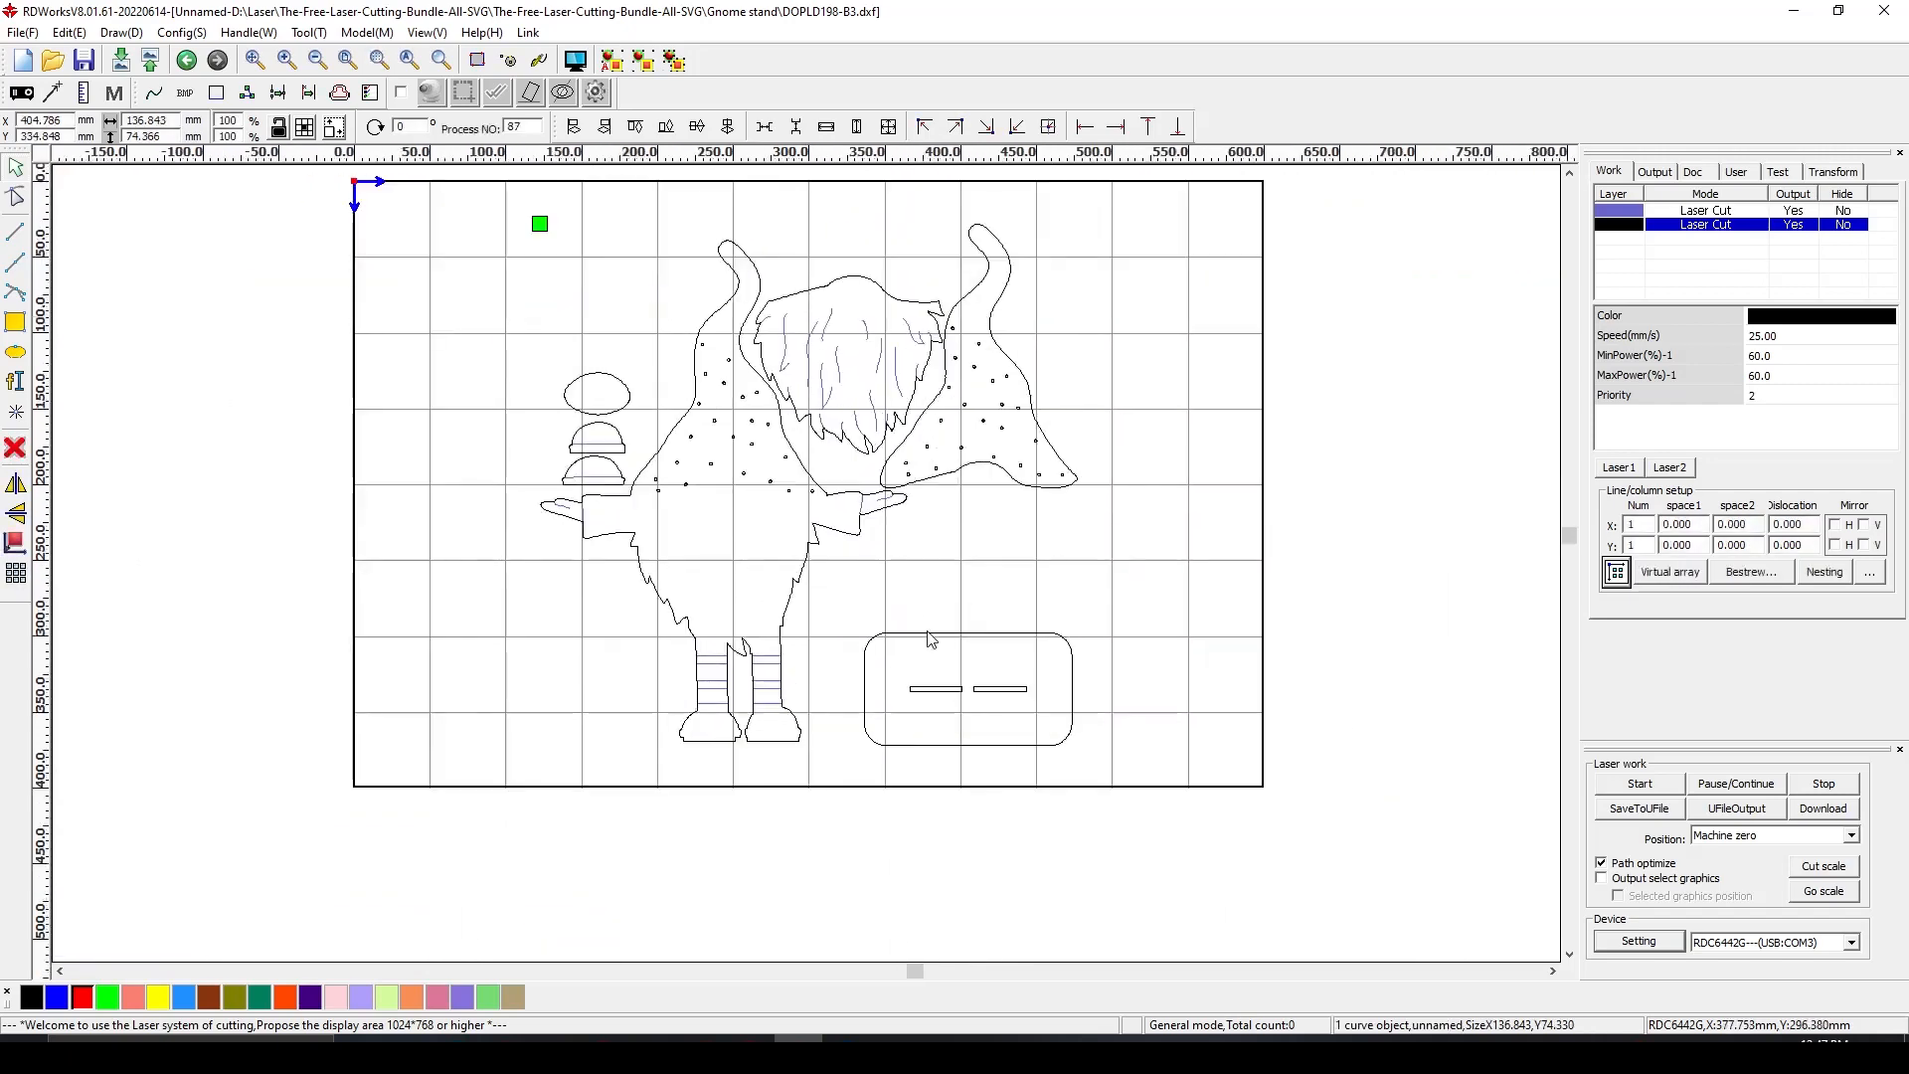
Rotate the slotted base 90° upright and place it beside the gnome's legs
{"action": "left_click", "coordinate": [938, 688]}
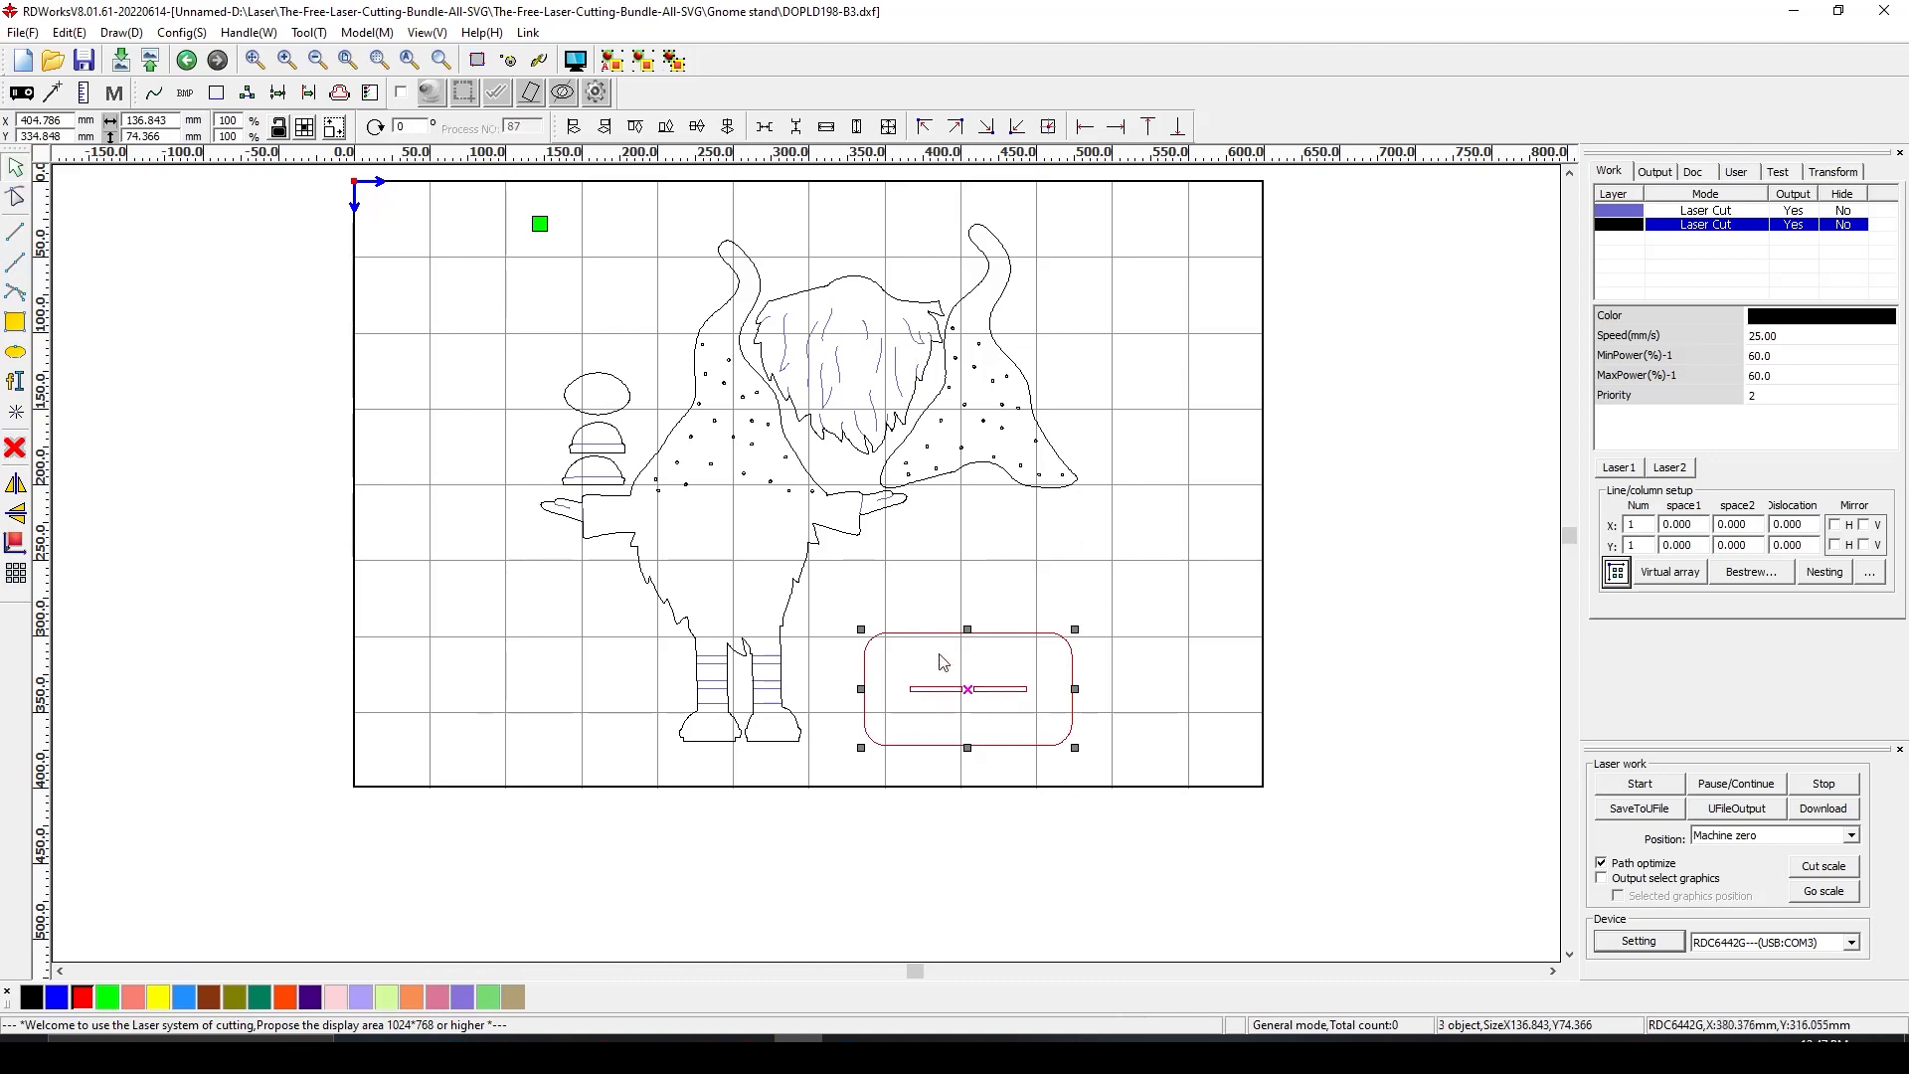
{"action": "mouse_move", "coordinate": [389, 241]}
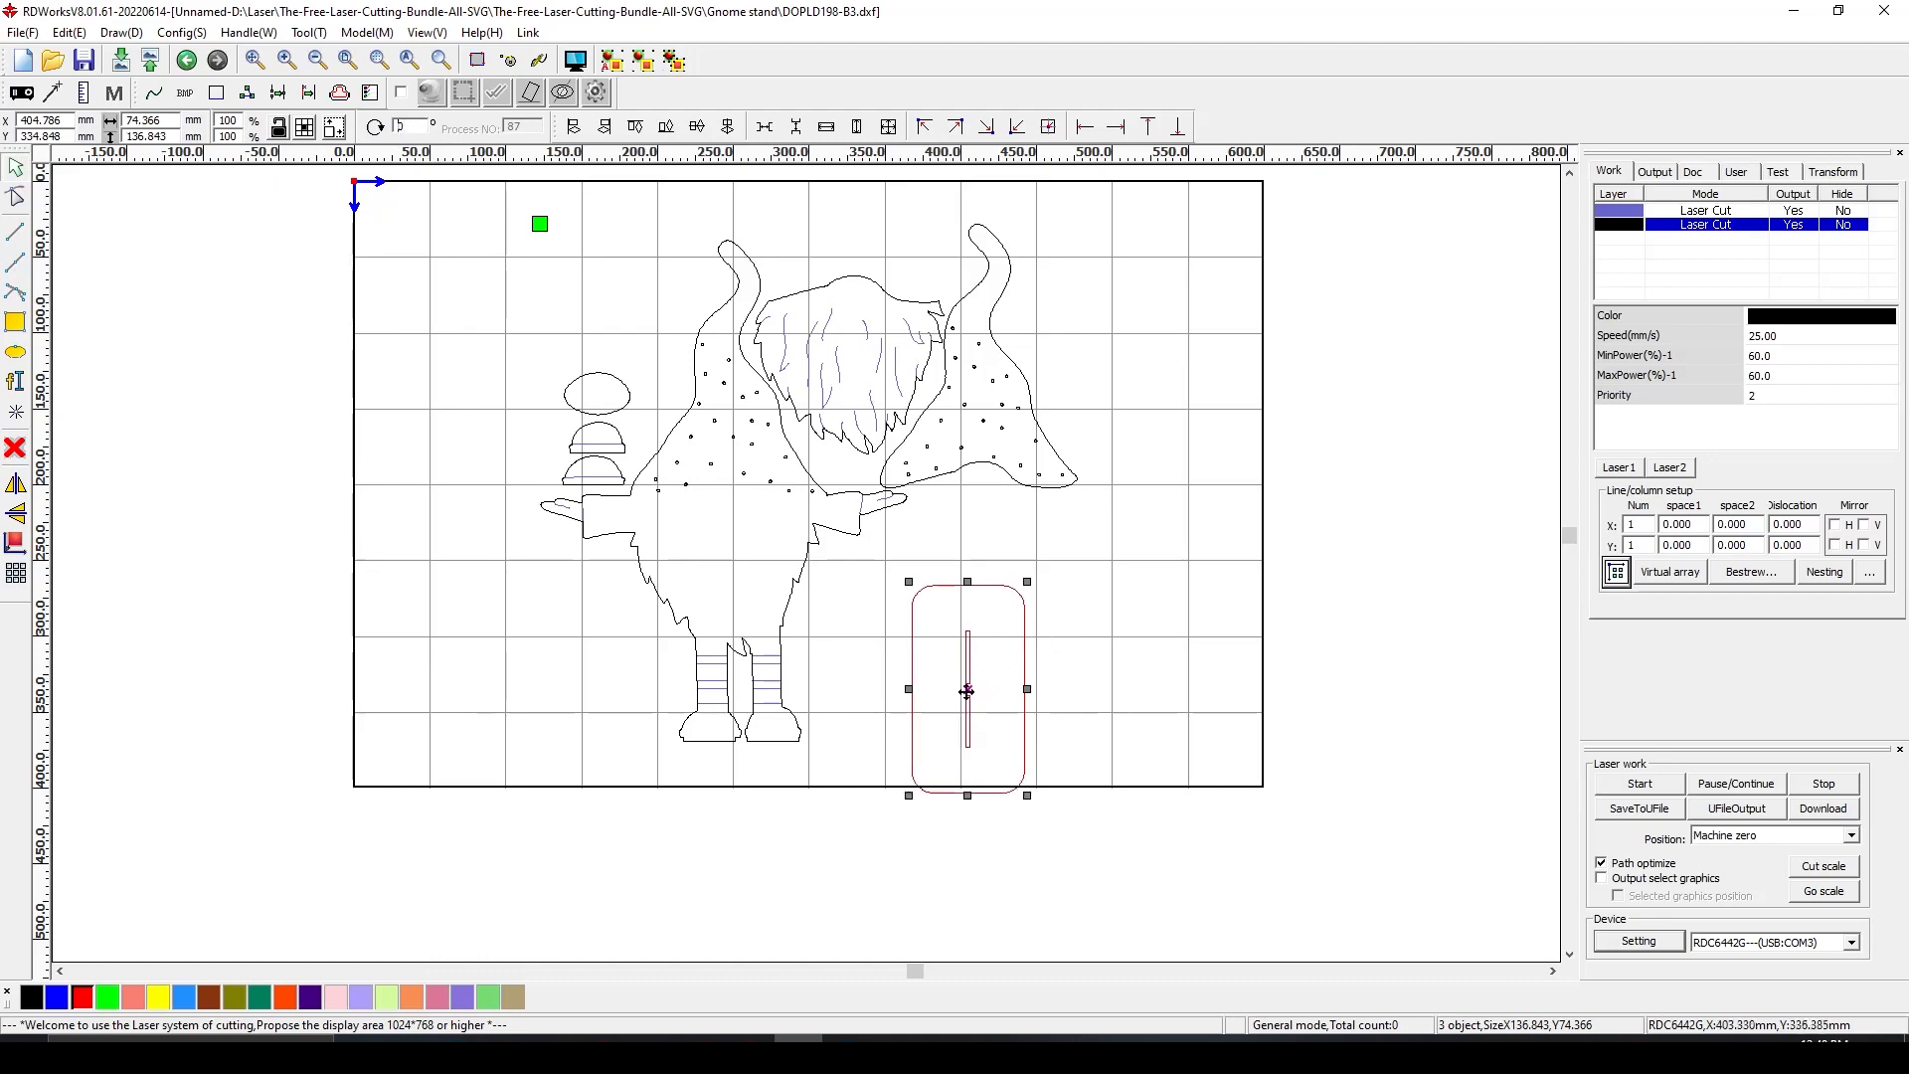
{"action": "left_click_drag", "start_coordinate": [966, 690], "coordinate": [875, 654]}
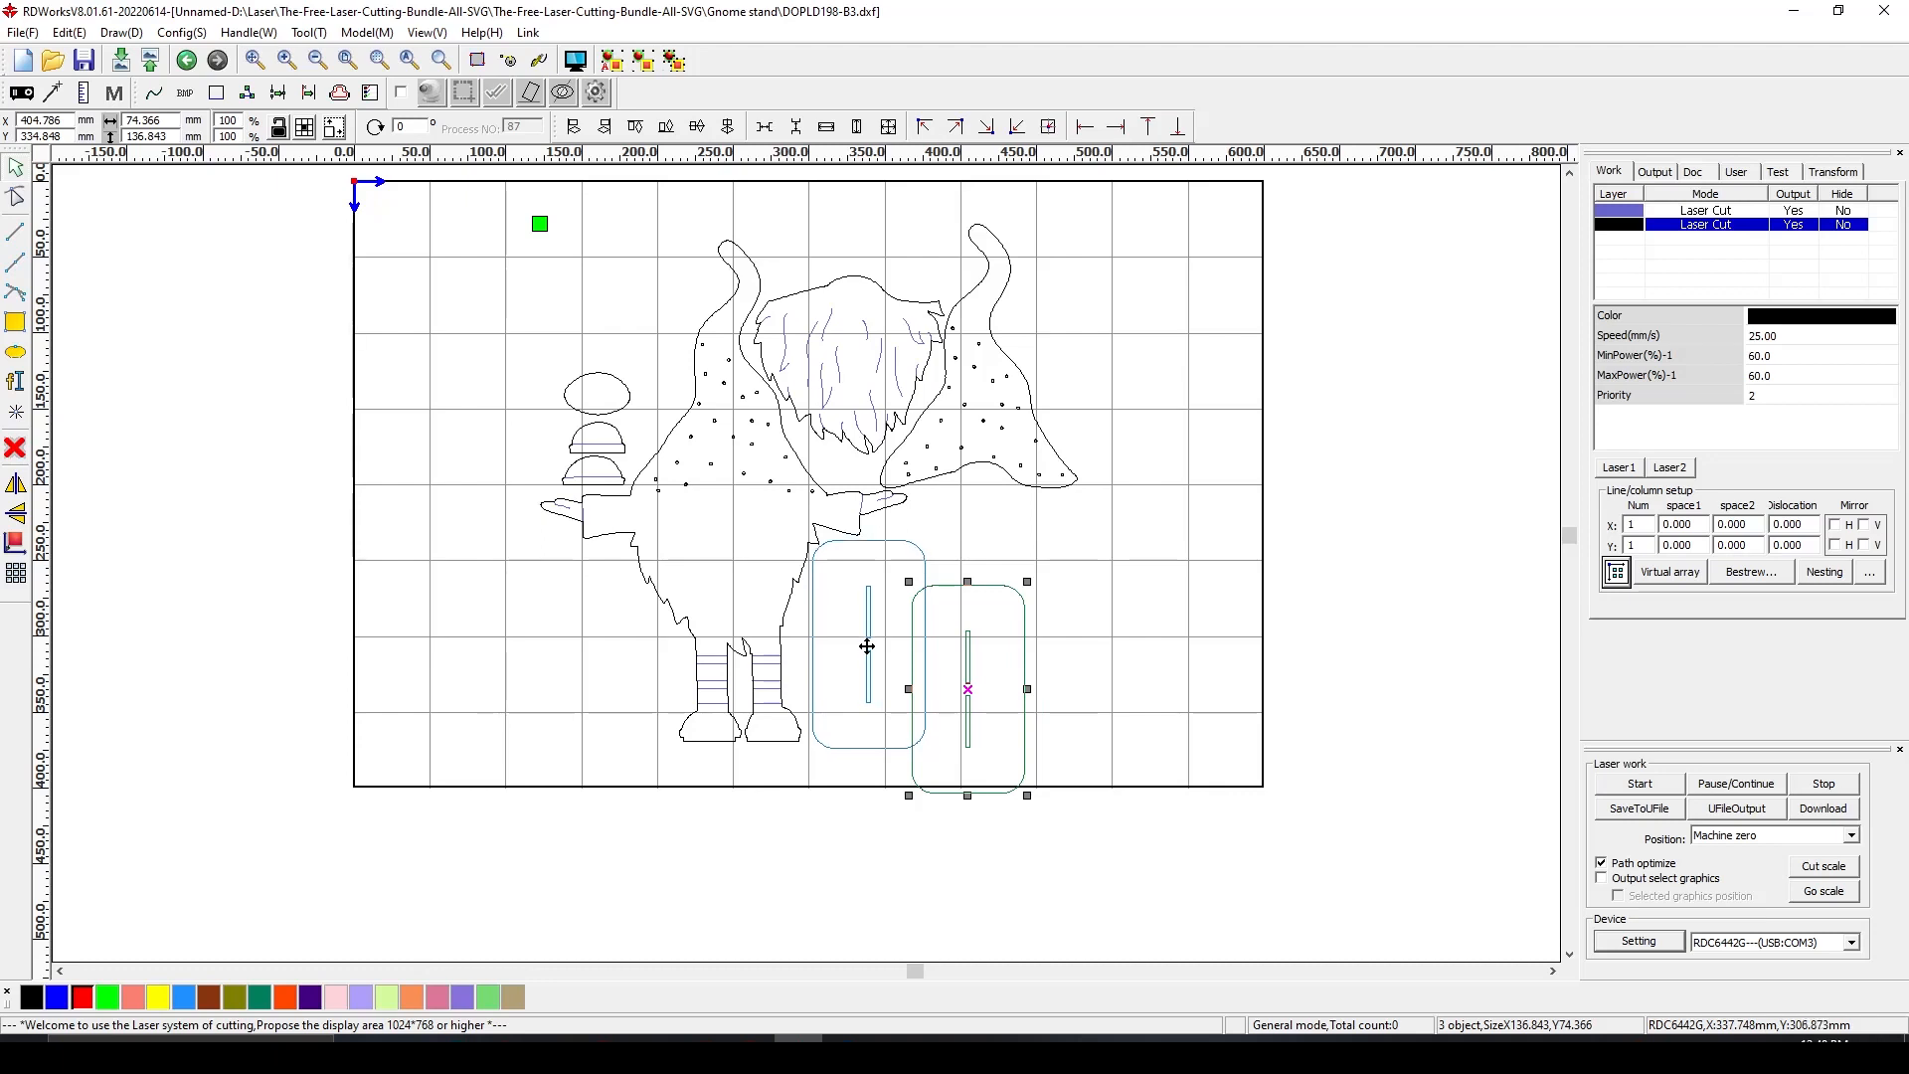
{"action": "left_click_drag", "start_coordinate": [966, 688], "coordinate": [871, 648]}
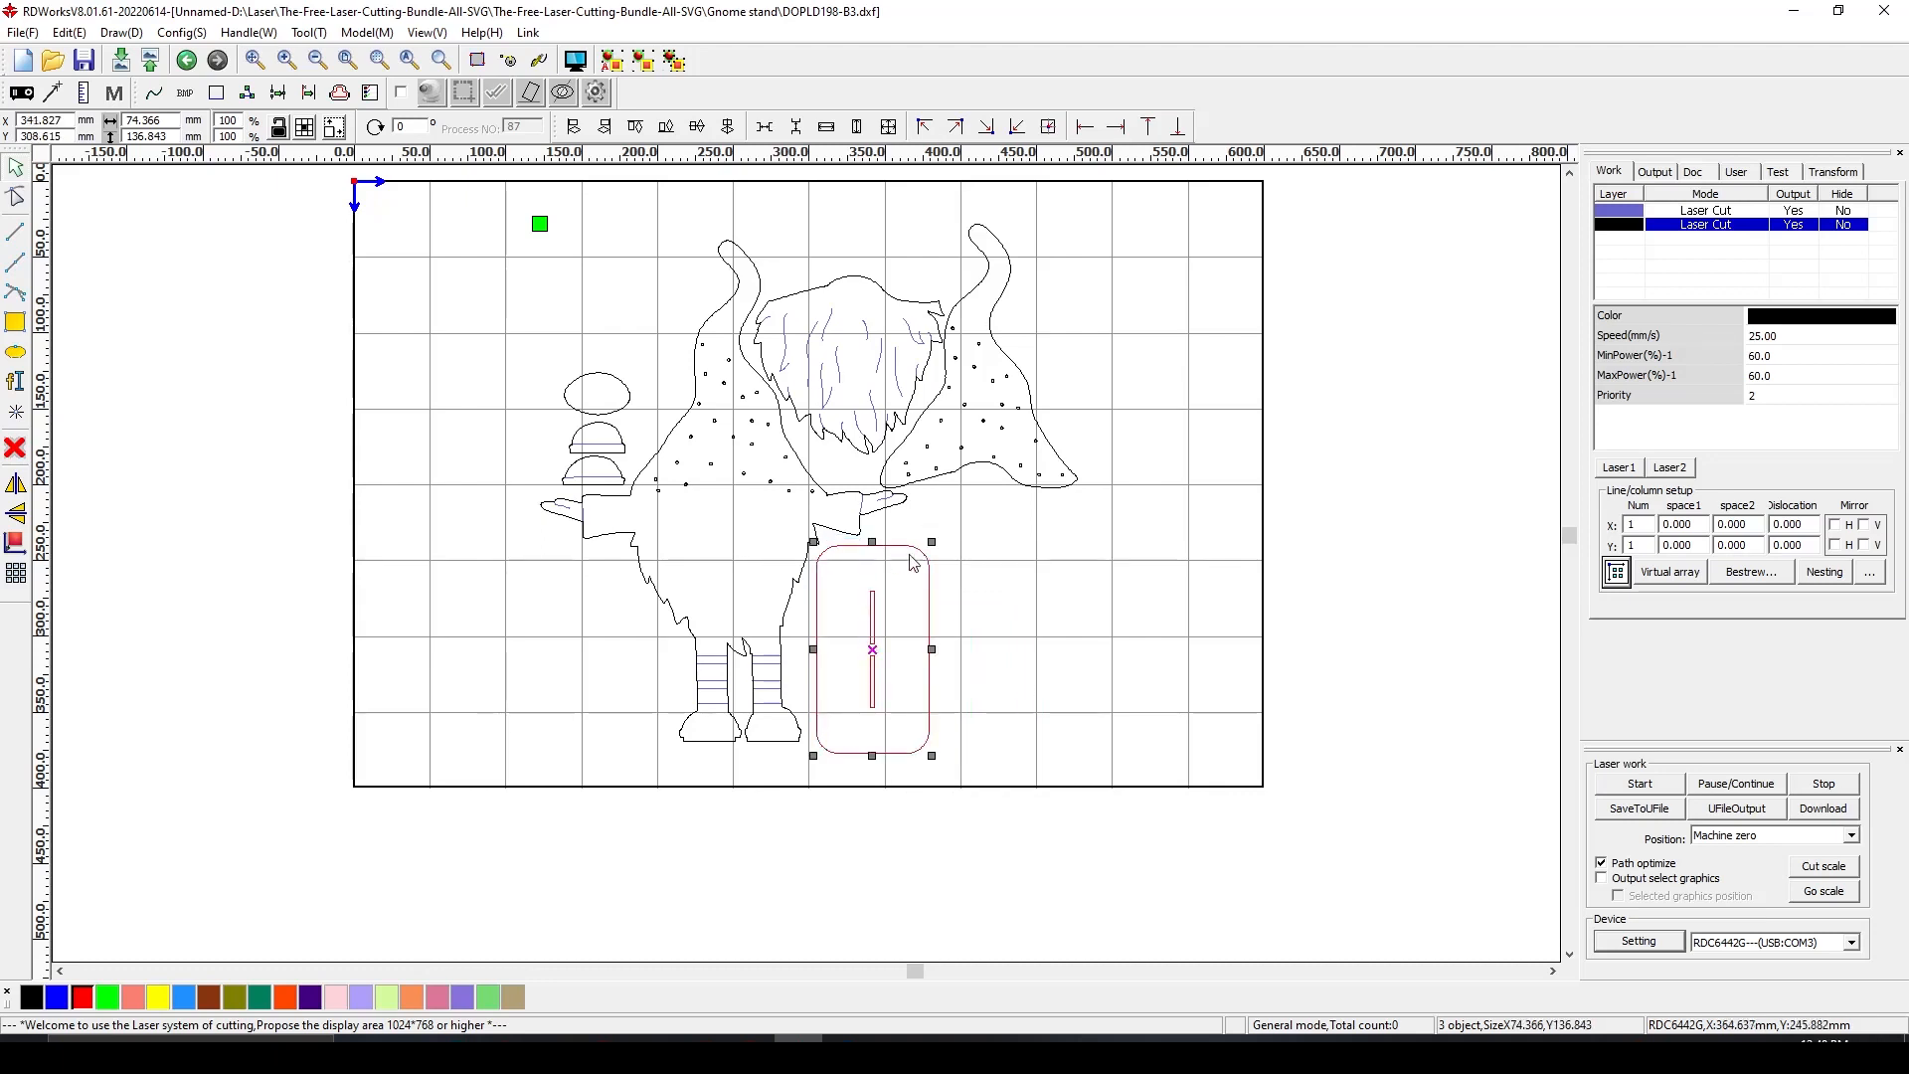
{"action": "mouse_move", "coordinate": [897, 592]}
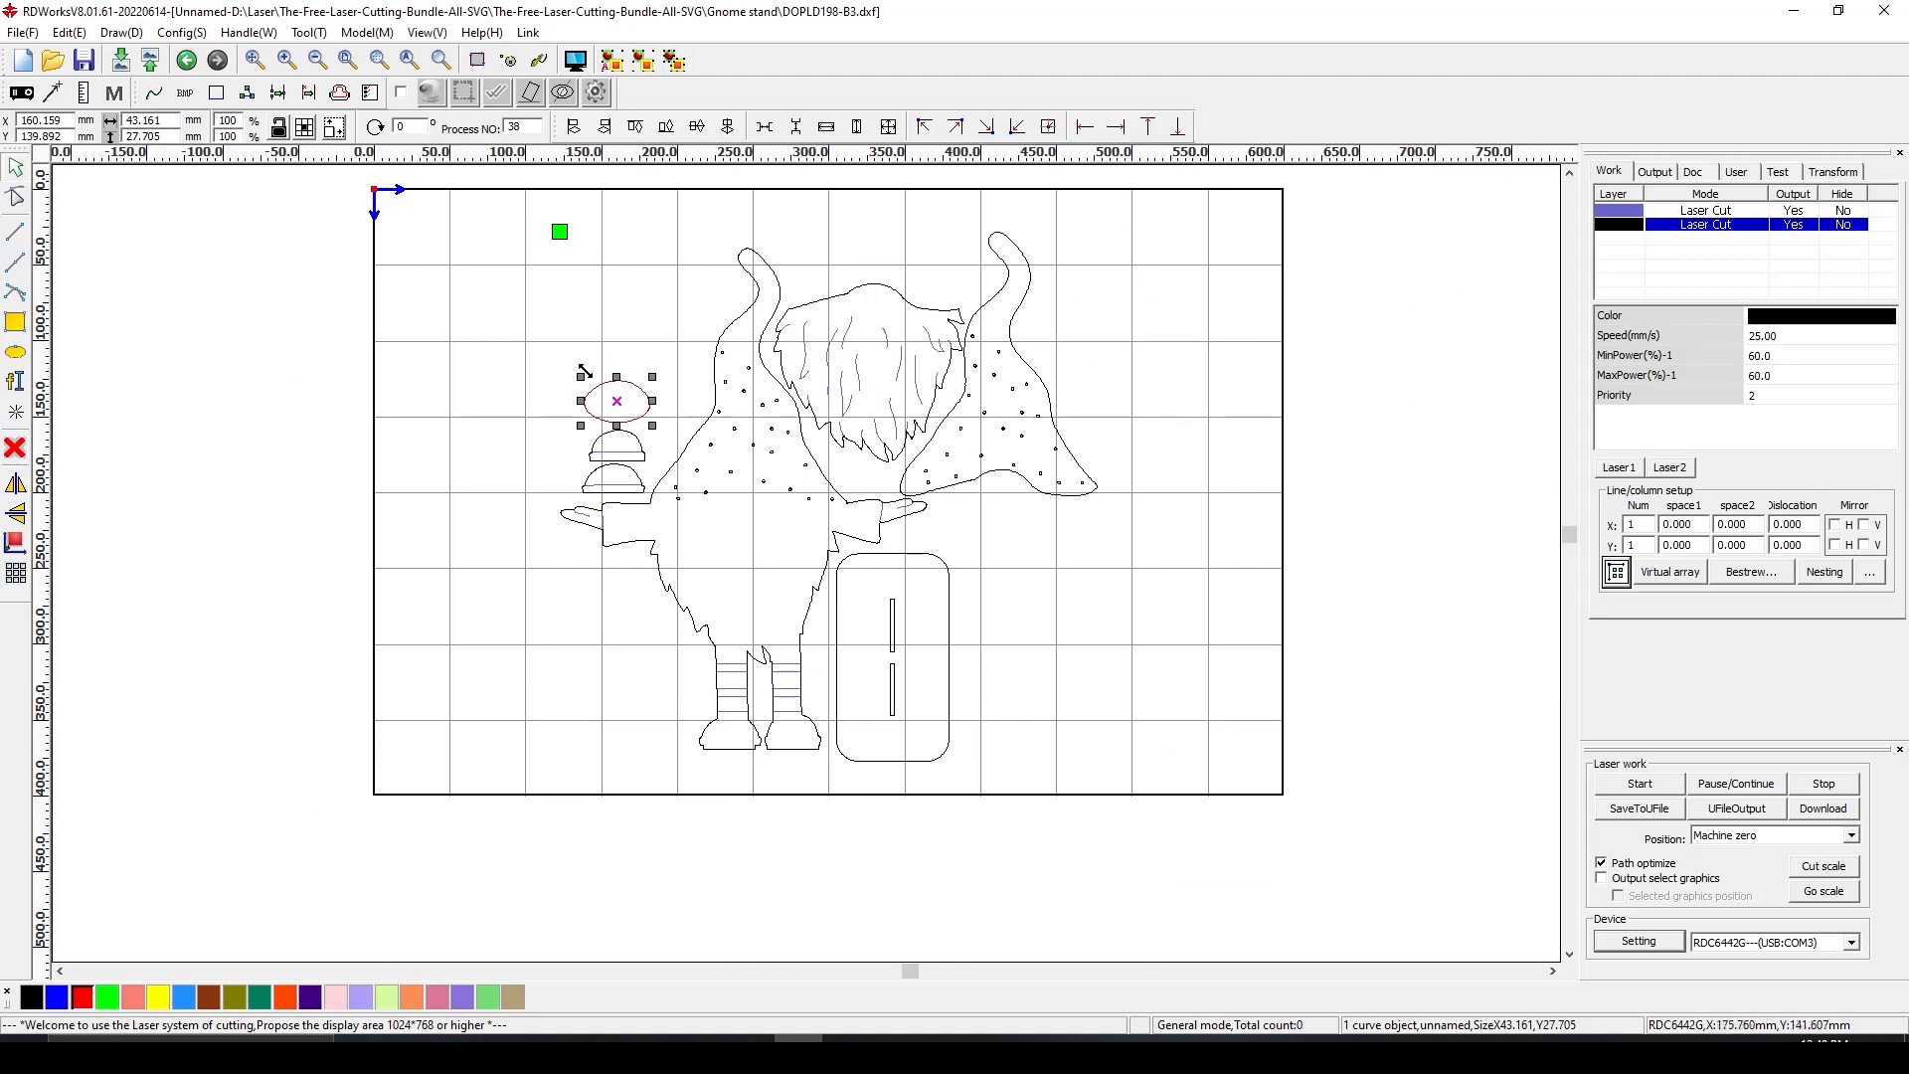
{"action": "mouse_move", "coordinate": [547, 271]}
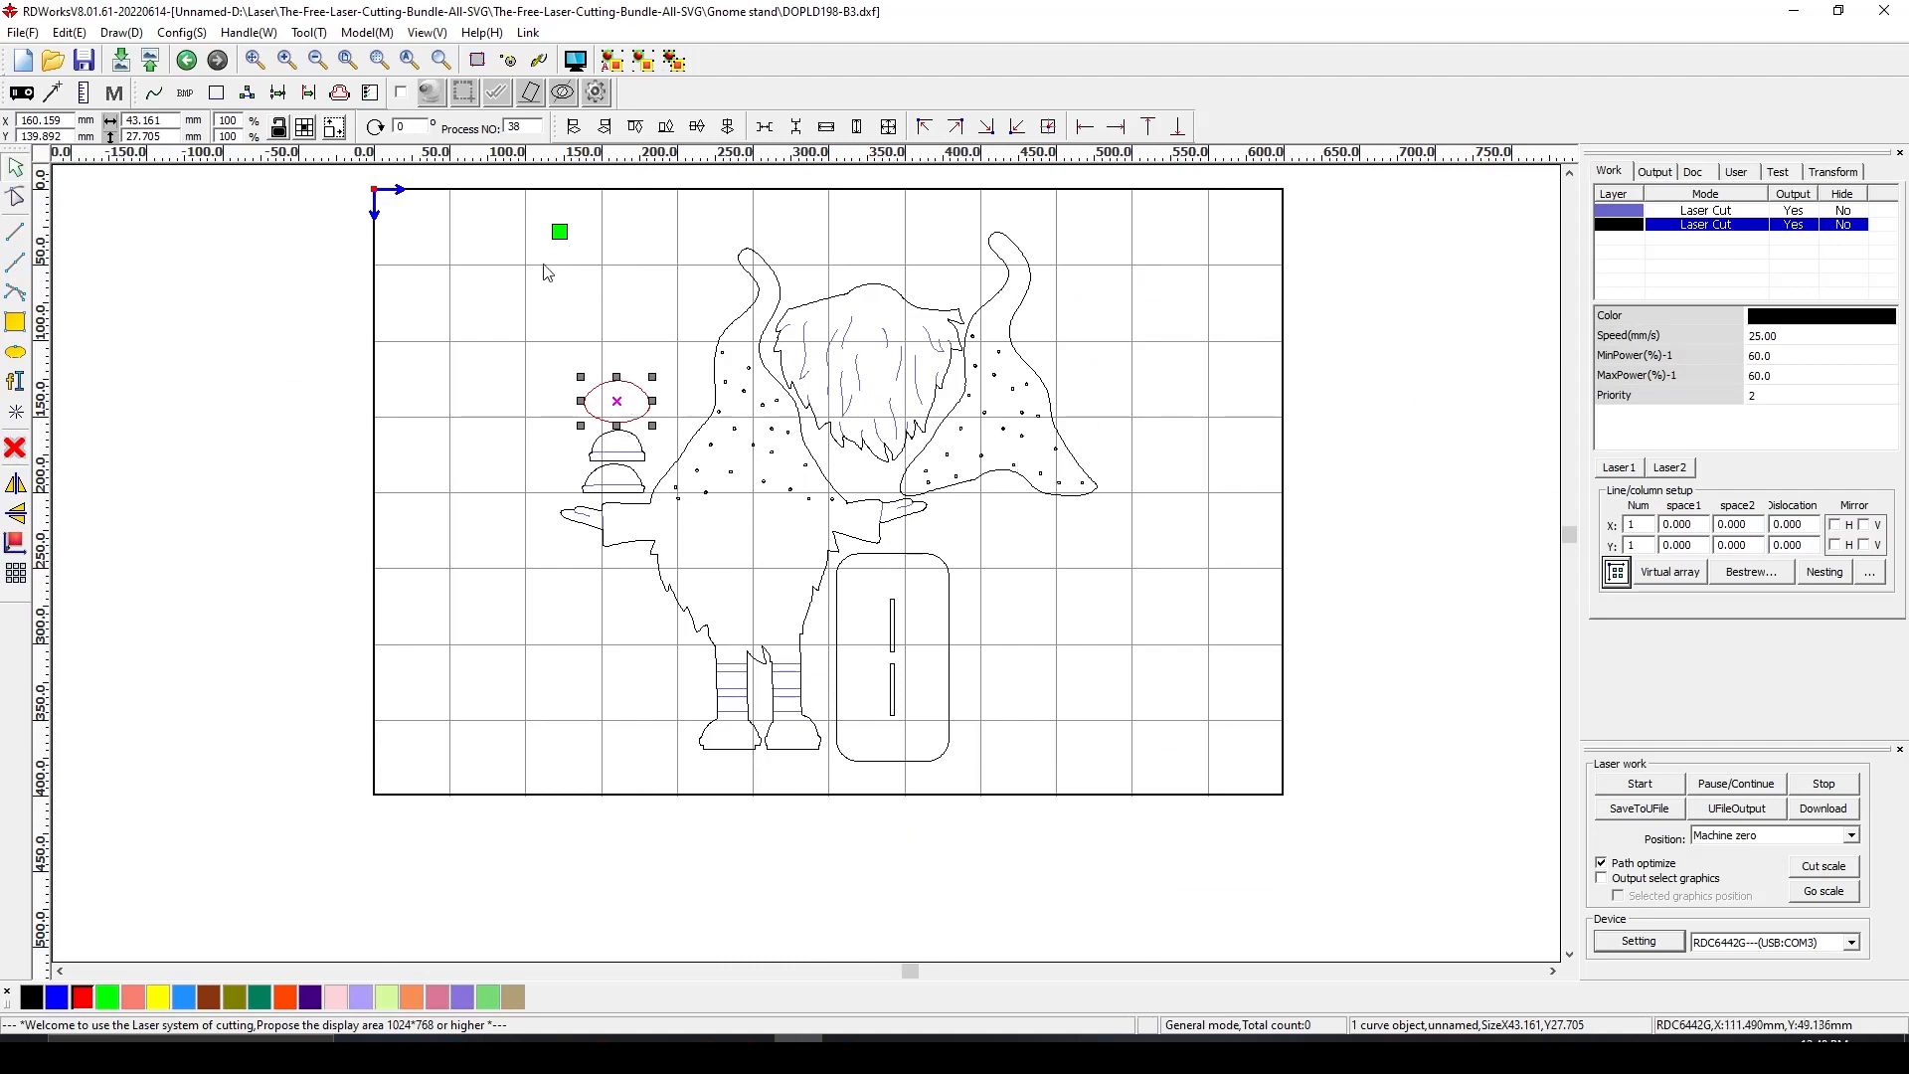
{"action": "mouse_move", "coordinate": [672, 391]}
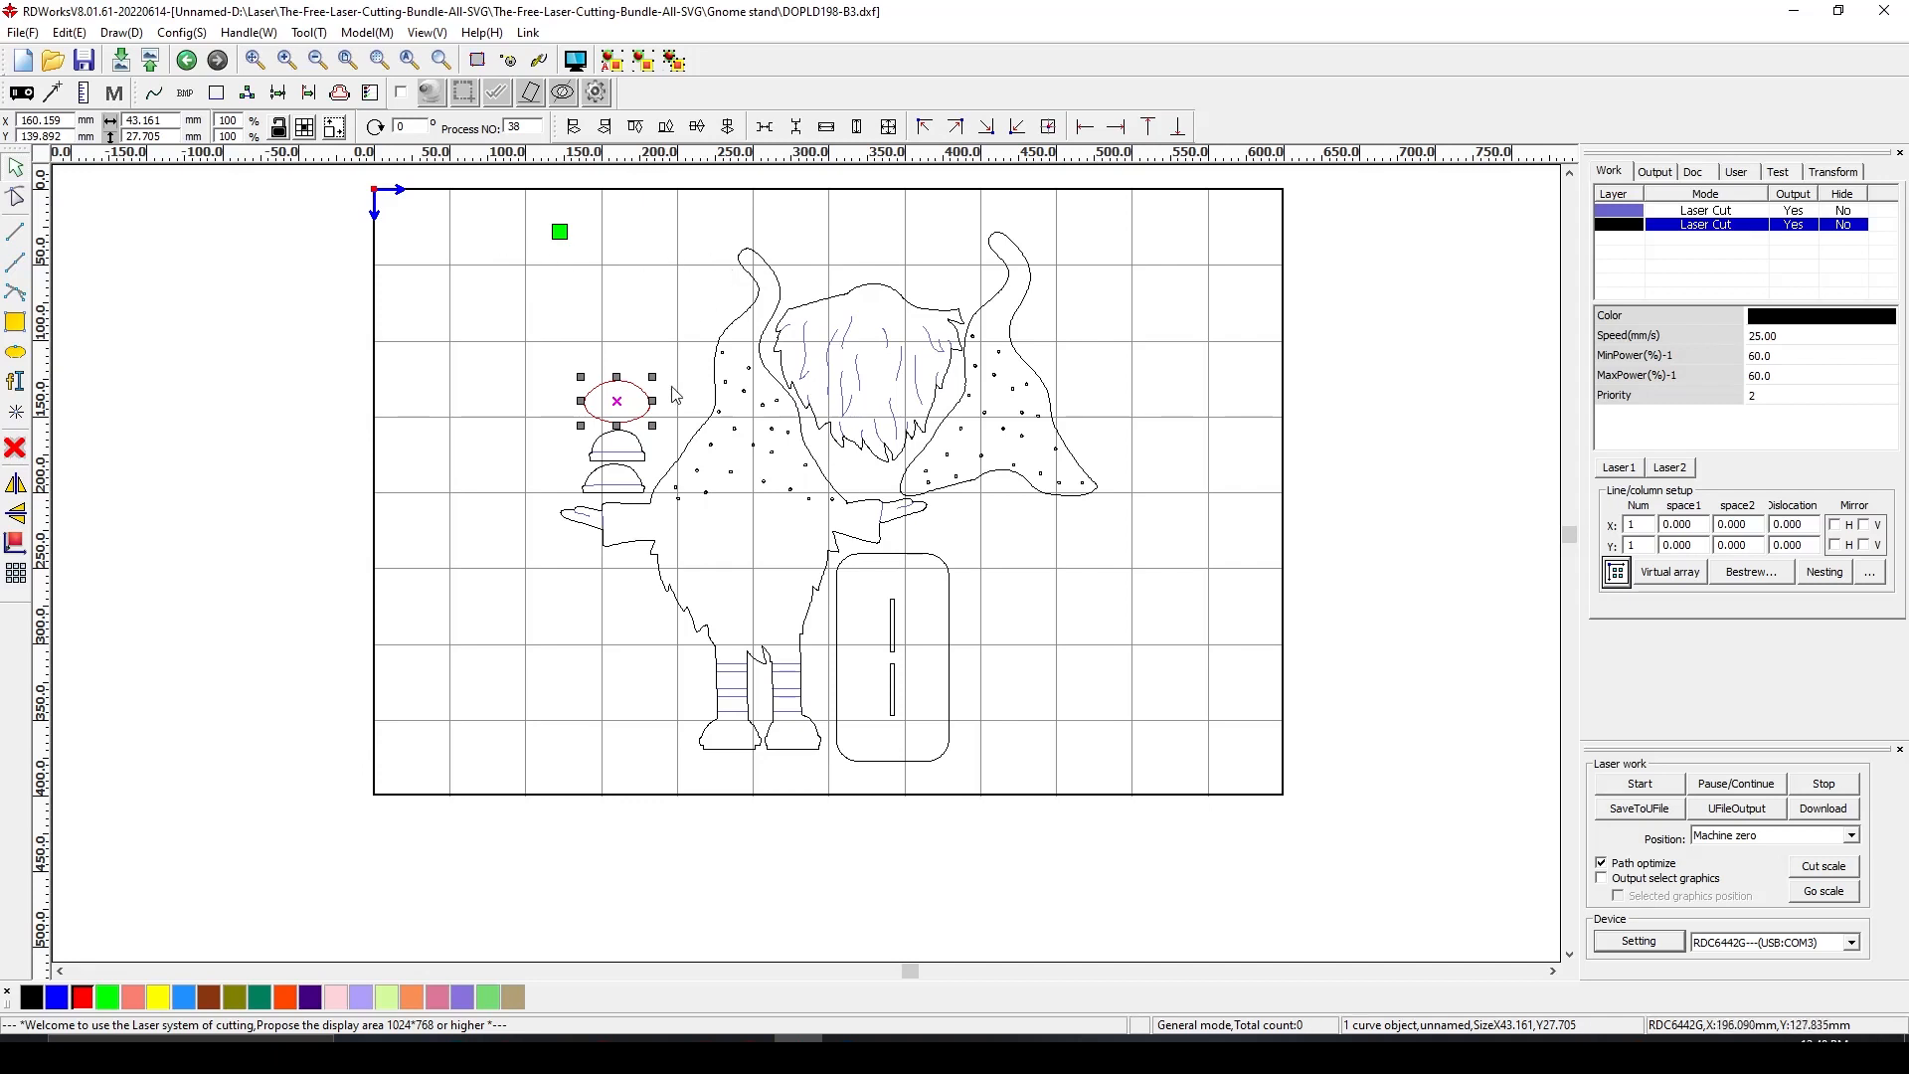
{"action": "mouse_move", "coordinate": [714, 295]}
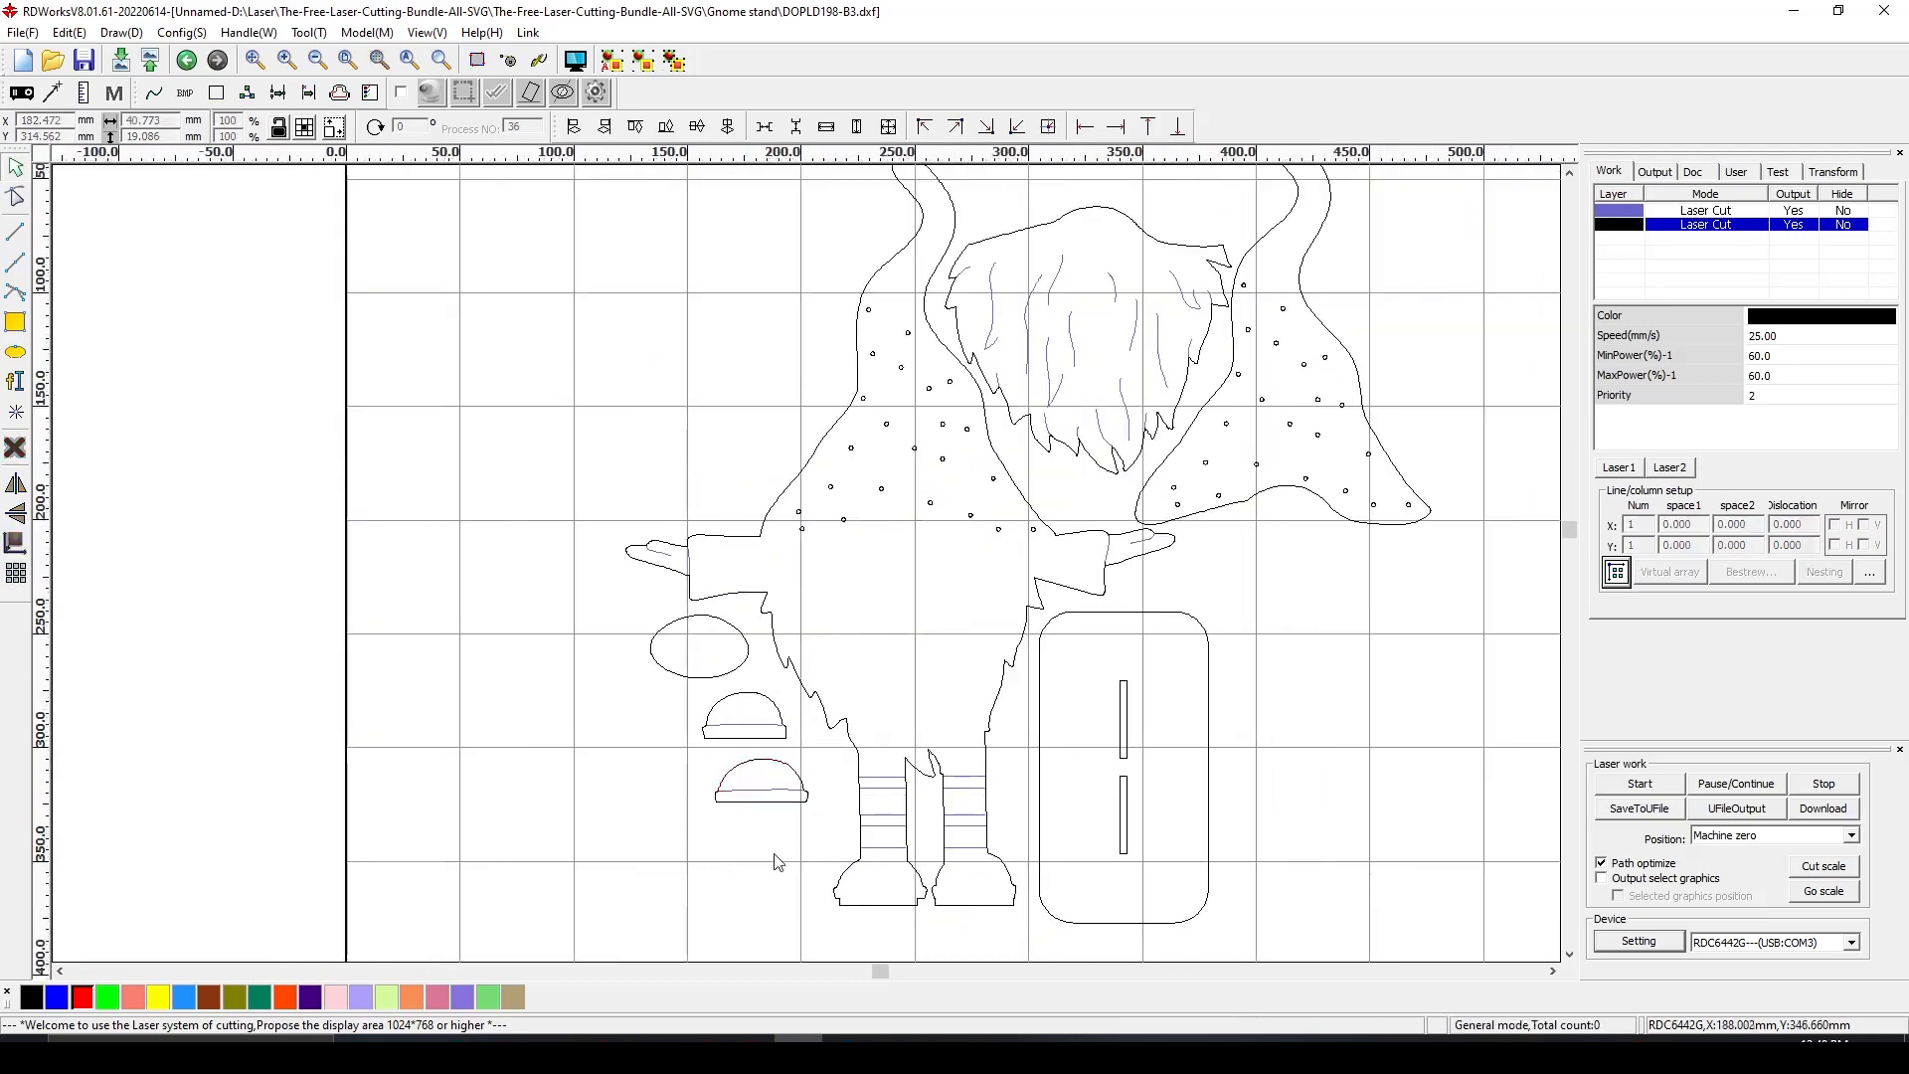
{"action": "mouse_move", "coordinate": [1446, 561]}
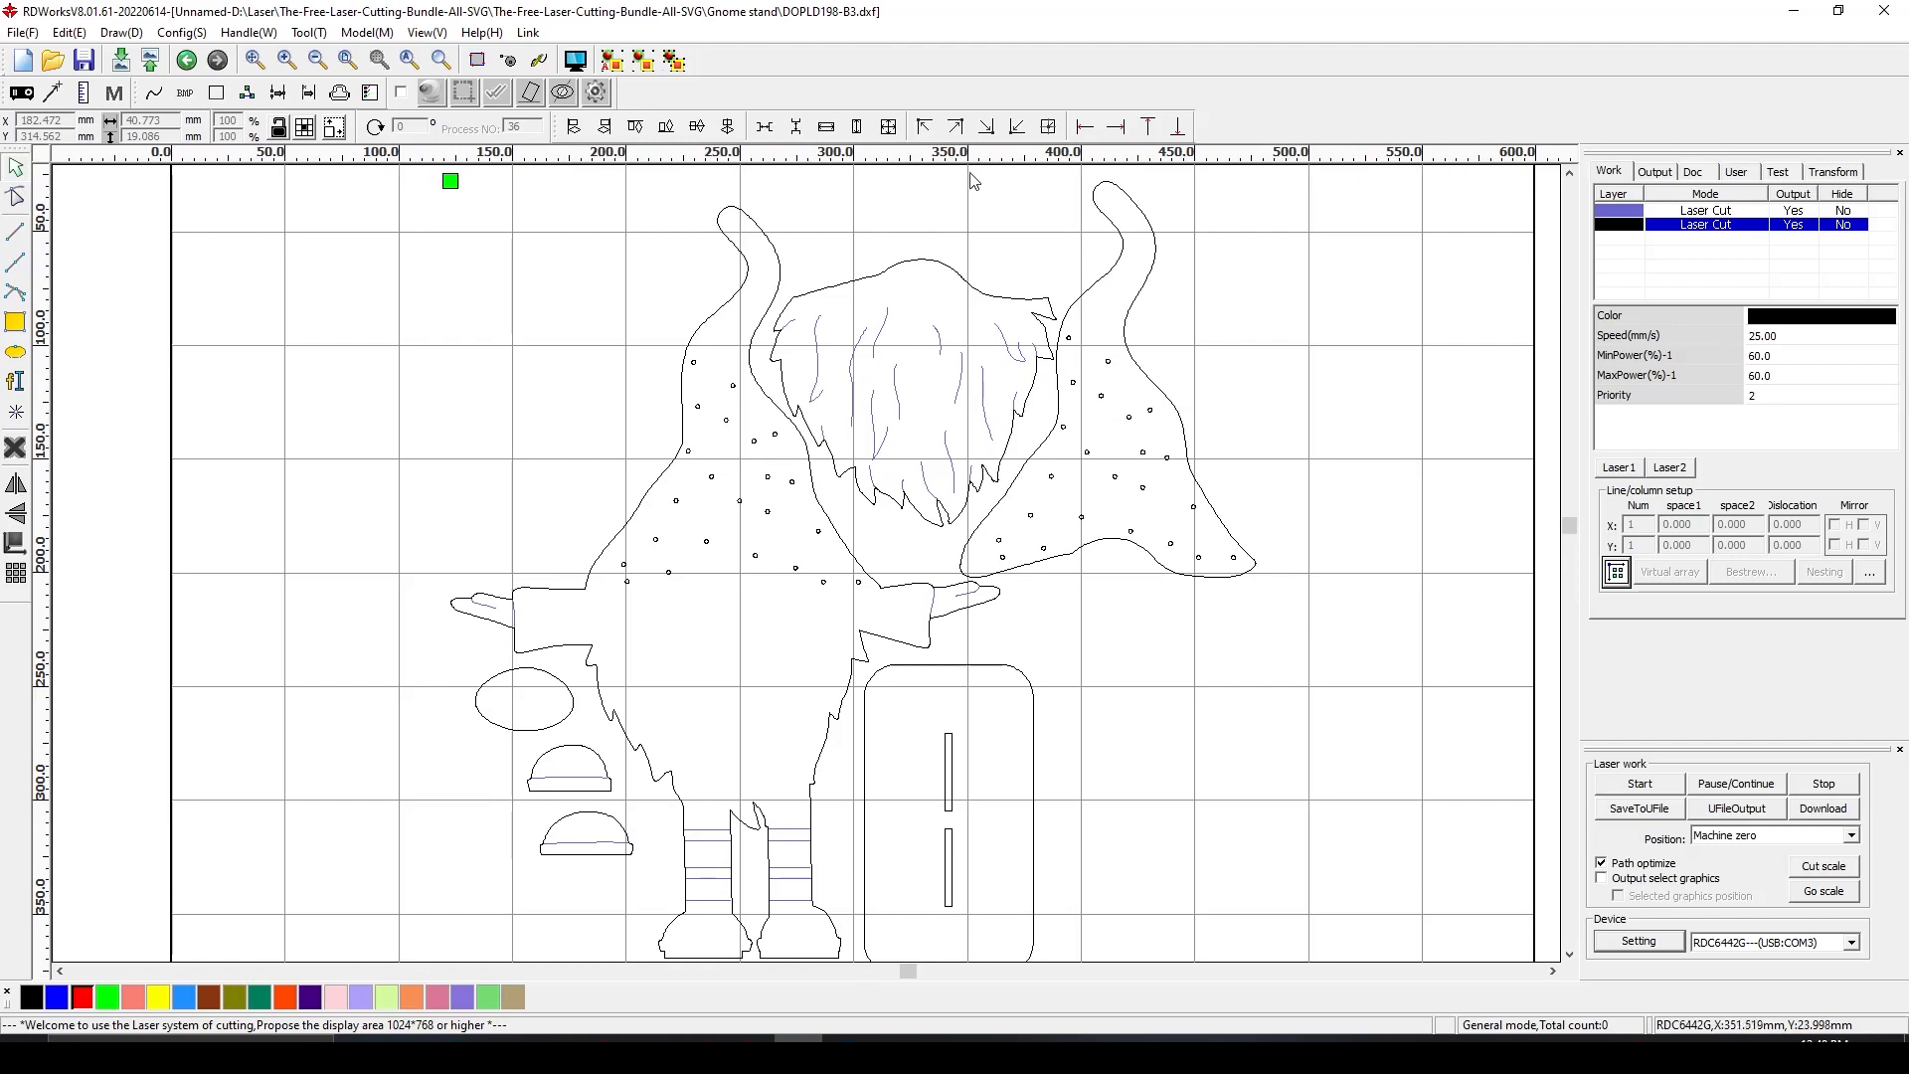
Rotate the dotted right hat piece 180° and fit it into the work area's top-left corner
{"action": "left_click_drag", "start_coordinate": [963, 165], "coordinate": [1364, 594]}
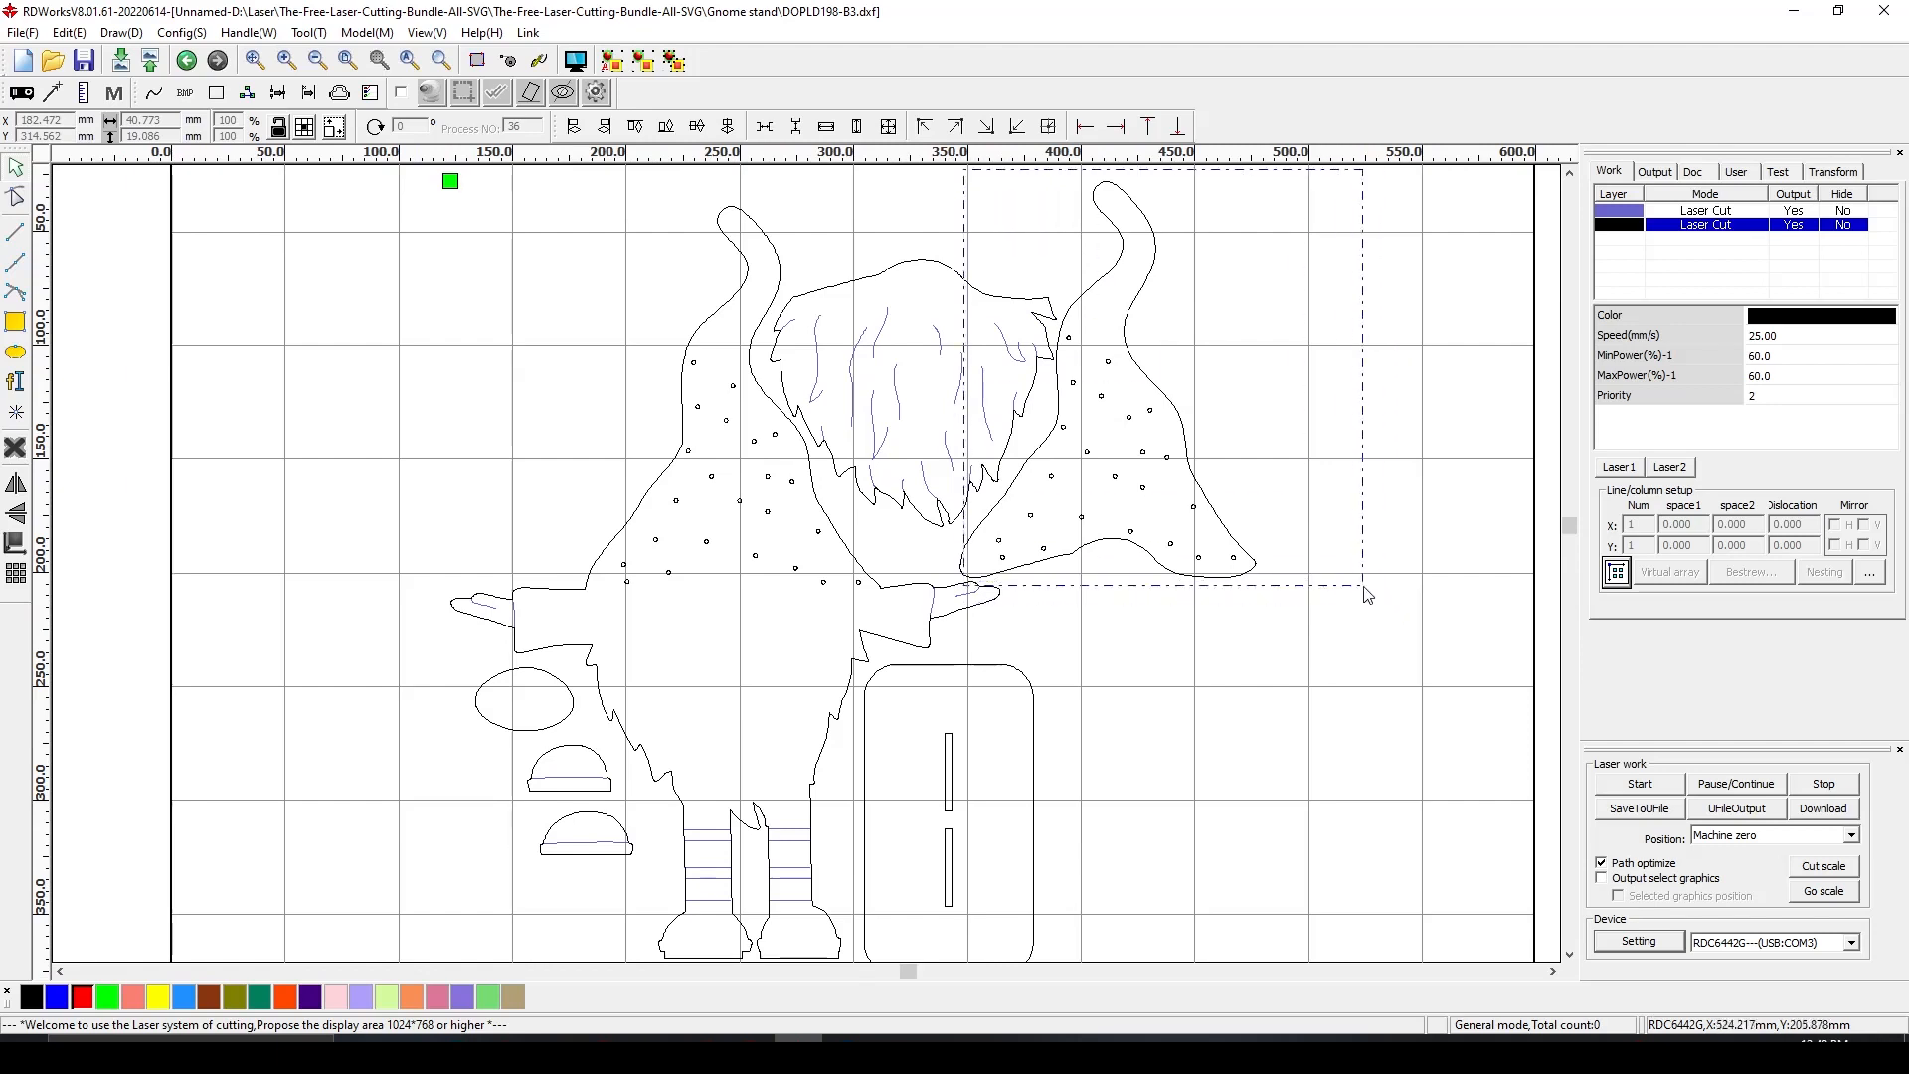
{"action": "left_click", "coordinate": [974, 445]}
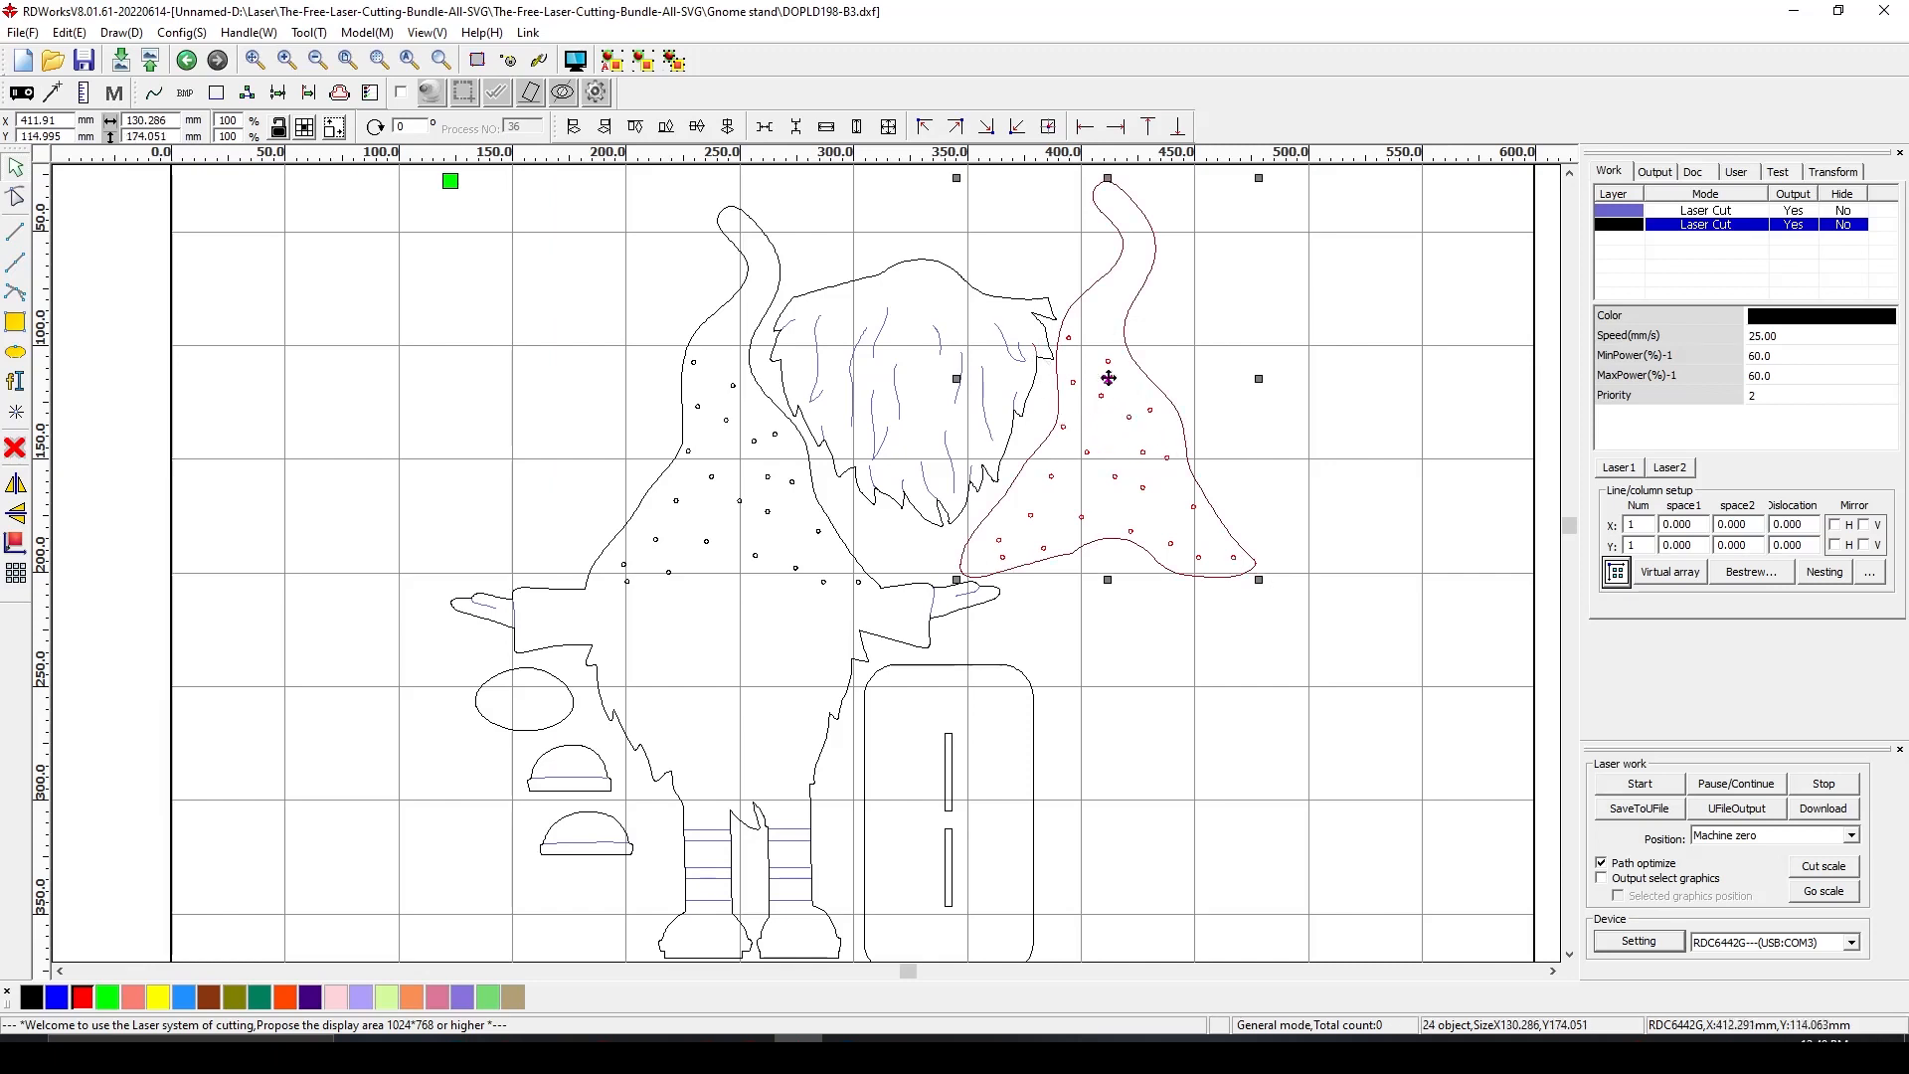
{"action": "left_click_drag", "start_coordinate": [1107, 378], "coordinate": [1245, 410]}
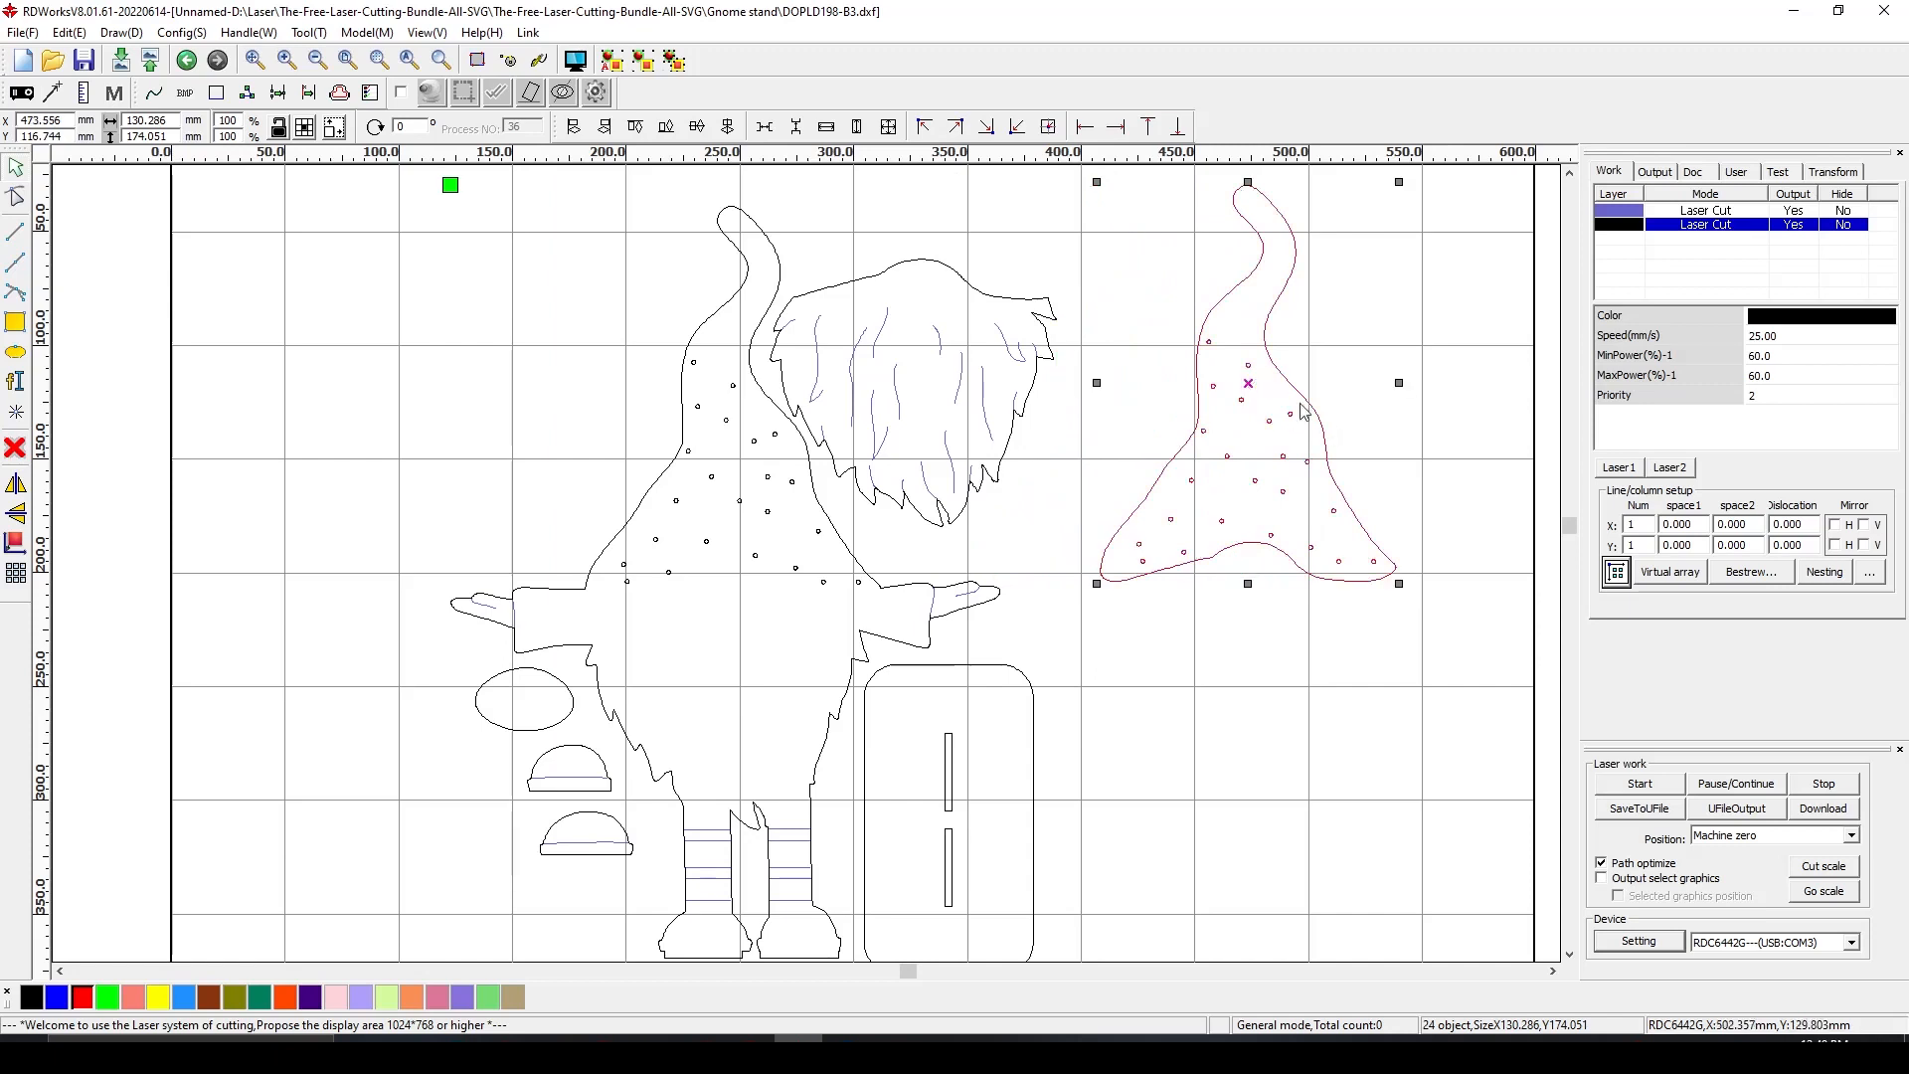
{"action": "mouse_move", "coordinate": [1248, 384]}
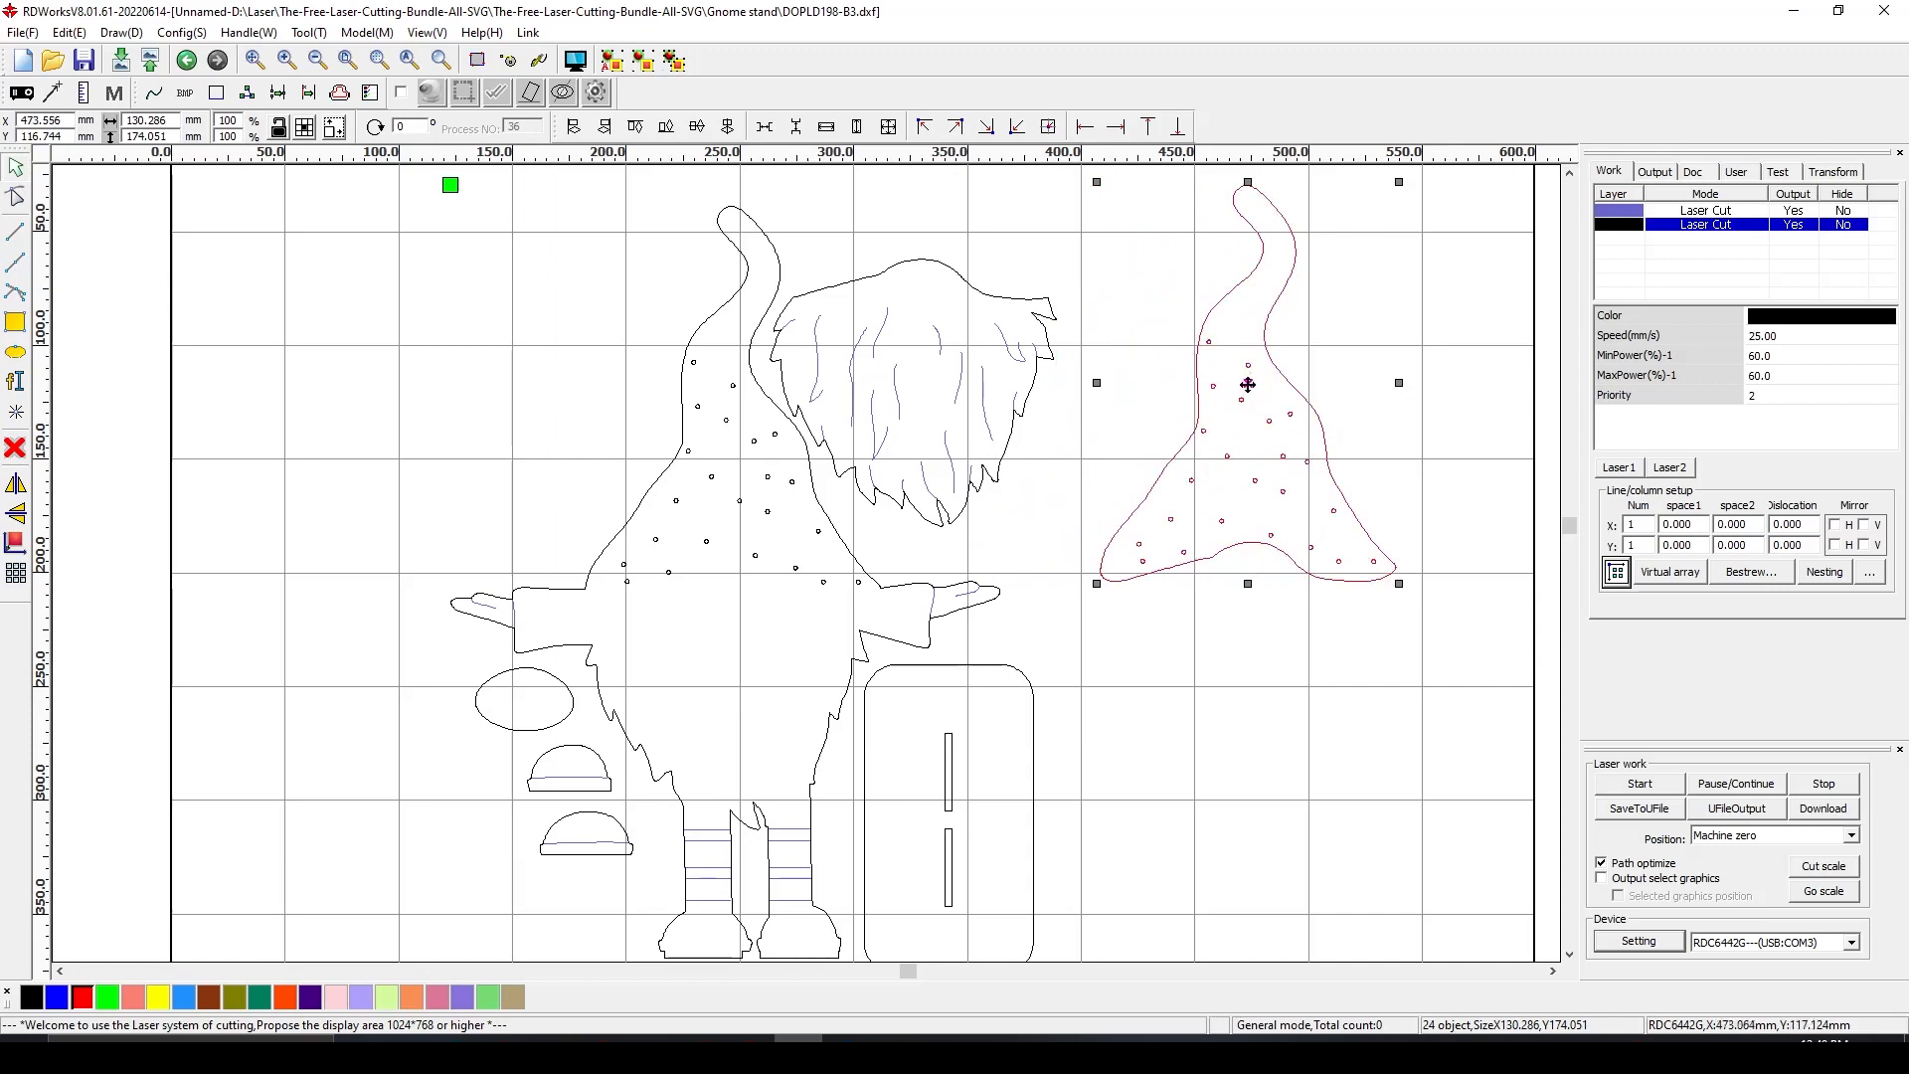
{"action": "left_click_drag", "start_coordinate": [1246, 384], "coordinate": [517, 354]}
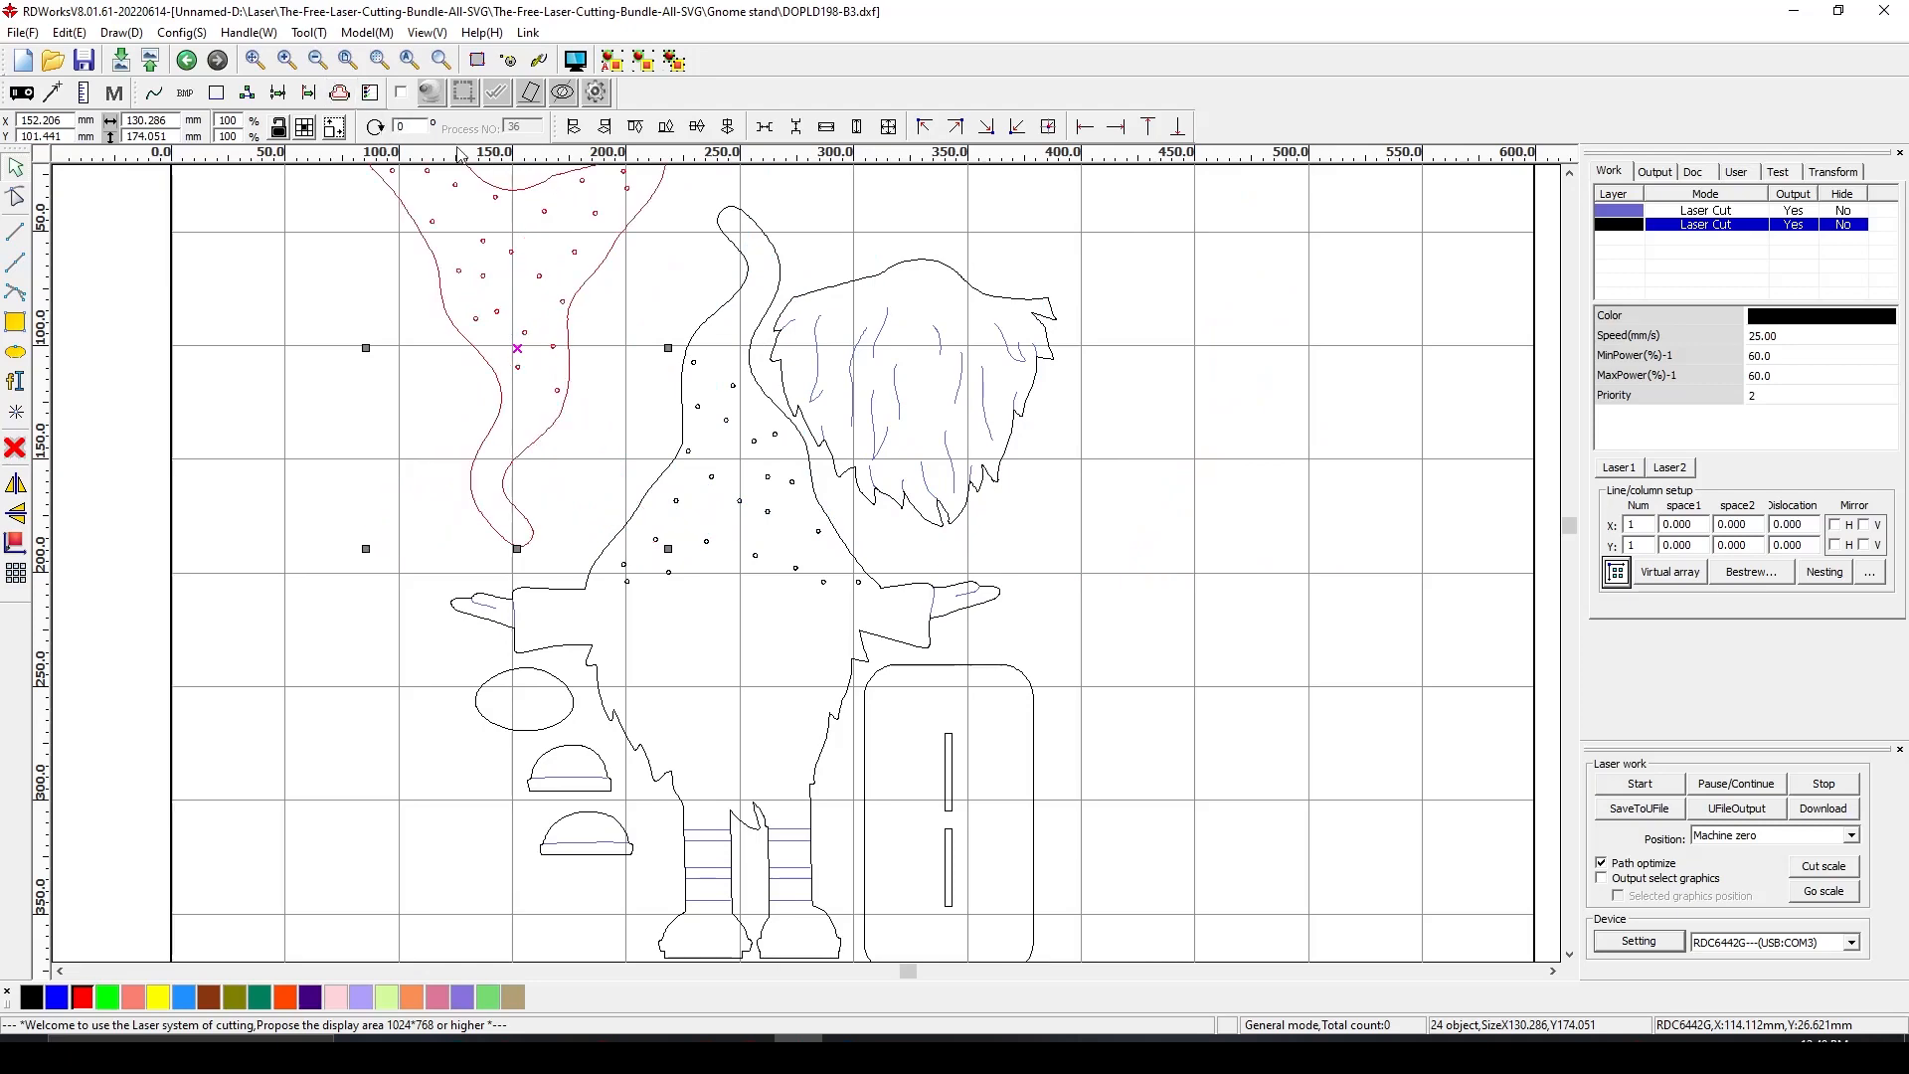
{"action": "left_click", "coordinate": [338, 64]}
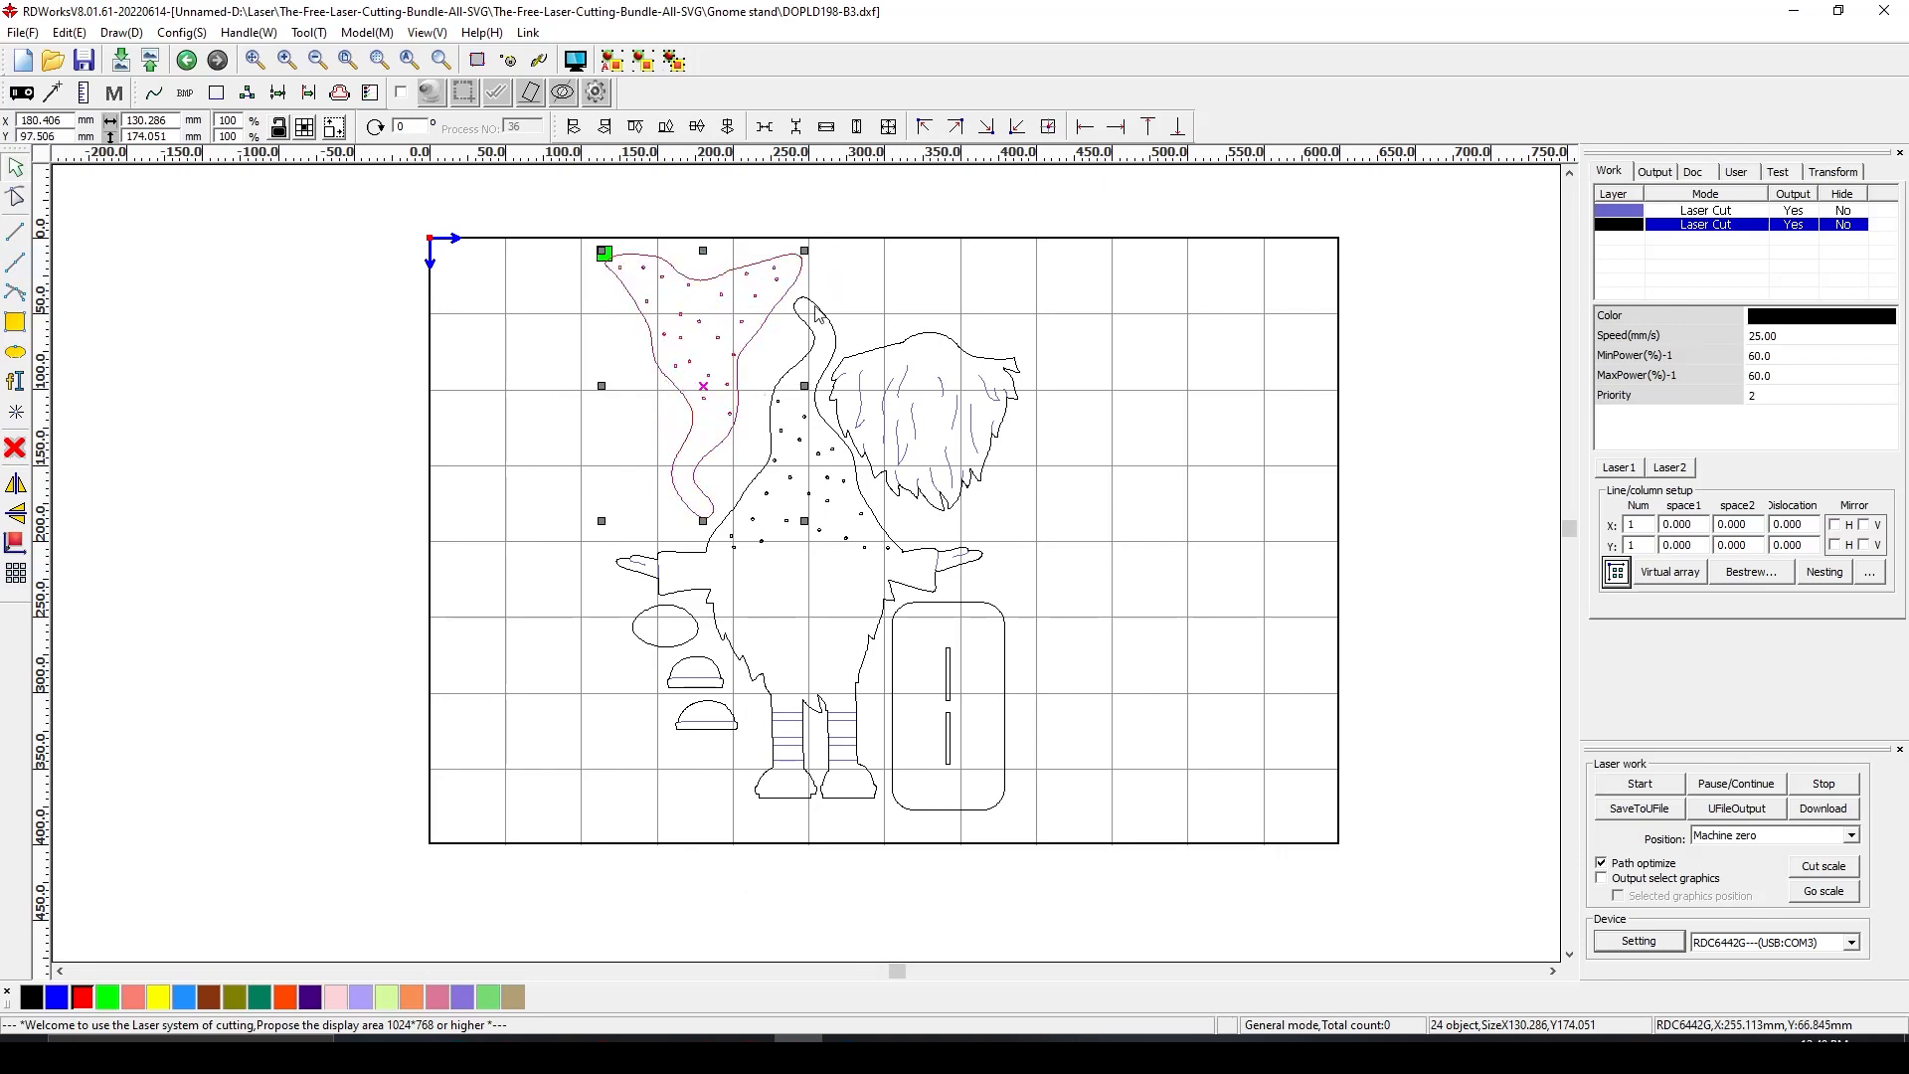
{"action": "mouse_move", "coordinate": [930, 241]}
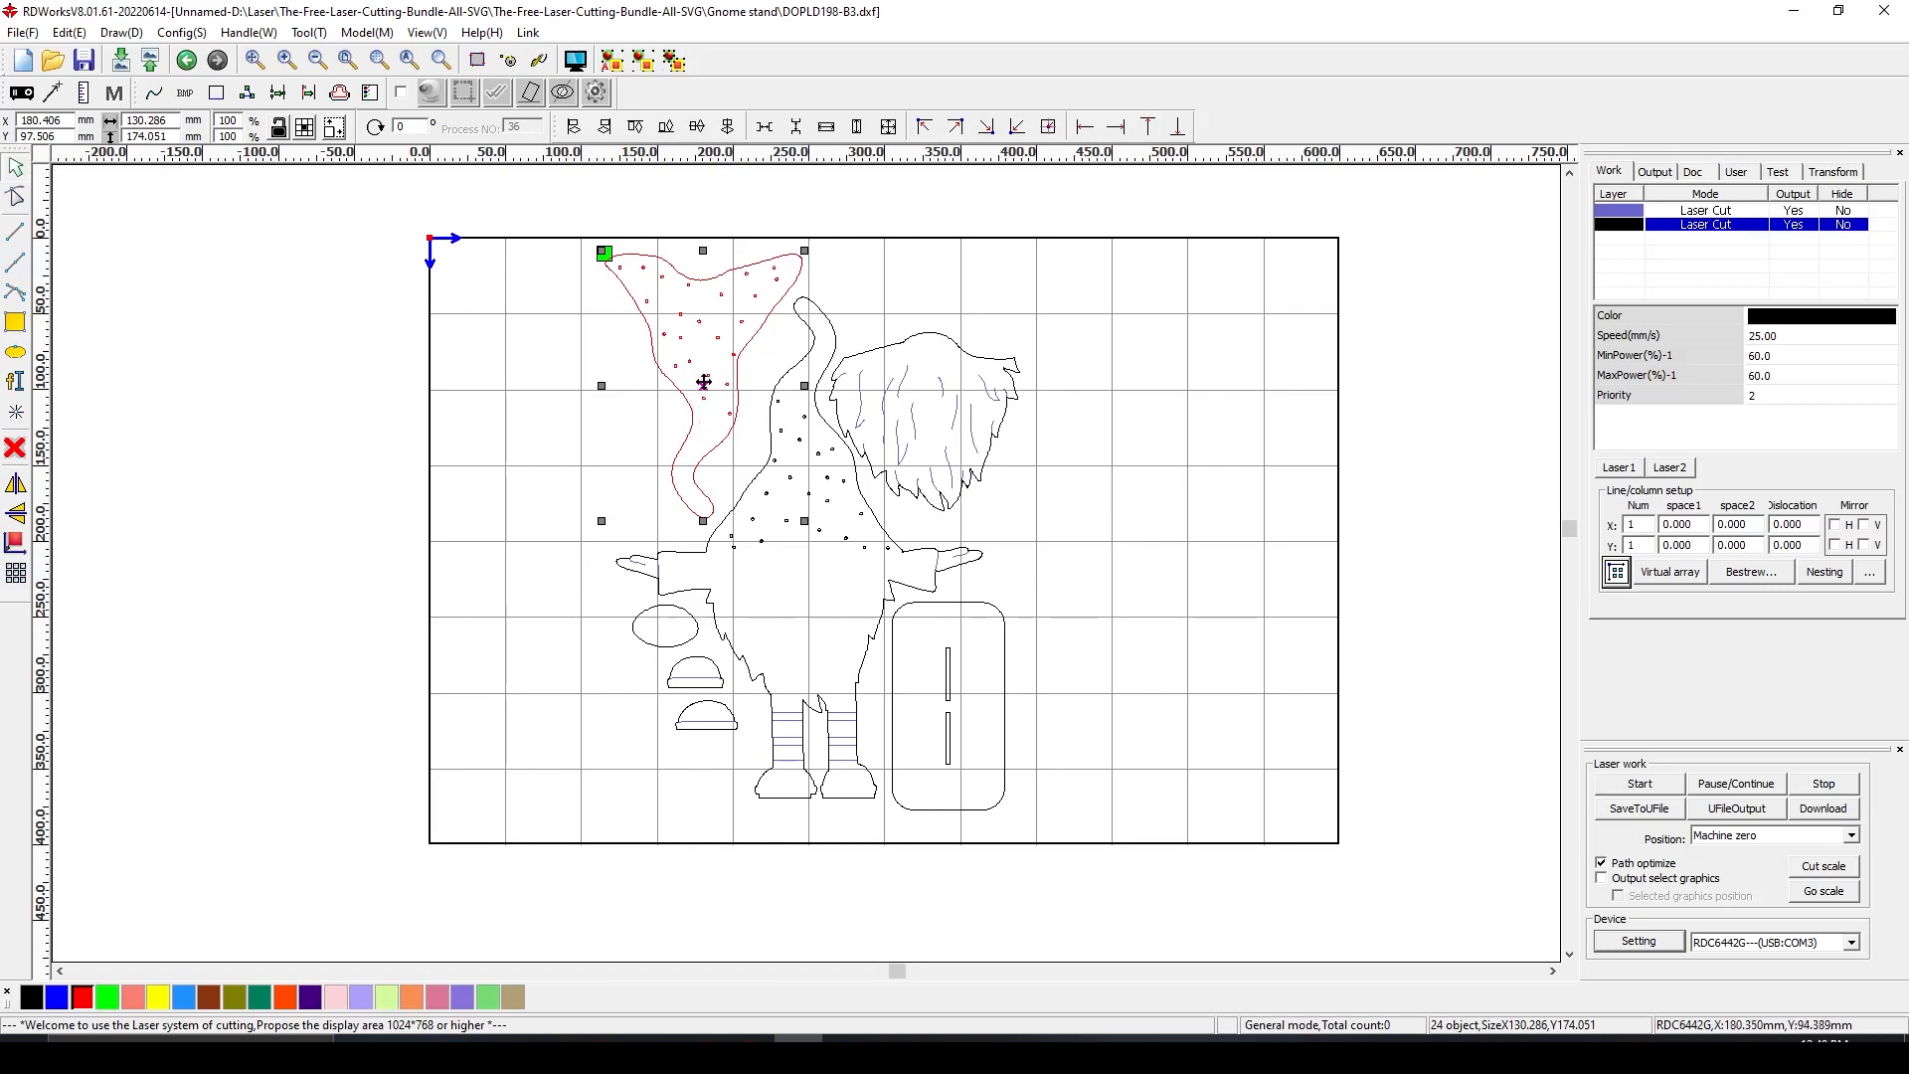
{"action": "left_click_drag", "start_coordinate": [701, 382], "coordinate": [756, 376]}
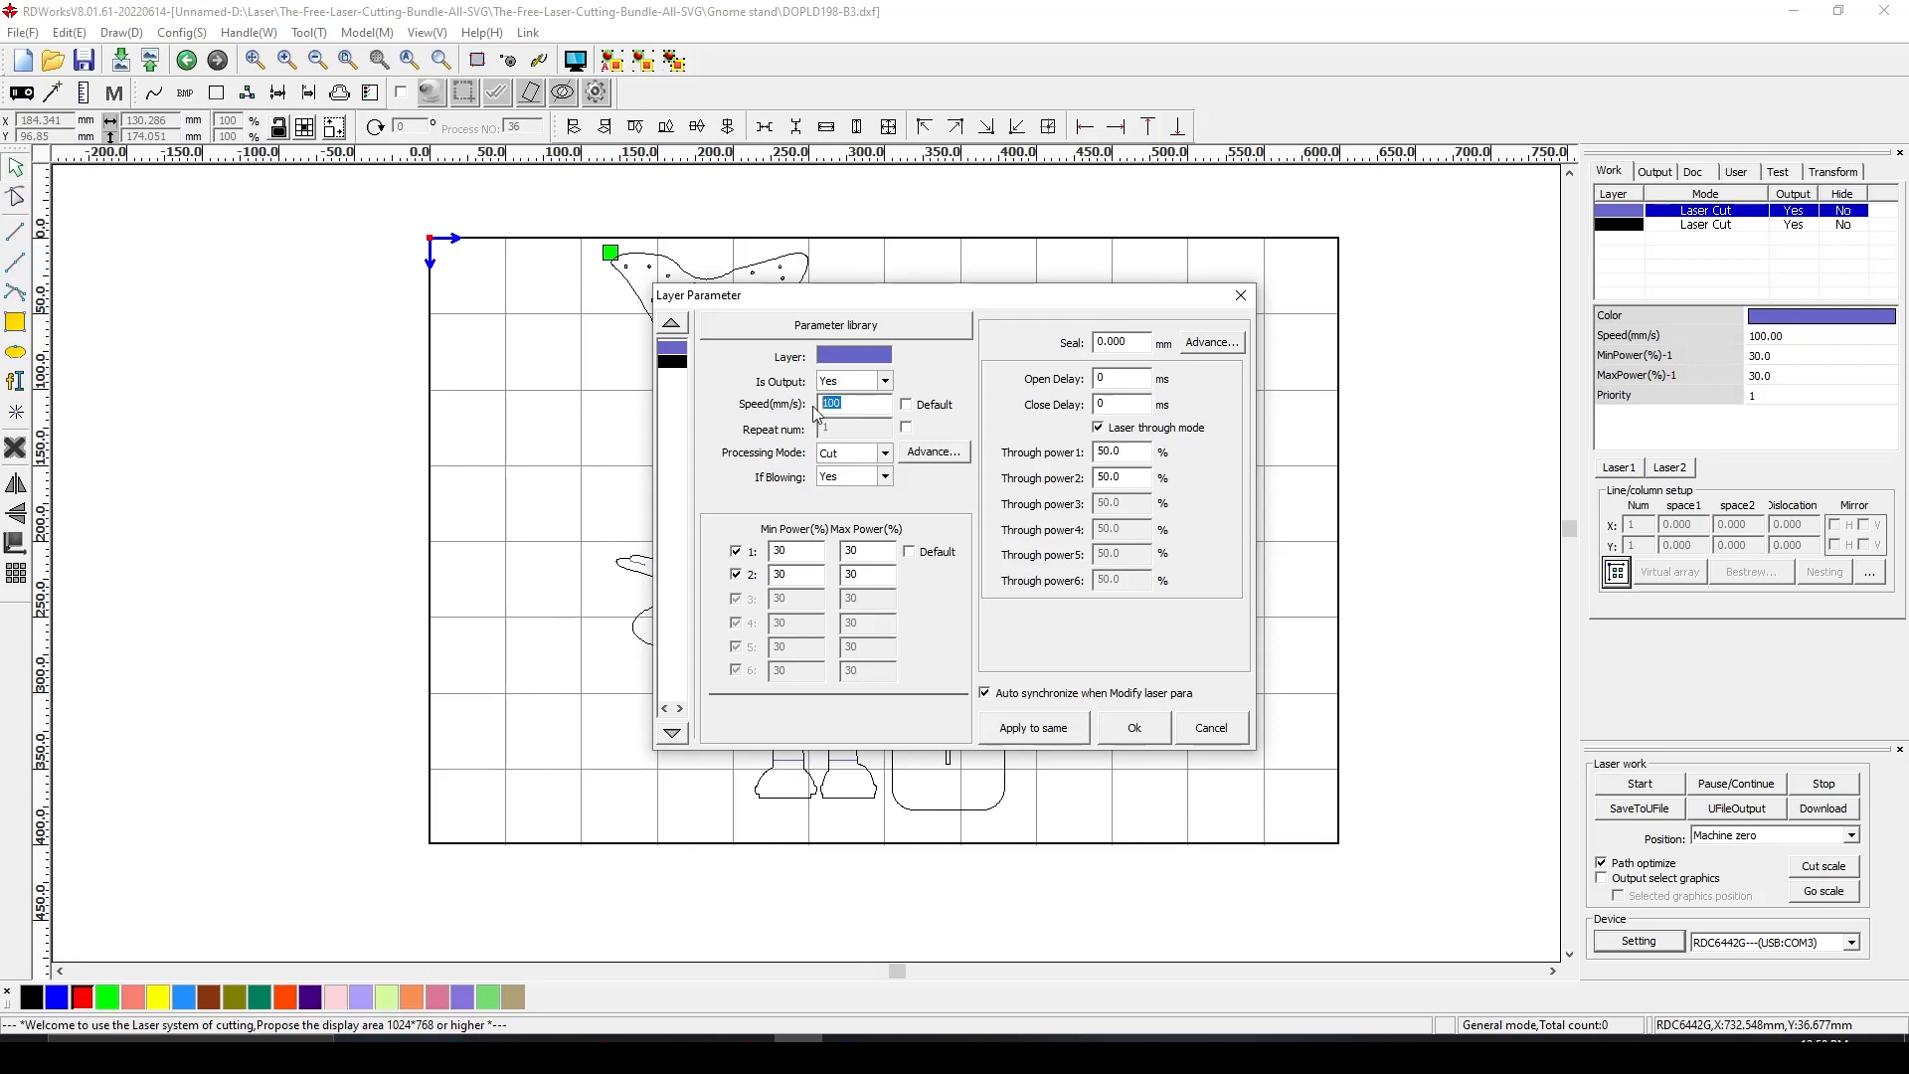
Set the black layer to 30 mm/s speed and 60% min/max power and confirm
{"action": "left_click", "coordinate": [855, 401]}
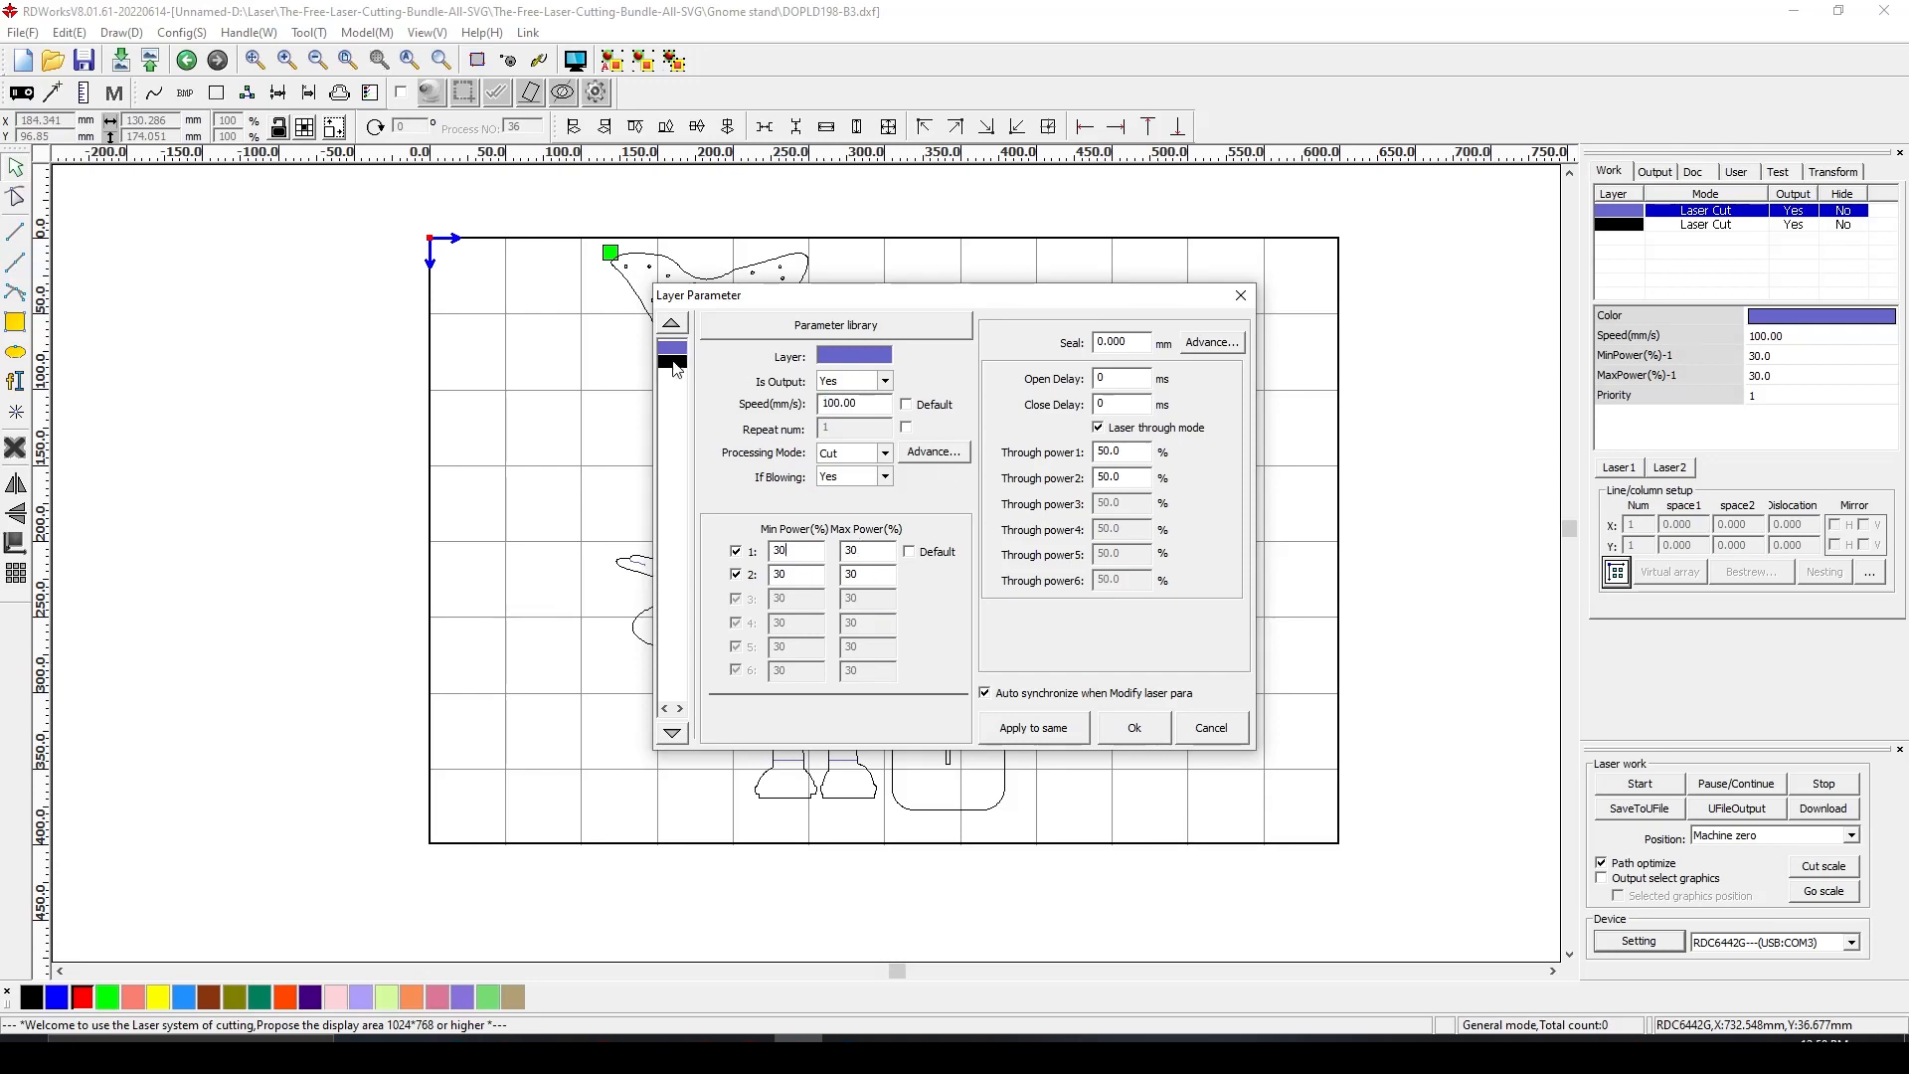
{"action": "left_click", "coordinate": [673, 354]}
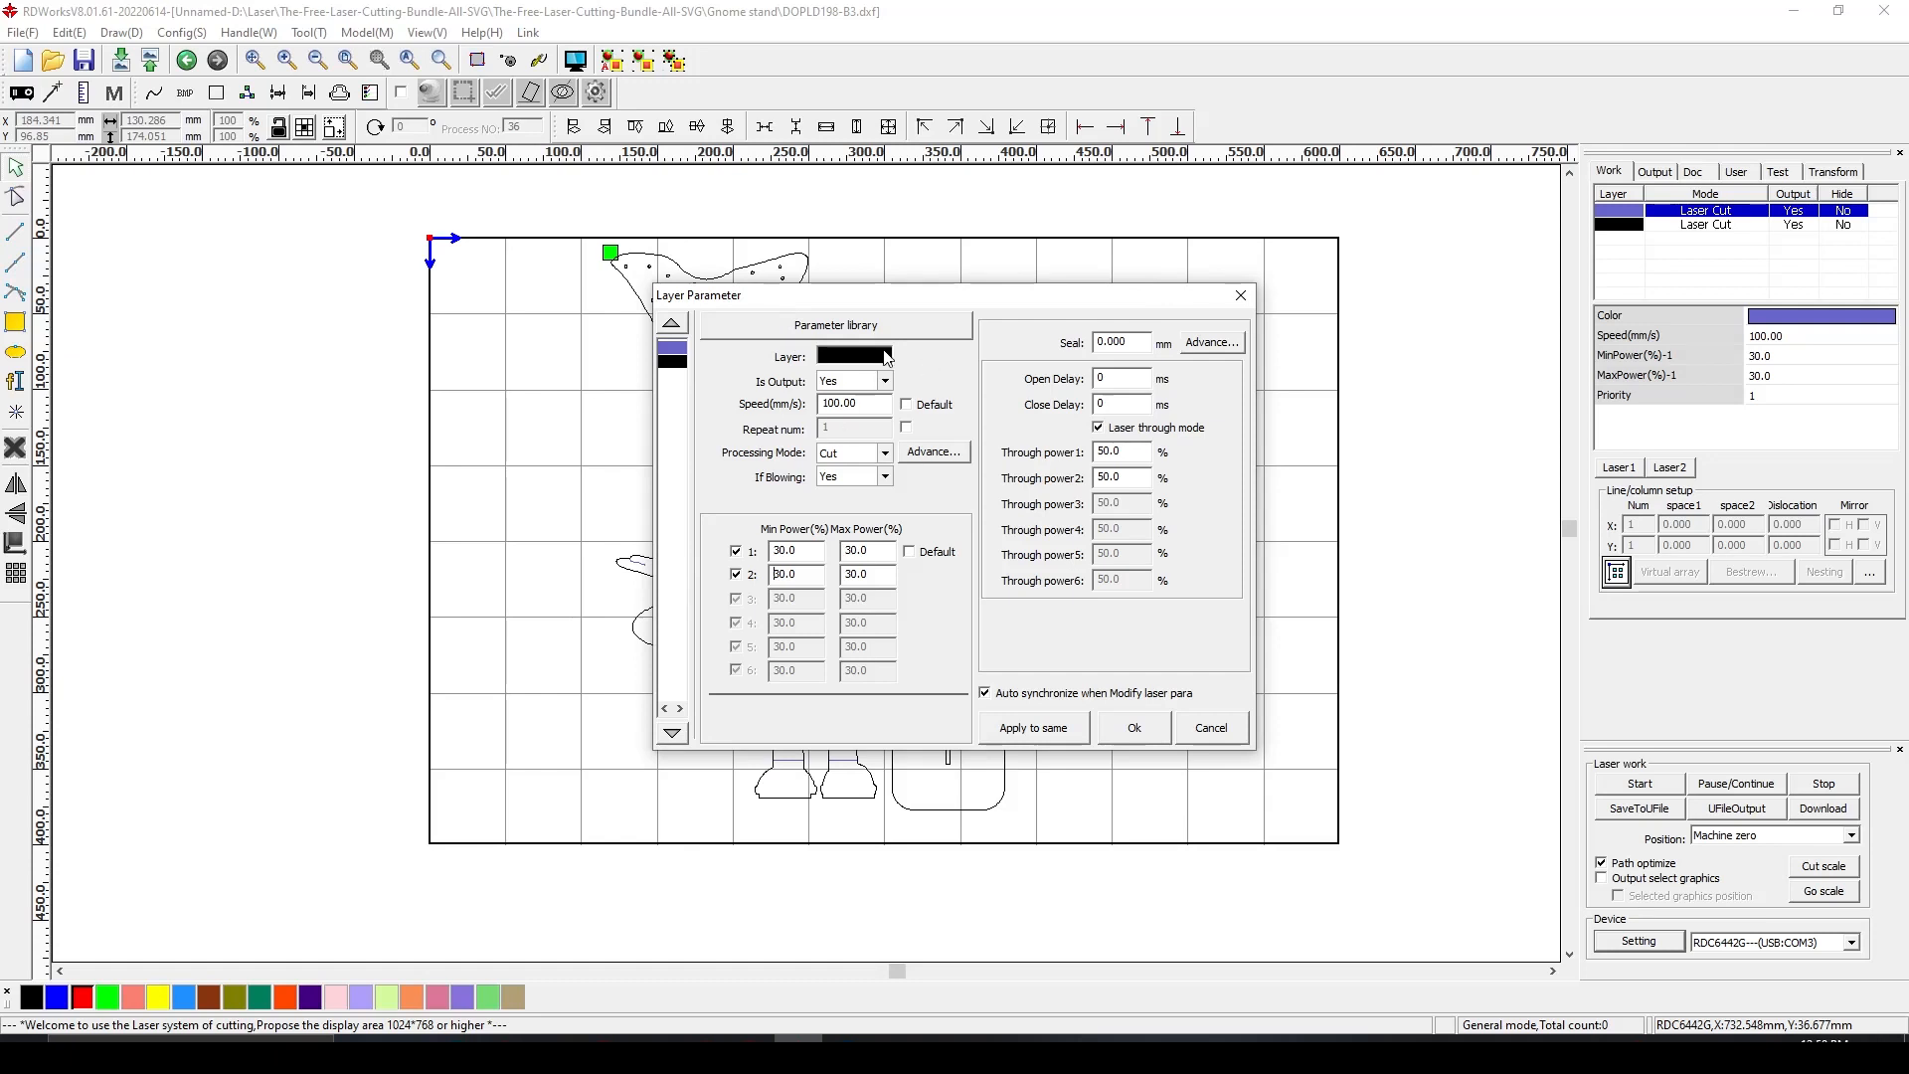
{"action": "mouse_move", "coordinate": [881, 420]}
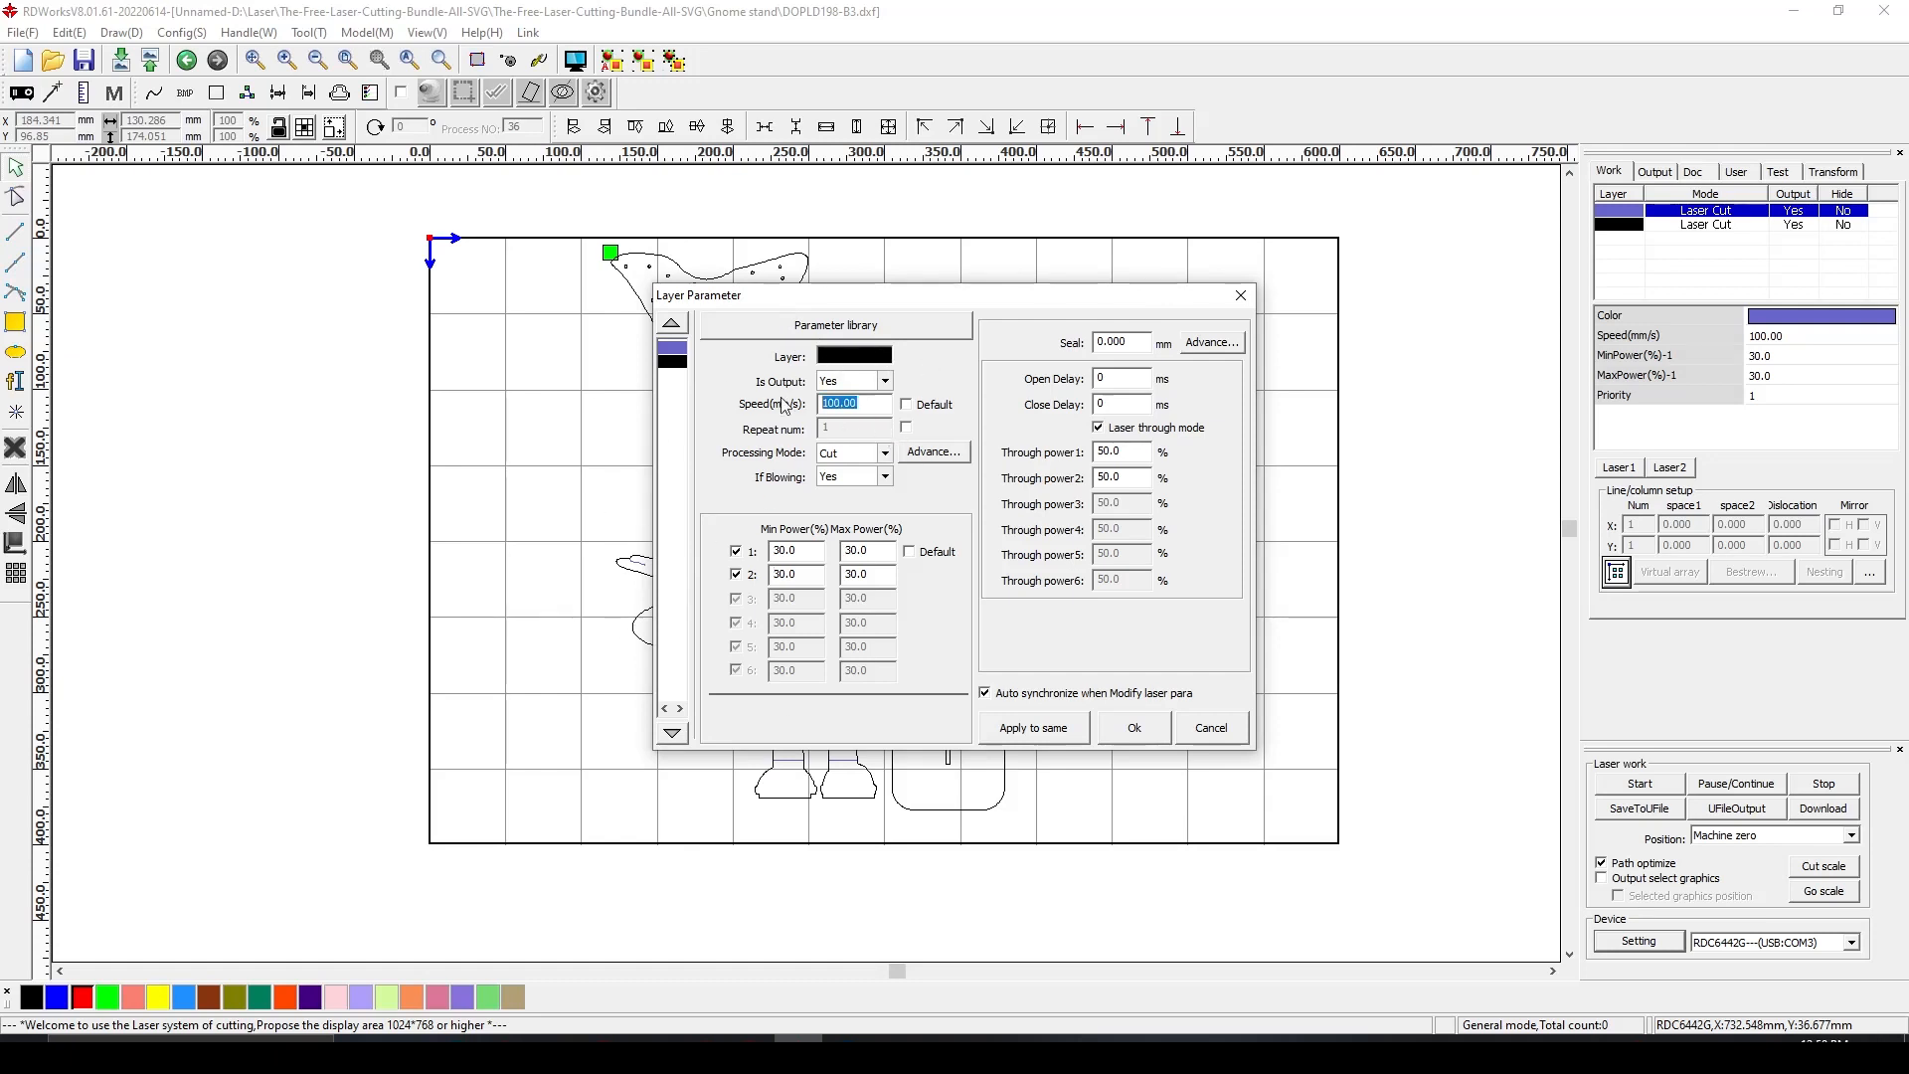
{"action": "type", "text": "30"}
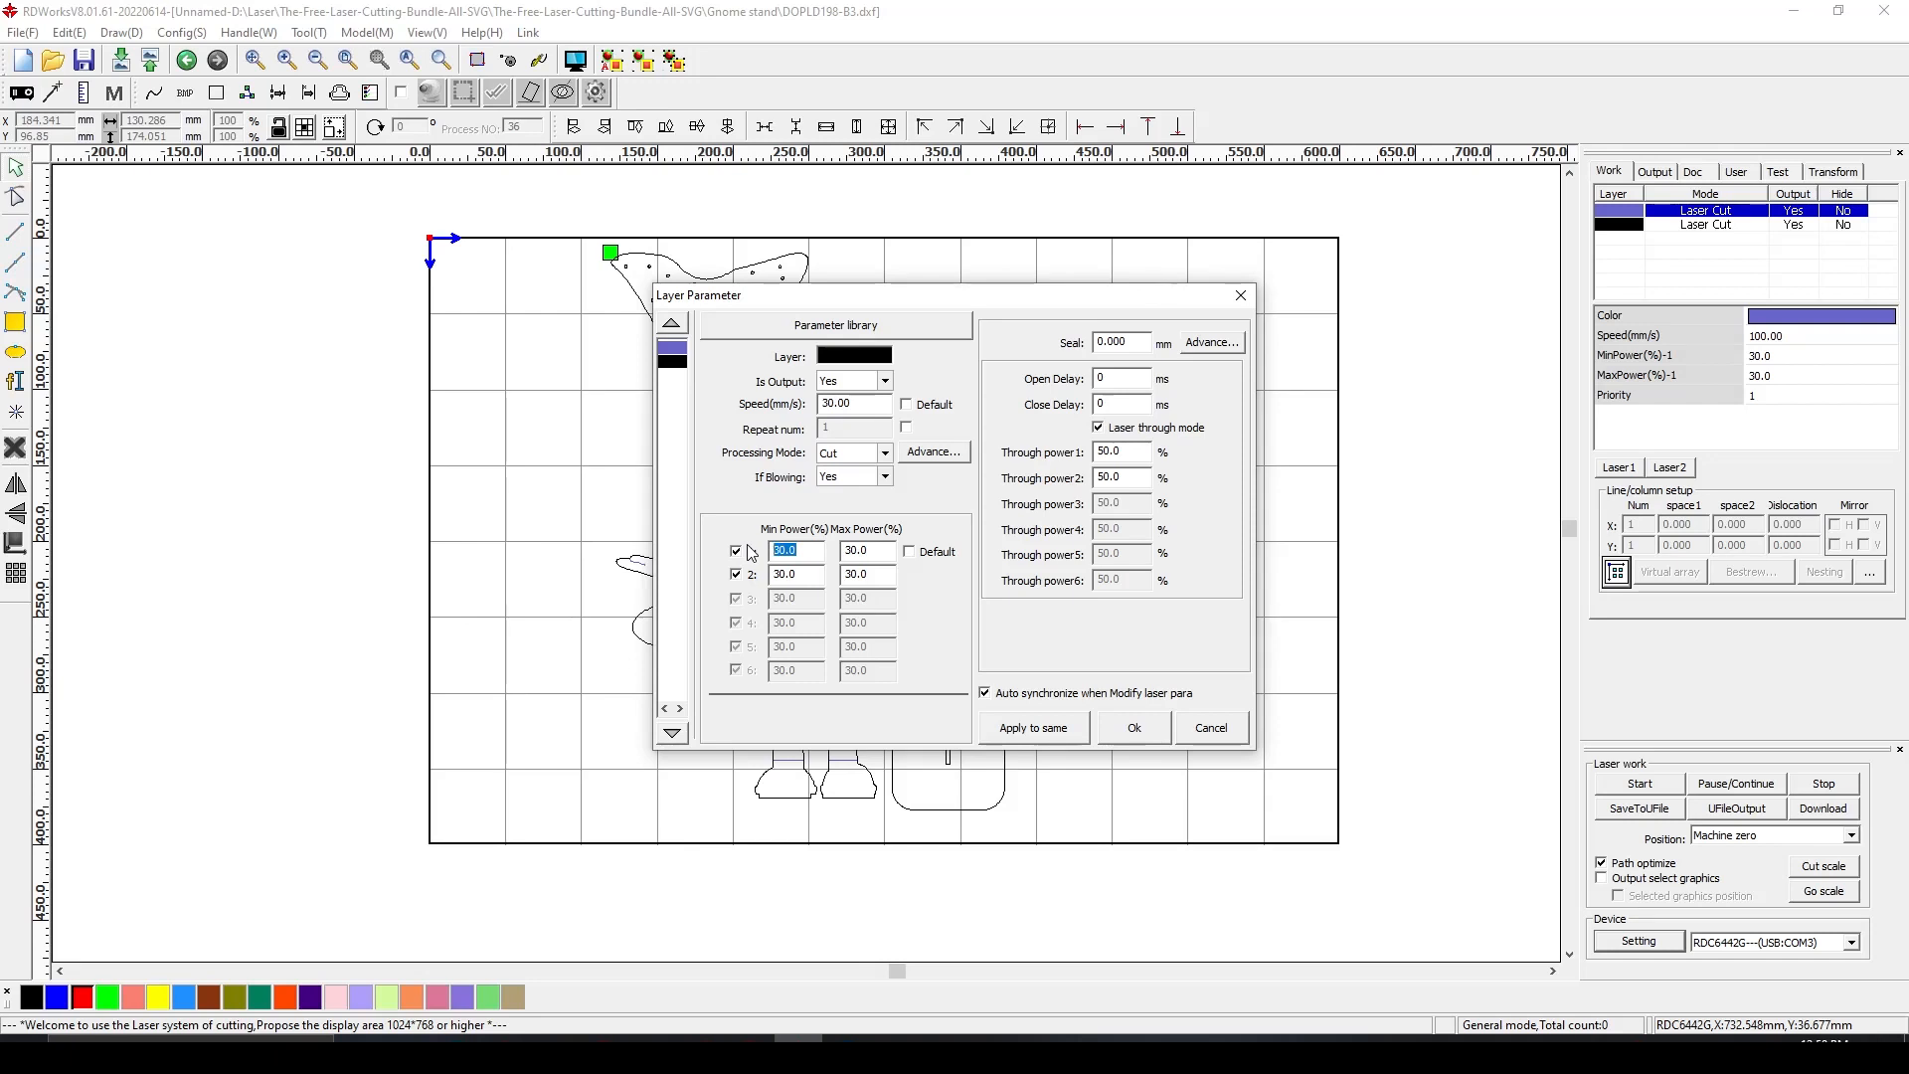
{"action": "type", "text": "50"}
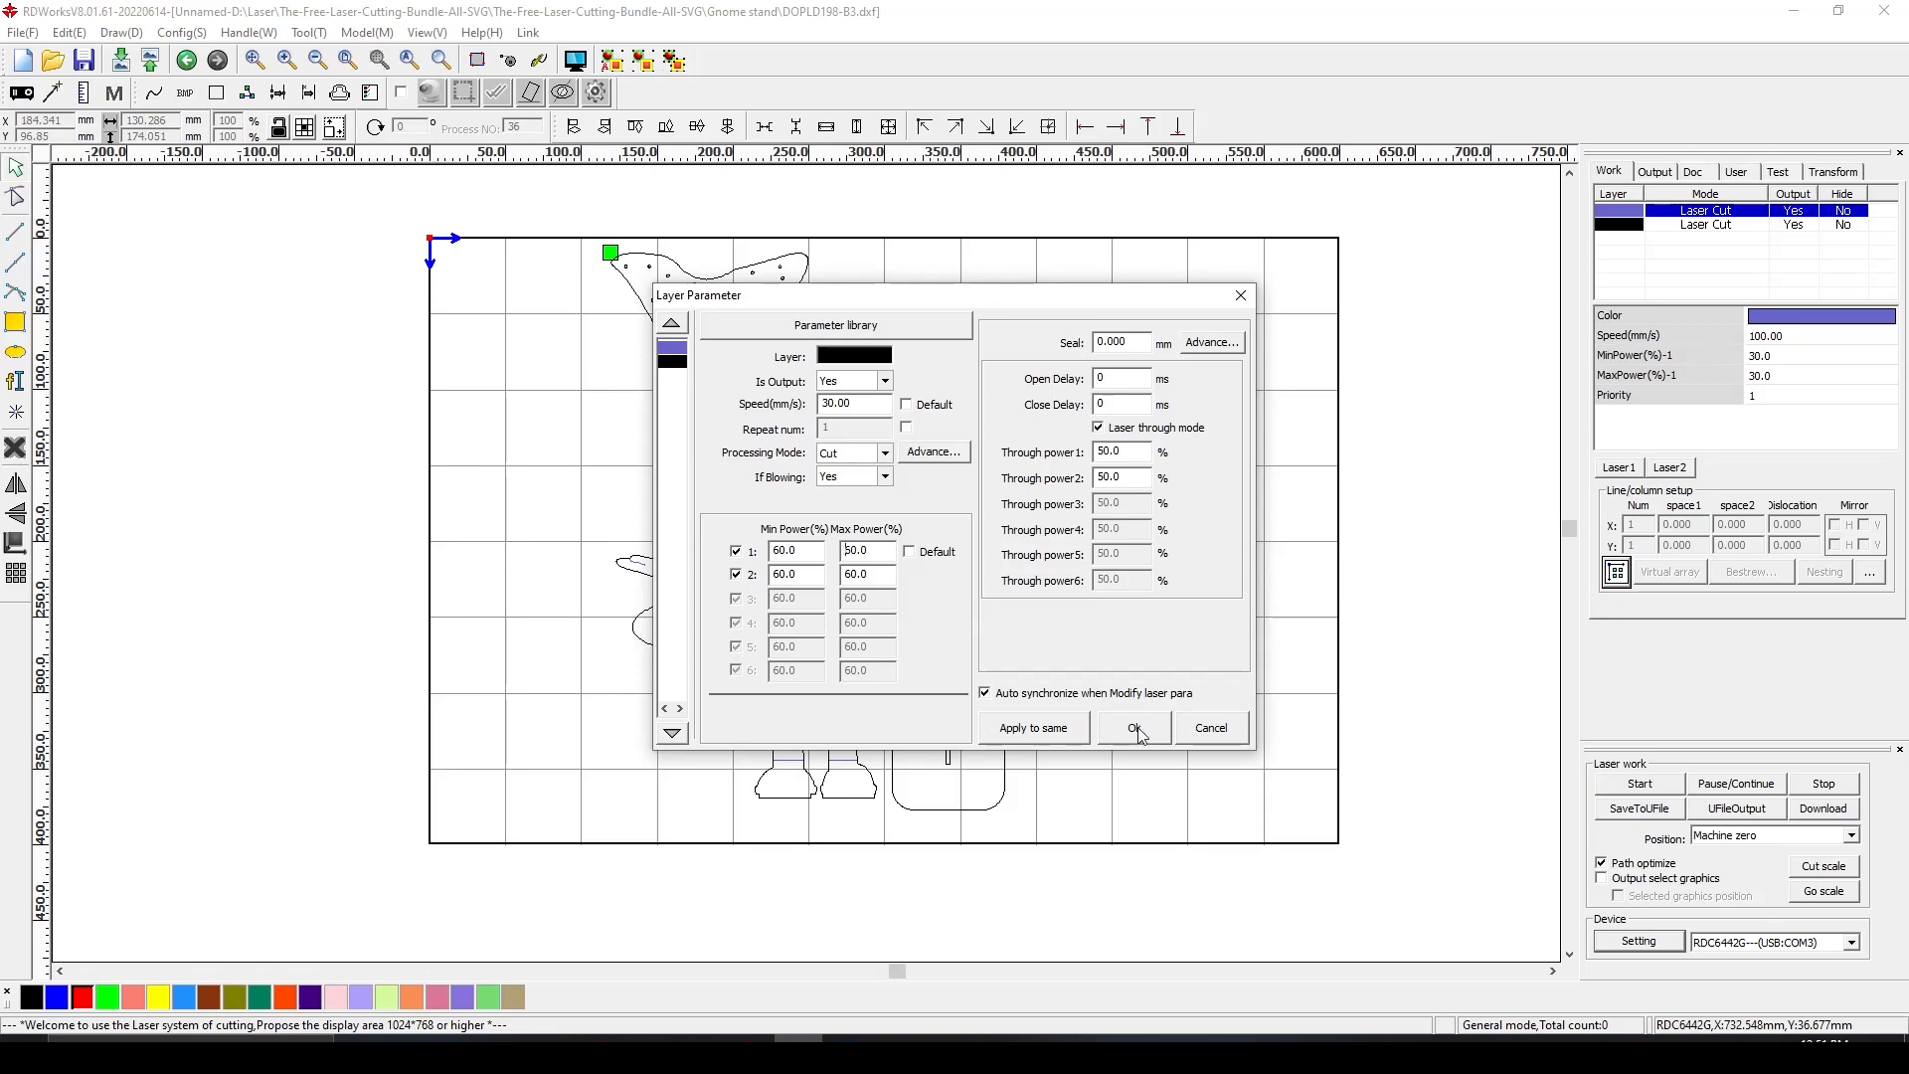
{"action": "left_click", "coordinate": [1133, 728]}
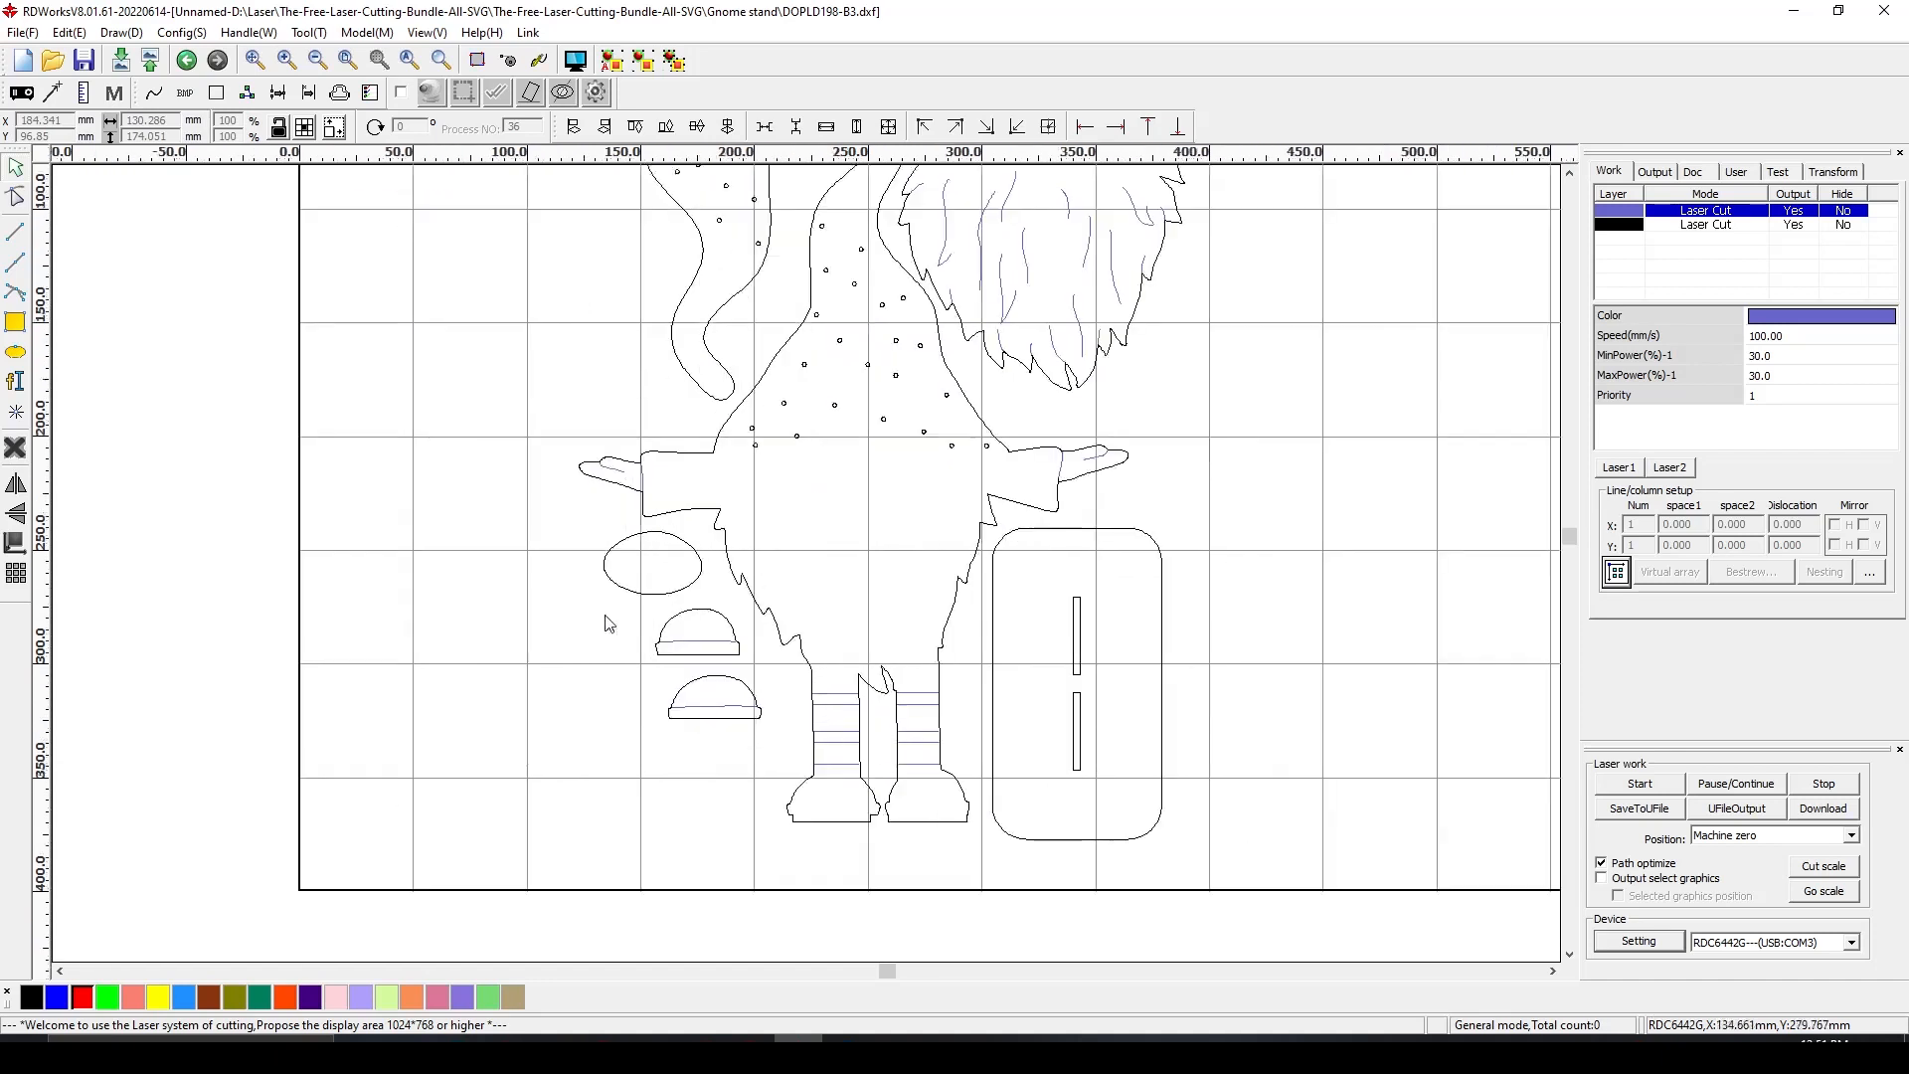
{"action": "mouse_move", "coordinate": [1082, 640]}
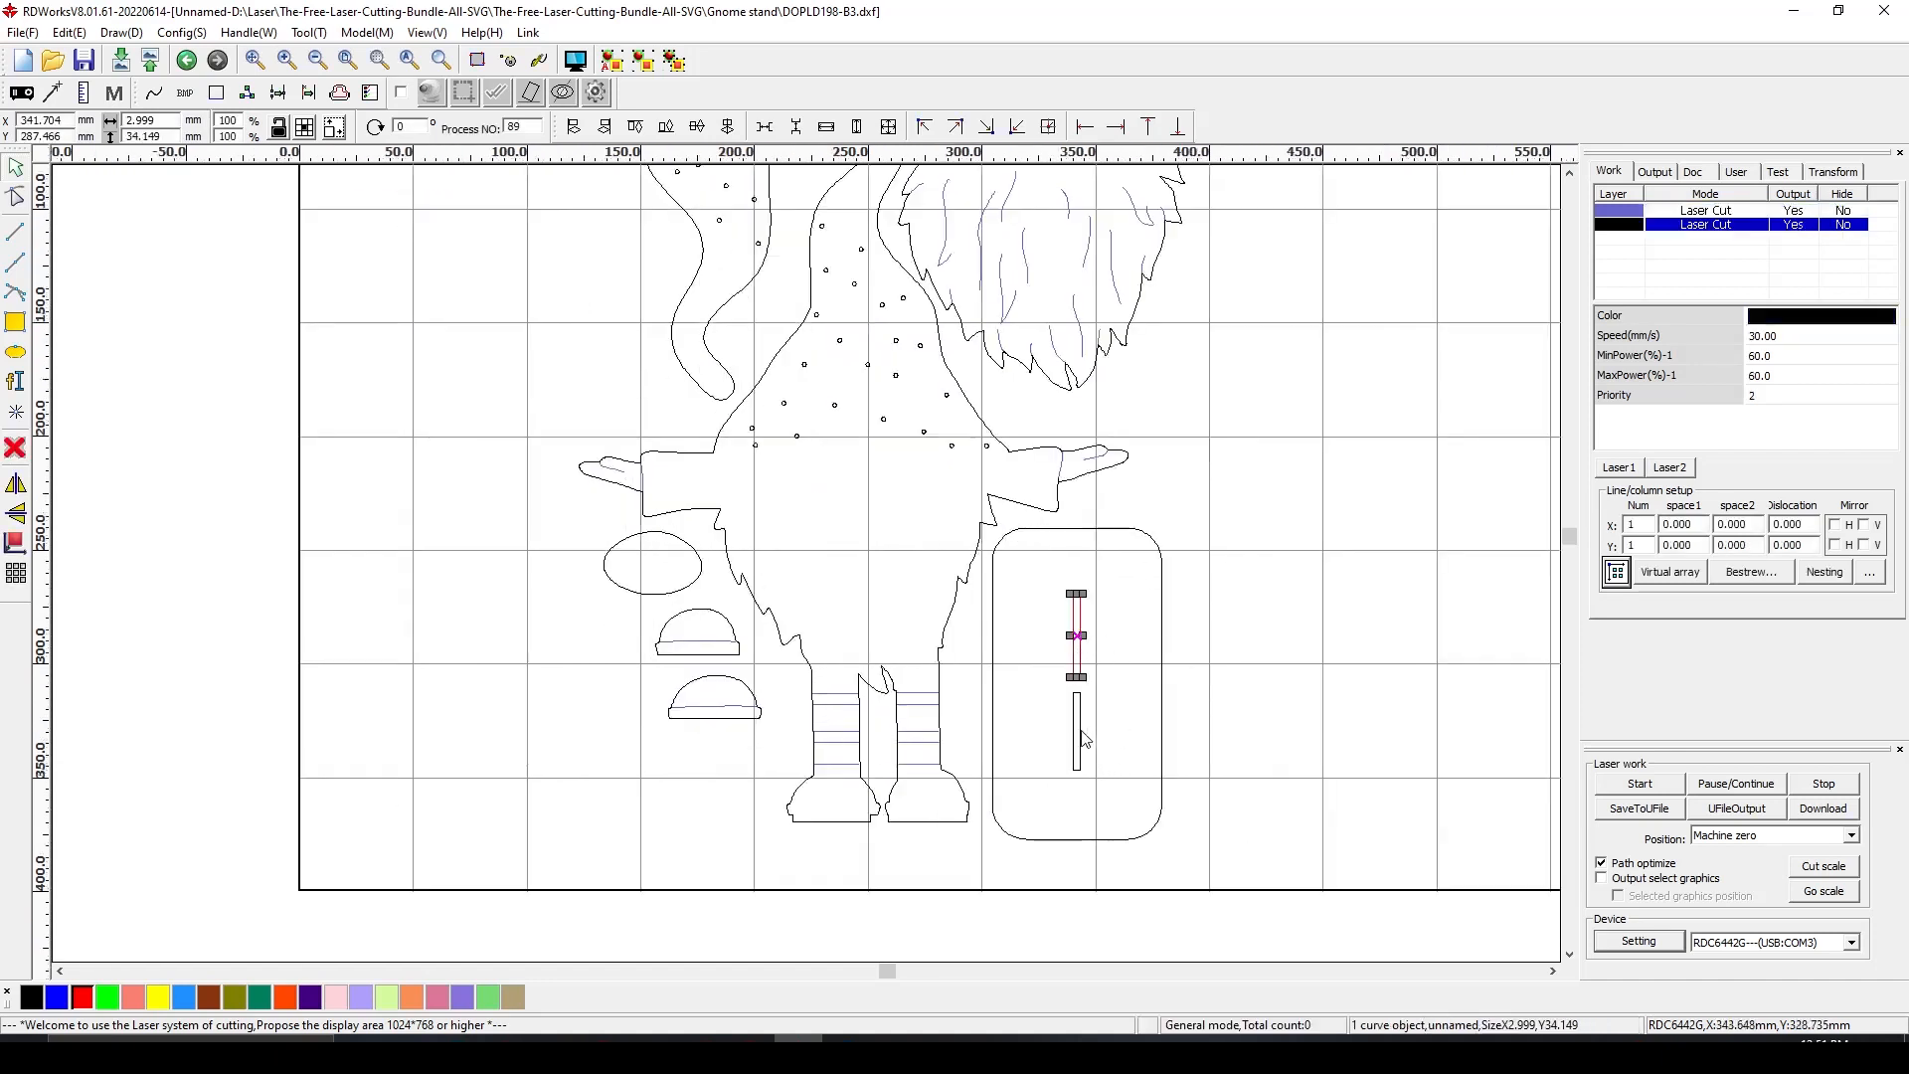
Move both foot slots to a new red layer and bring up that layer's settings
{"action": "left_click_drag", "start_coordinate": [1076, 632], "coordinate": [1075, 730]}
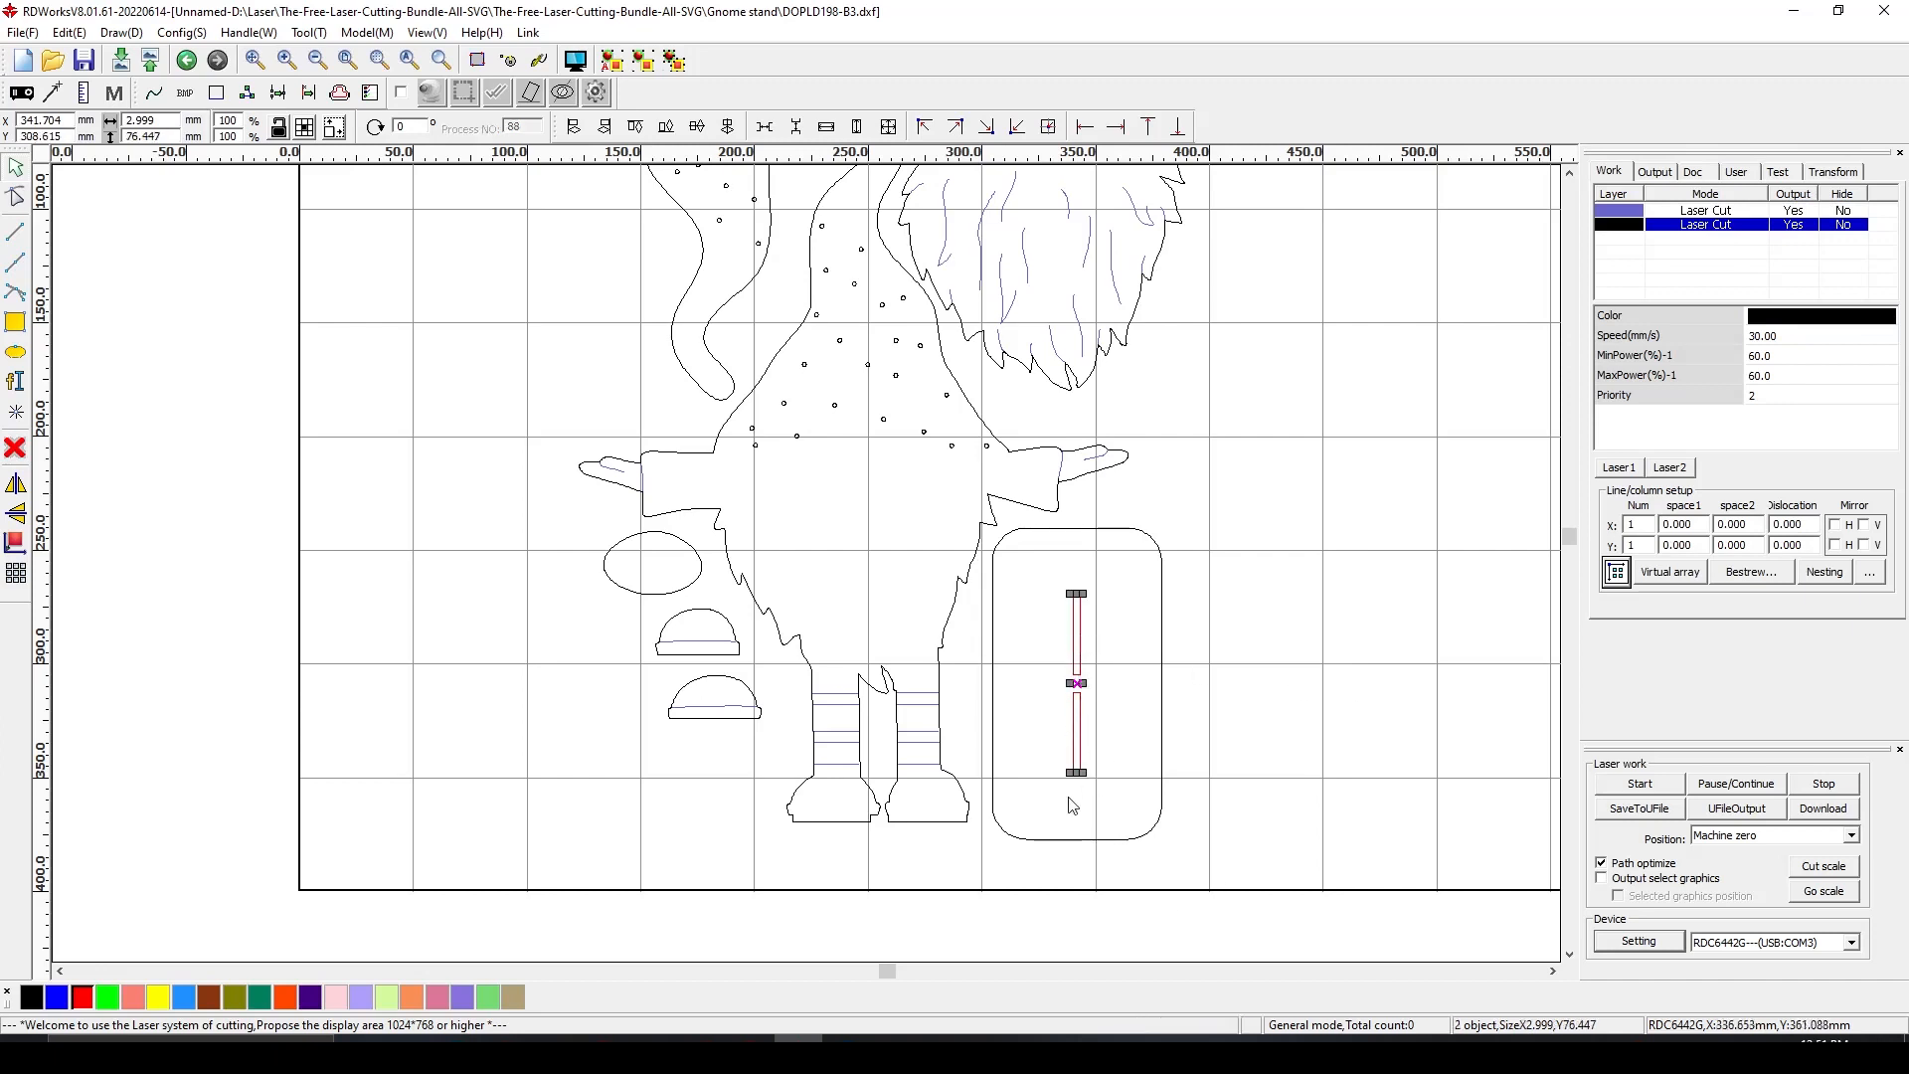
{"action": "mouse_move", "coordinate": [1059, 656]}
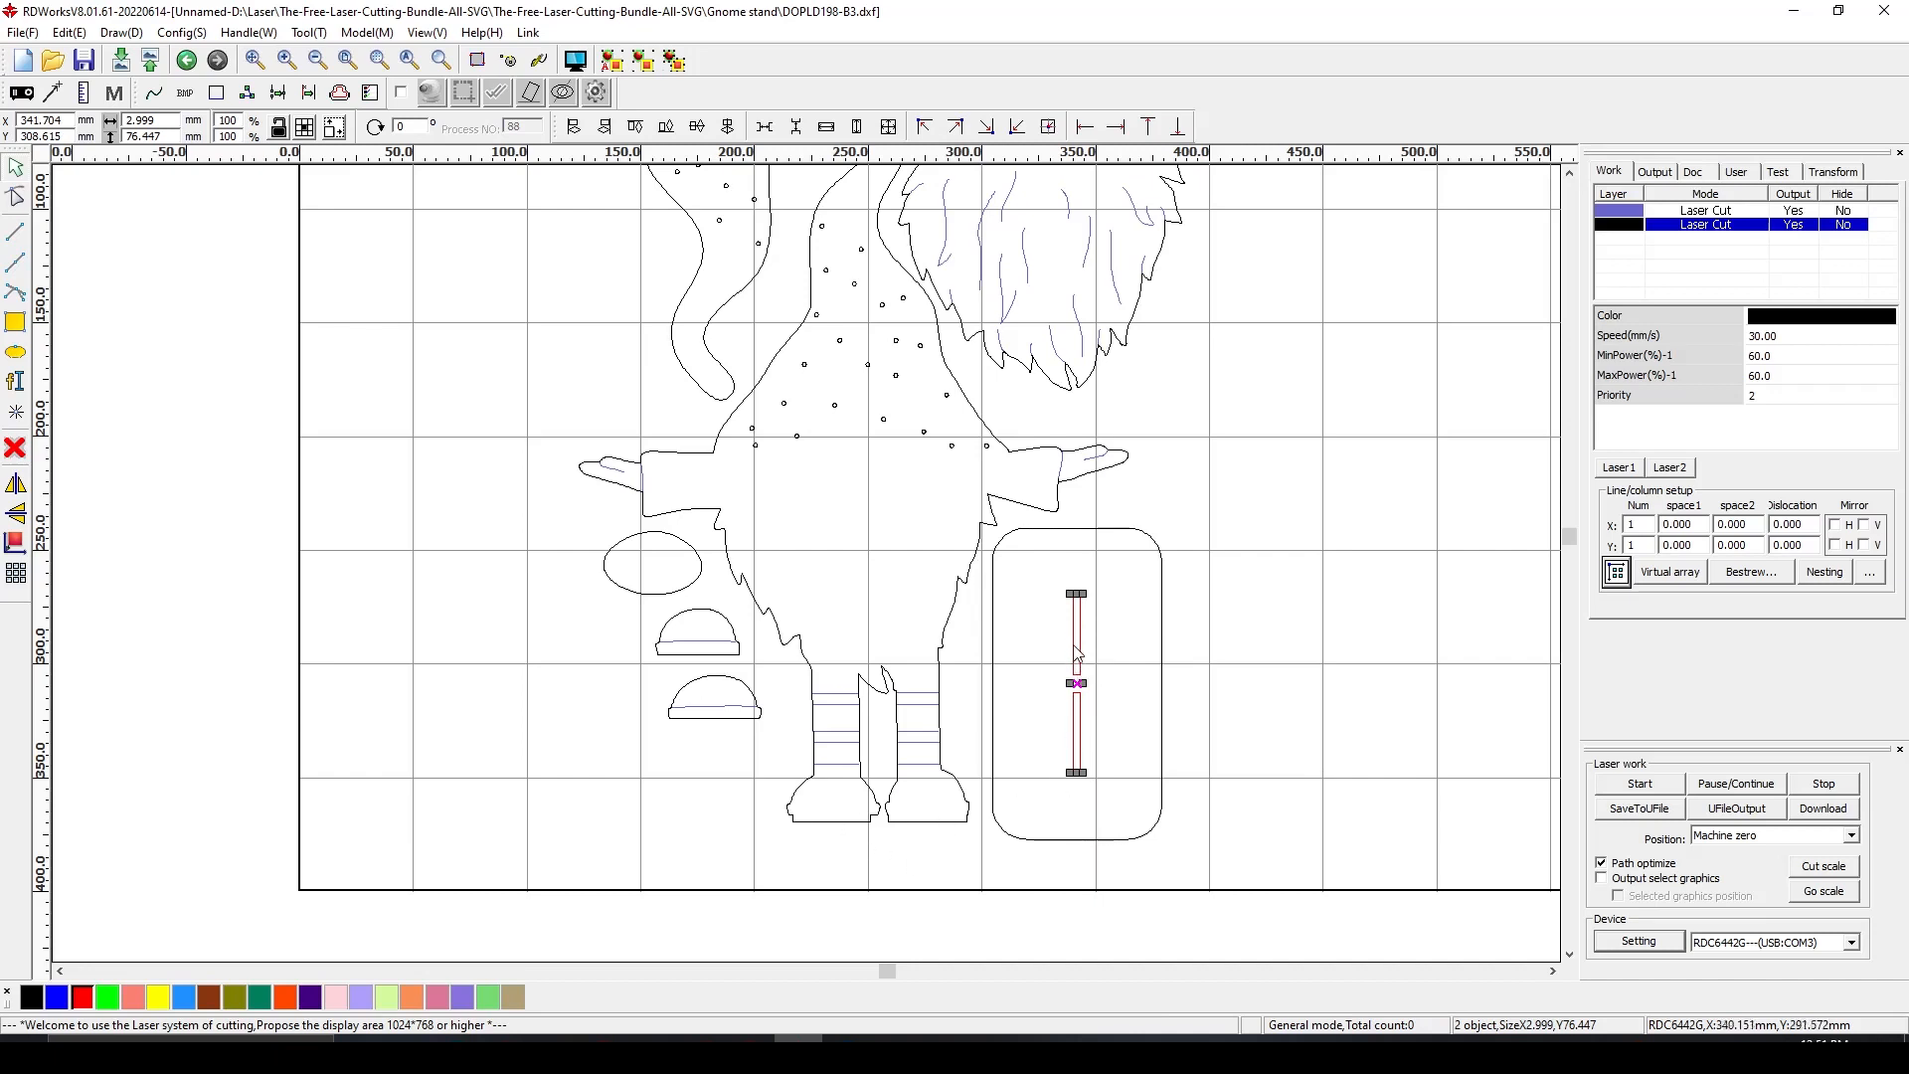
{"action": "mouse_move", "coordinate": [1100, 633]}
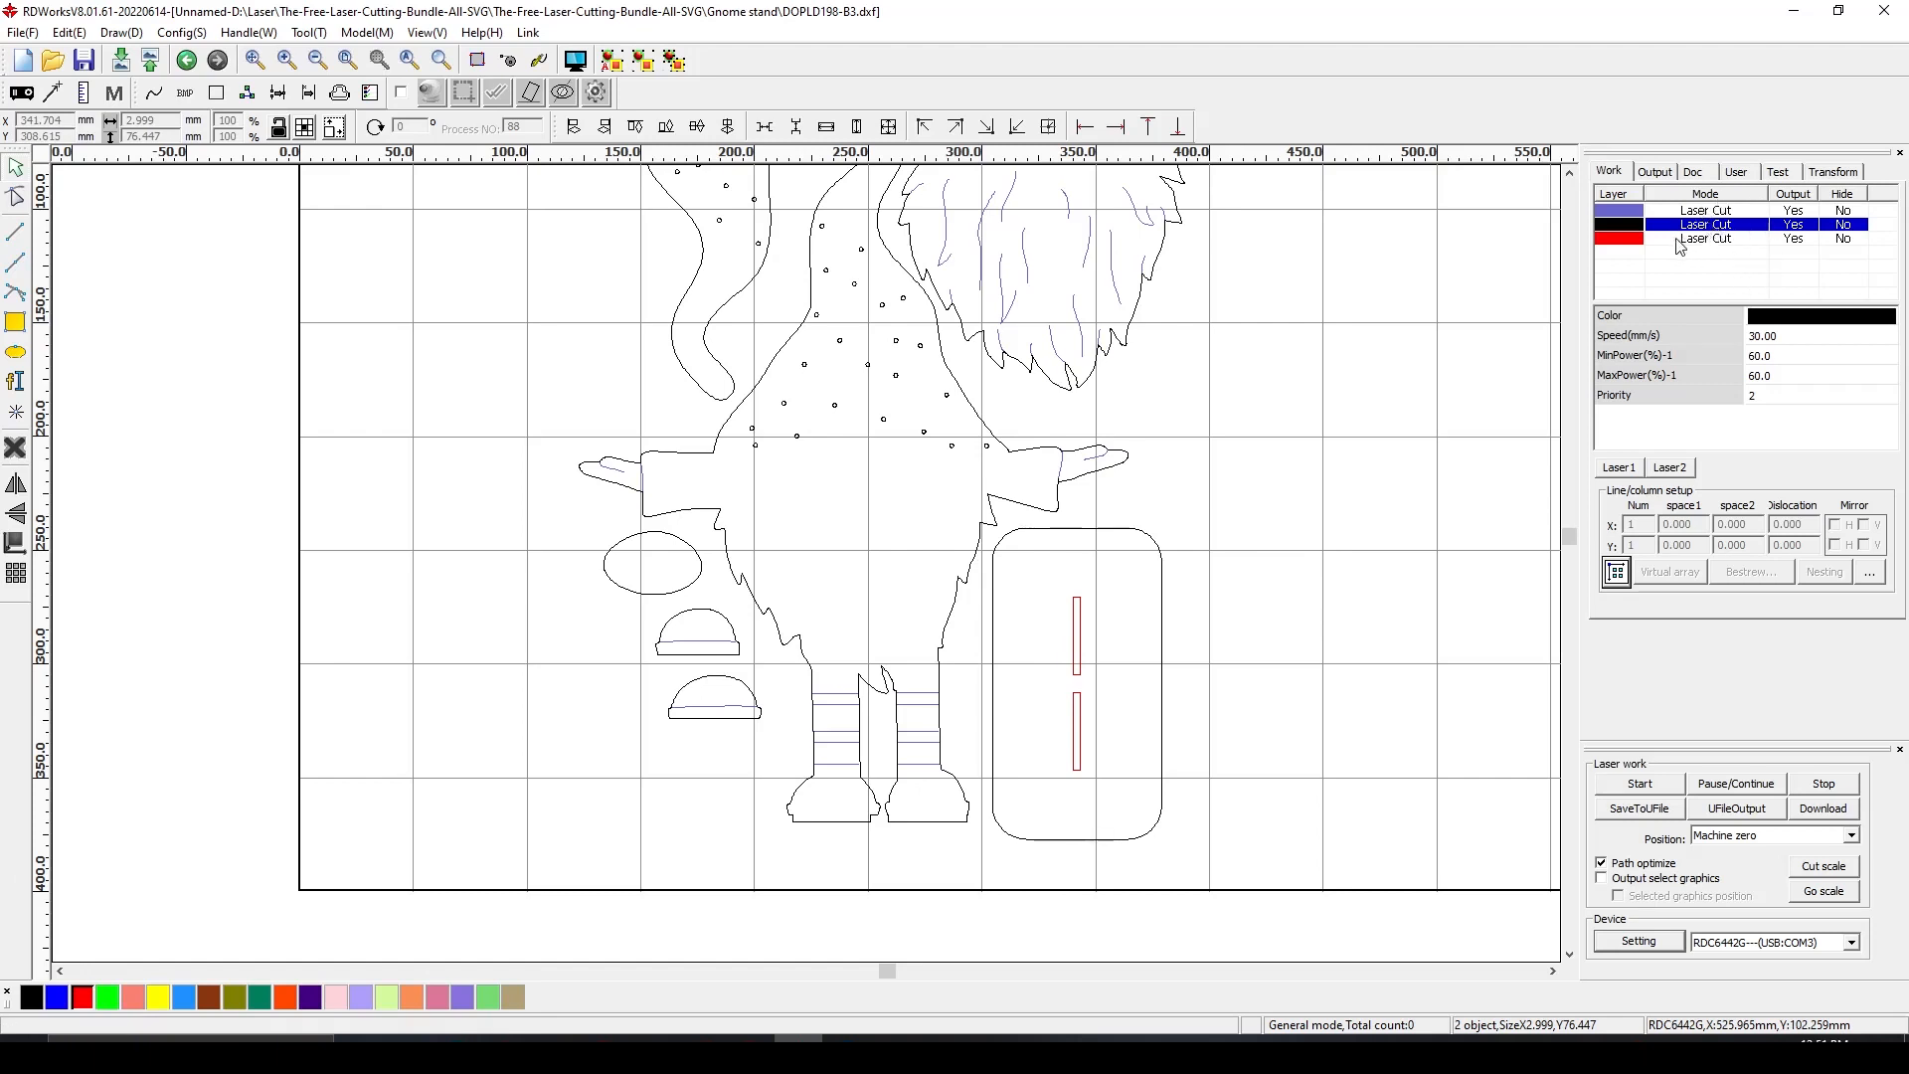
{"action": "double_click", "coordinate": [1704, 239]}
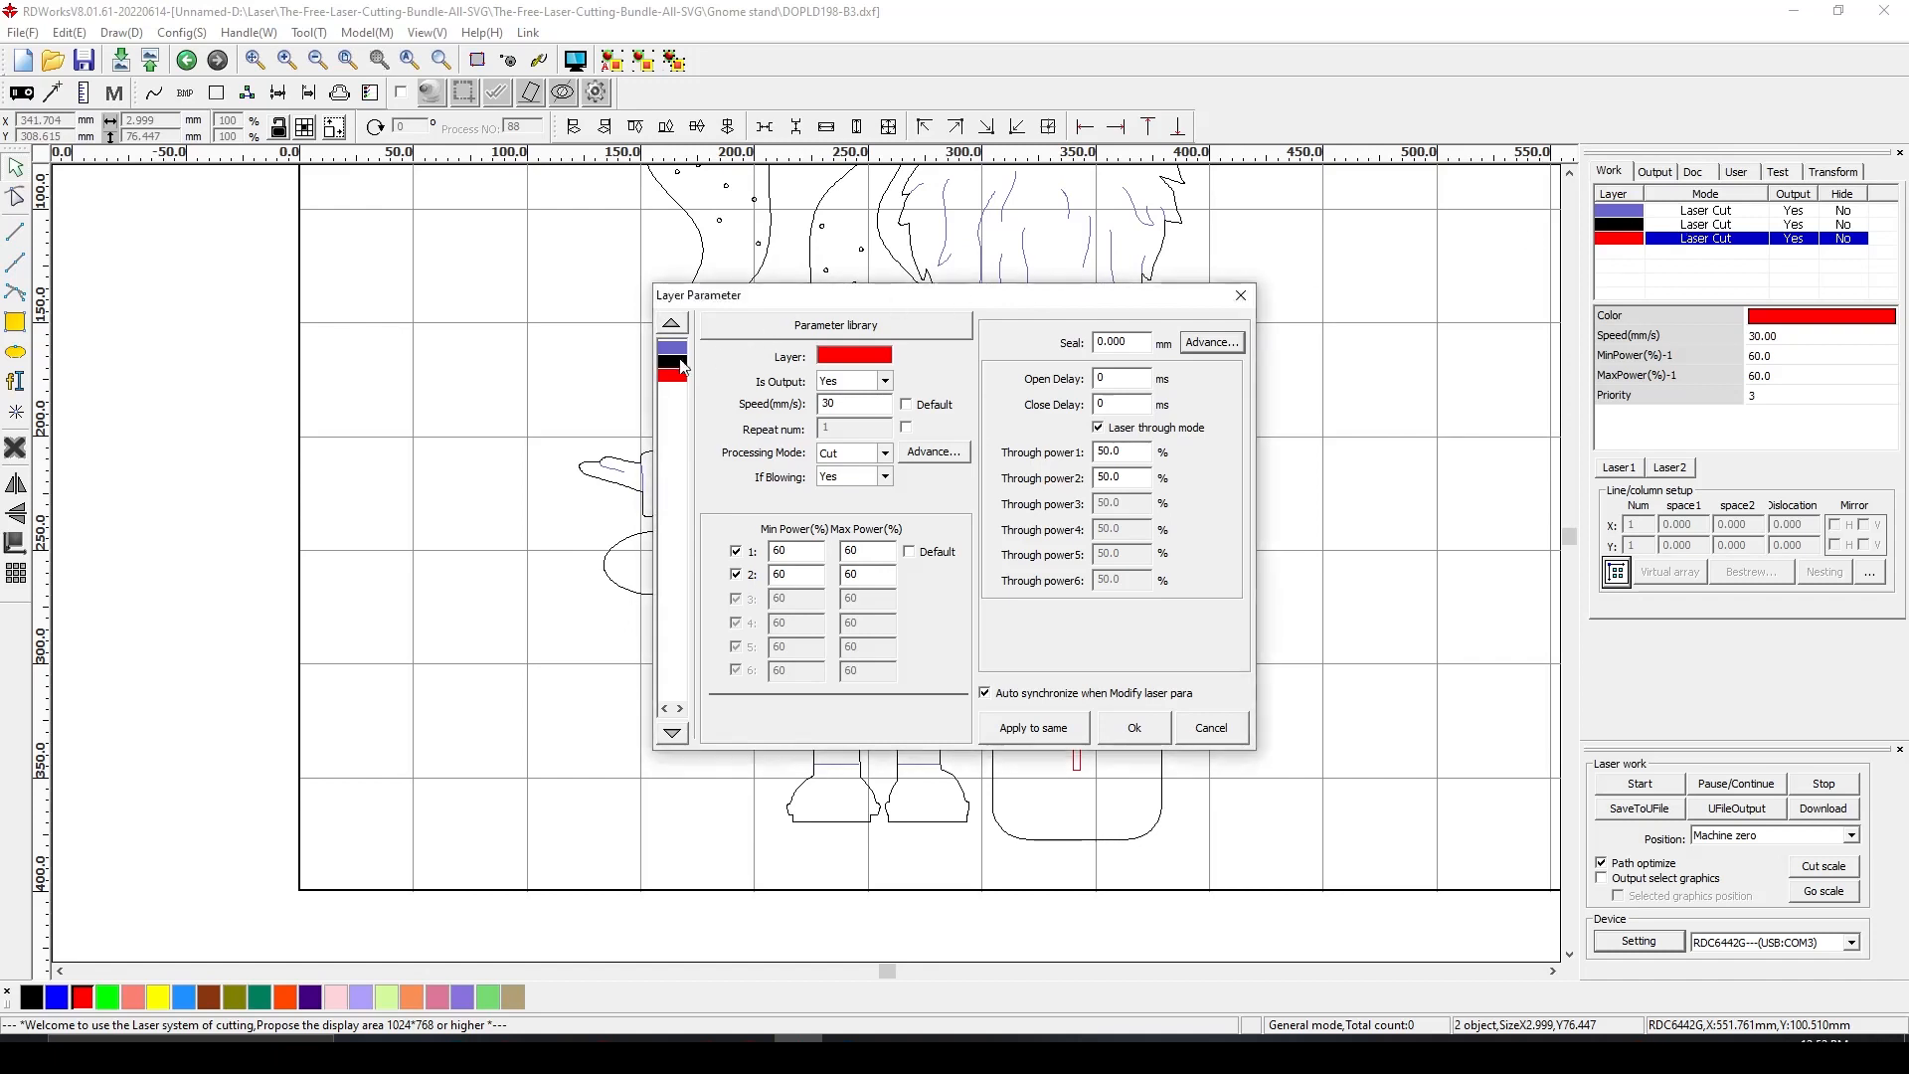
Enable sew (kerf) compensation with 0.11 mm width for the red slot layer
{"action": "left_click", "coordinate": [672, 367]}
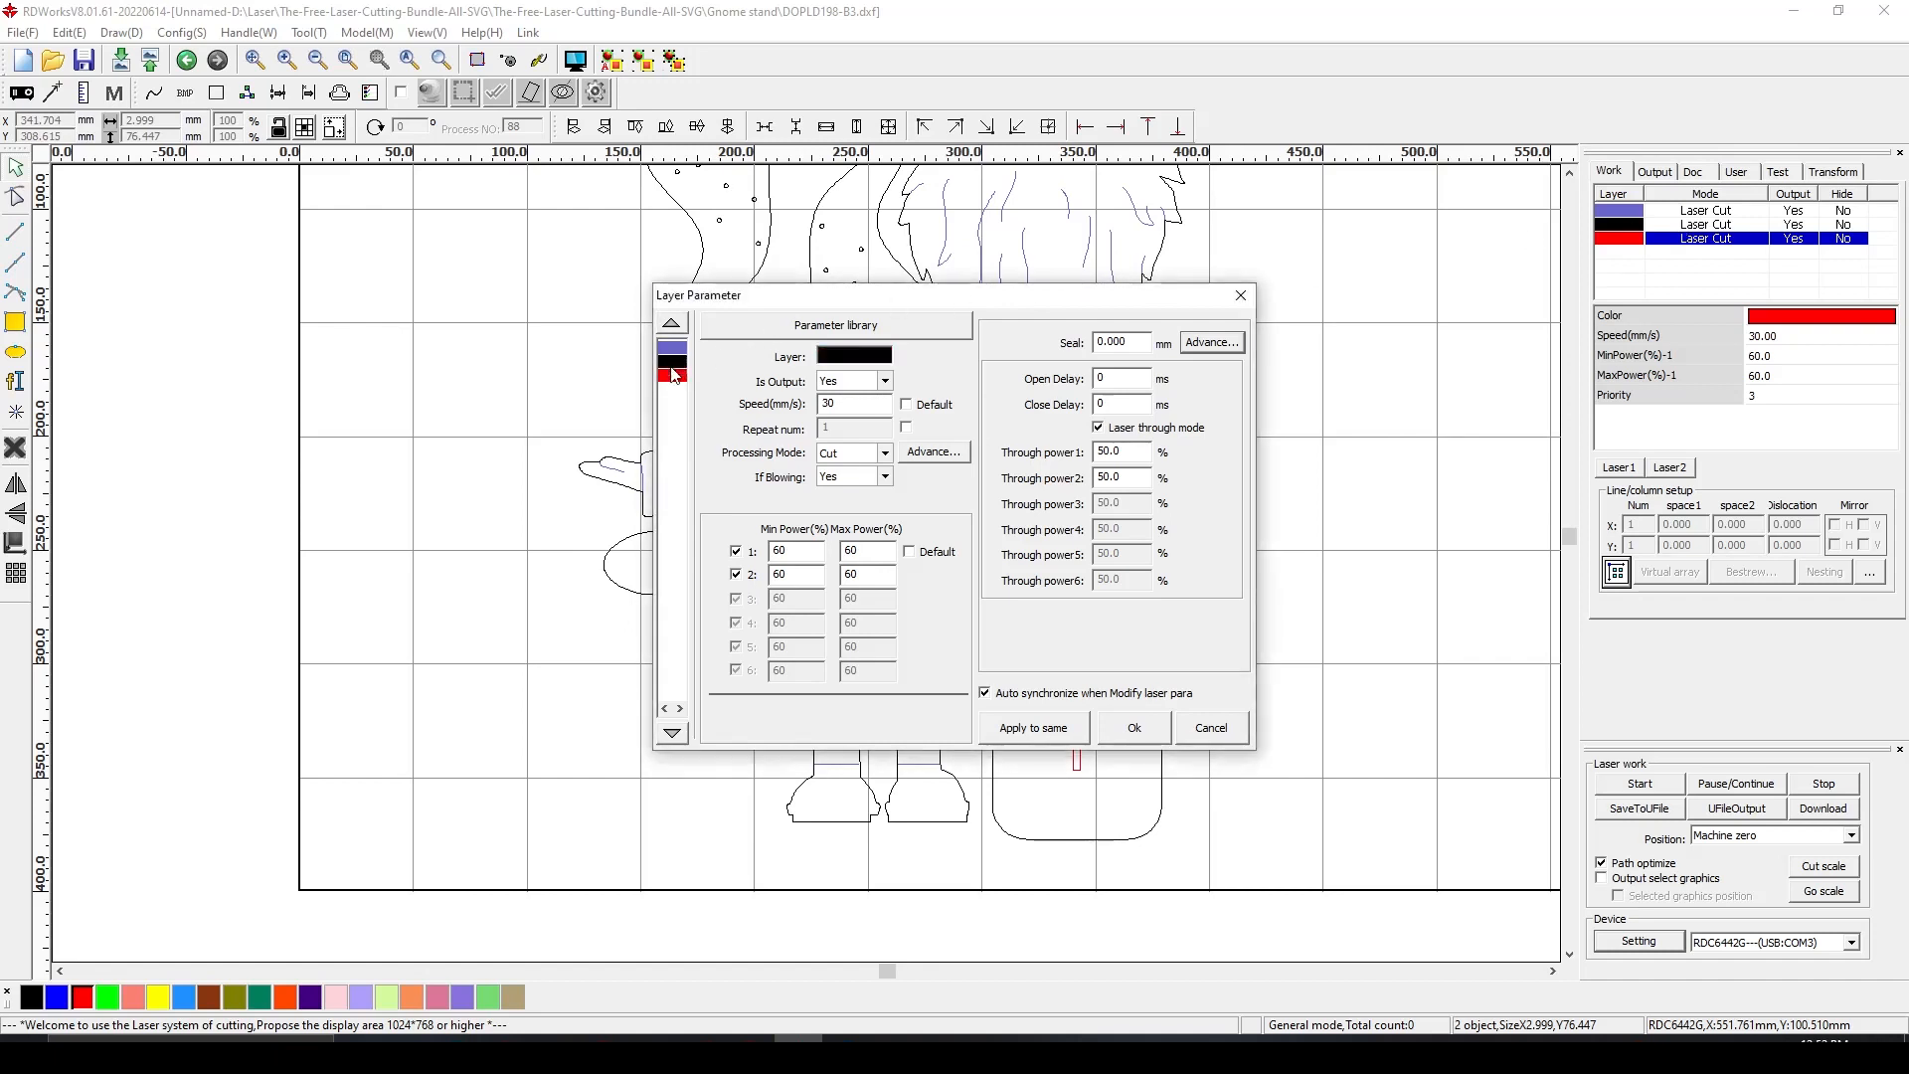
{"action": "left_click", "coordinate": [672, 373]}
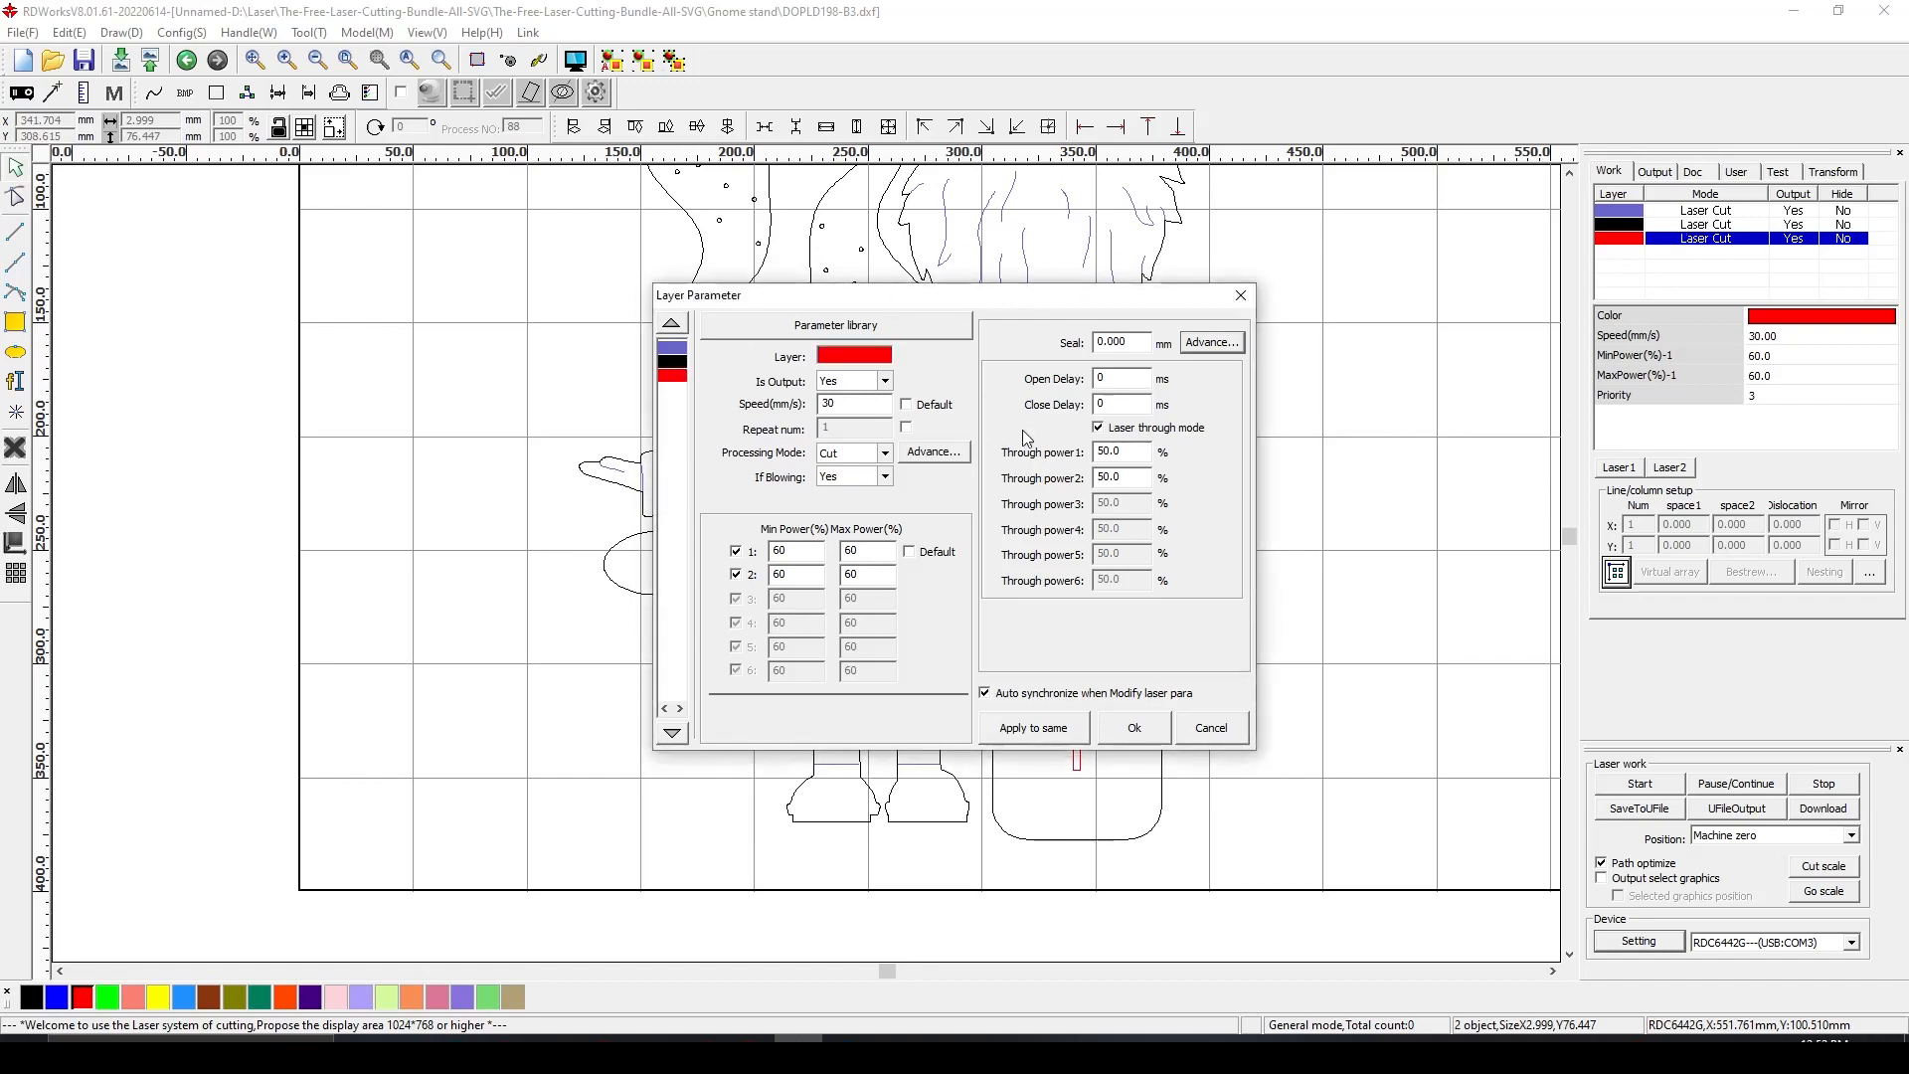
{"action": "mouse_move", "coordinate": [549, 147]}
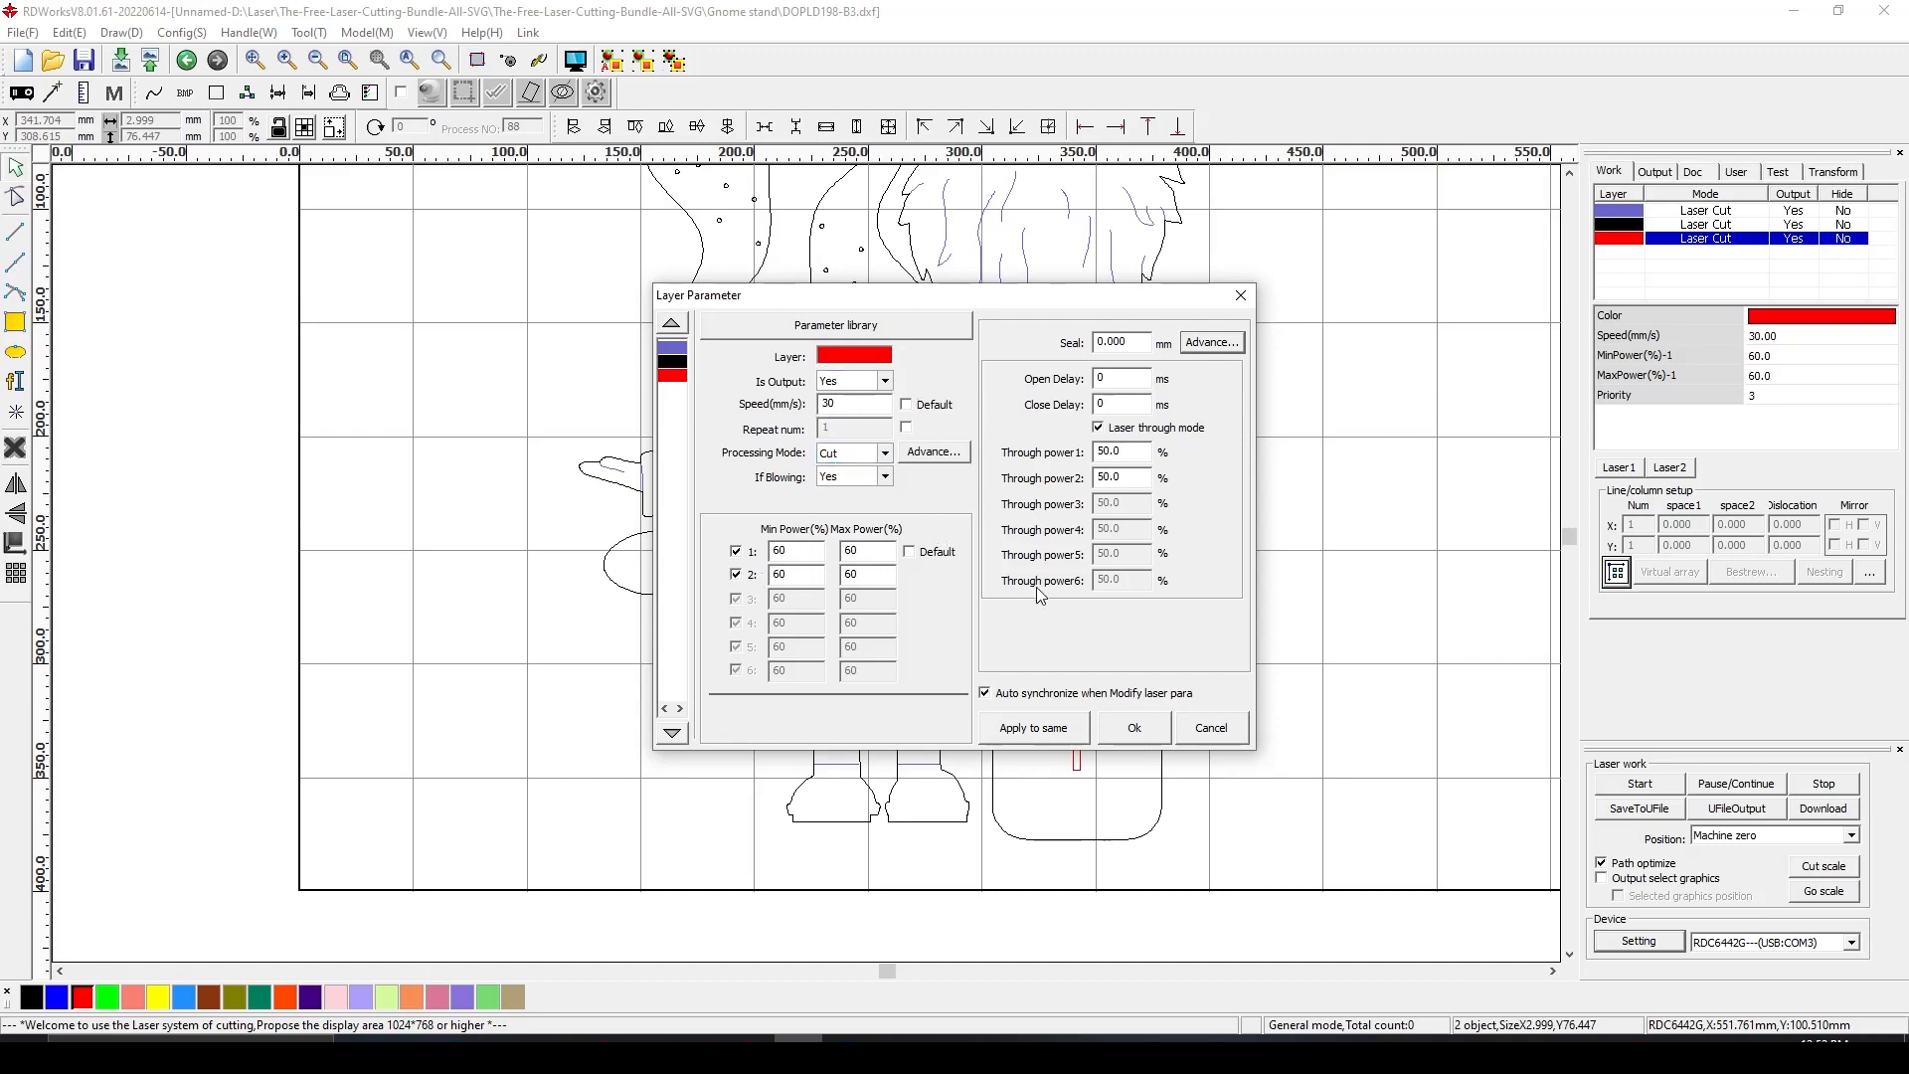
{"action": "mouse_move", "coordinate": [983, 499]}
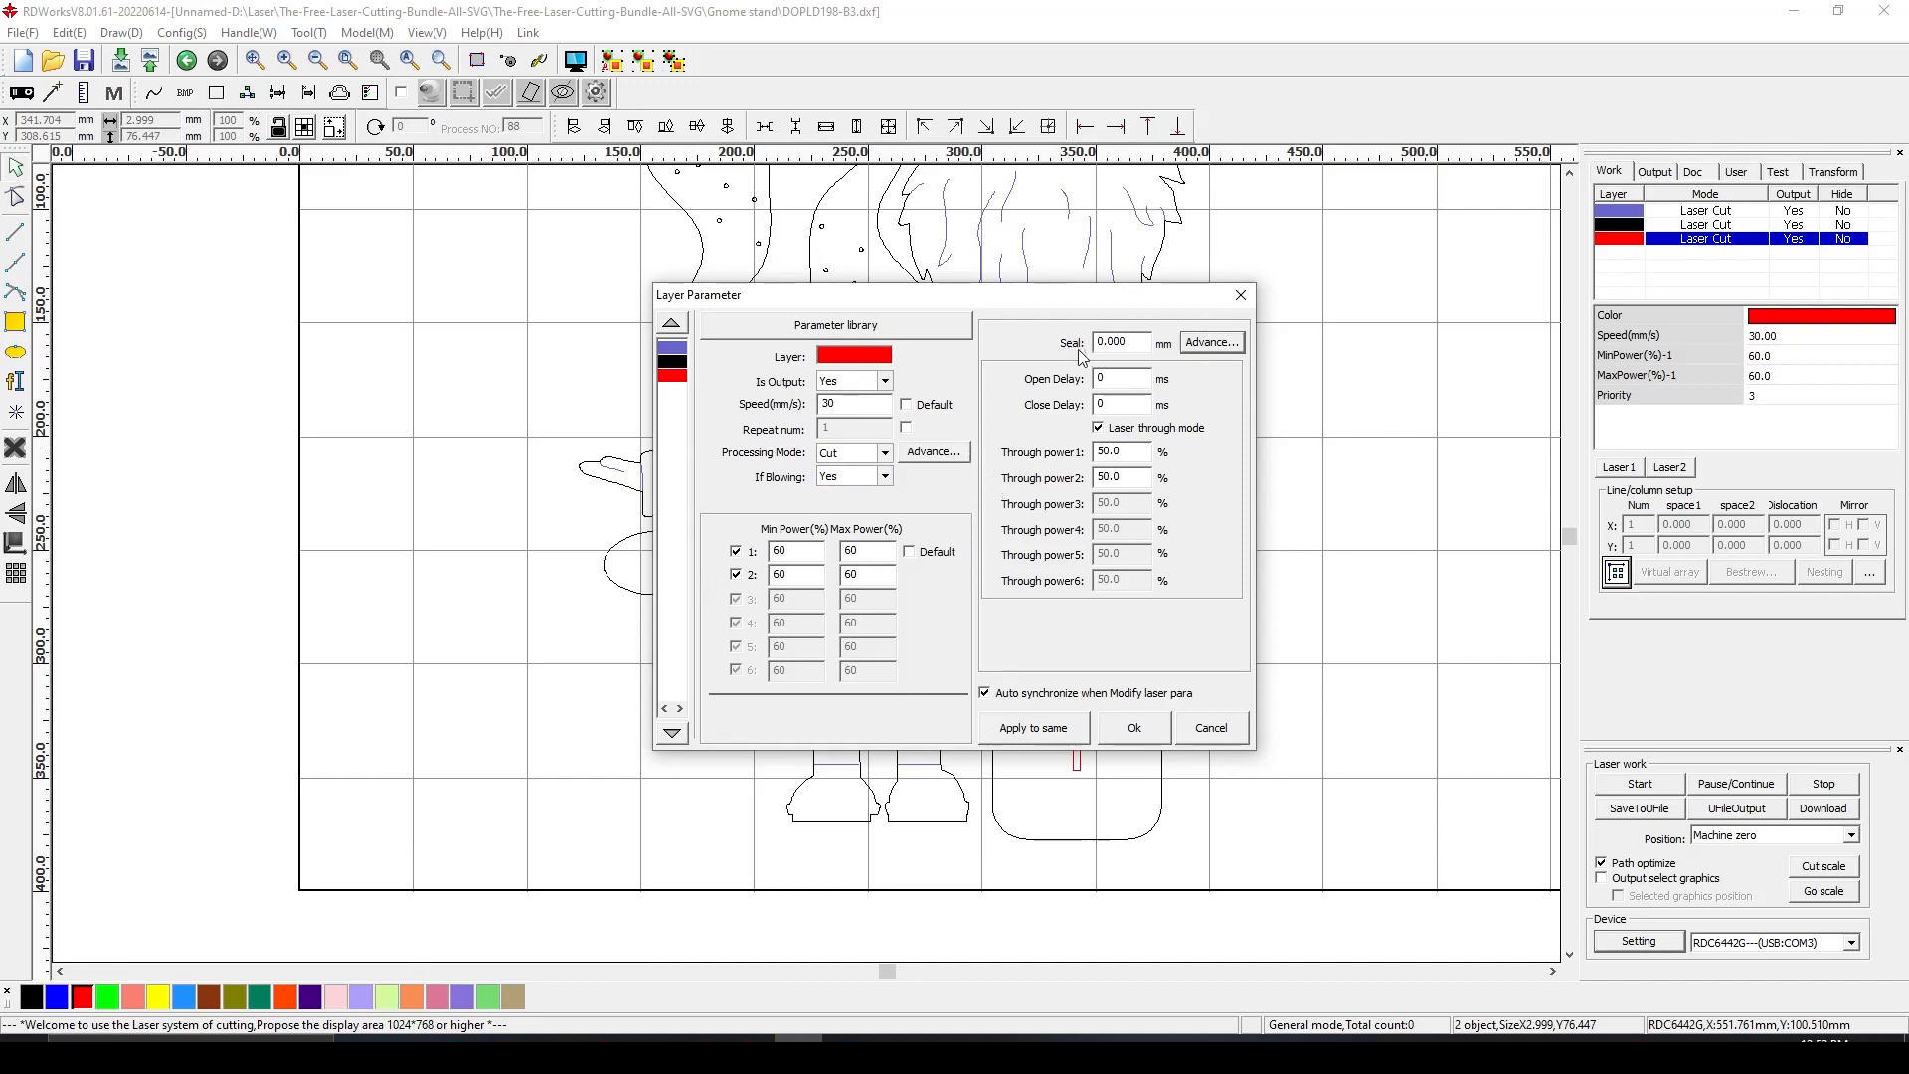
{"action": "left_click", "coordinate": [934, 452]}
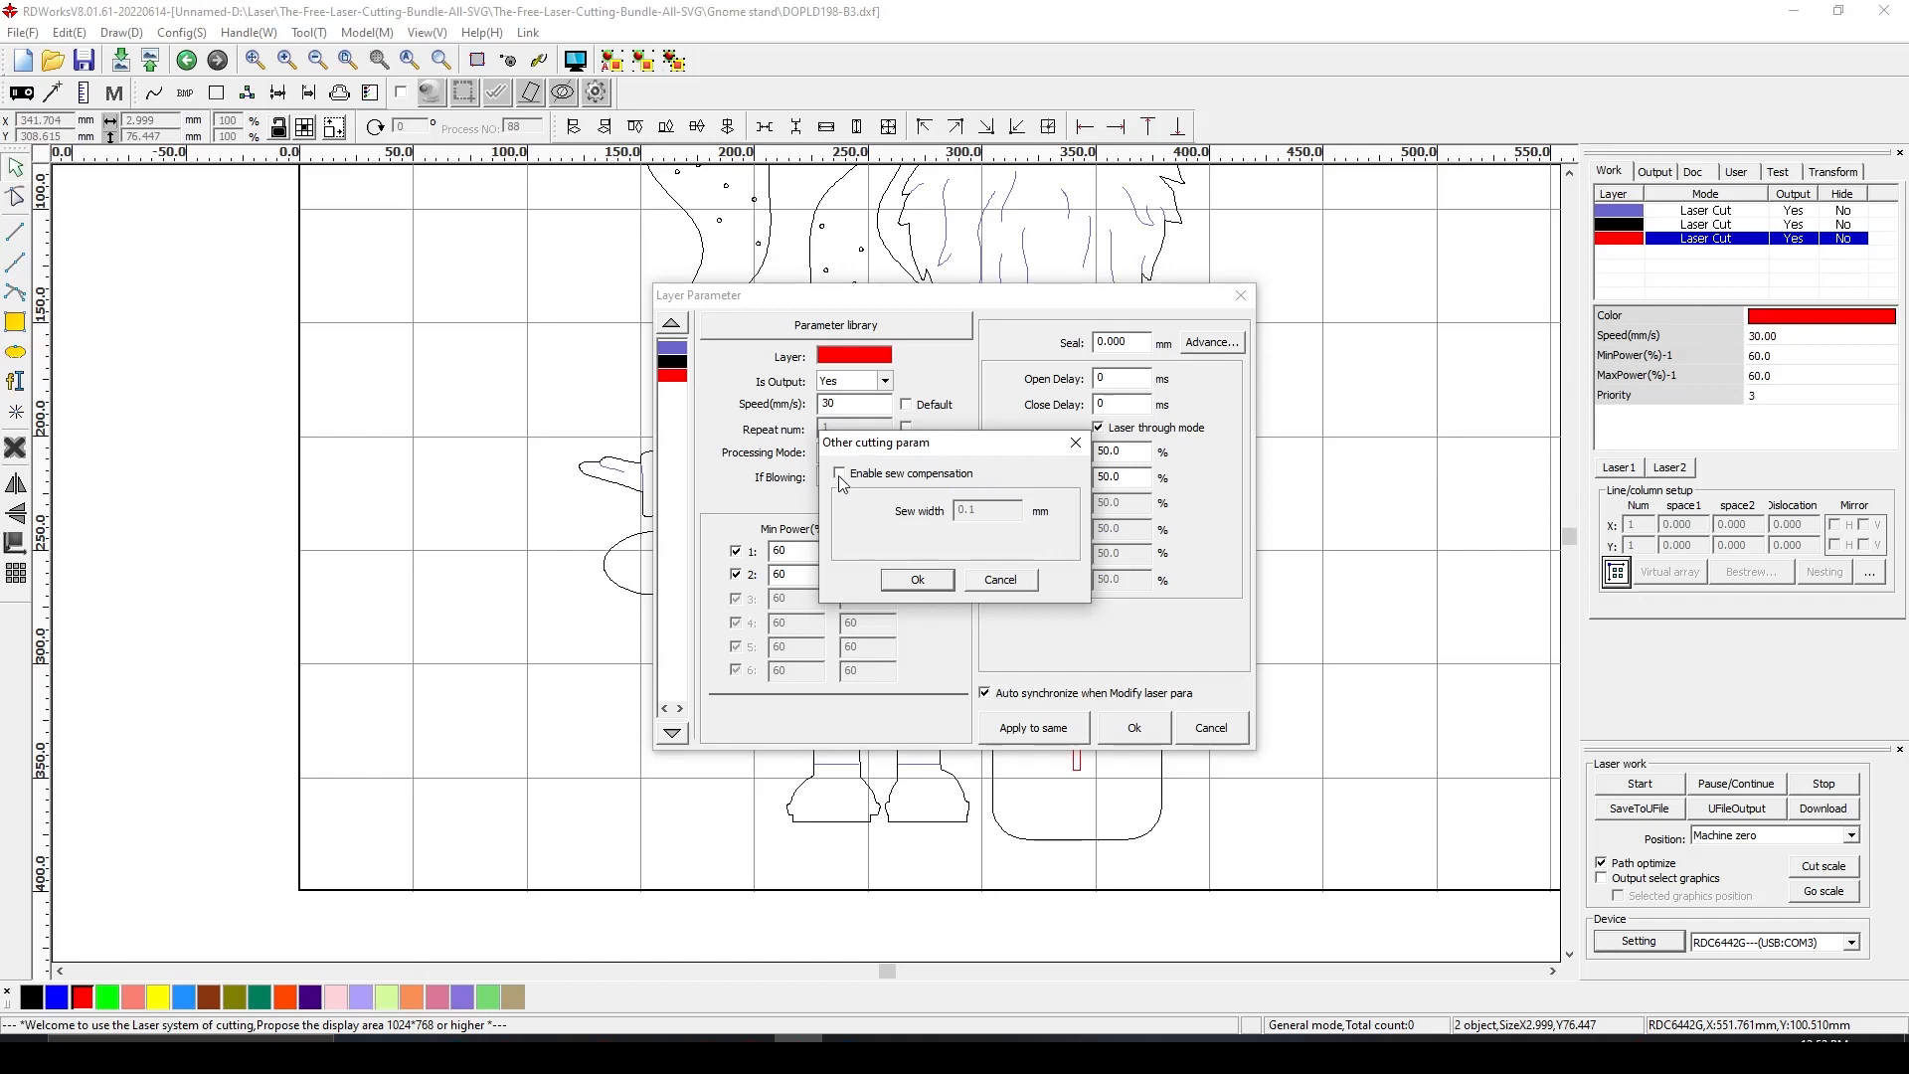
{"action": "left_click", "coordinate": [837, 474]}
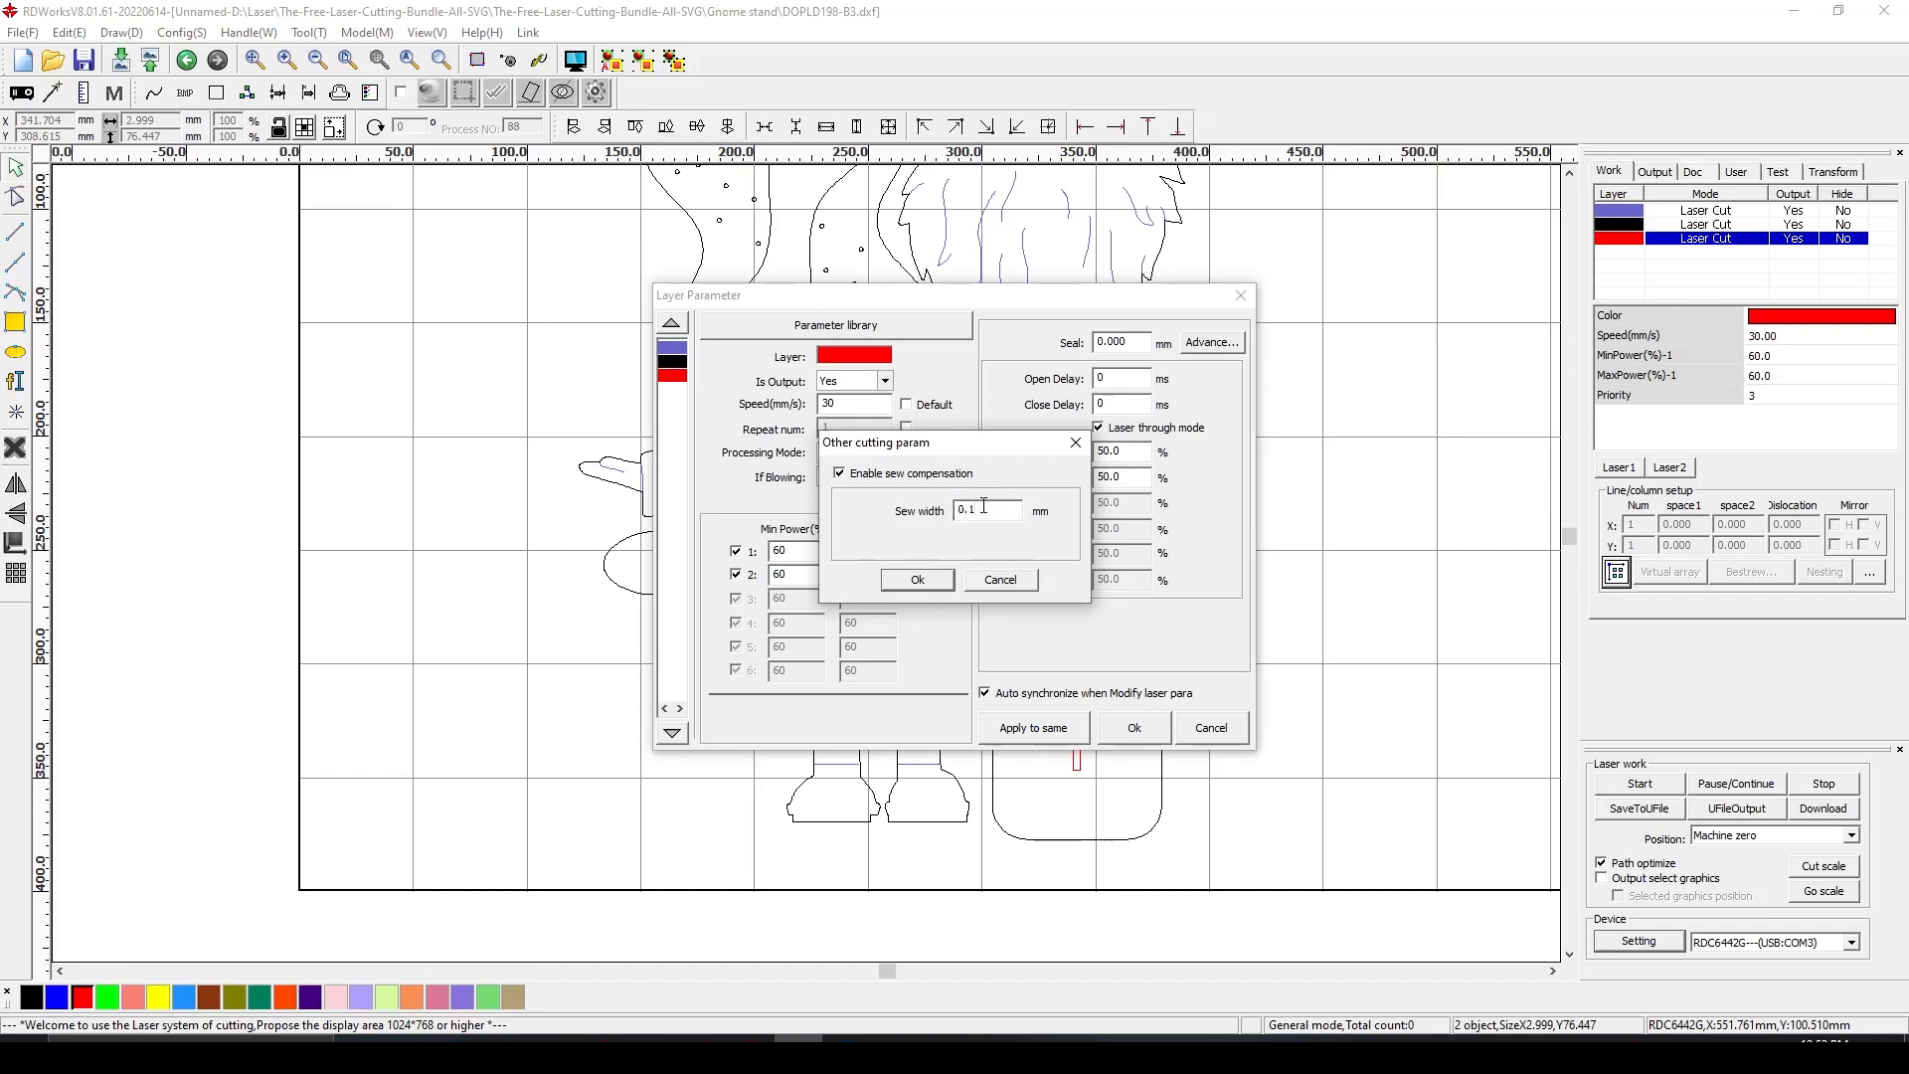
{"action": "mouse_move", "coordinate": [1078, 780]}
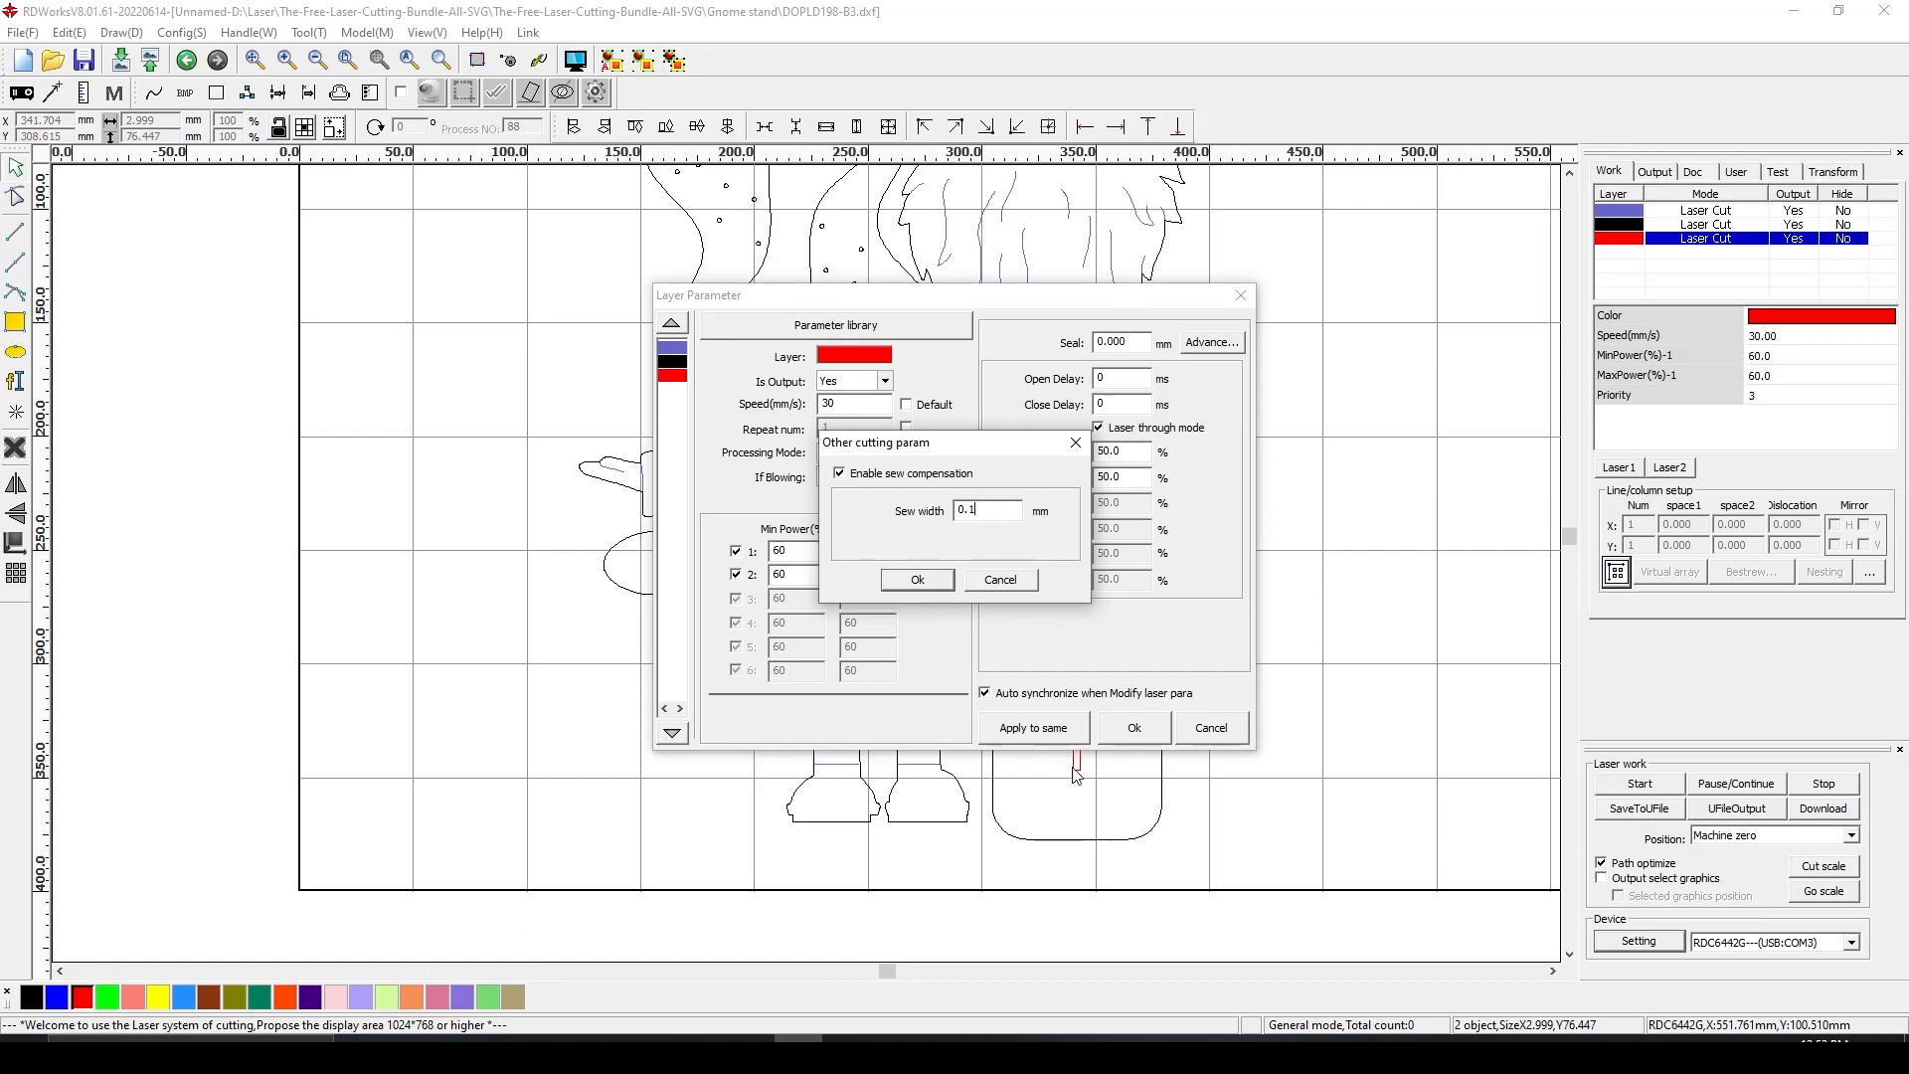
{"action": "mouse_move", "coordinate": [1038, 747]}
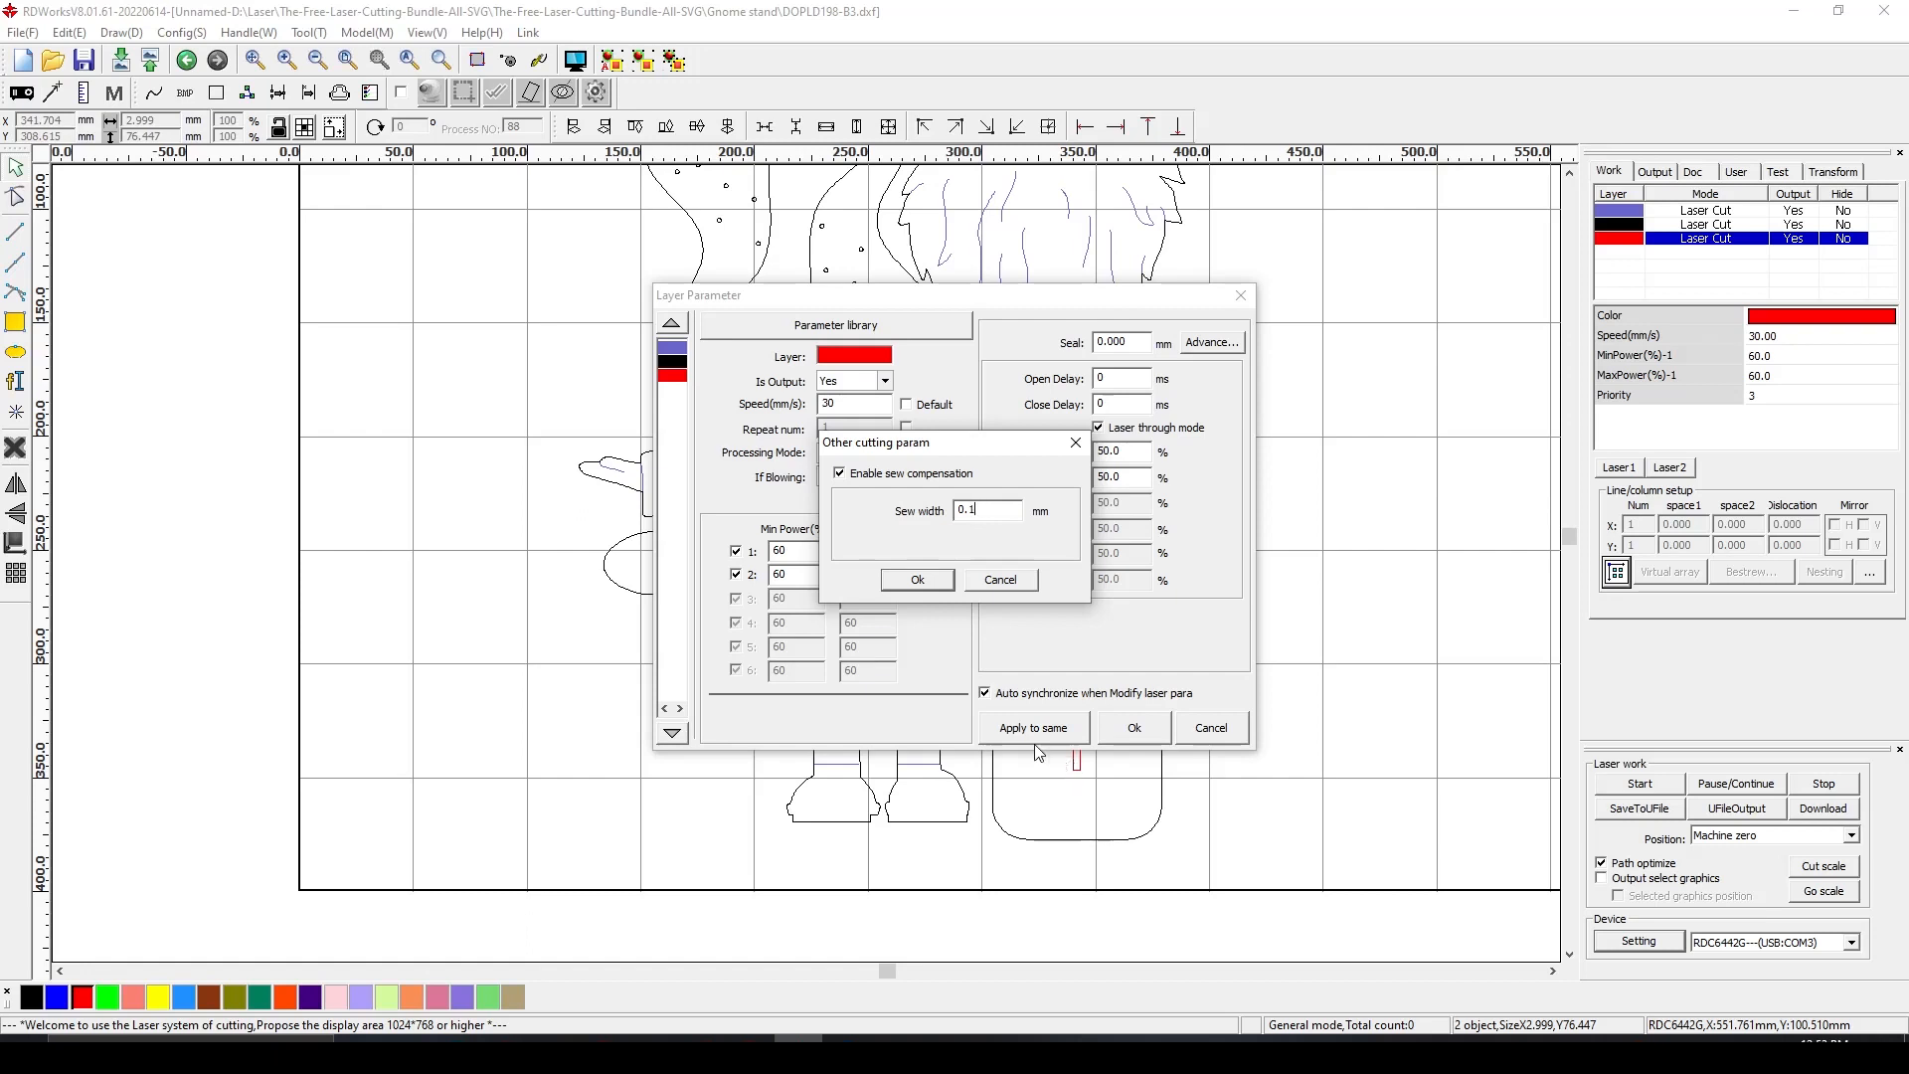
{"action": "left_click", "coordinate": [988, 509]}
{"action": "type", "text": "1"}
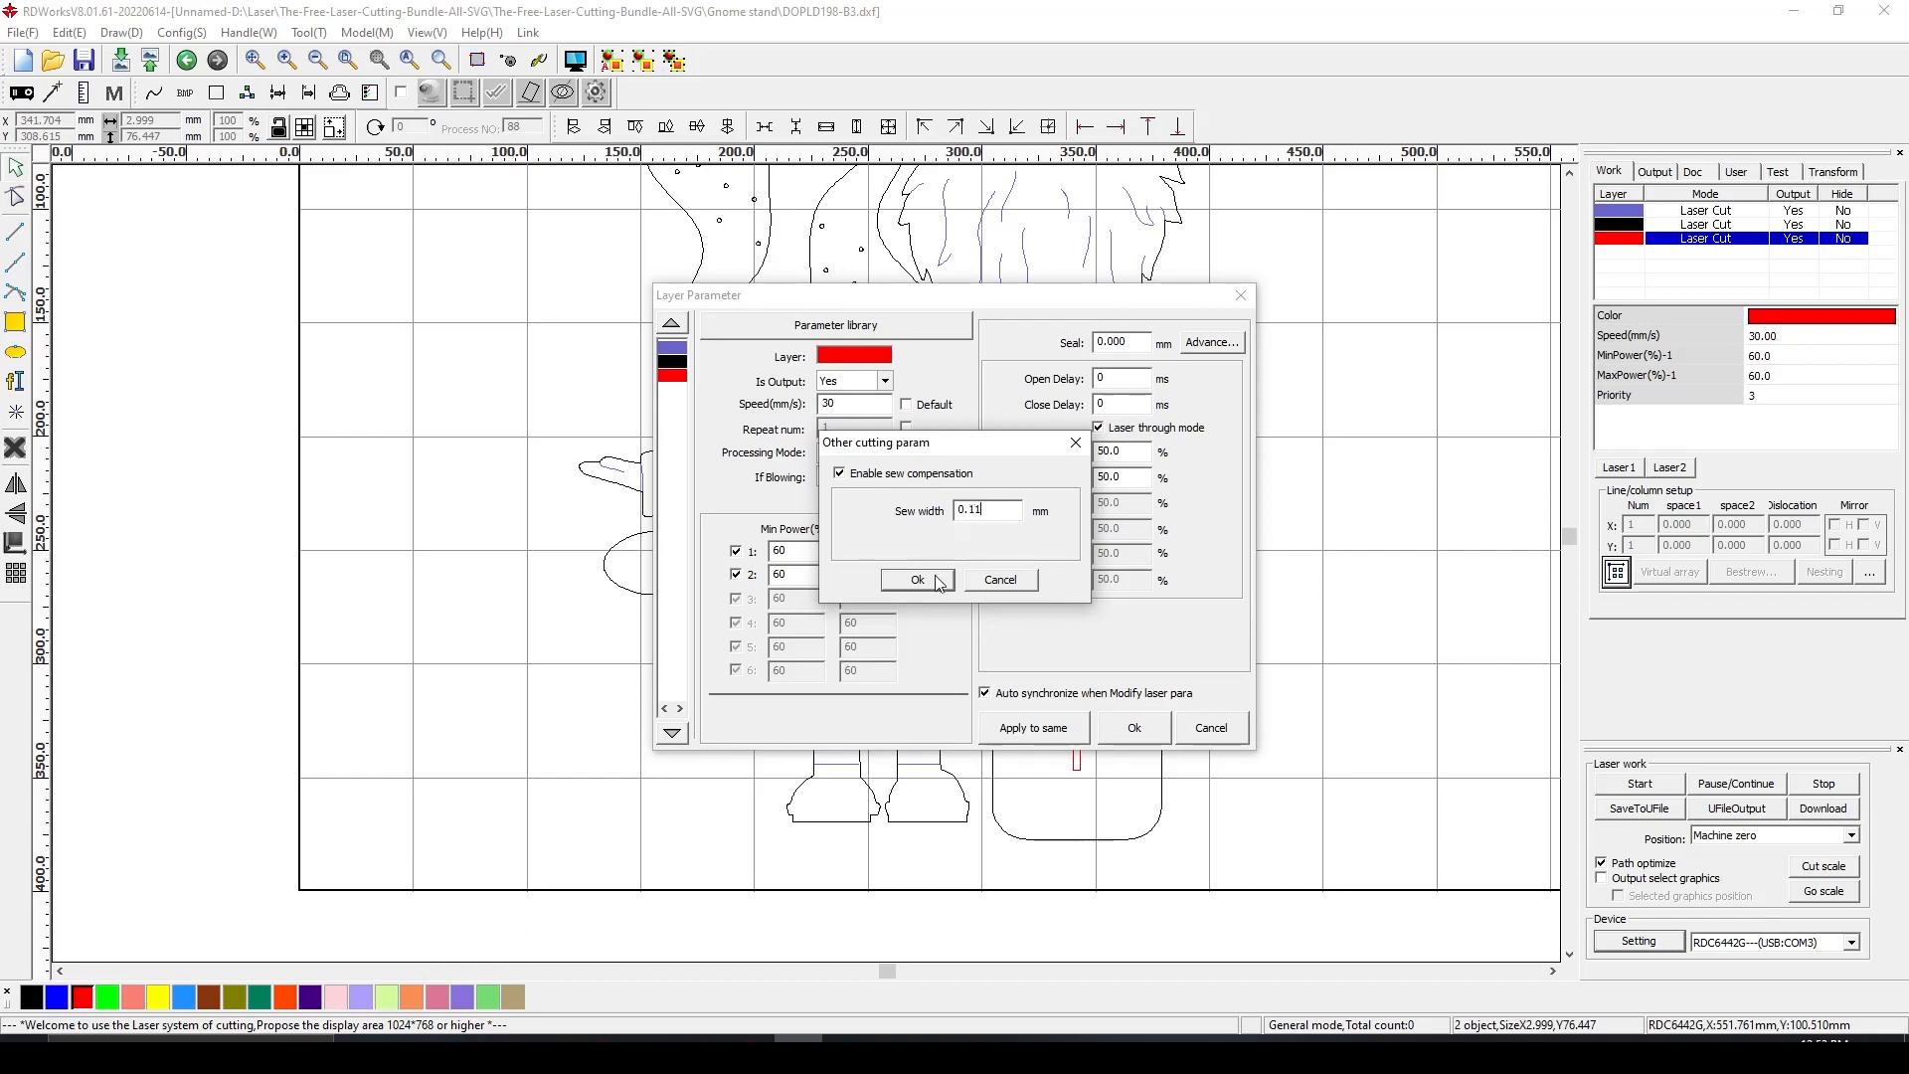
{"action": "left_click", "coordinate": [916, 580]}
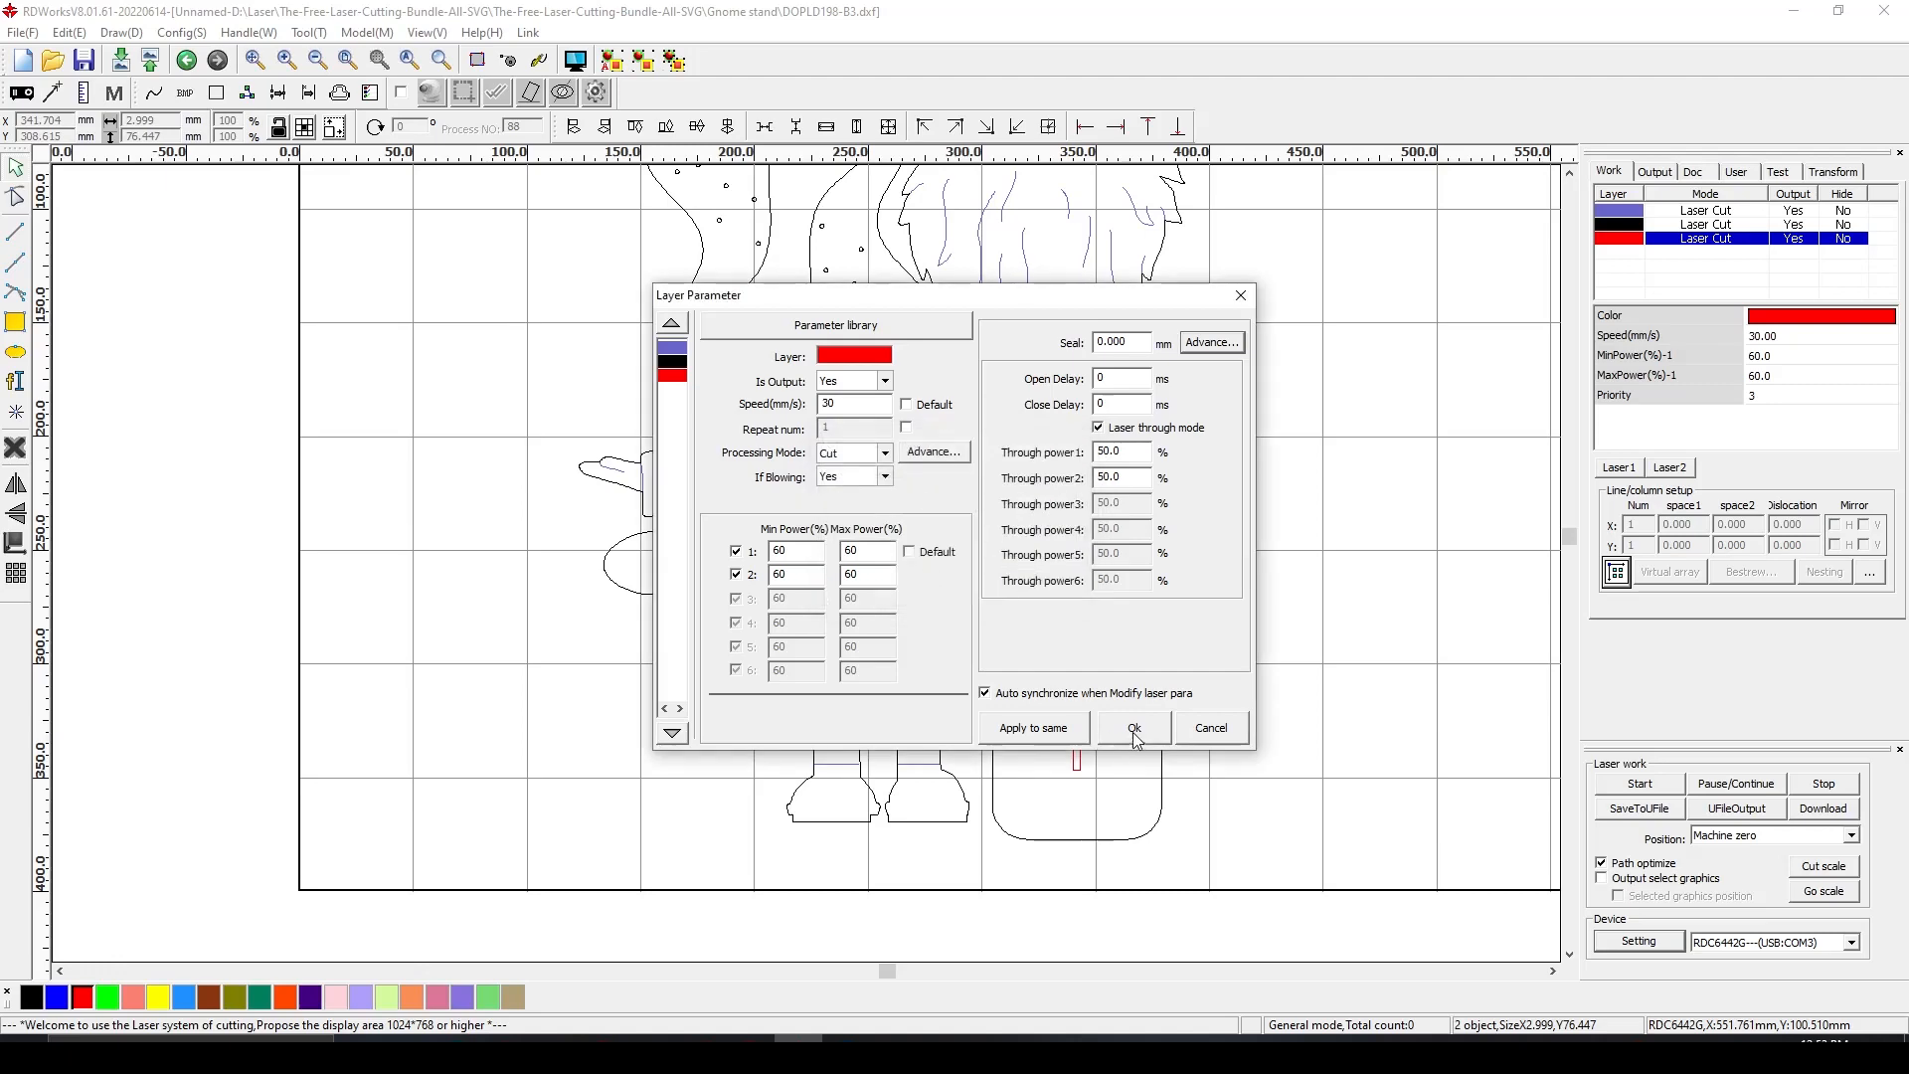
Confirm and close the red layer's settings, leaving the full gnome stand layout
{"action": "left_click", "coordinate": [1134, 727]}
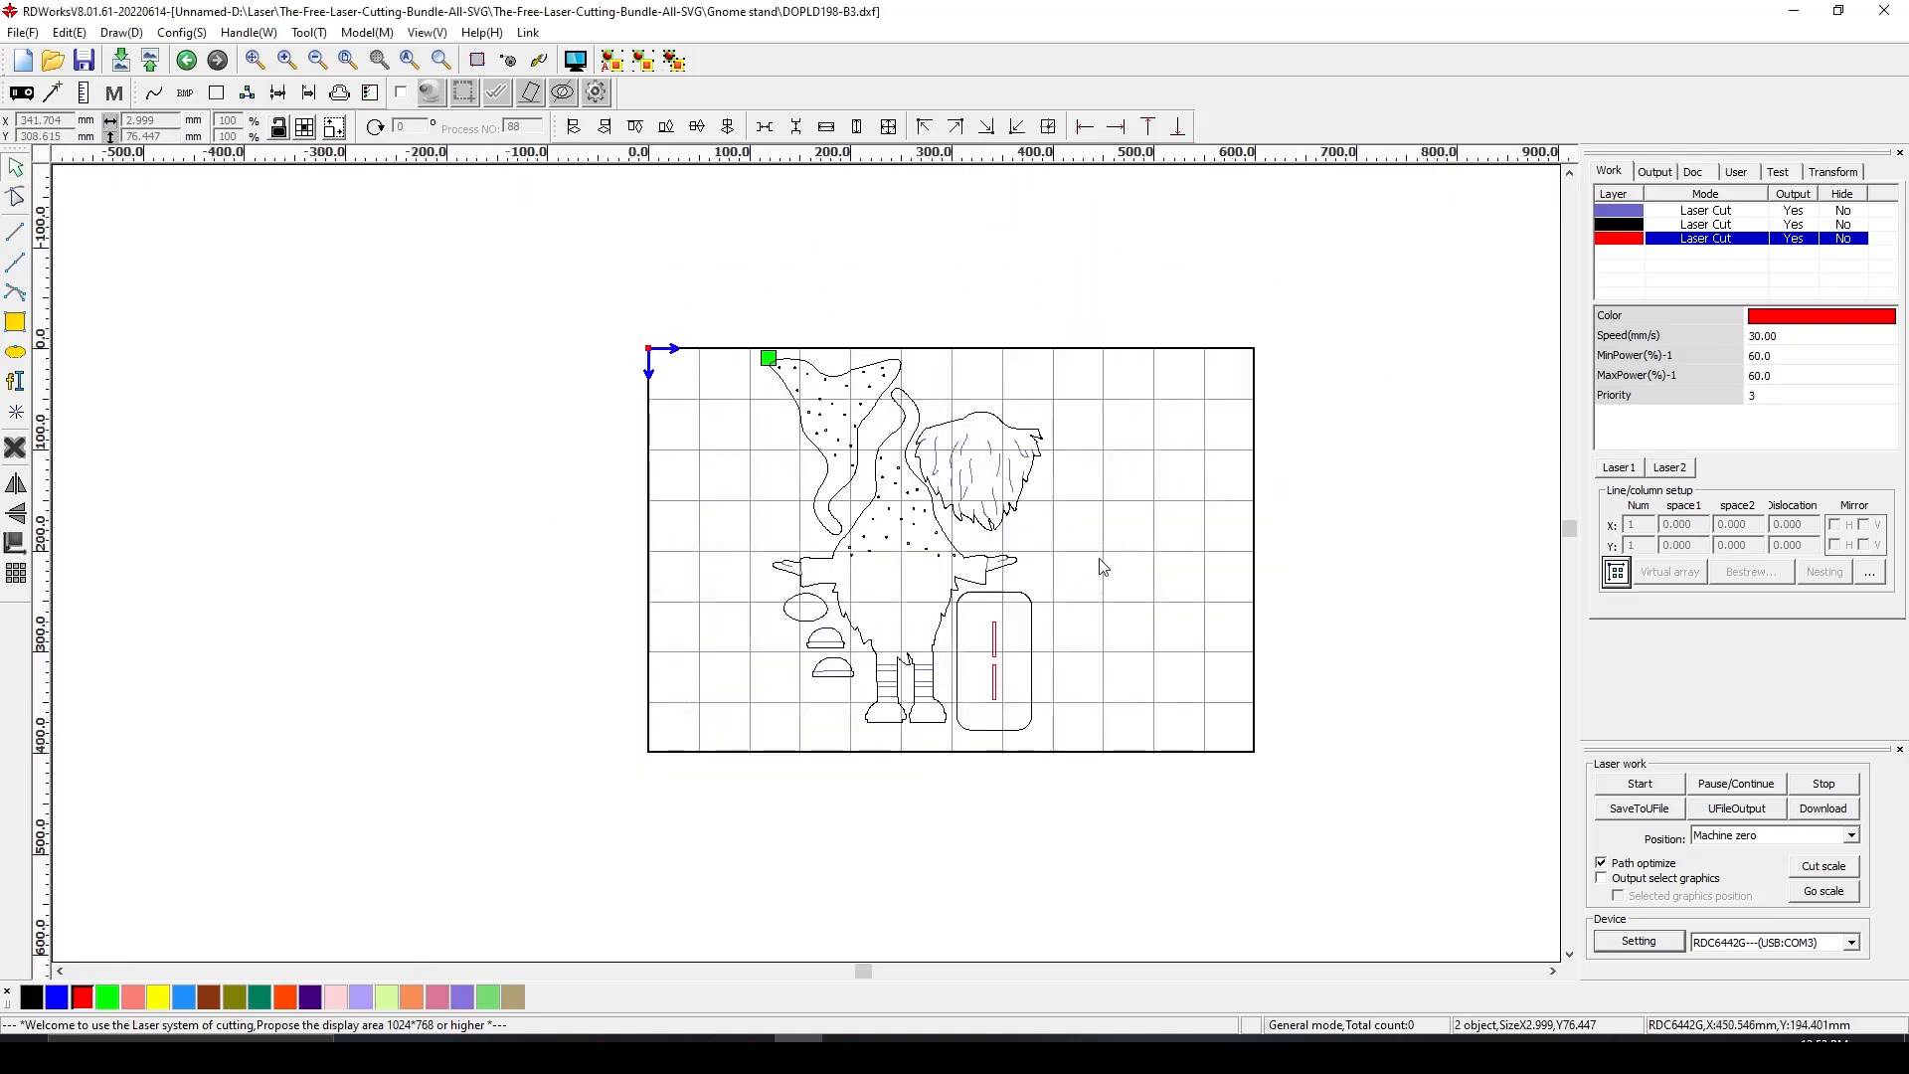
{"action": "mouse_move", "coordinate": [897, 350]}
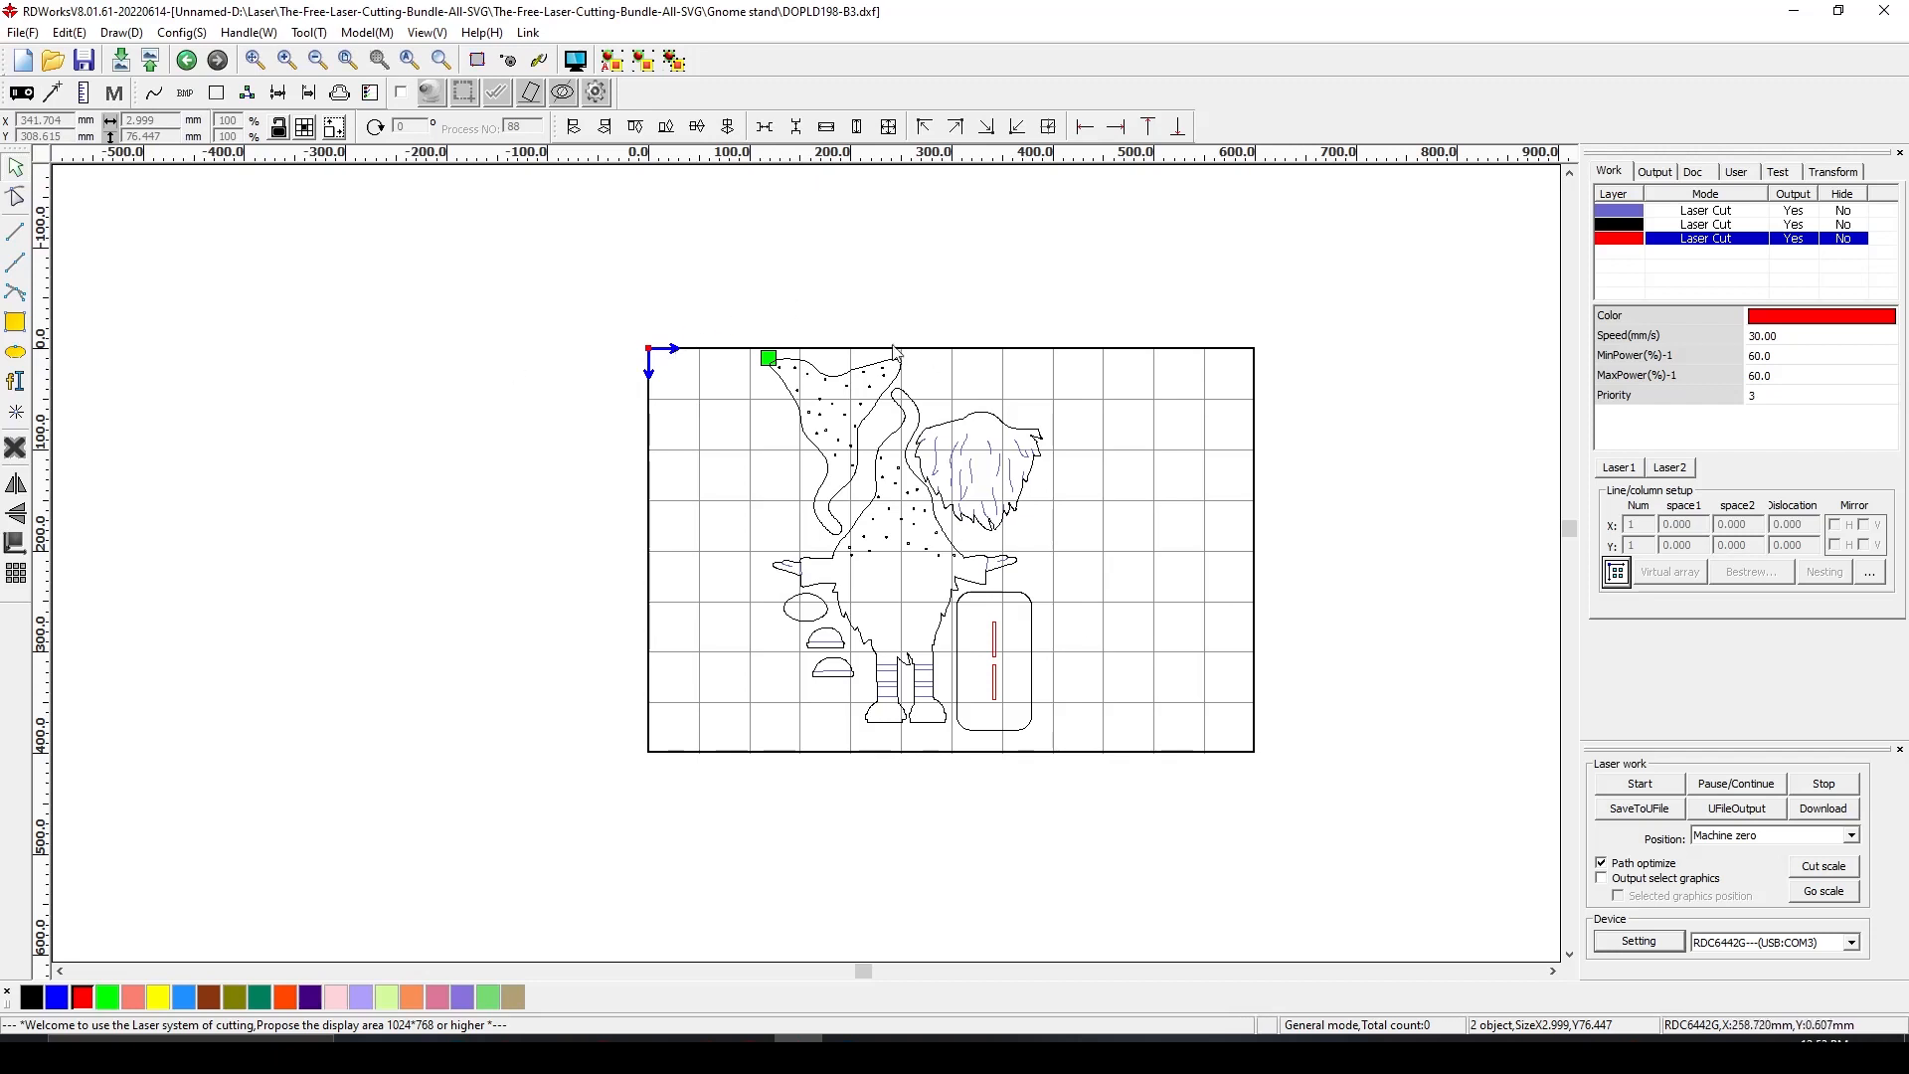
{"action": "mouse_move", "coordinate": [1120, 627]}
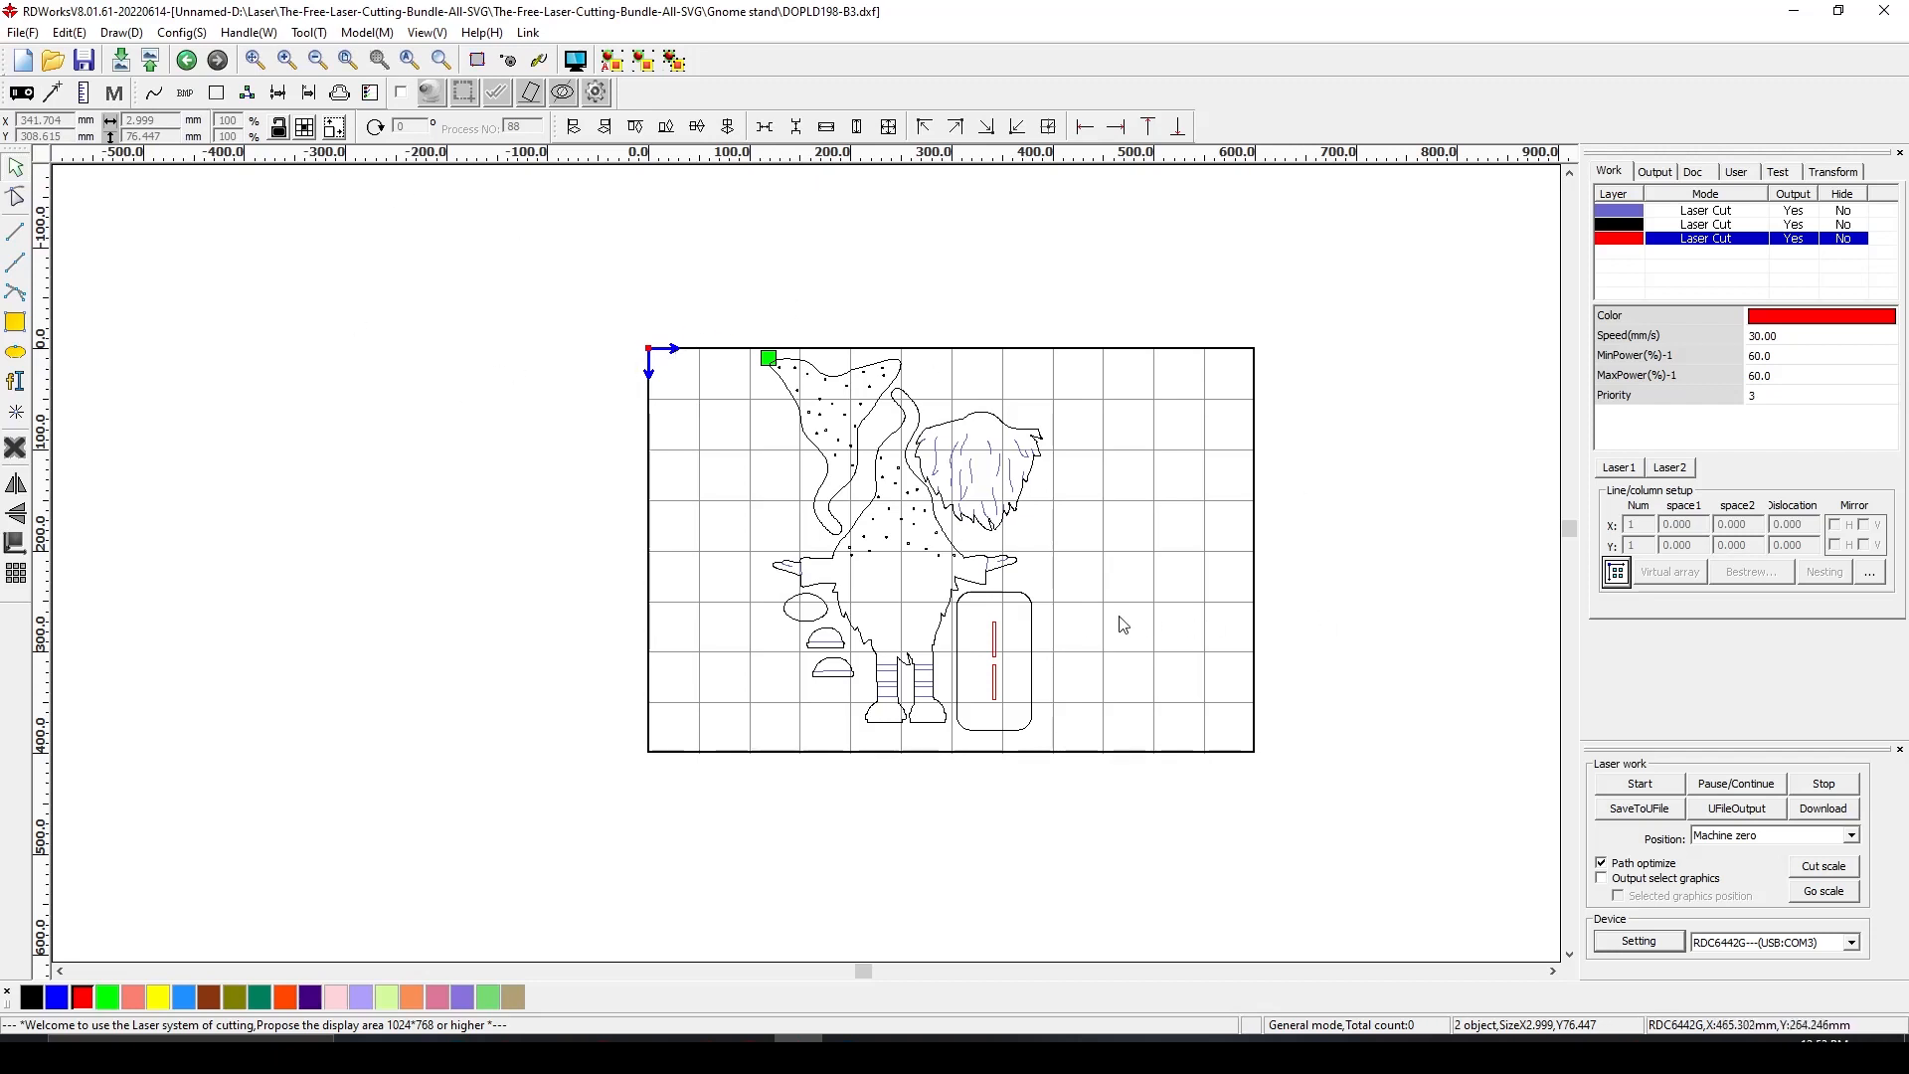
{"action": "mouse_move", "coordinate": [1113, 581]}
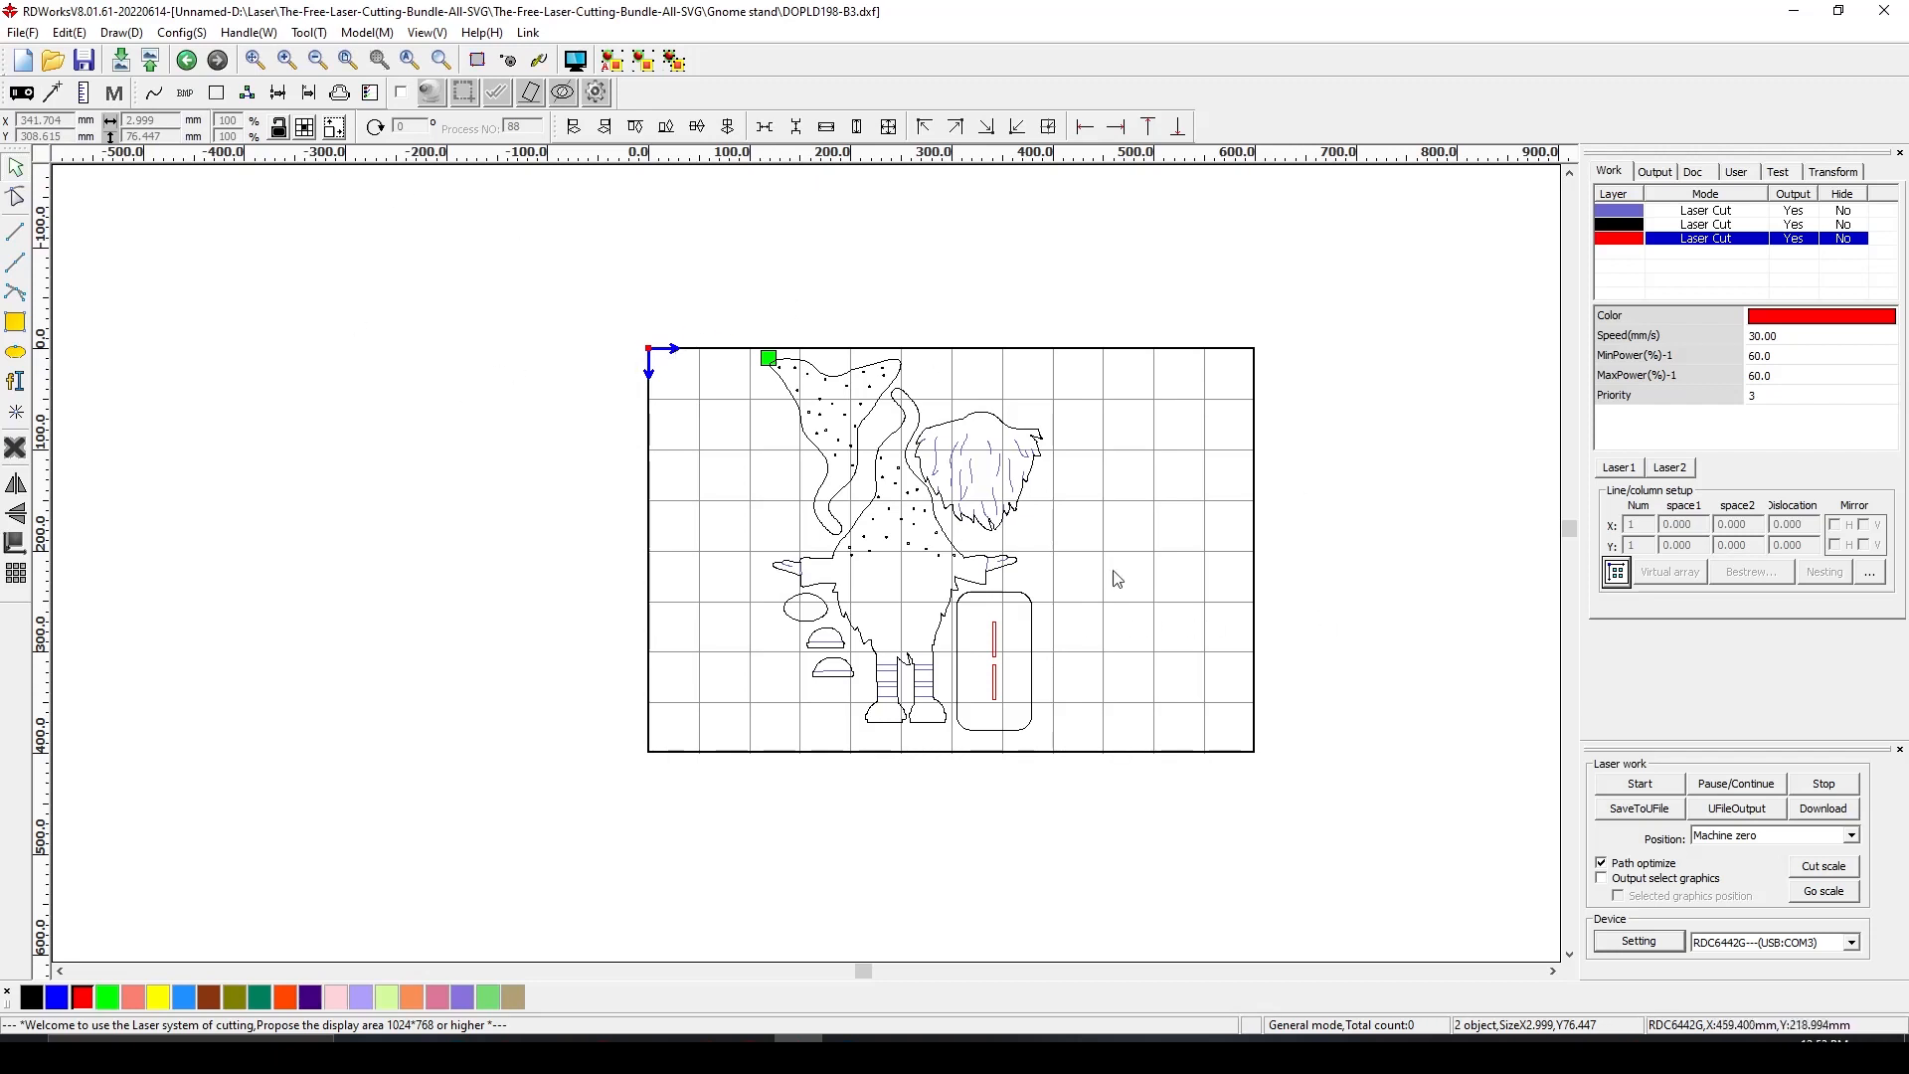